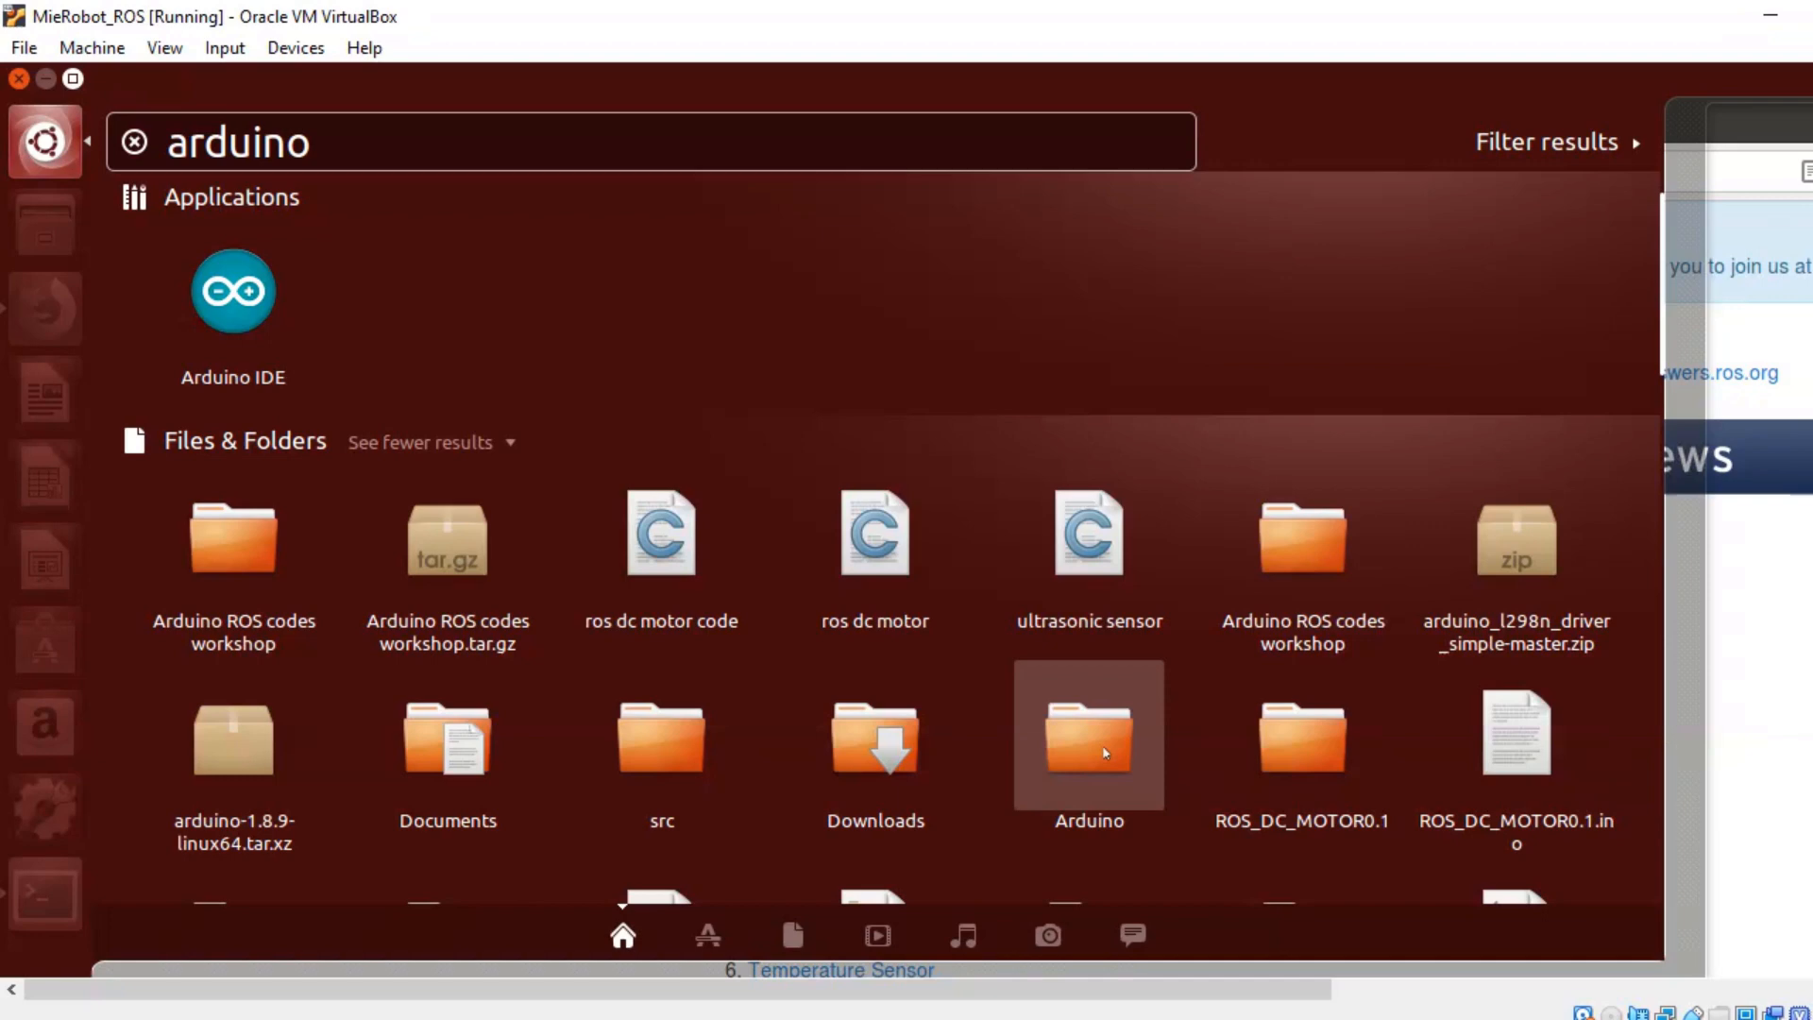
pyautogui.moveTo(567, 354)
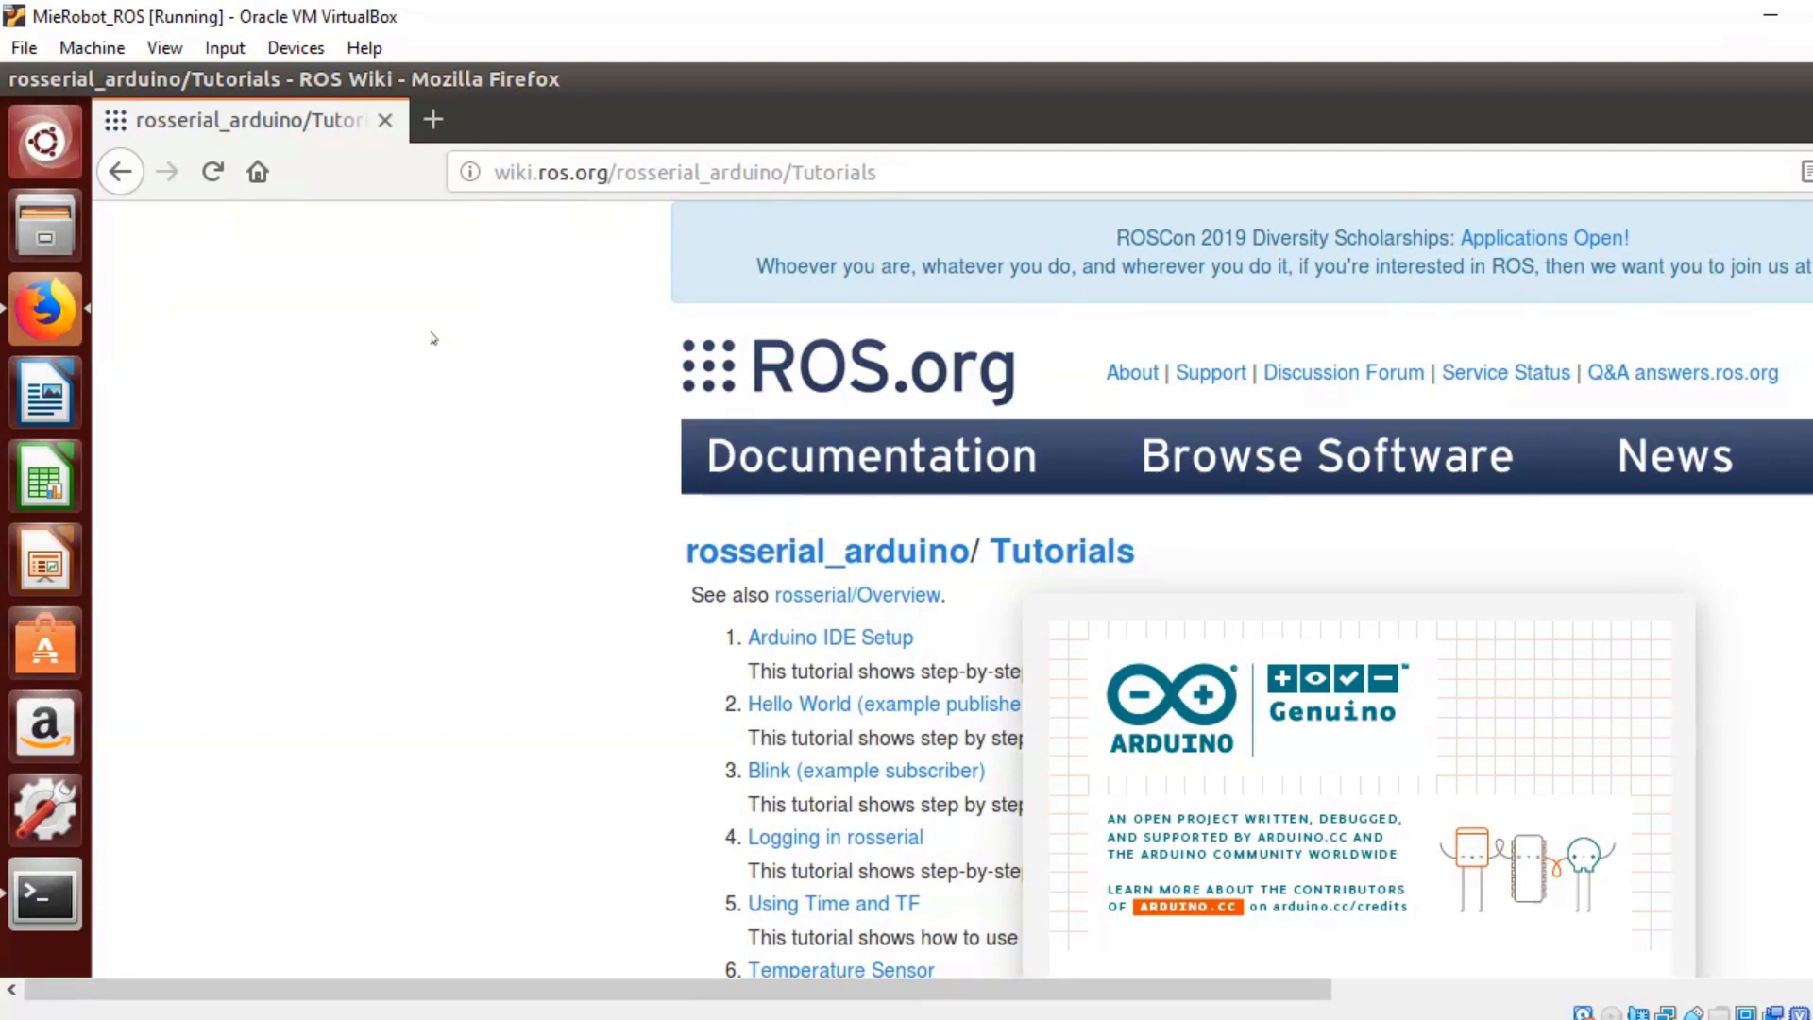
pyautogui.moveTo(1384, 646)
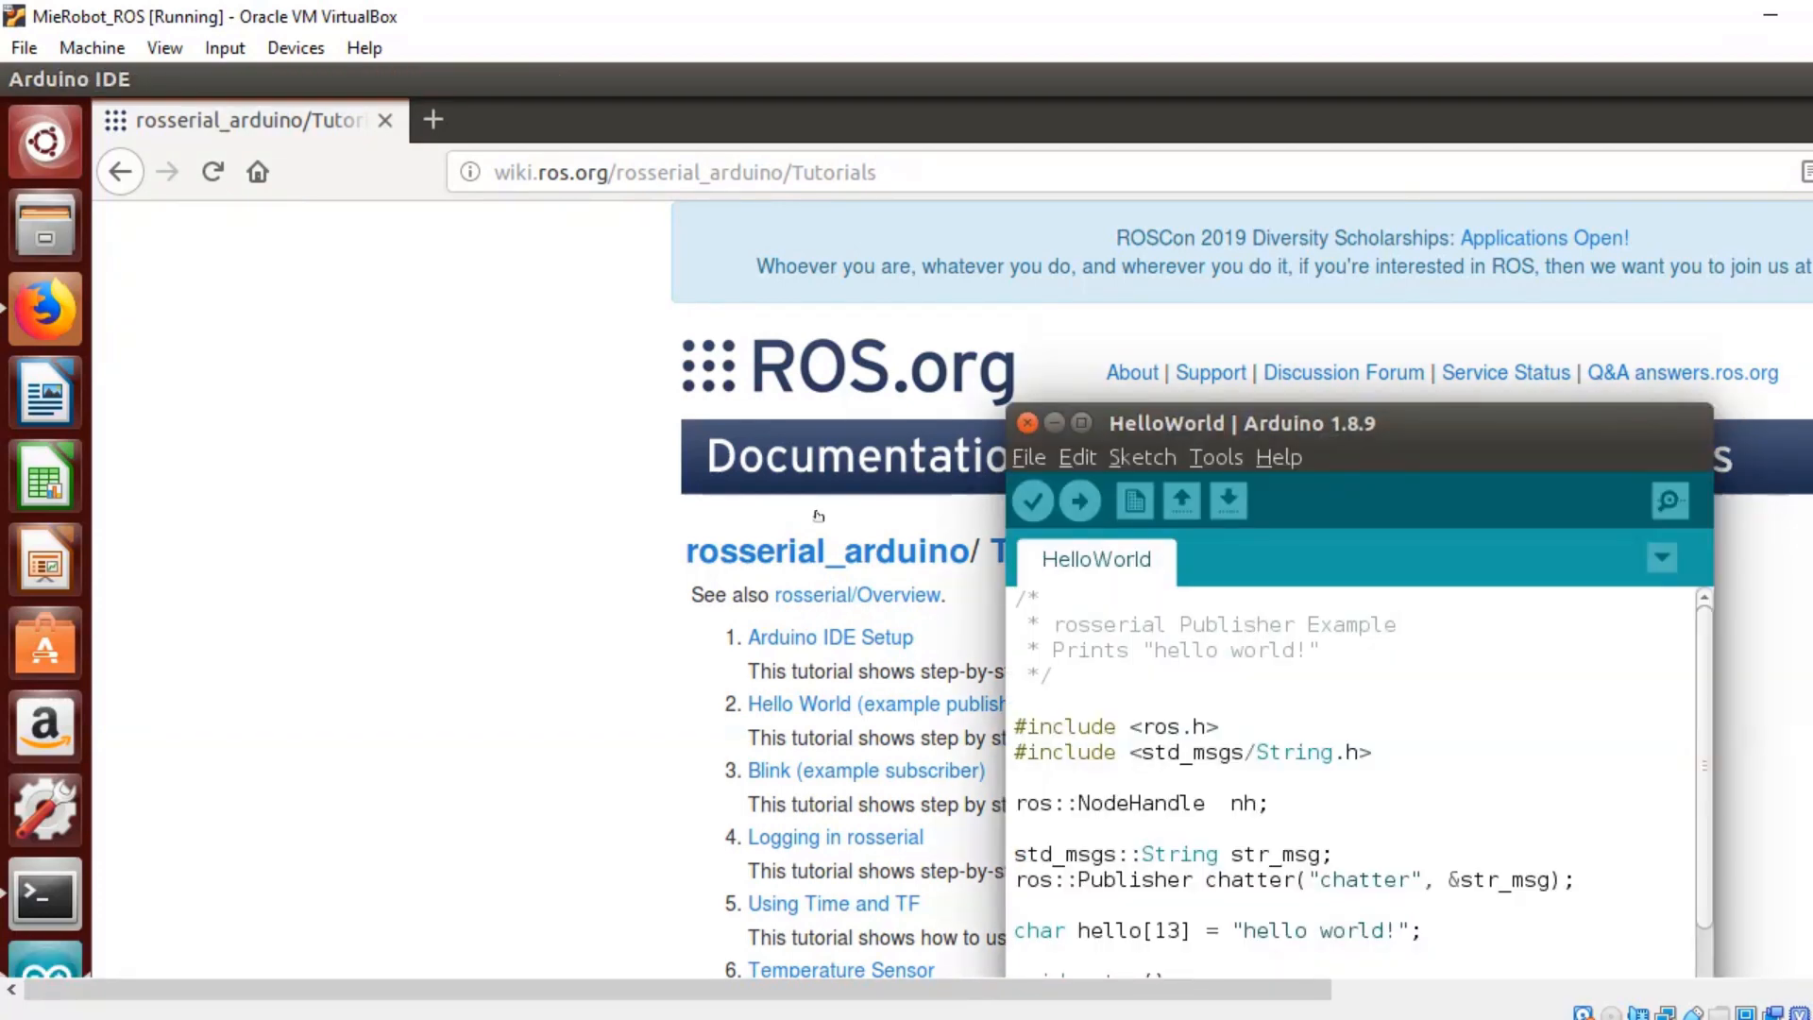
# Check under Devices > USB that the Arduino Uno R3 (CDC ACM) is captured by the VM.
pyautogui.click(296, 47)
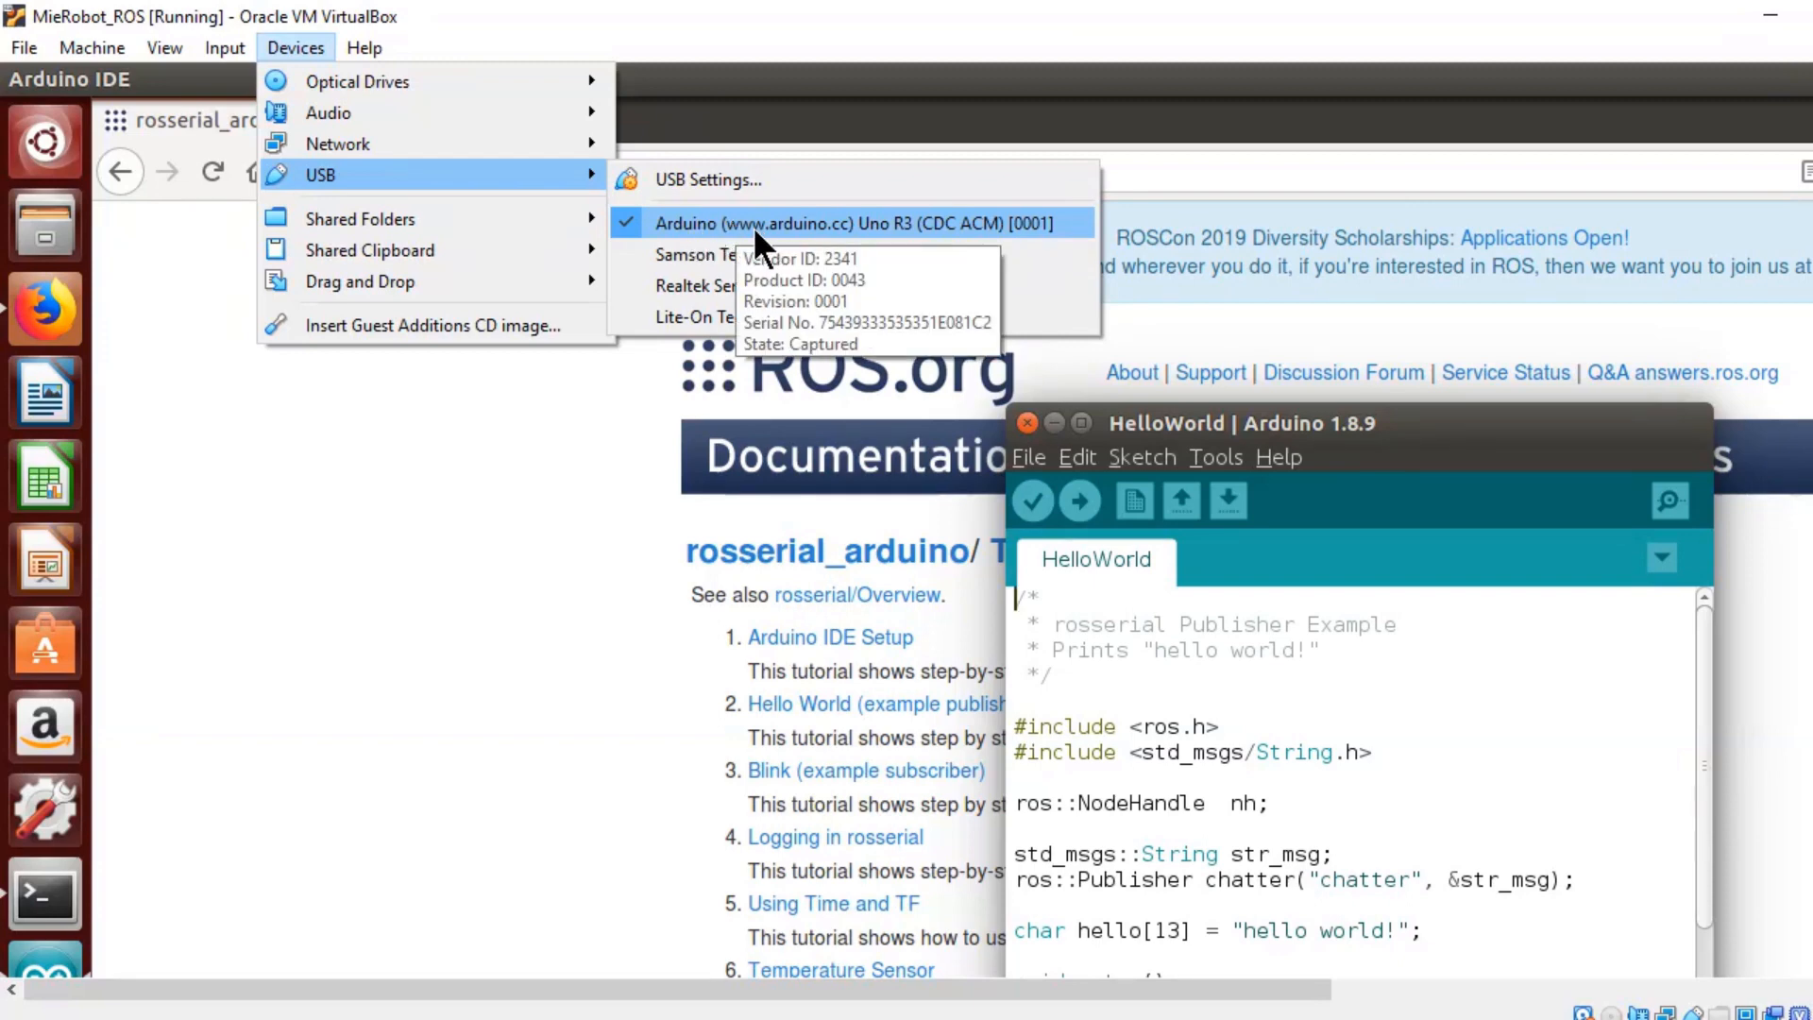
pyautogui.moveTo(763, 251)
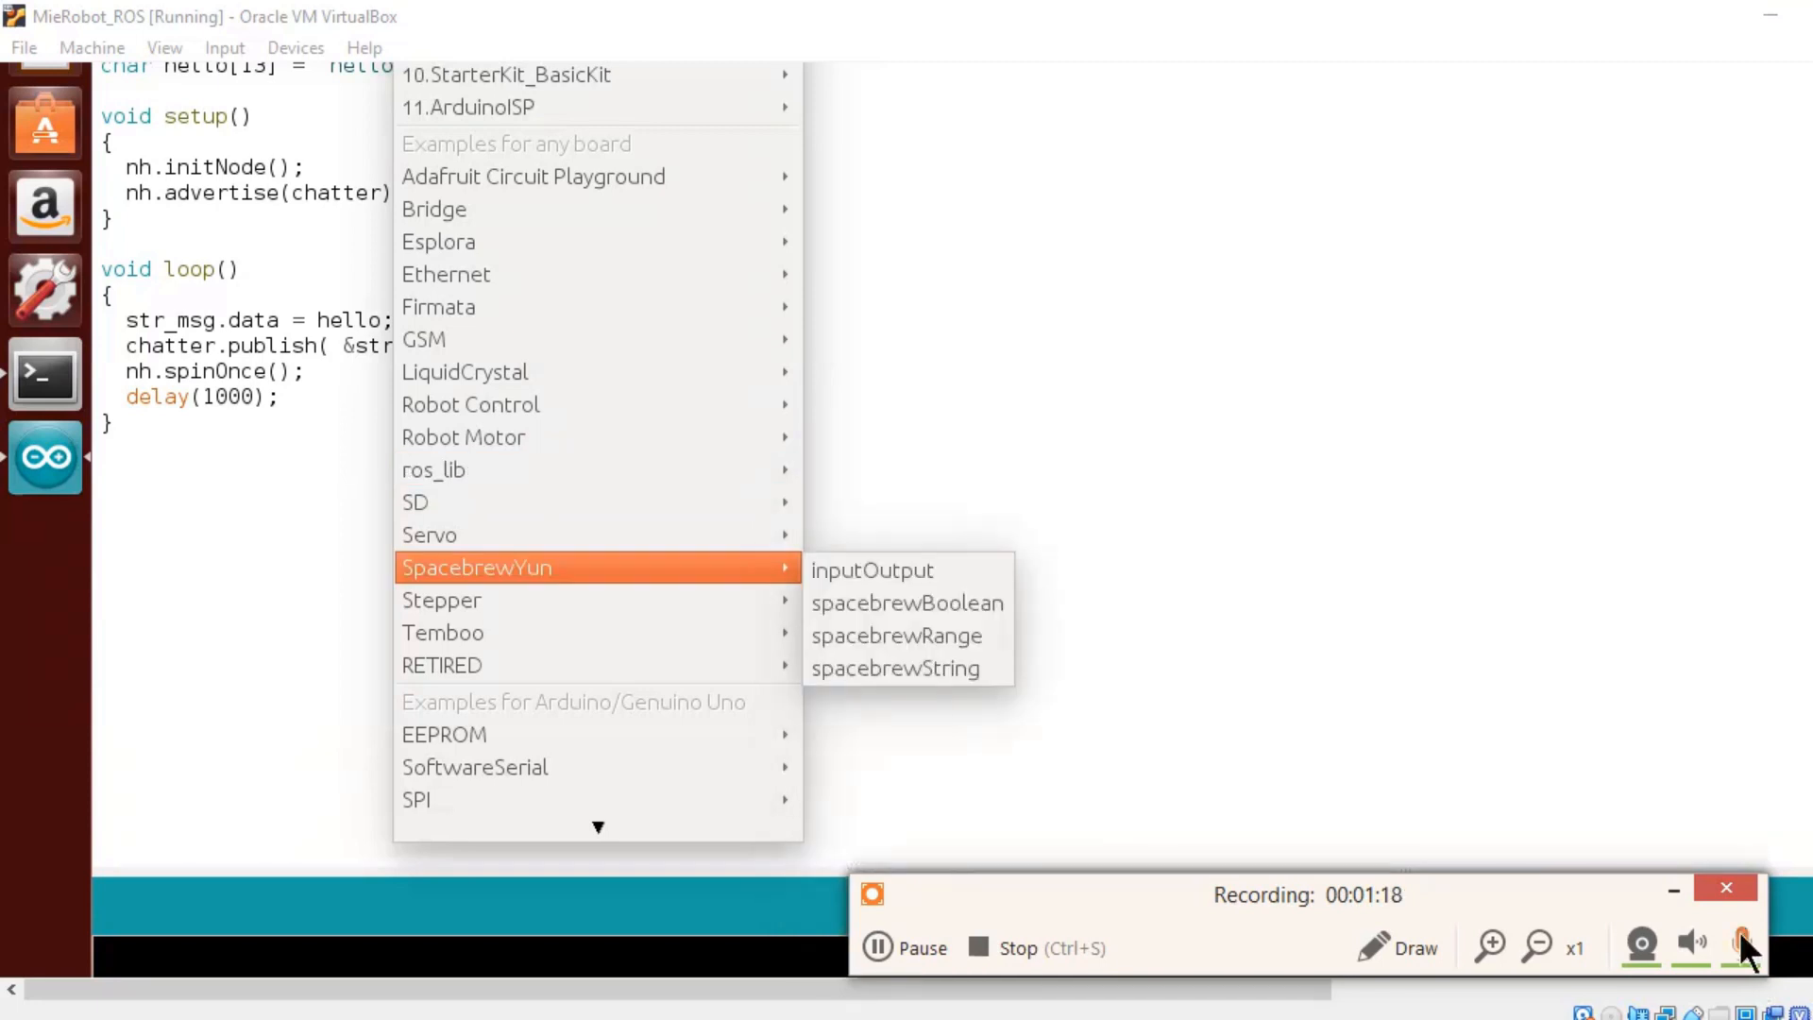
pyautogui.moveTo(433, 470)
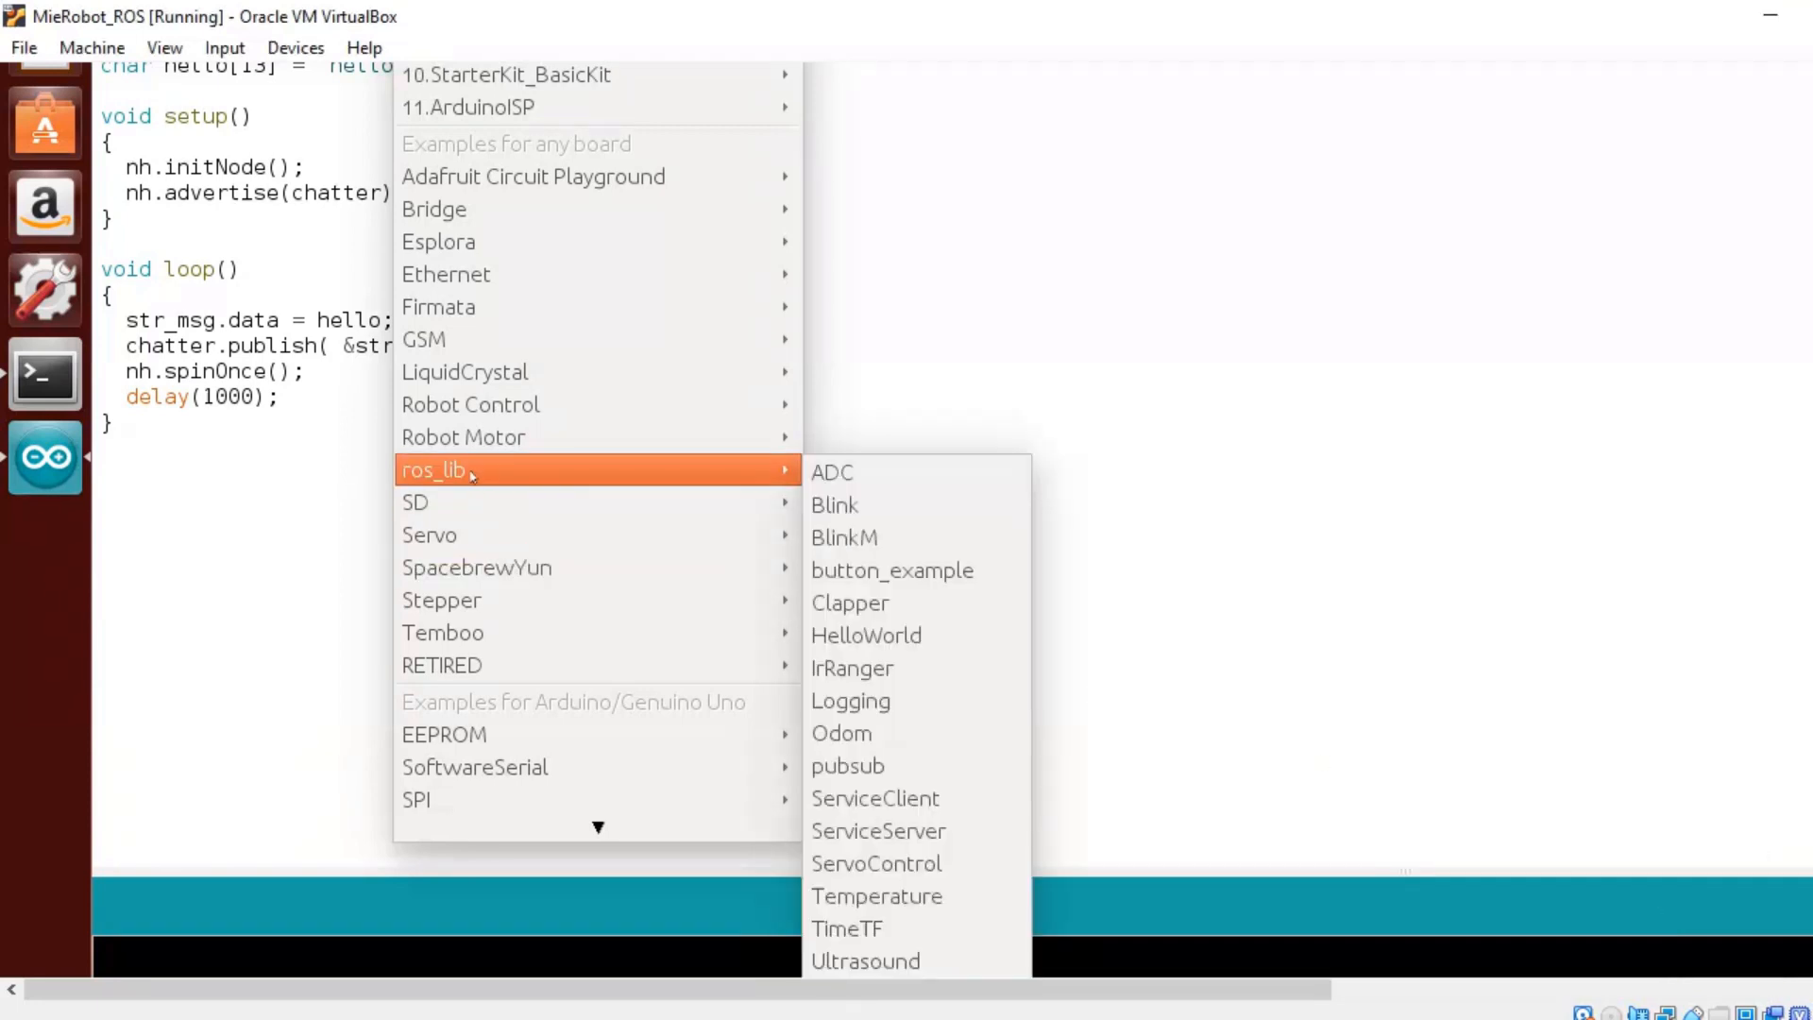
pyautogui.moveTo(457, 474)
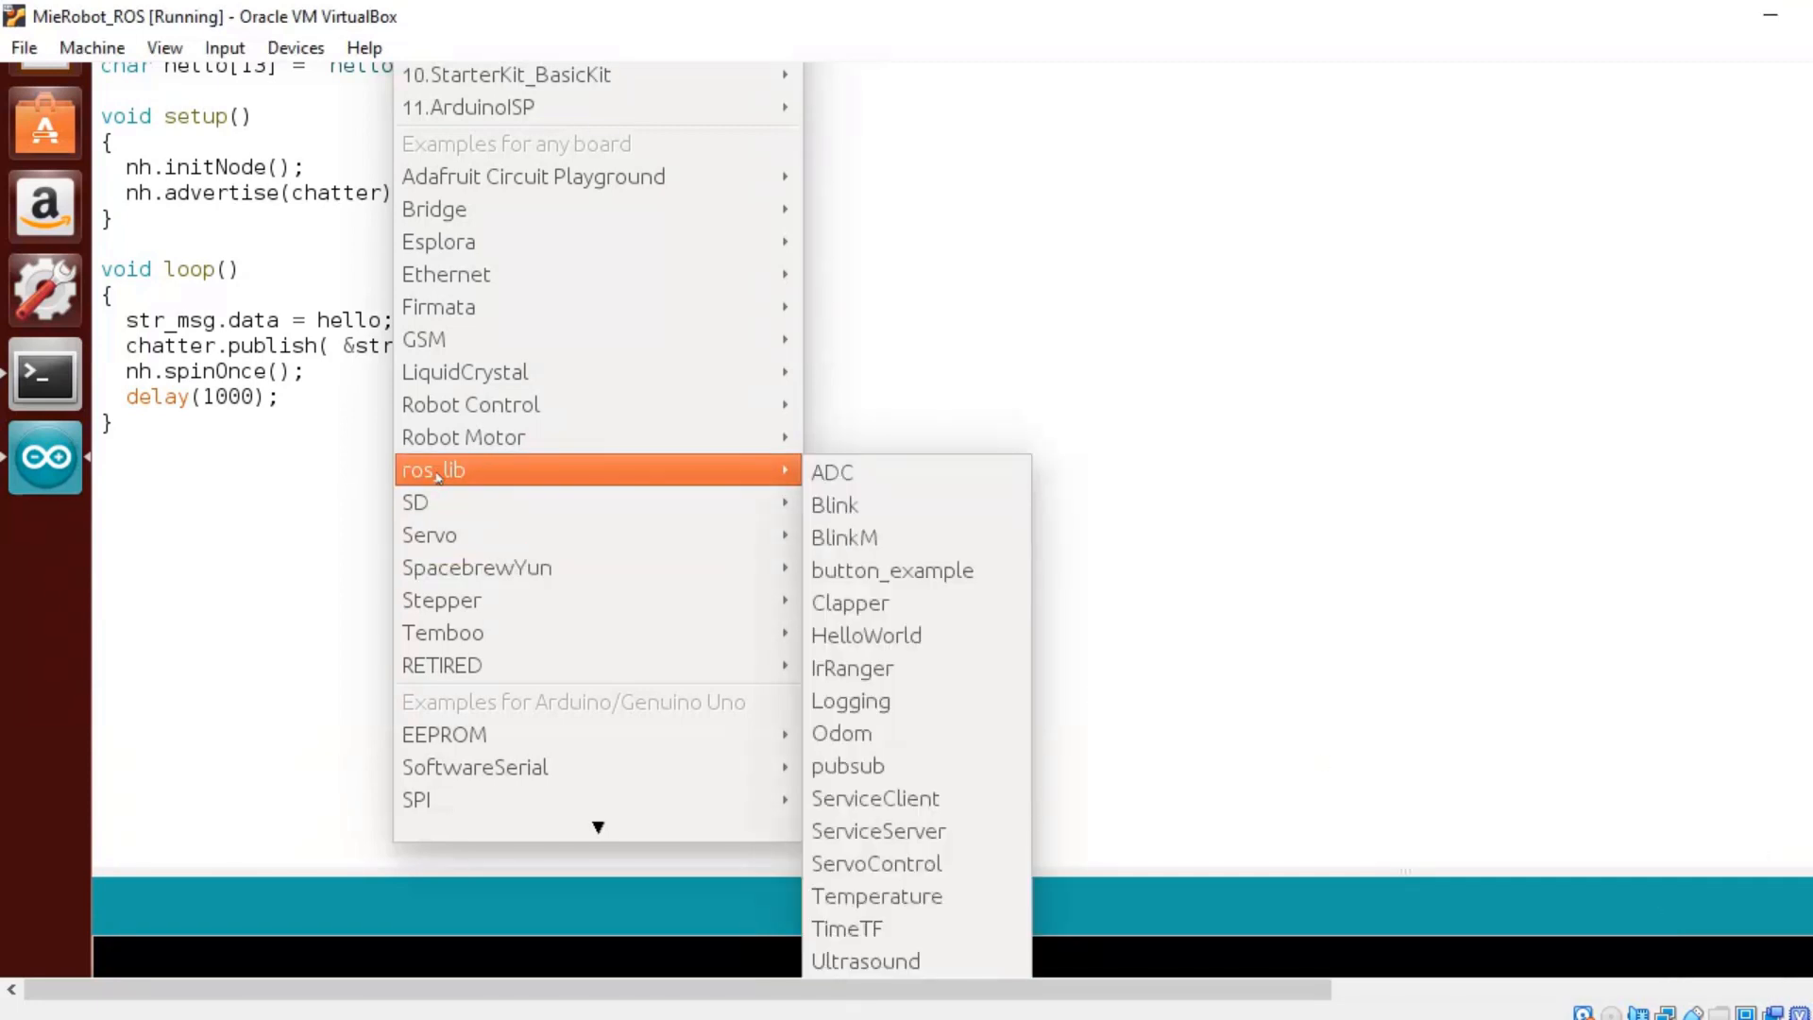
pyautogui.moveTo(876, 473)
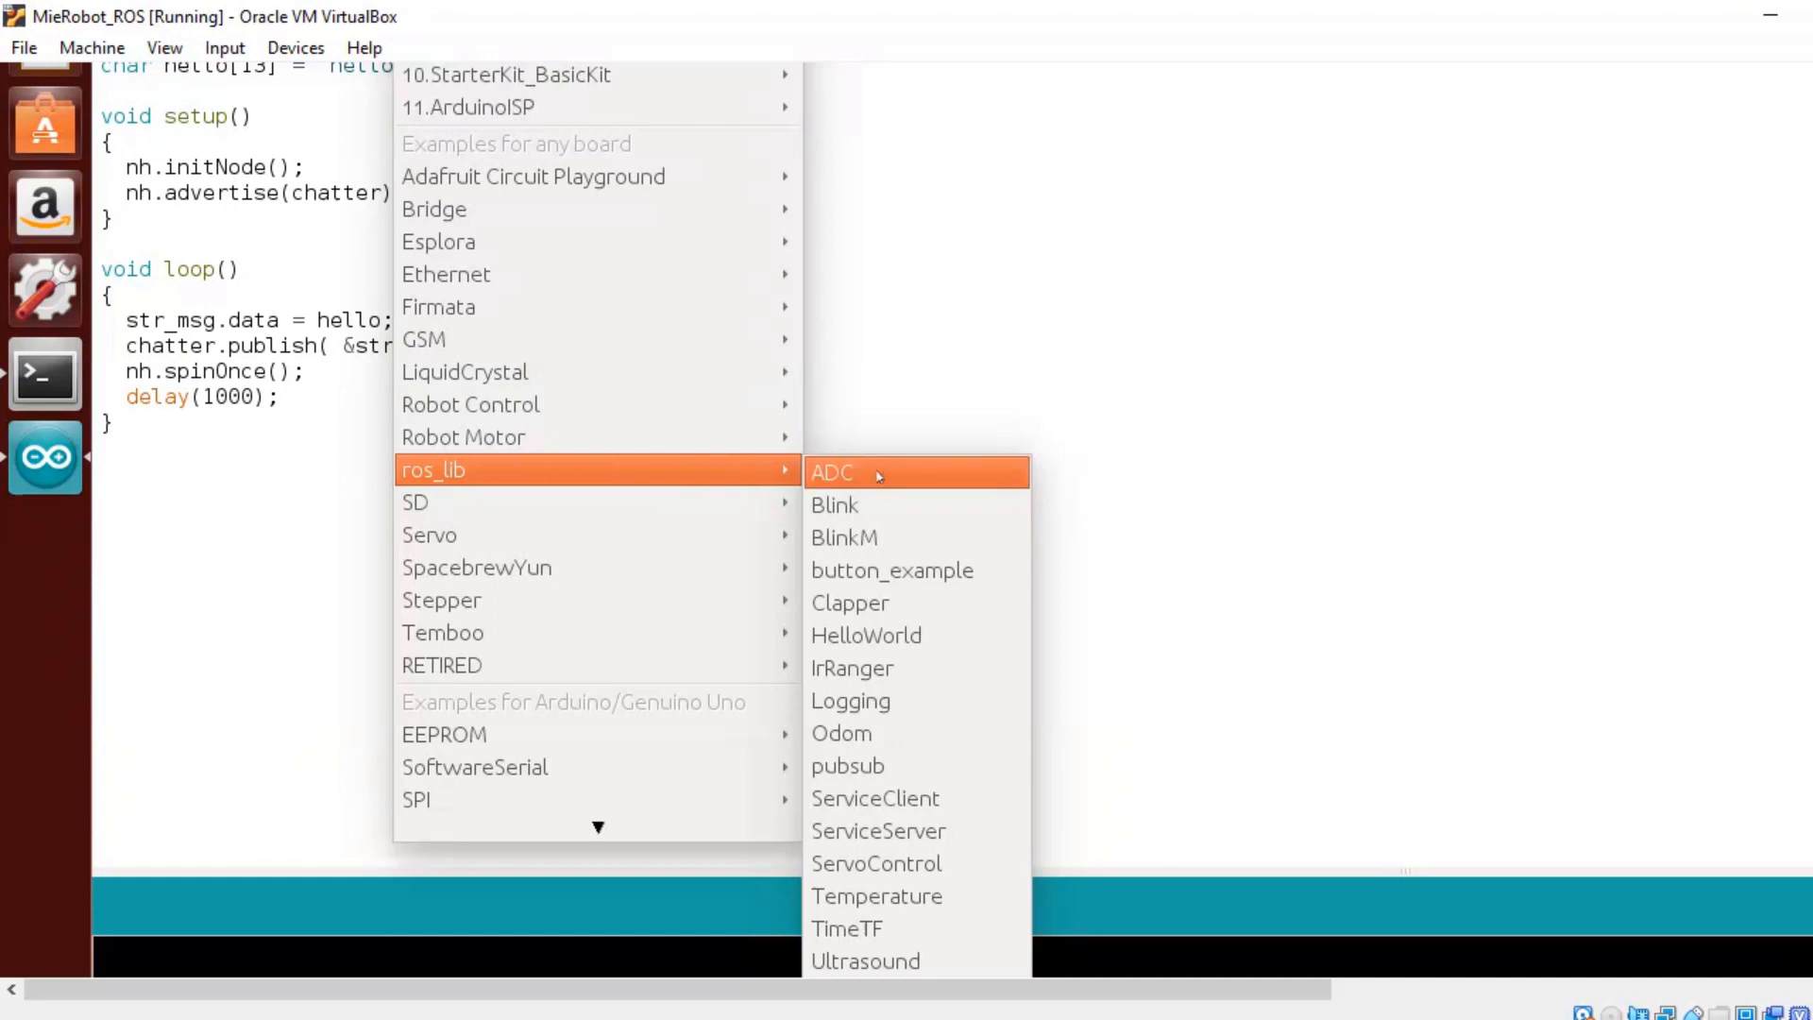
pyautogui.moveTo(755, 476)
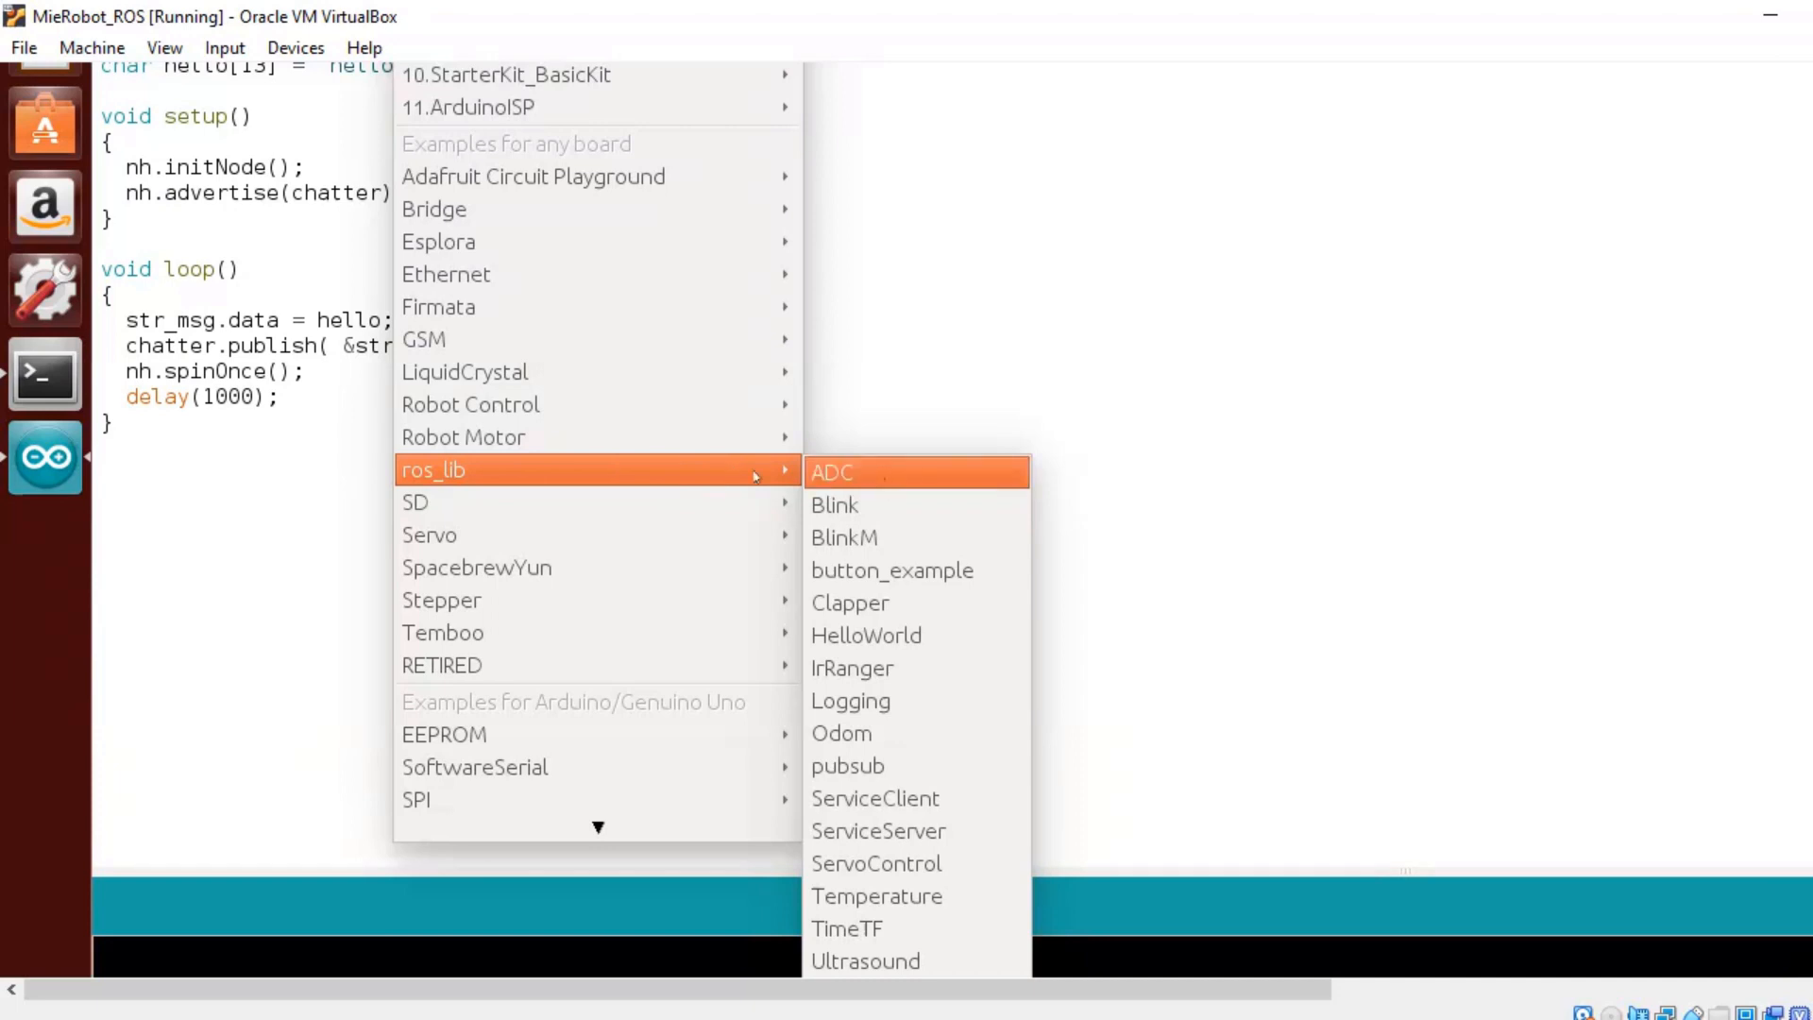
pyautogui.moveTo(852, 667)
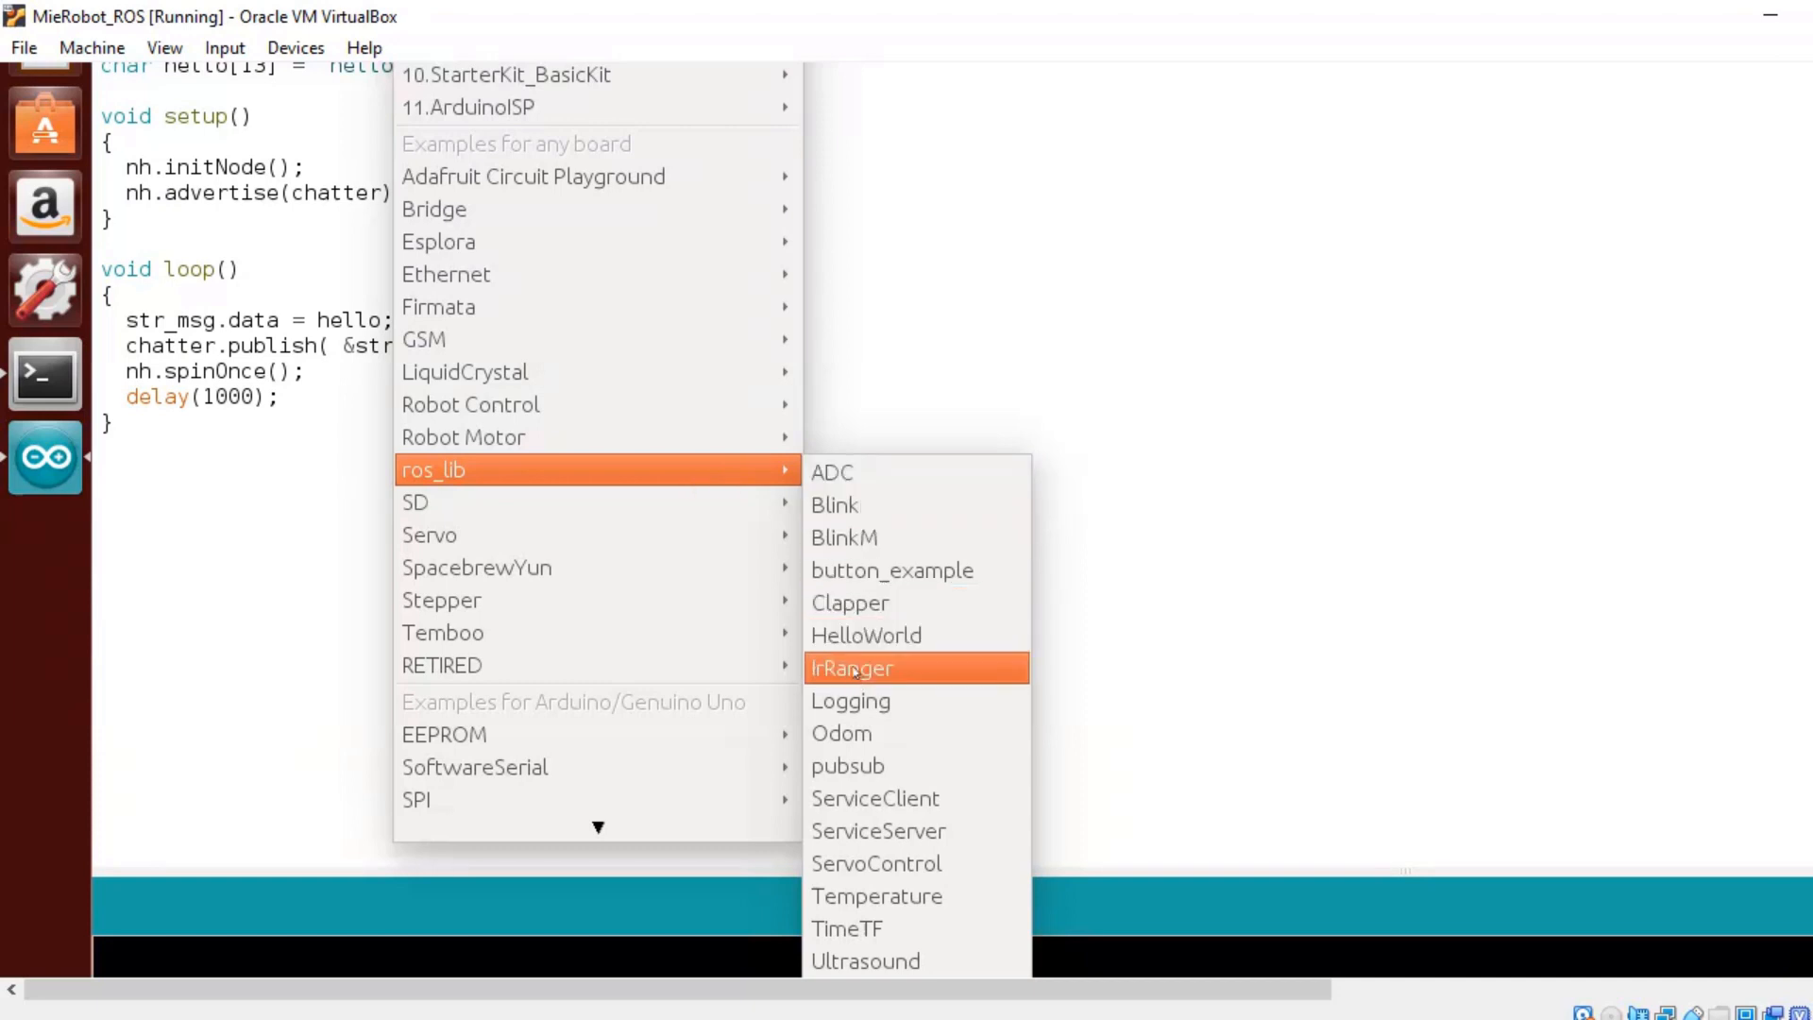
pyautogui.moveTo(865, 635)
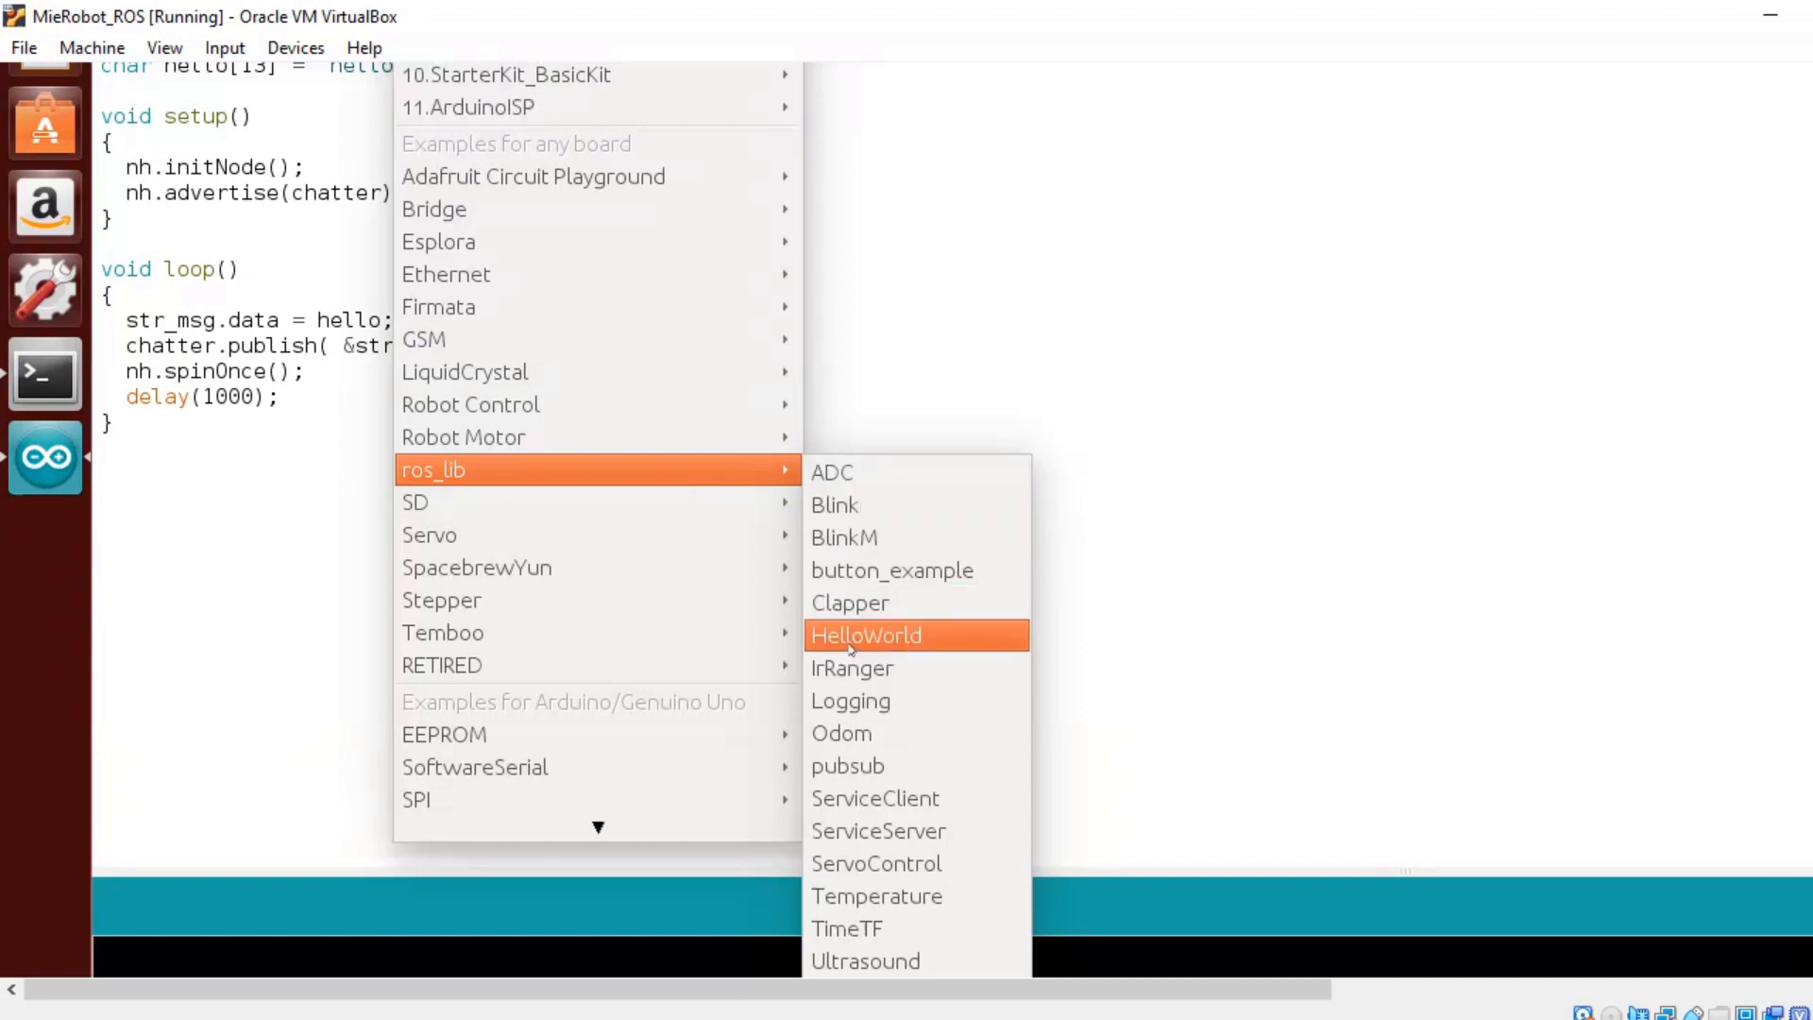
# Open the HelloWorld sketch from File > Examples > ros_lib.
pyautogui.click(865, 635)
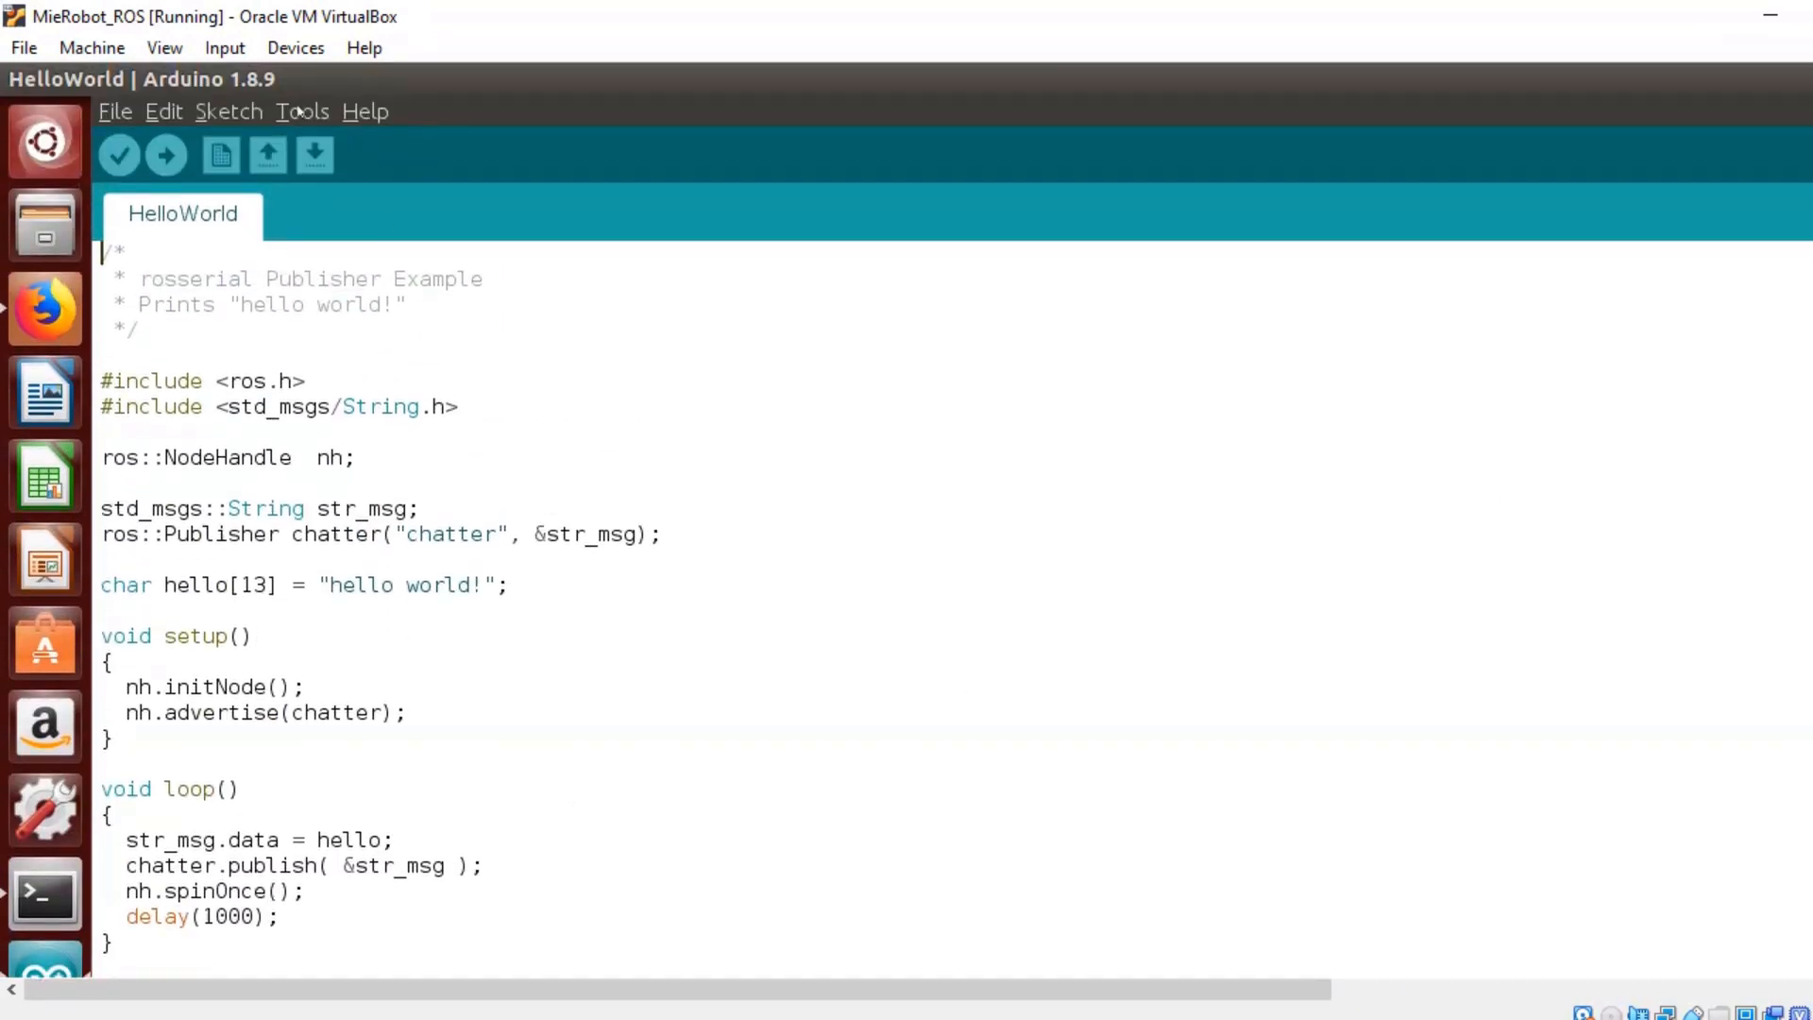
# Set the port to /dev/ttyACM0 (Arduino/Genuino Uno) and upload the HelloWorld sketch.
pyautogui.click(302, 111)
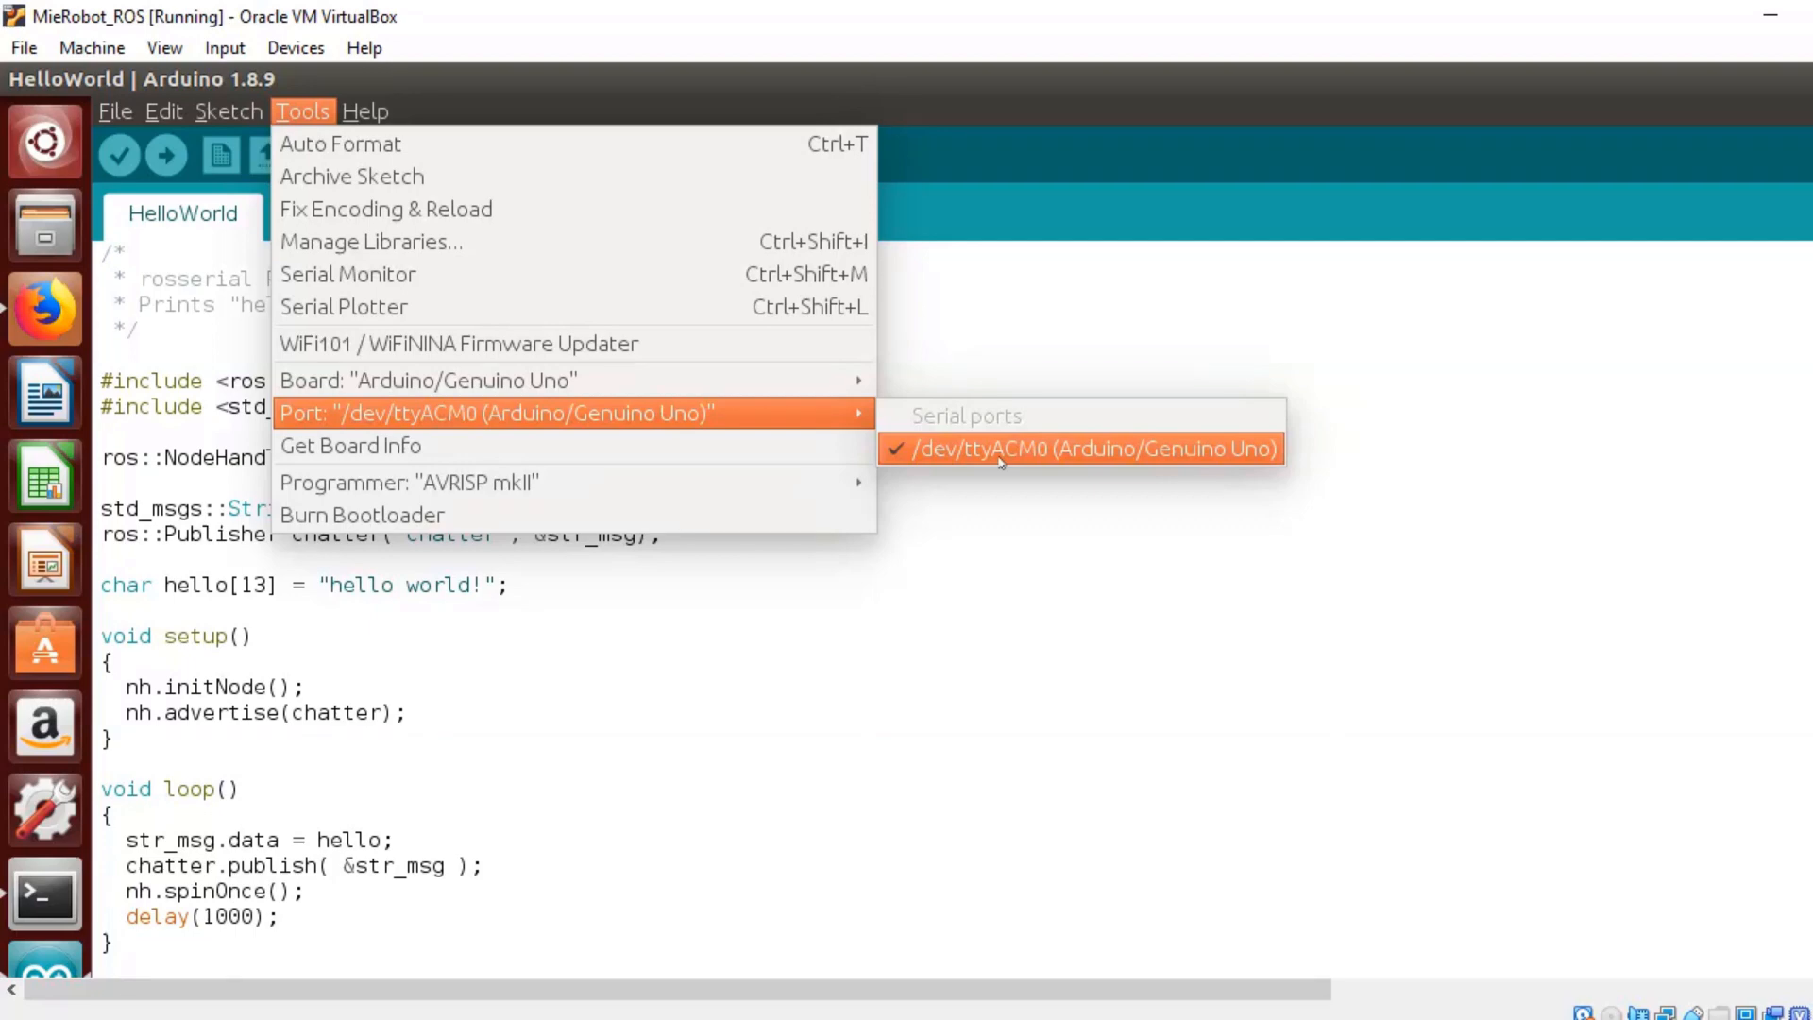
pyautogui.click(1083, 448)
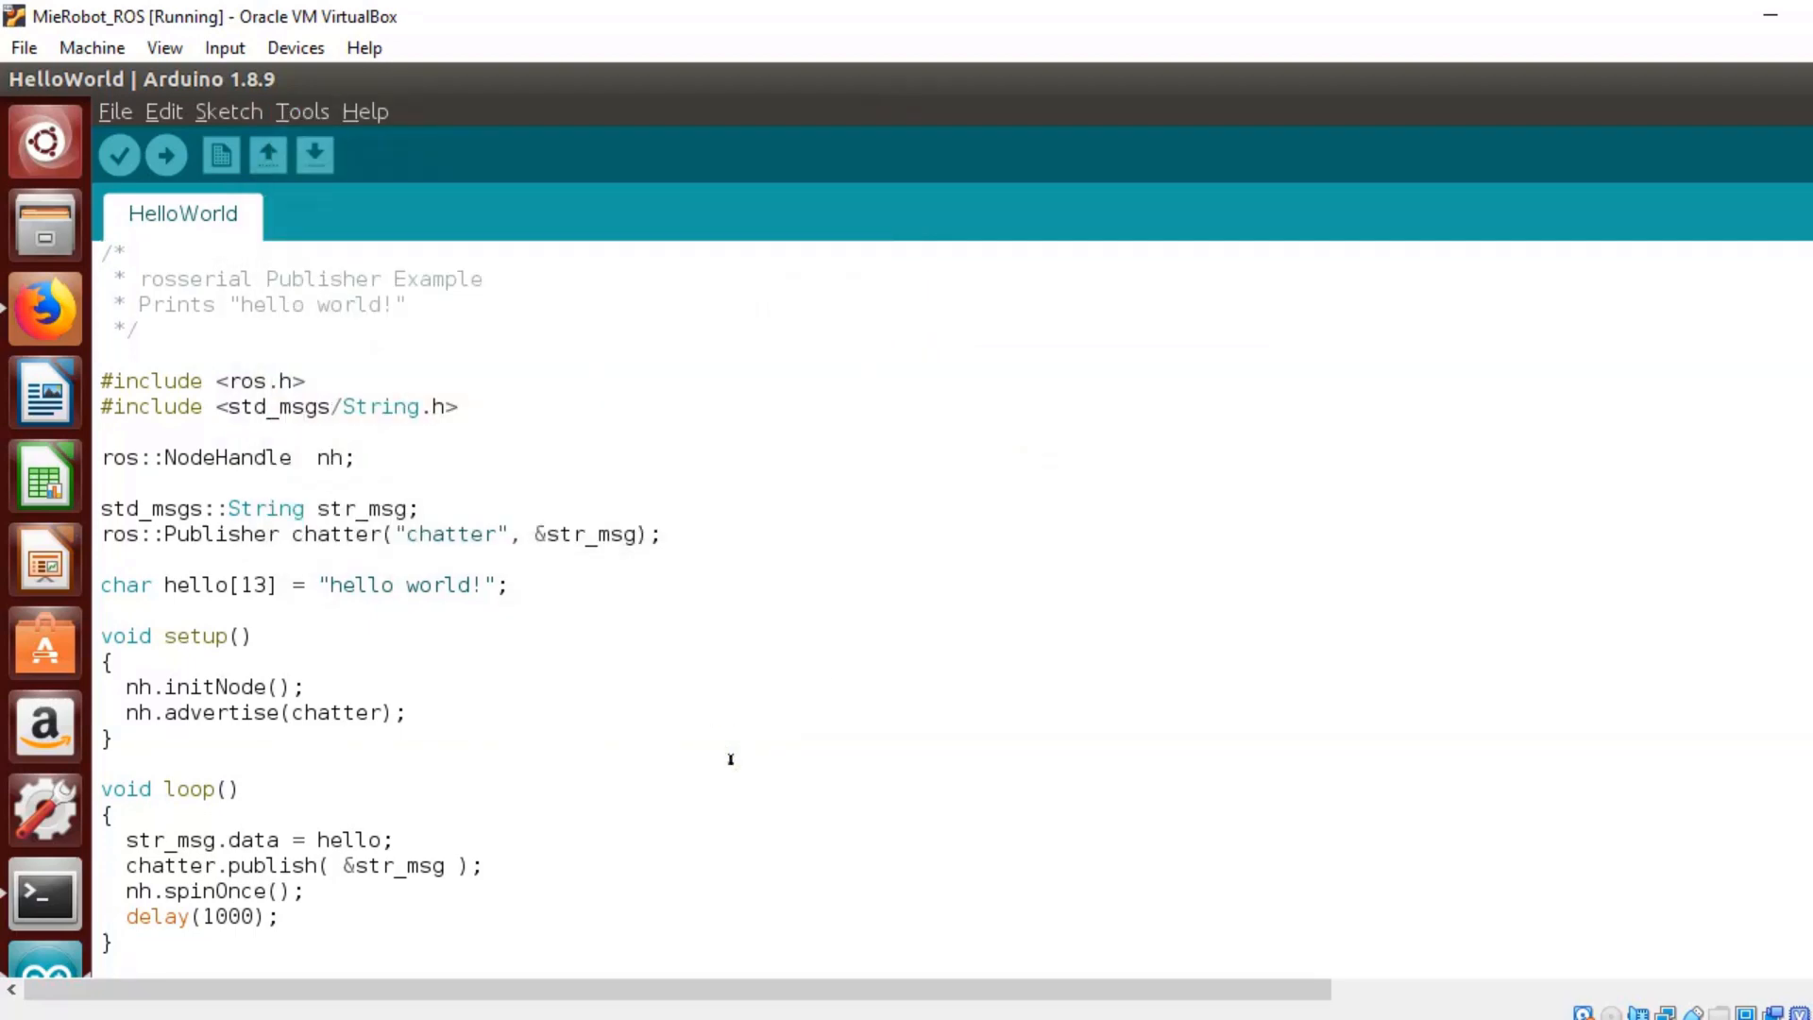
pyautogui.moveTo(165, 155)
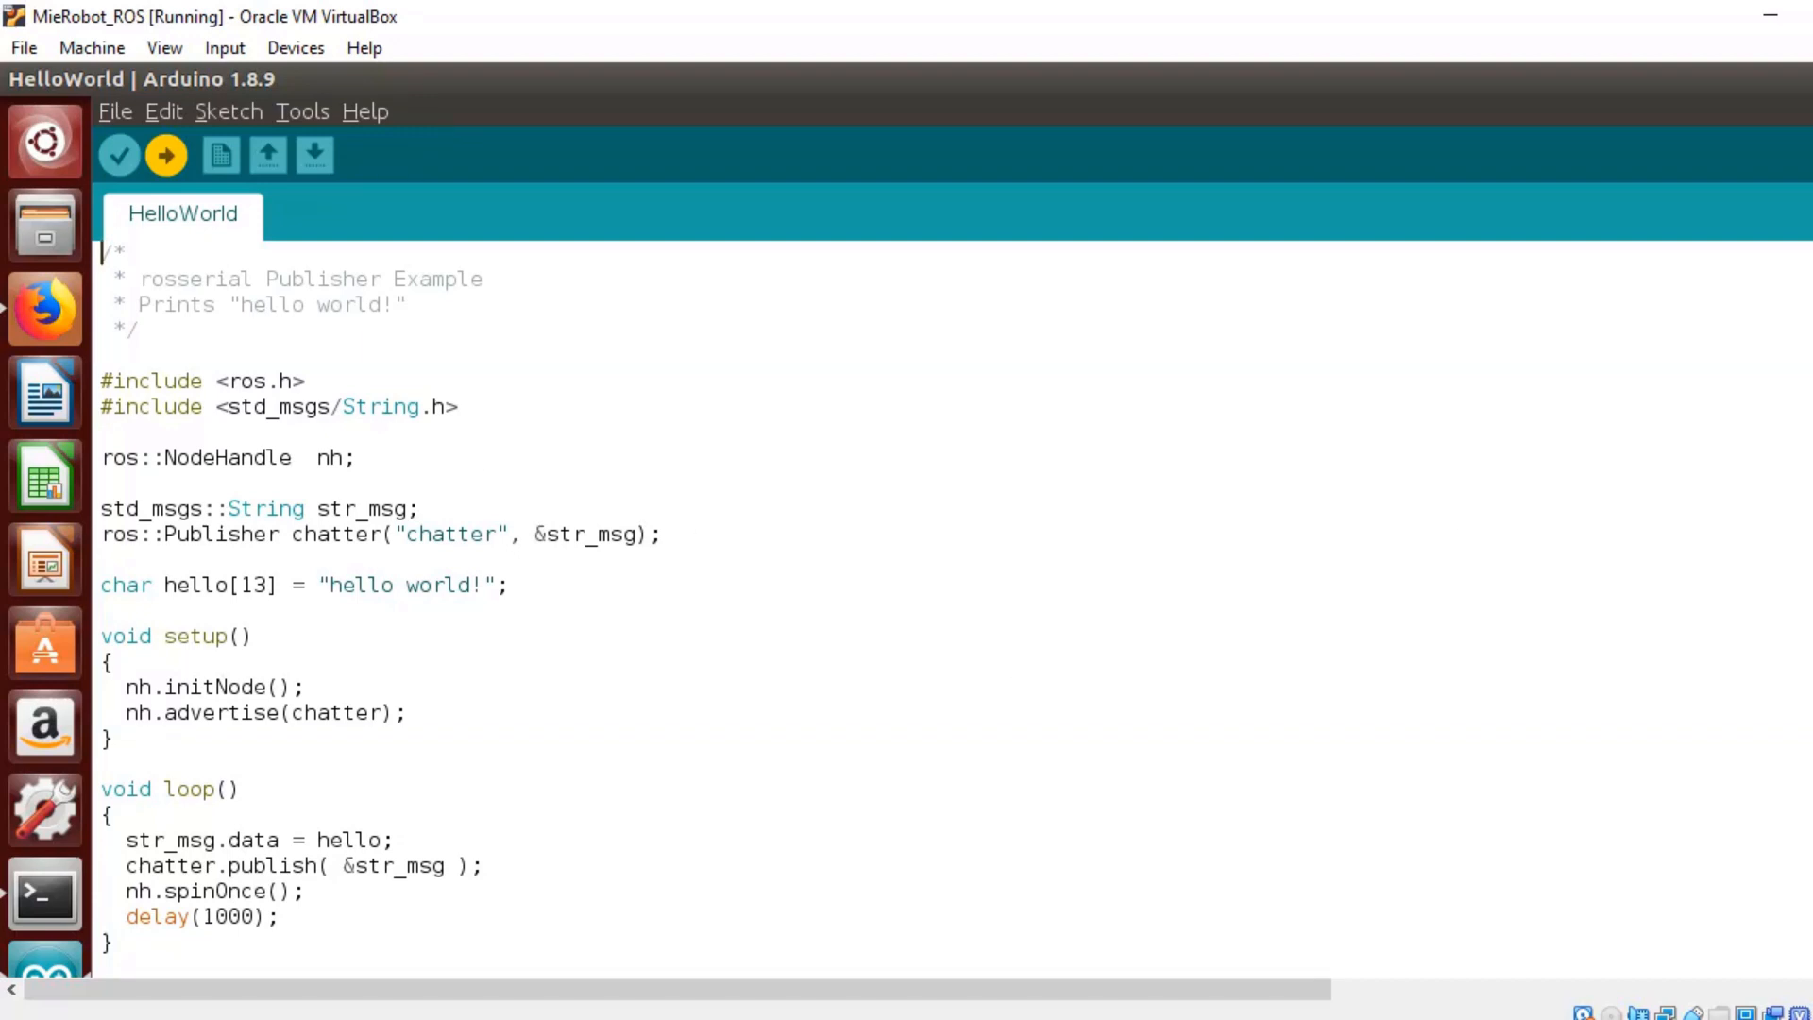
pyautogui.click(118, 155)
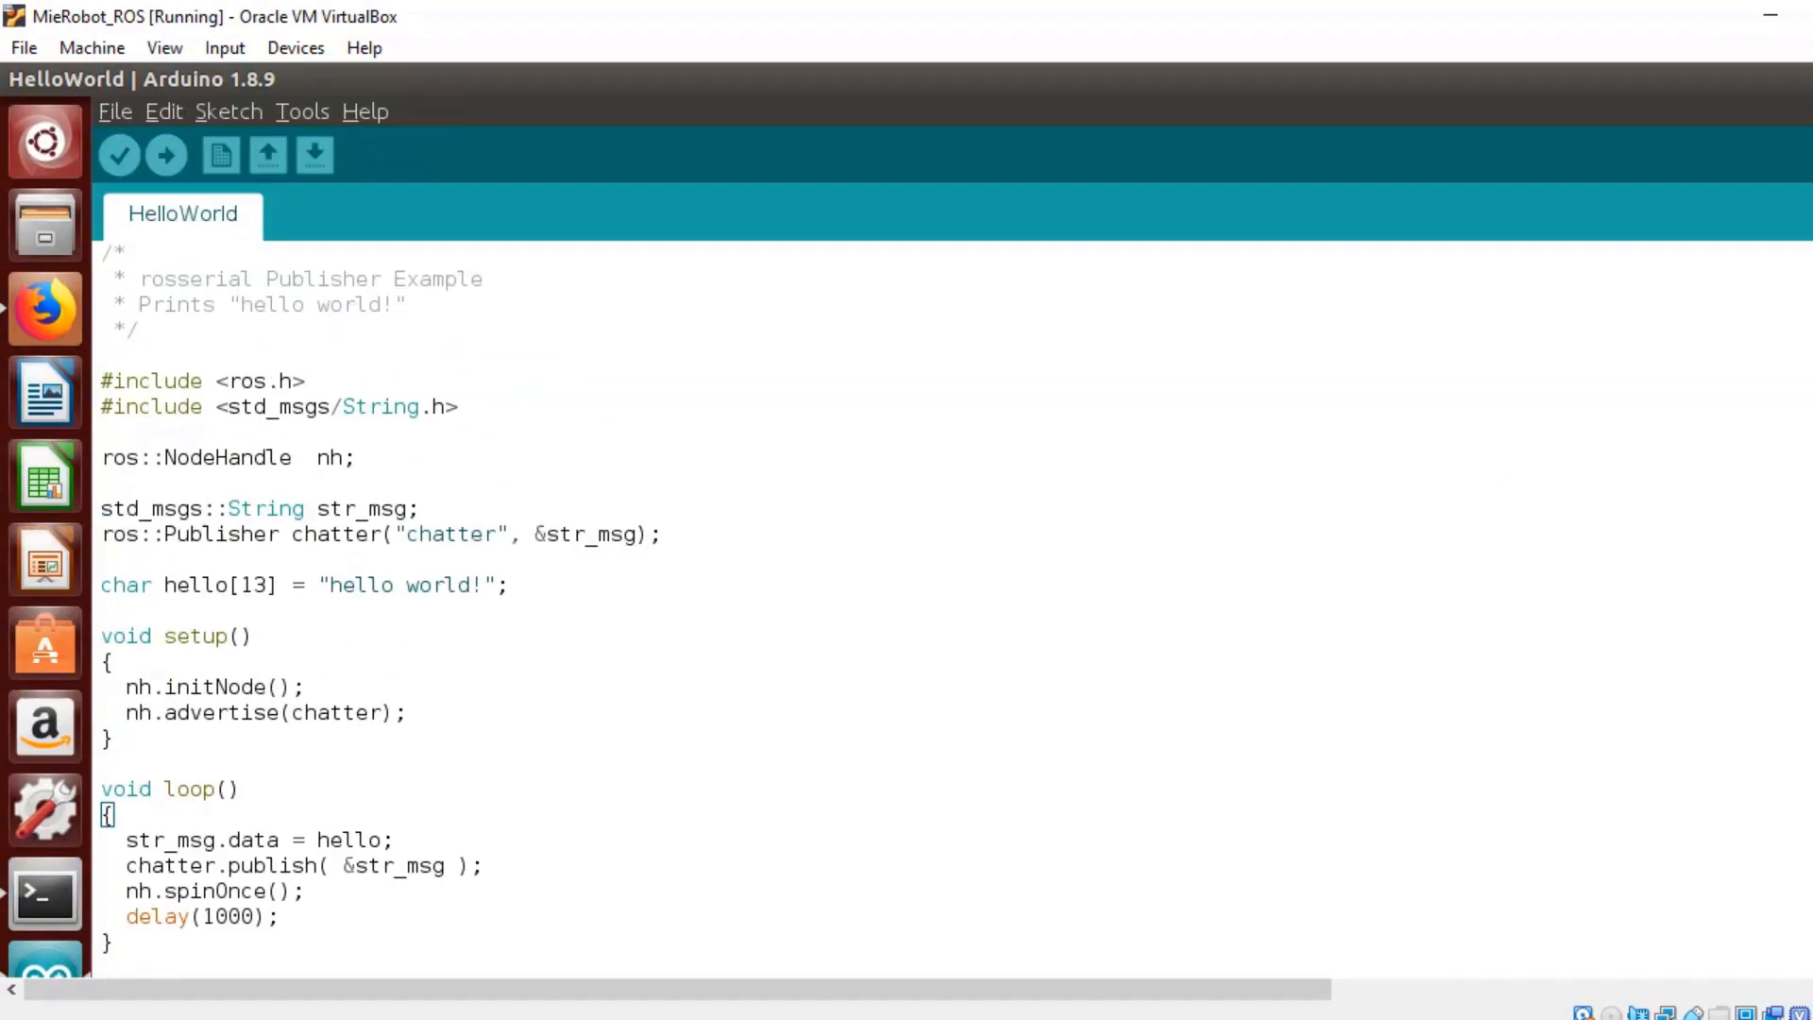
pyautogui.moveTo(44, 896)
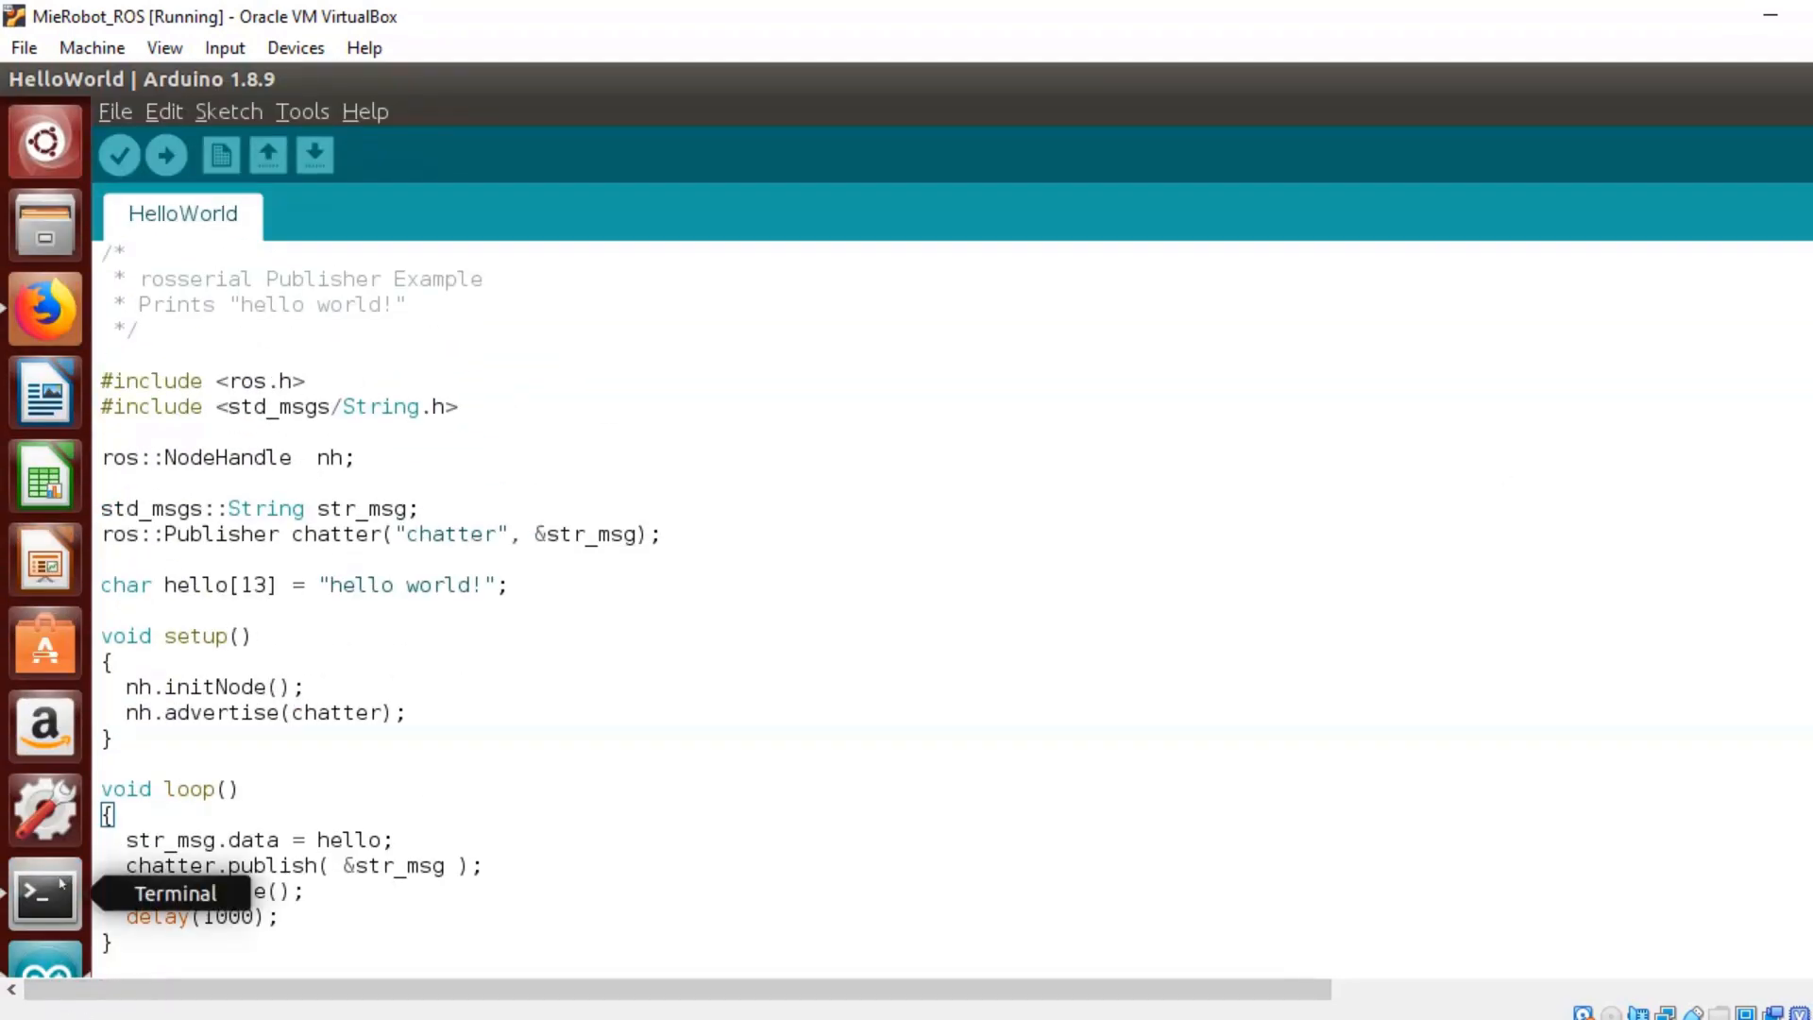
# Open a terminal and list the permissions of /dev/ttyACM0 with ls -l.
pyautogui.click(44, 892)
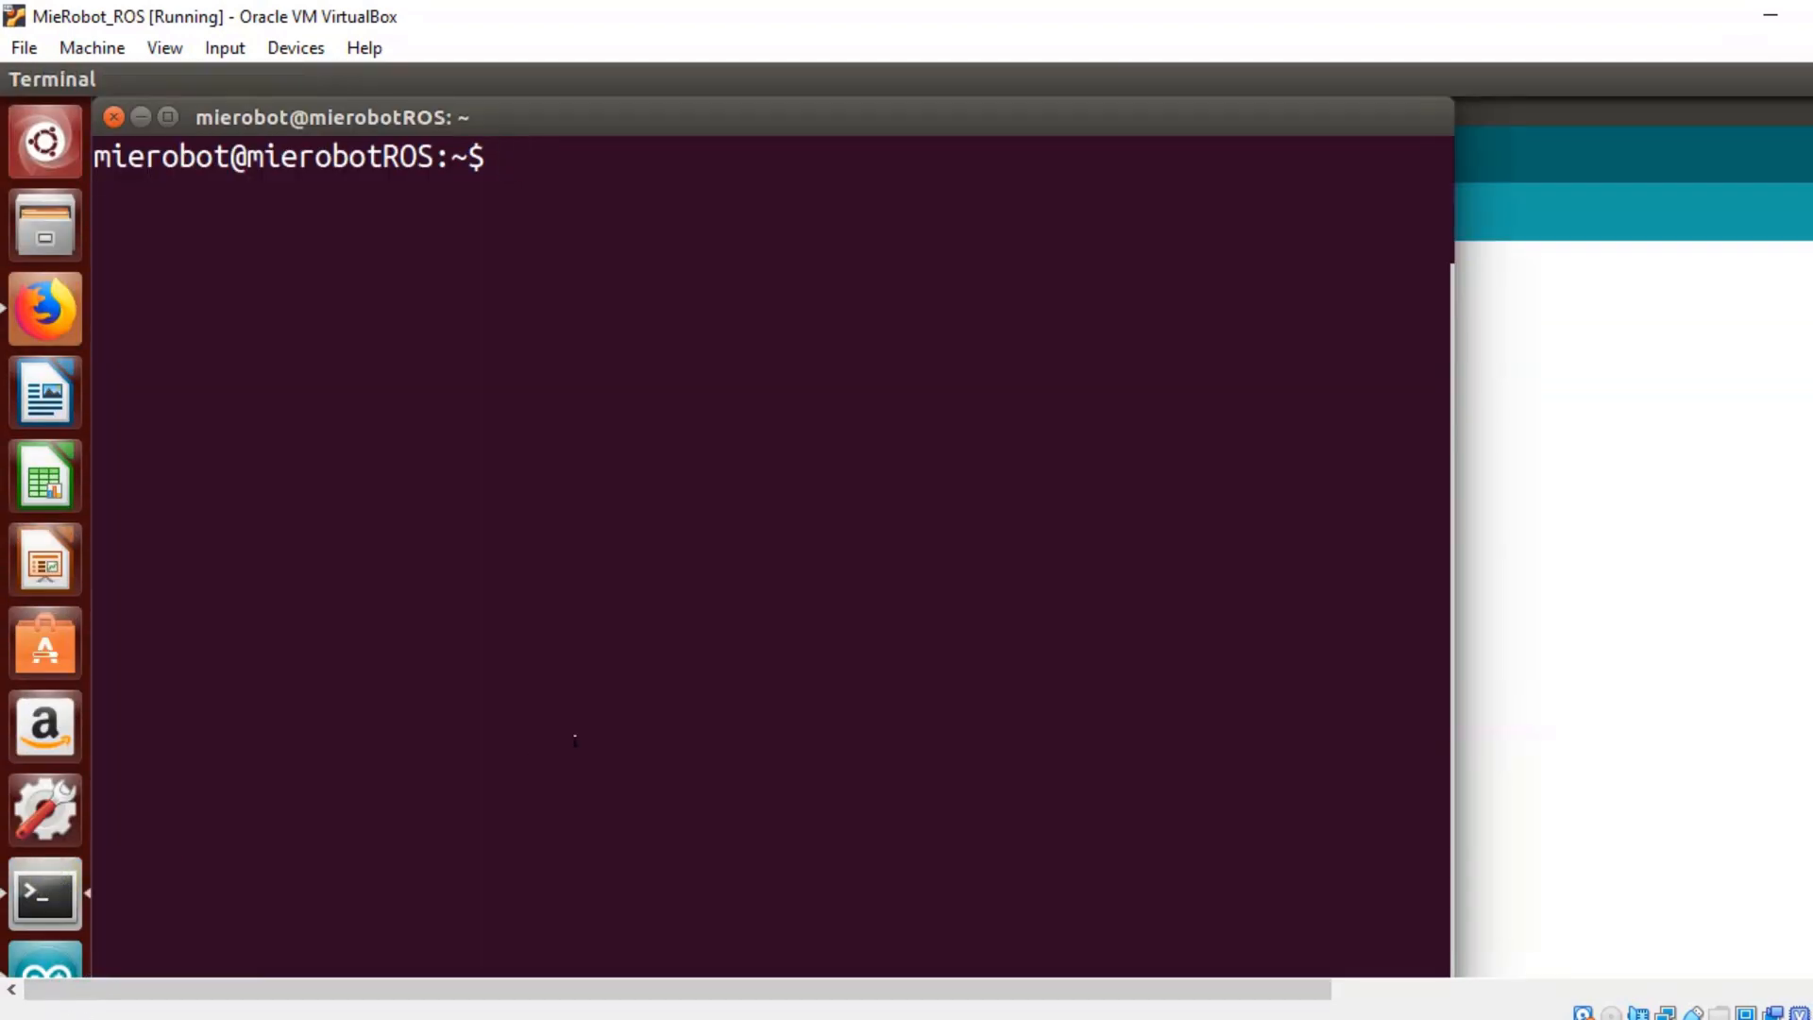
pyautogui.write('l')
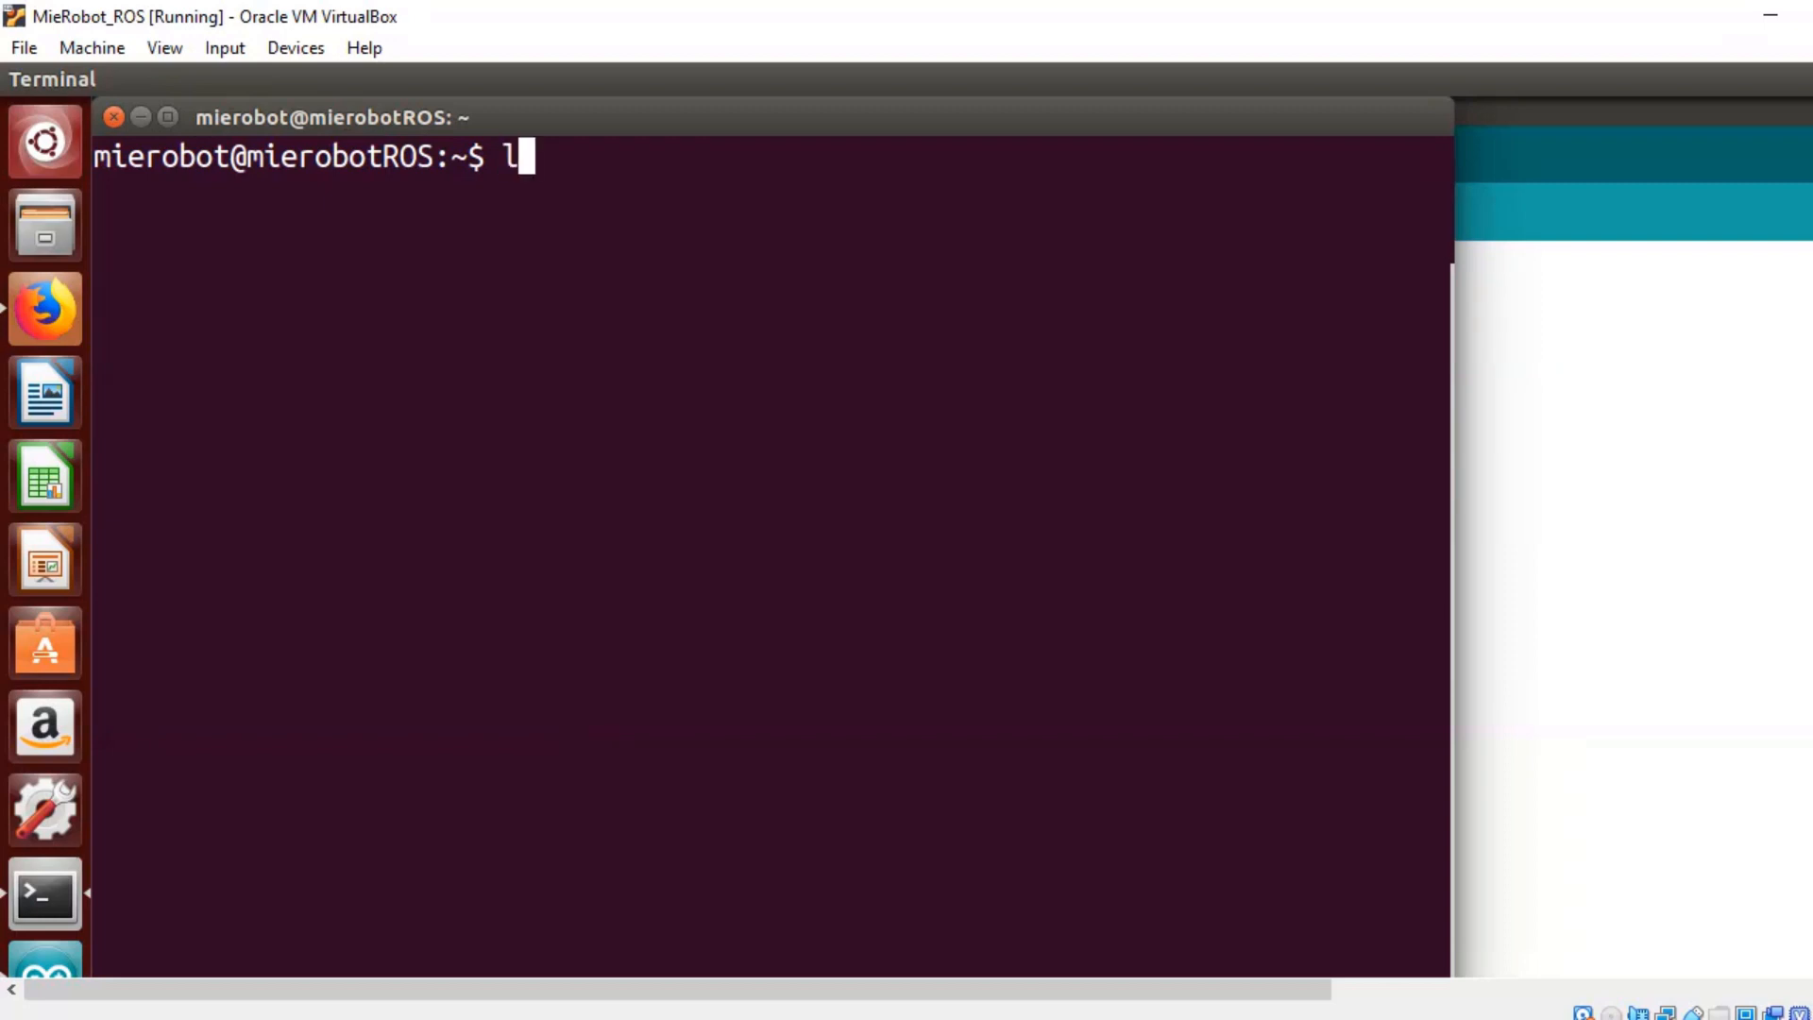
pyautogui.write('s -l /de')
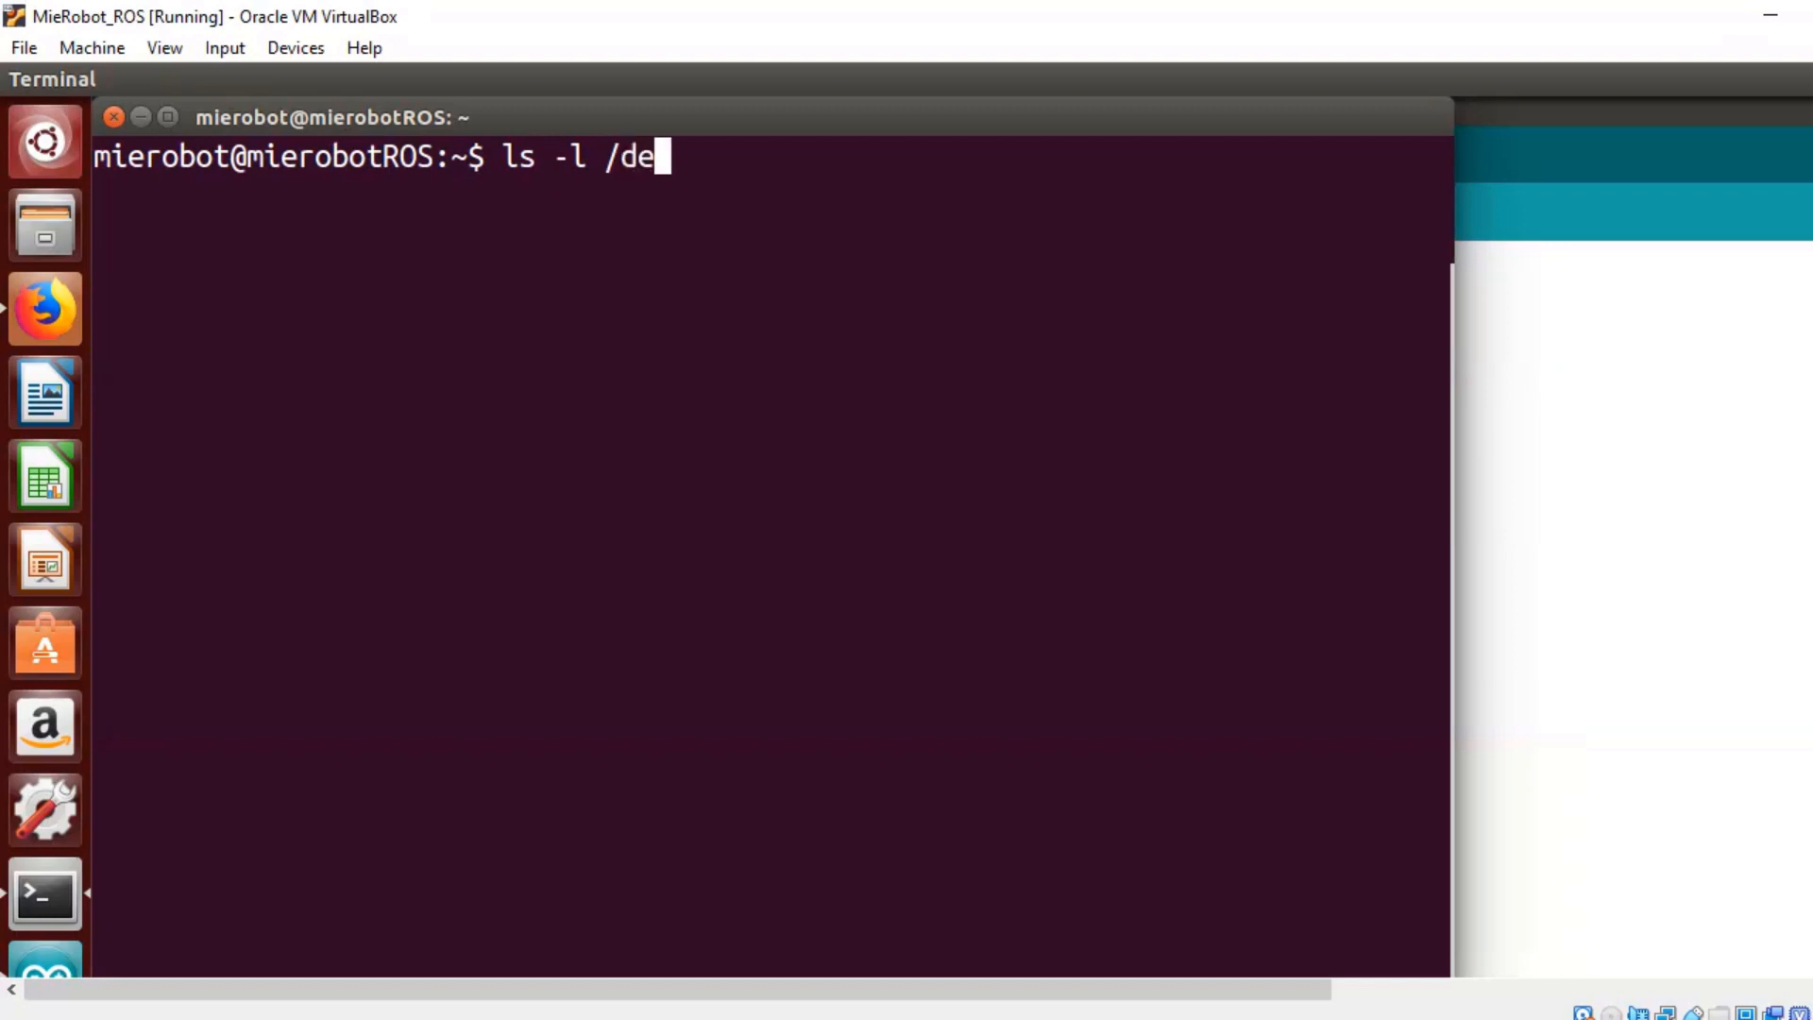
pyautogui.write('v/')
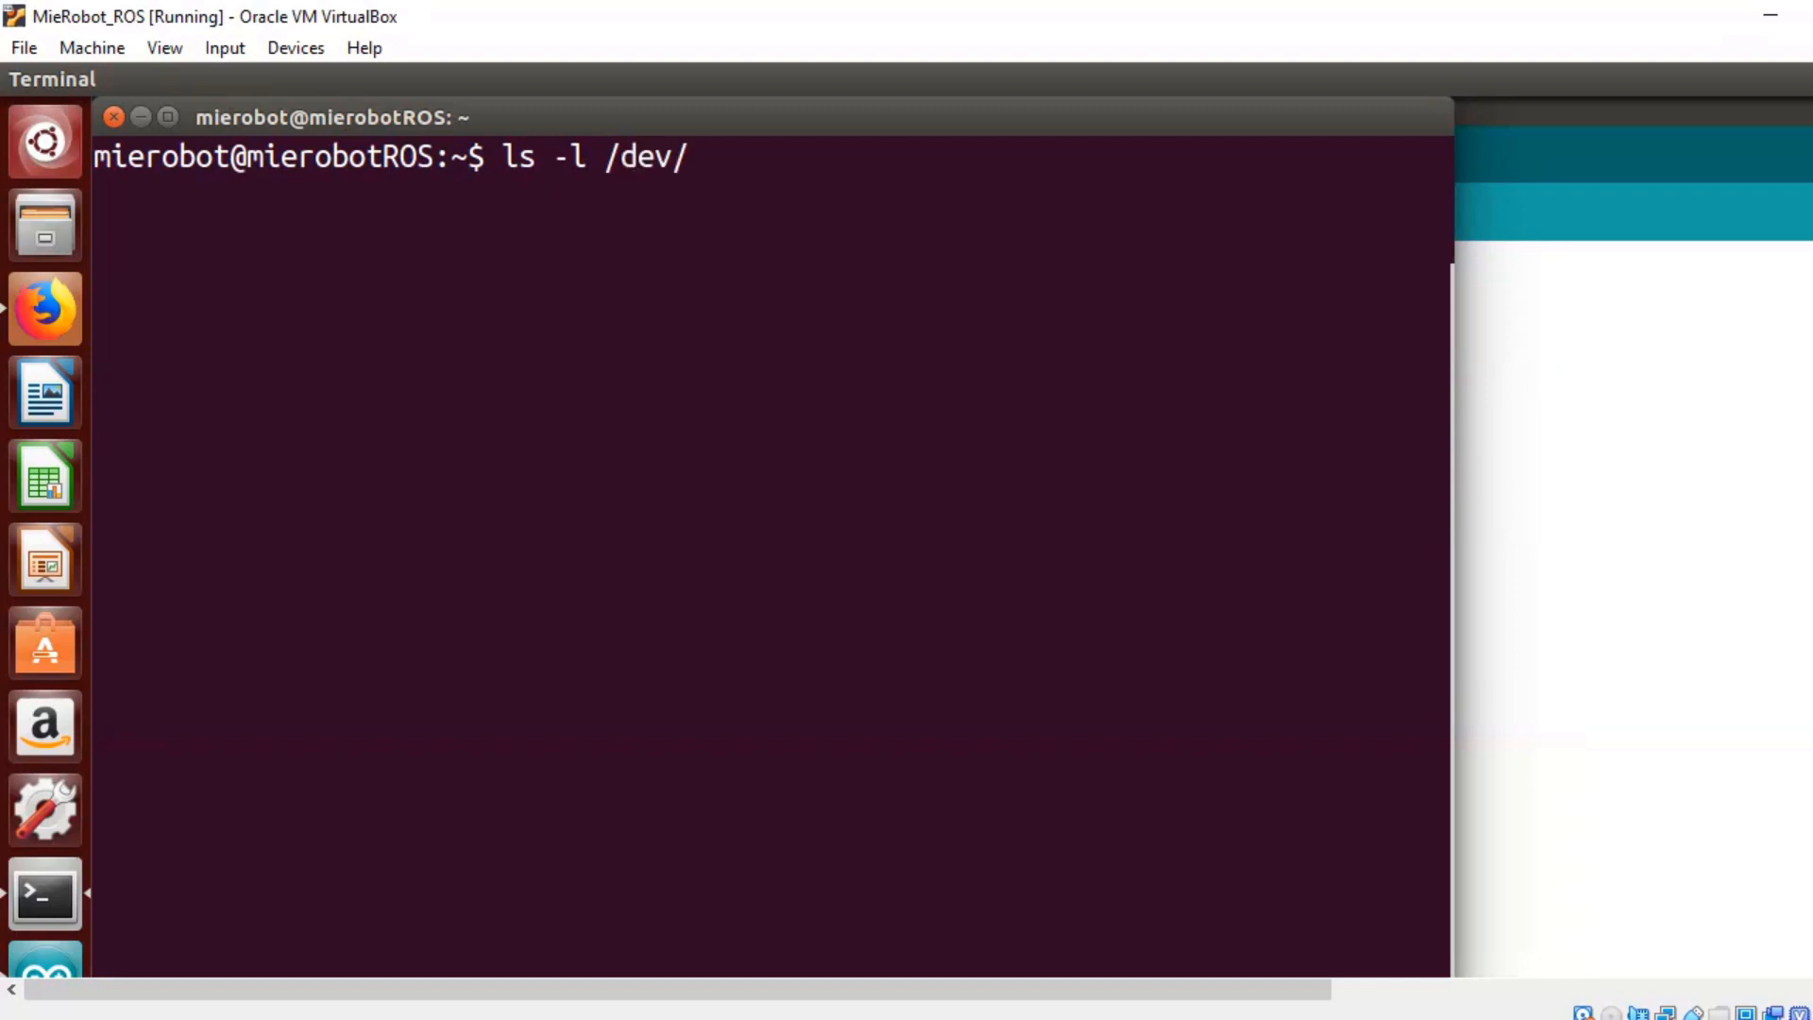
pyautogui.write('tt')
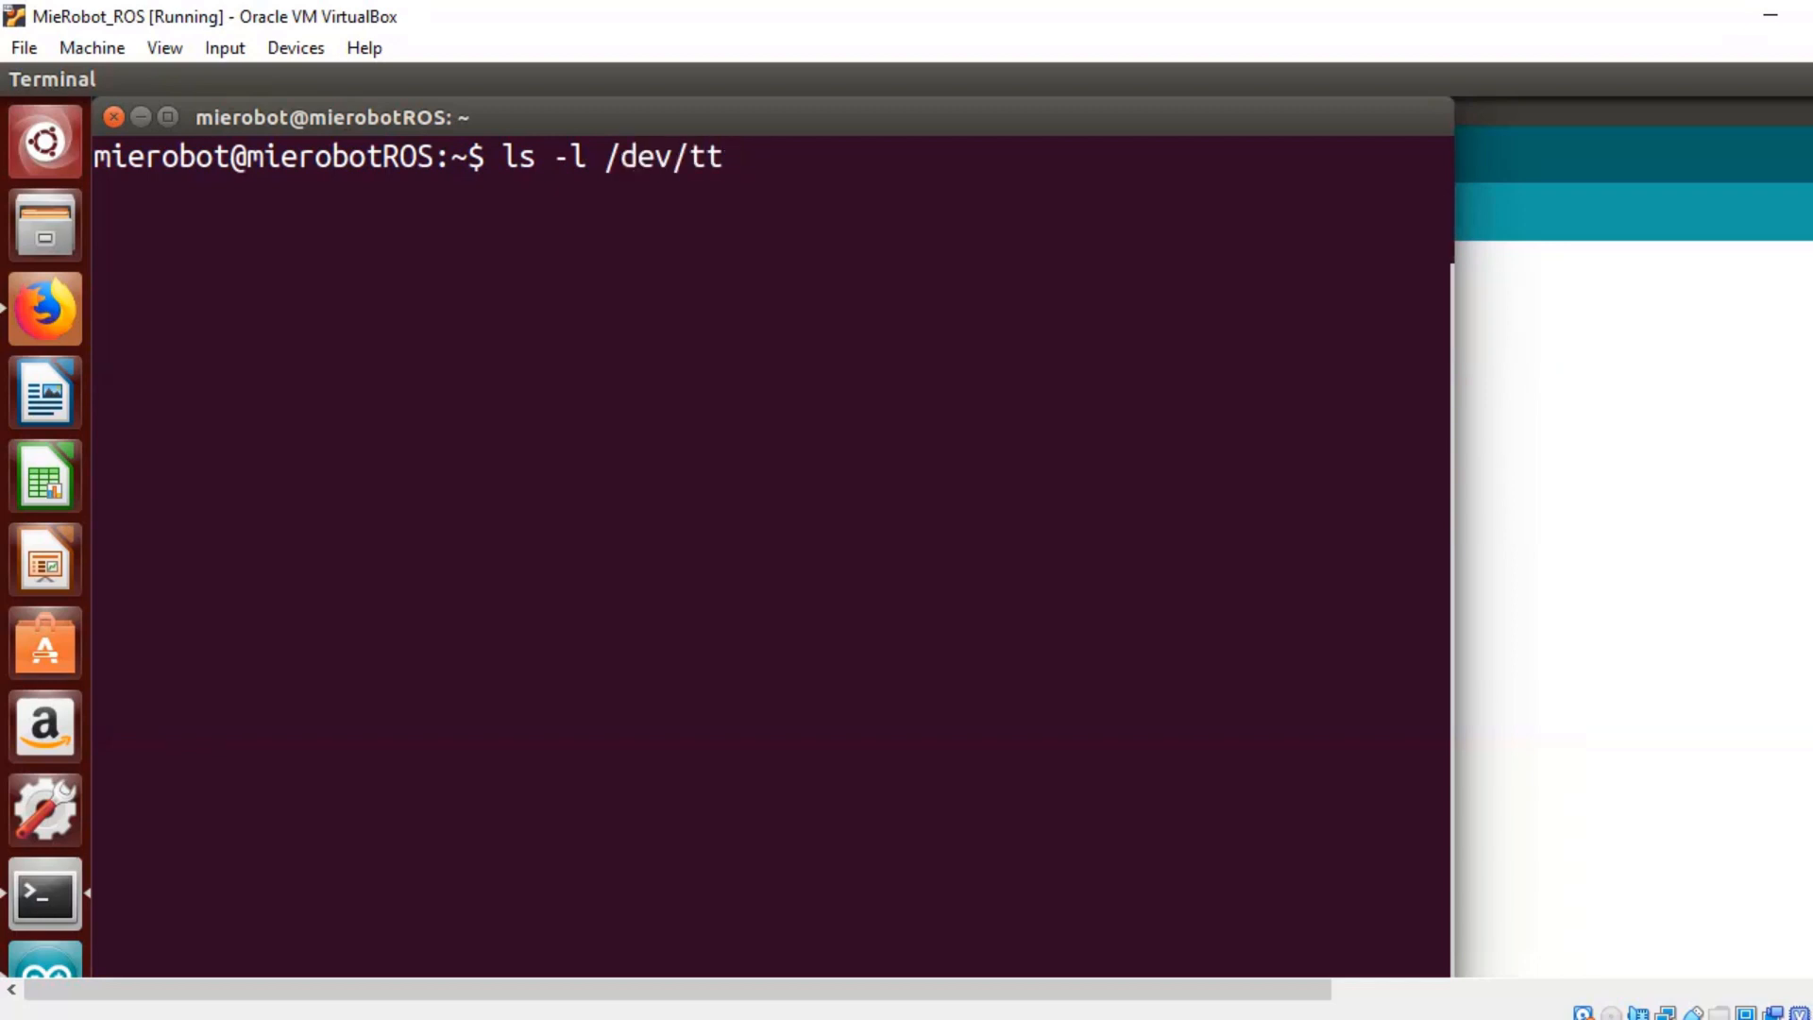
pyautogui.write('yACM0')
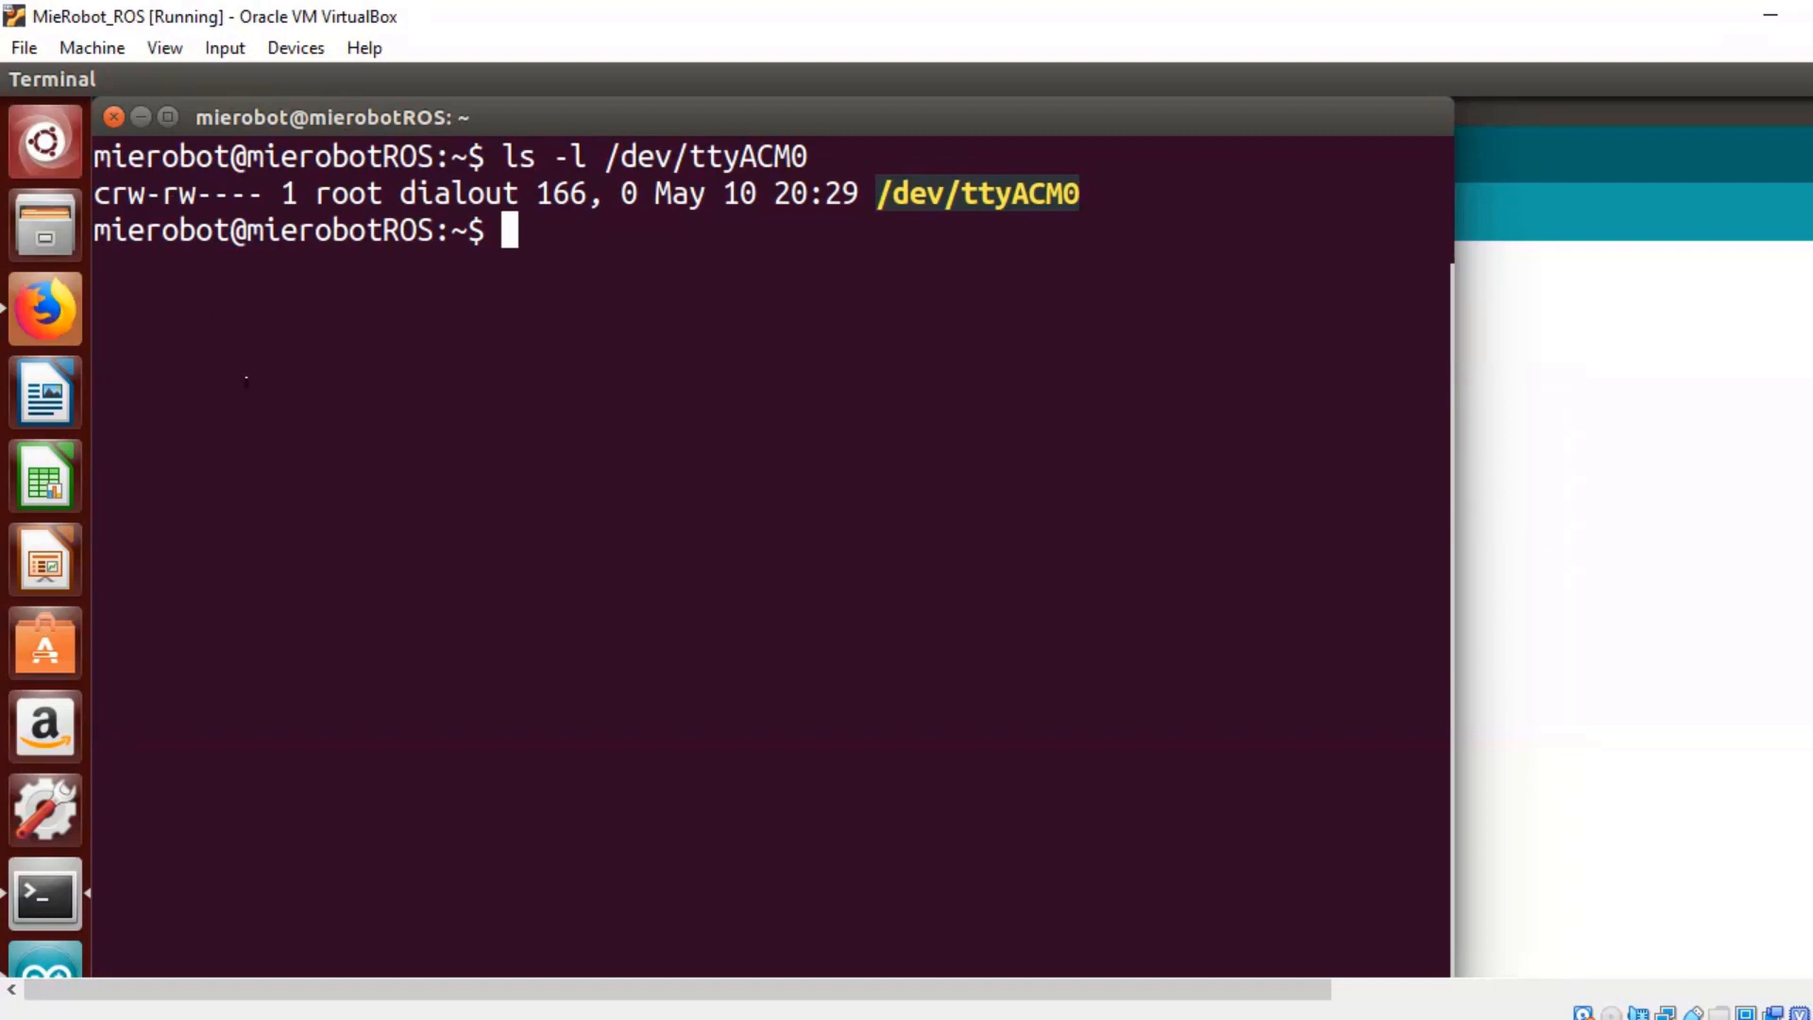
# Make /dev/ttyACM0 readable and writable by all with sudo chmod a+rw, then recheck it.
pyautogui.write('SUDO')
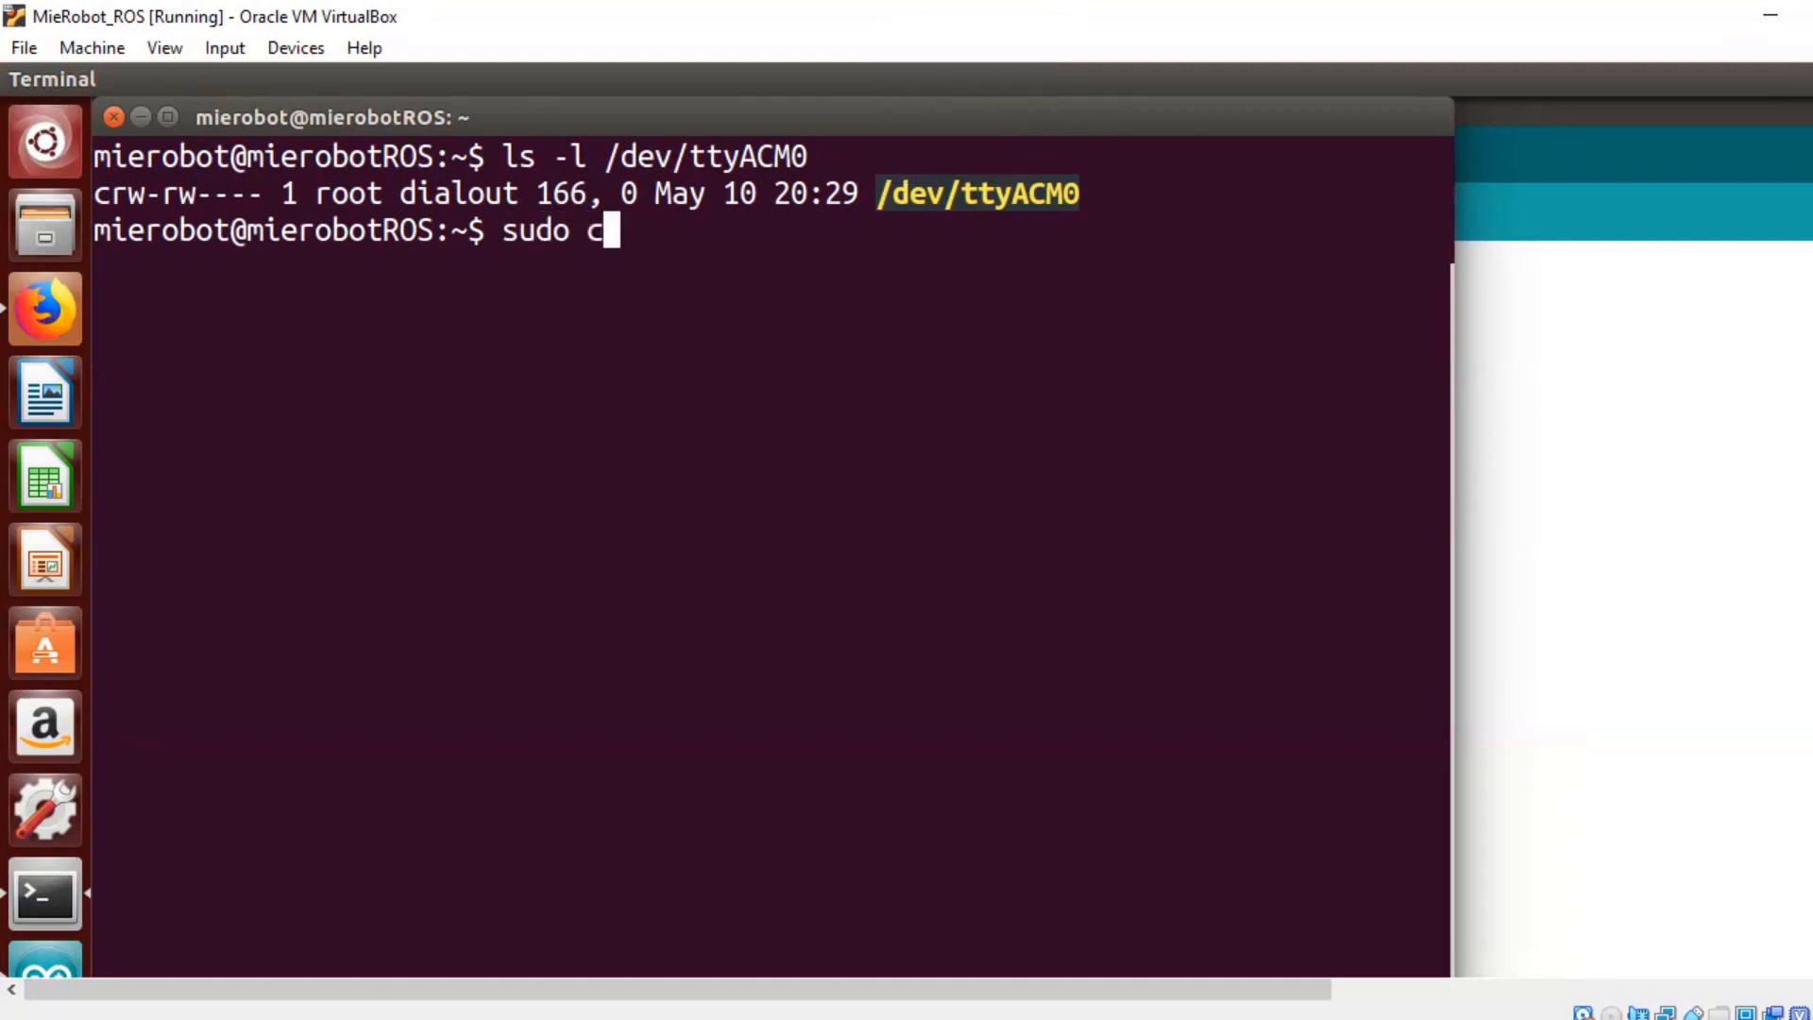
pyautogui.write('hmod')
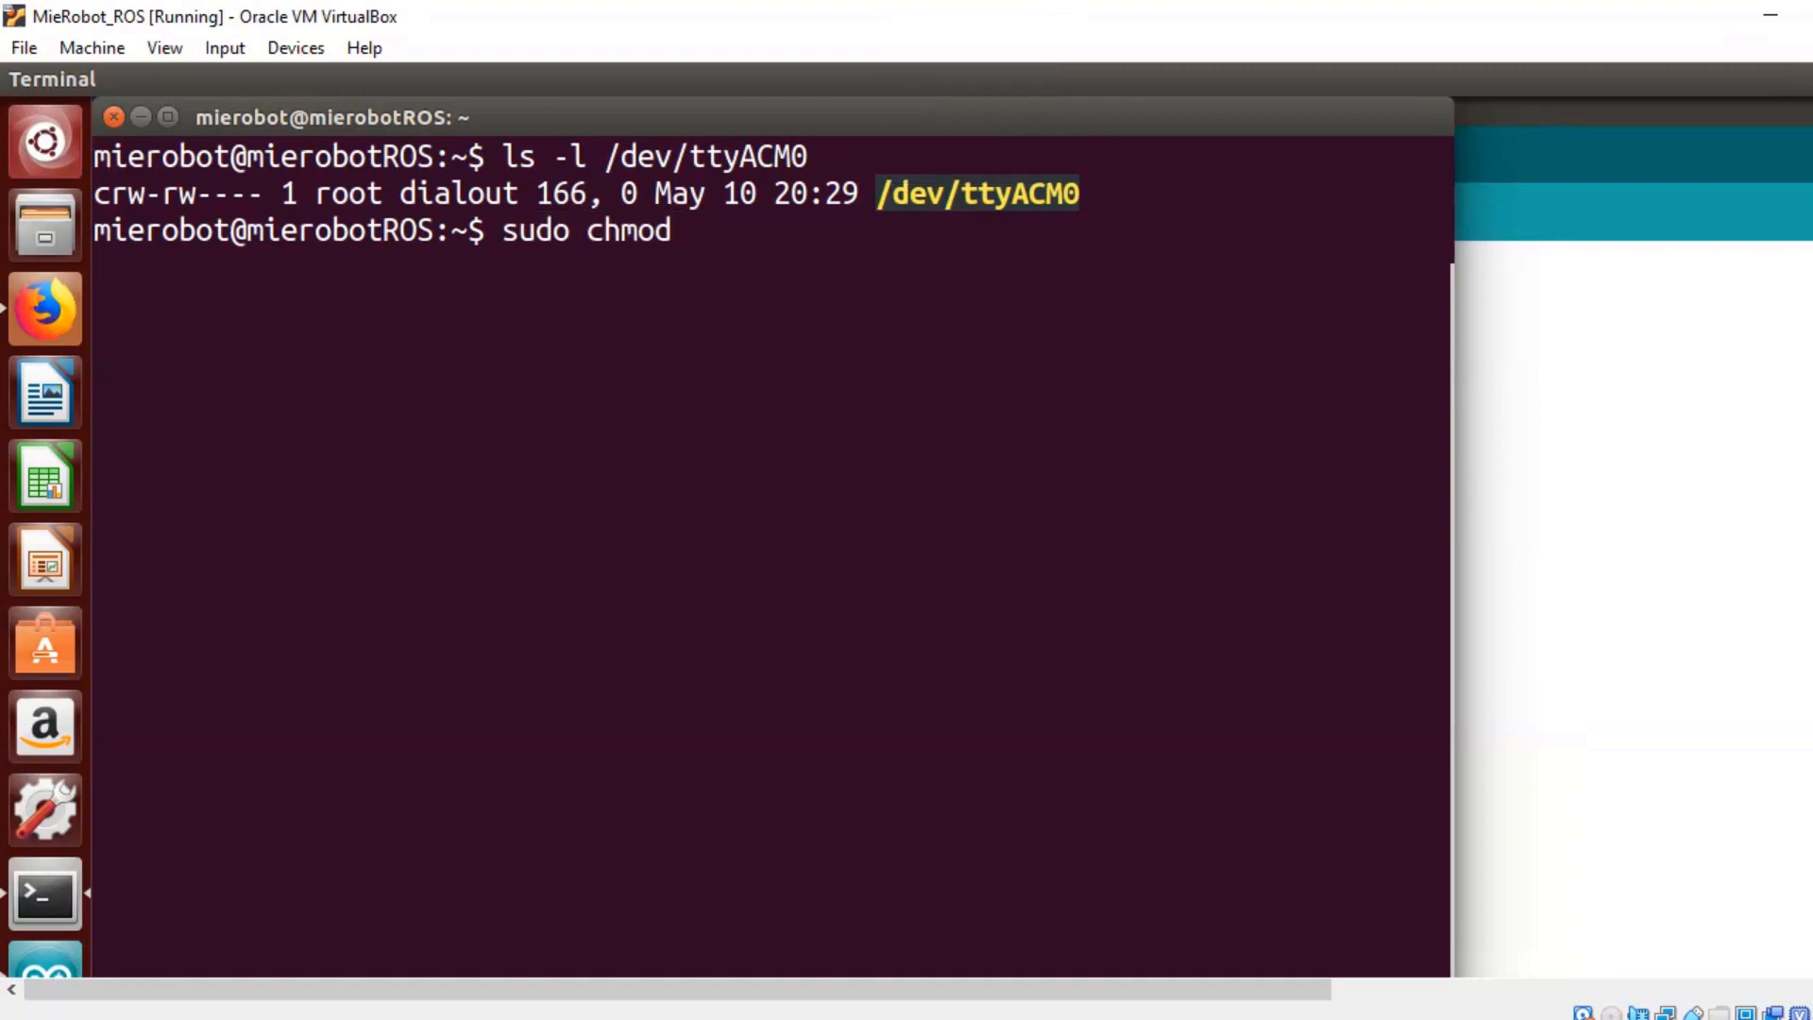
pyautogui.write('a+r')
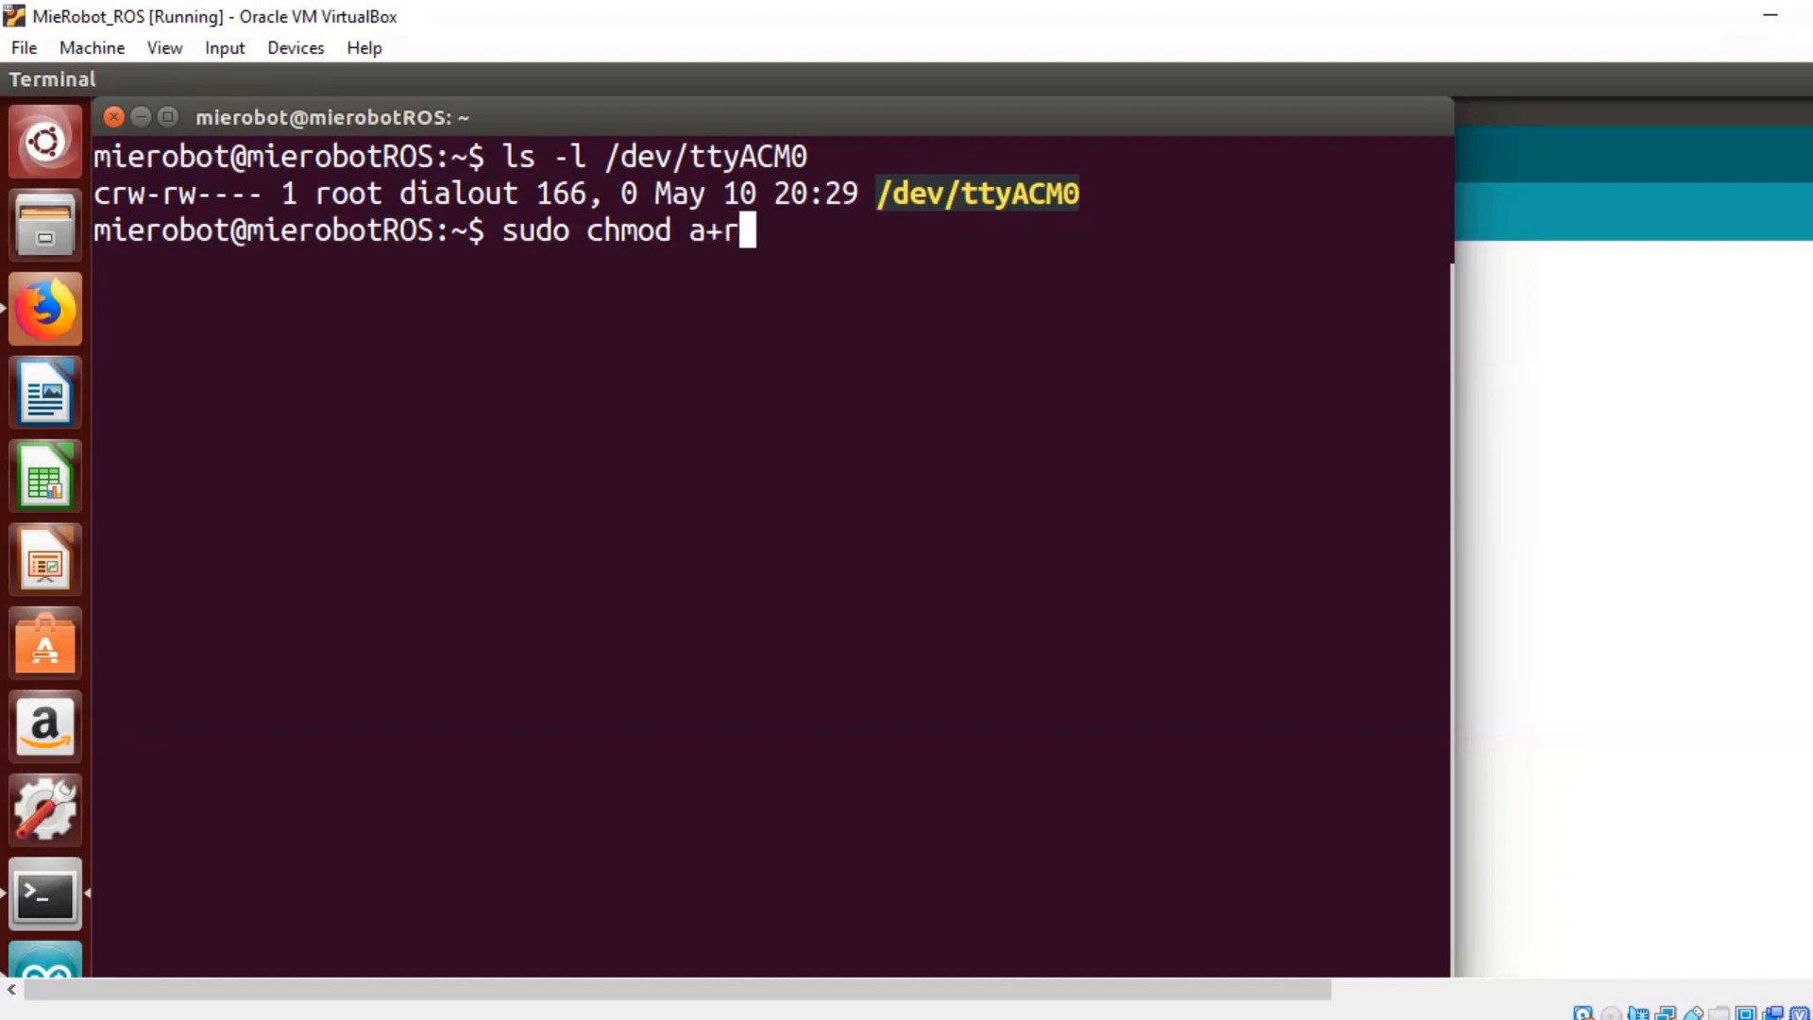
pyautogui.write('w /dev')
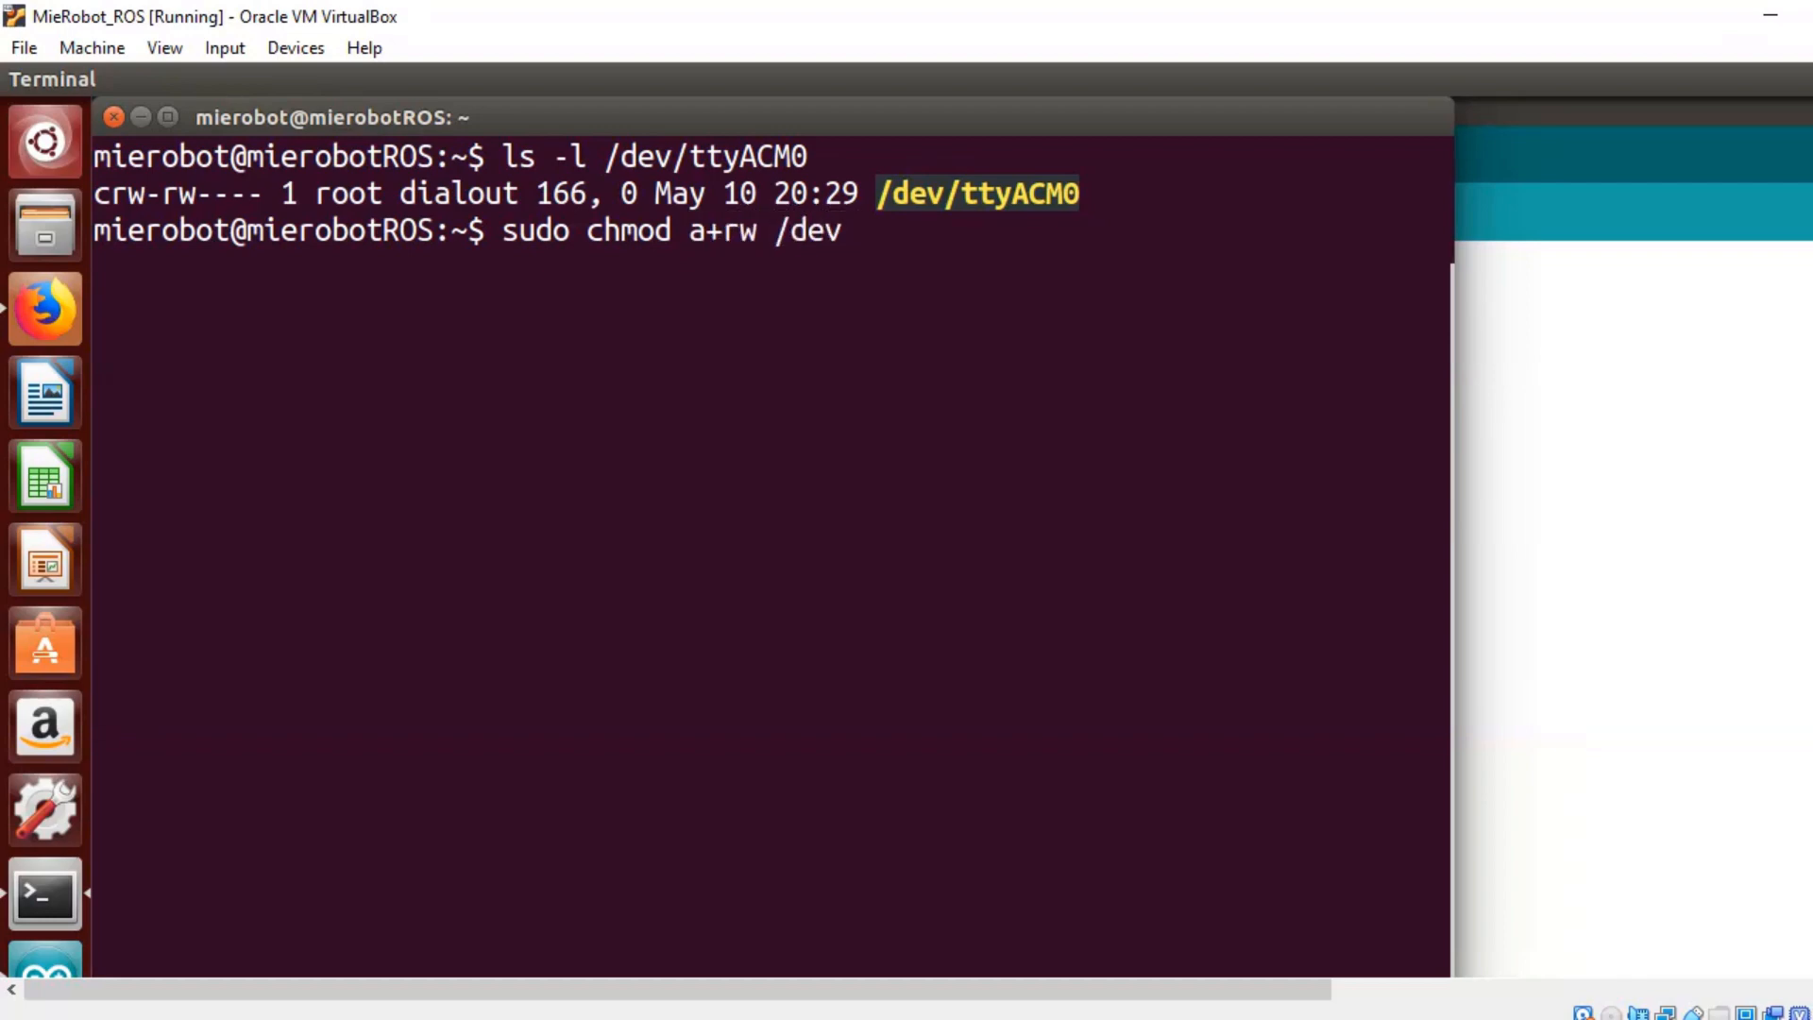
pyautogui.write('ttyA')
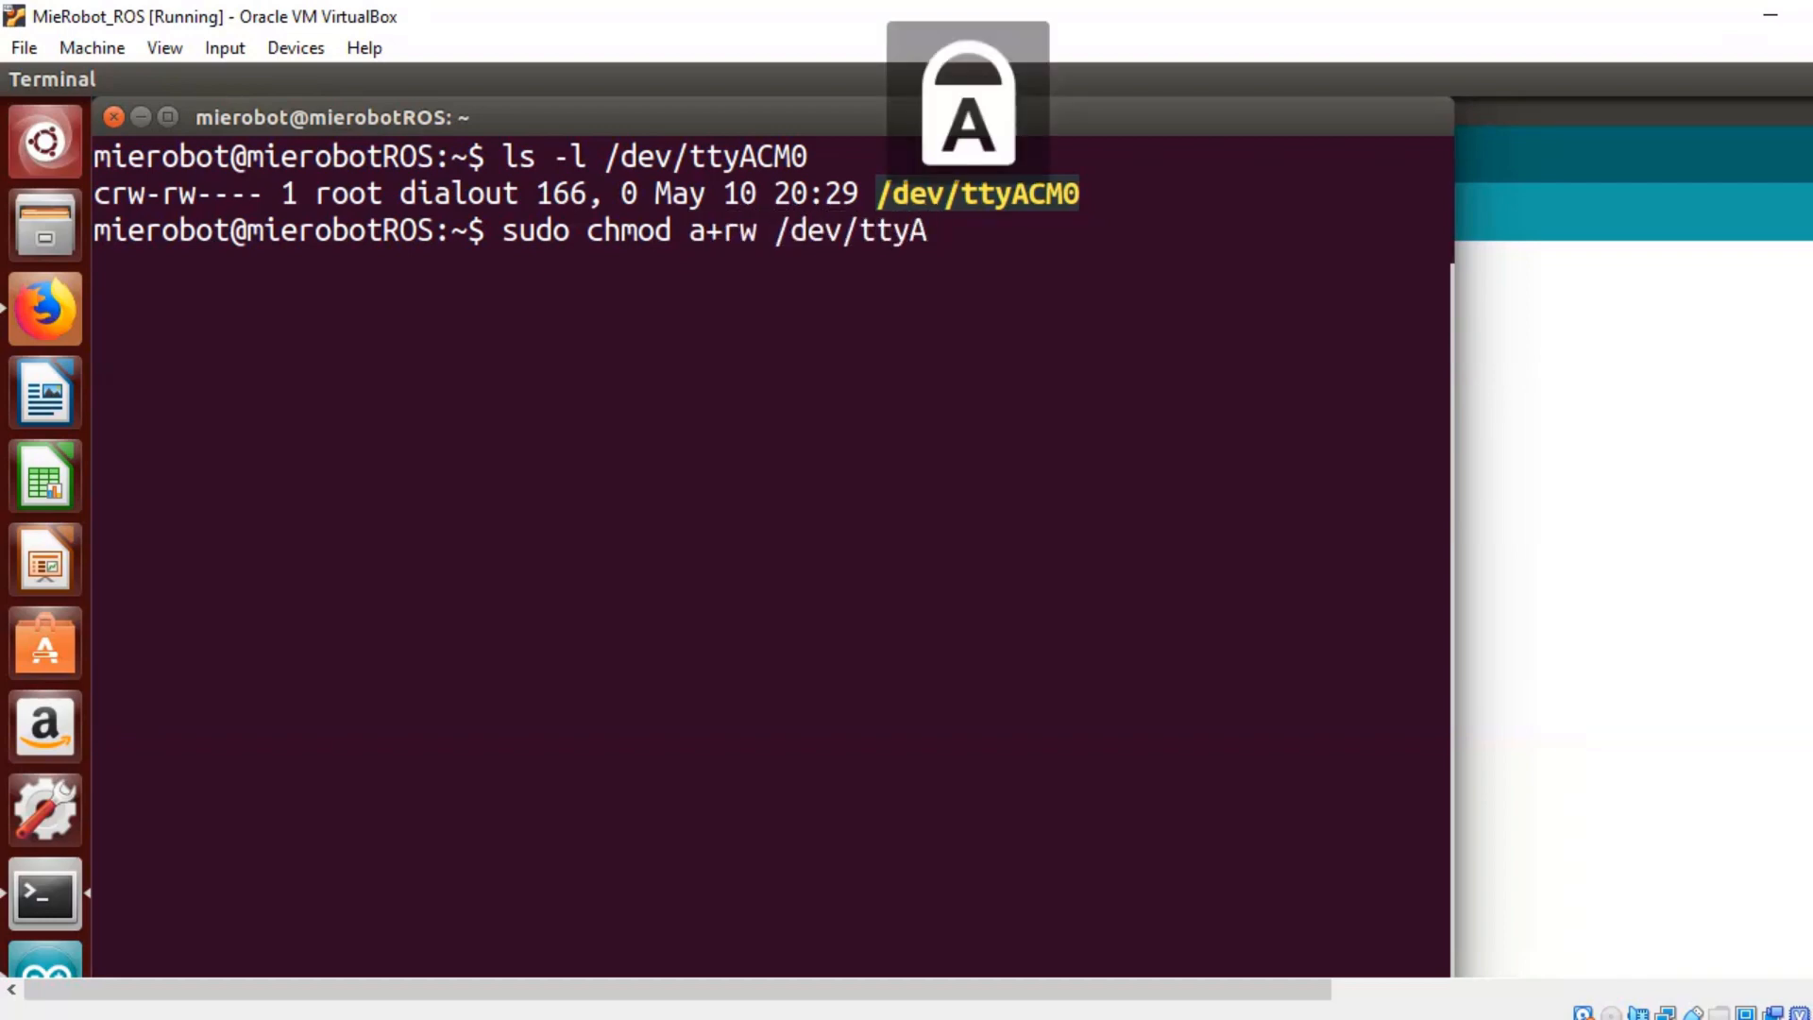
pyautogui.write('CM')
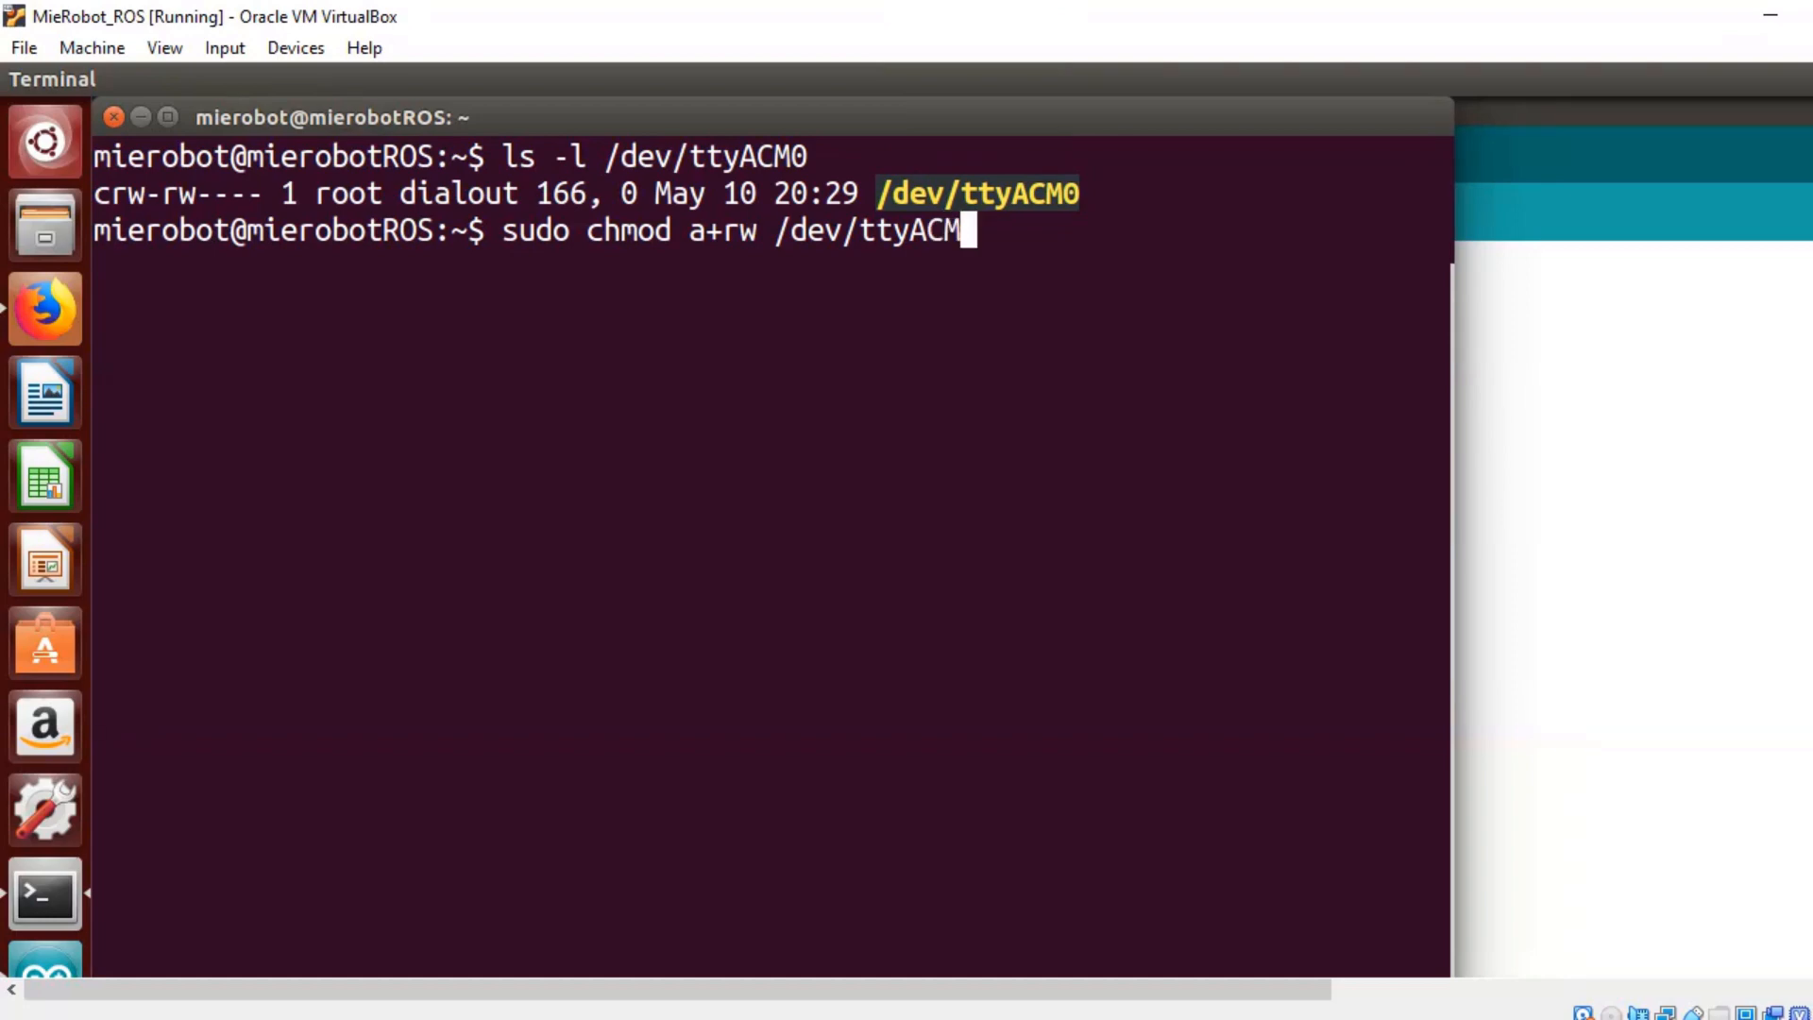
pyautogui.write('0')
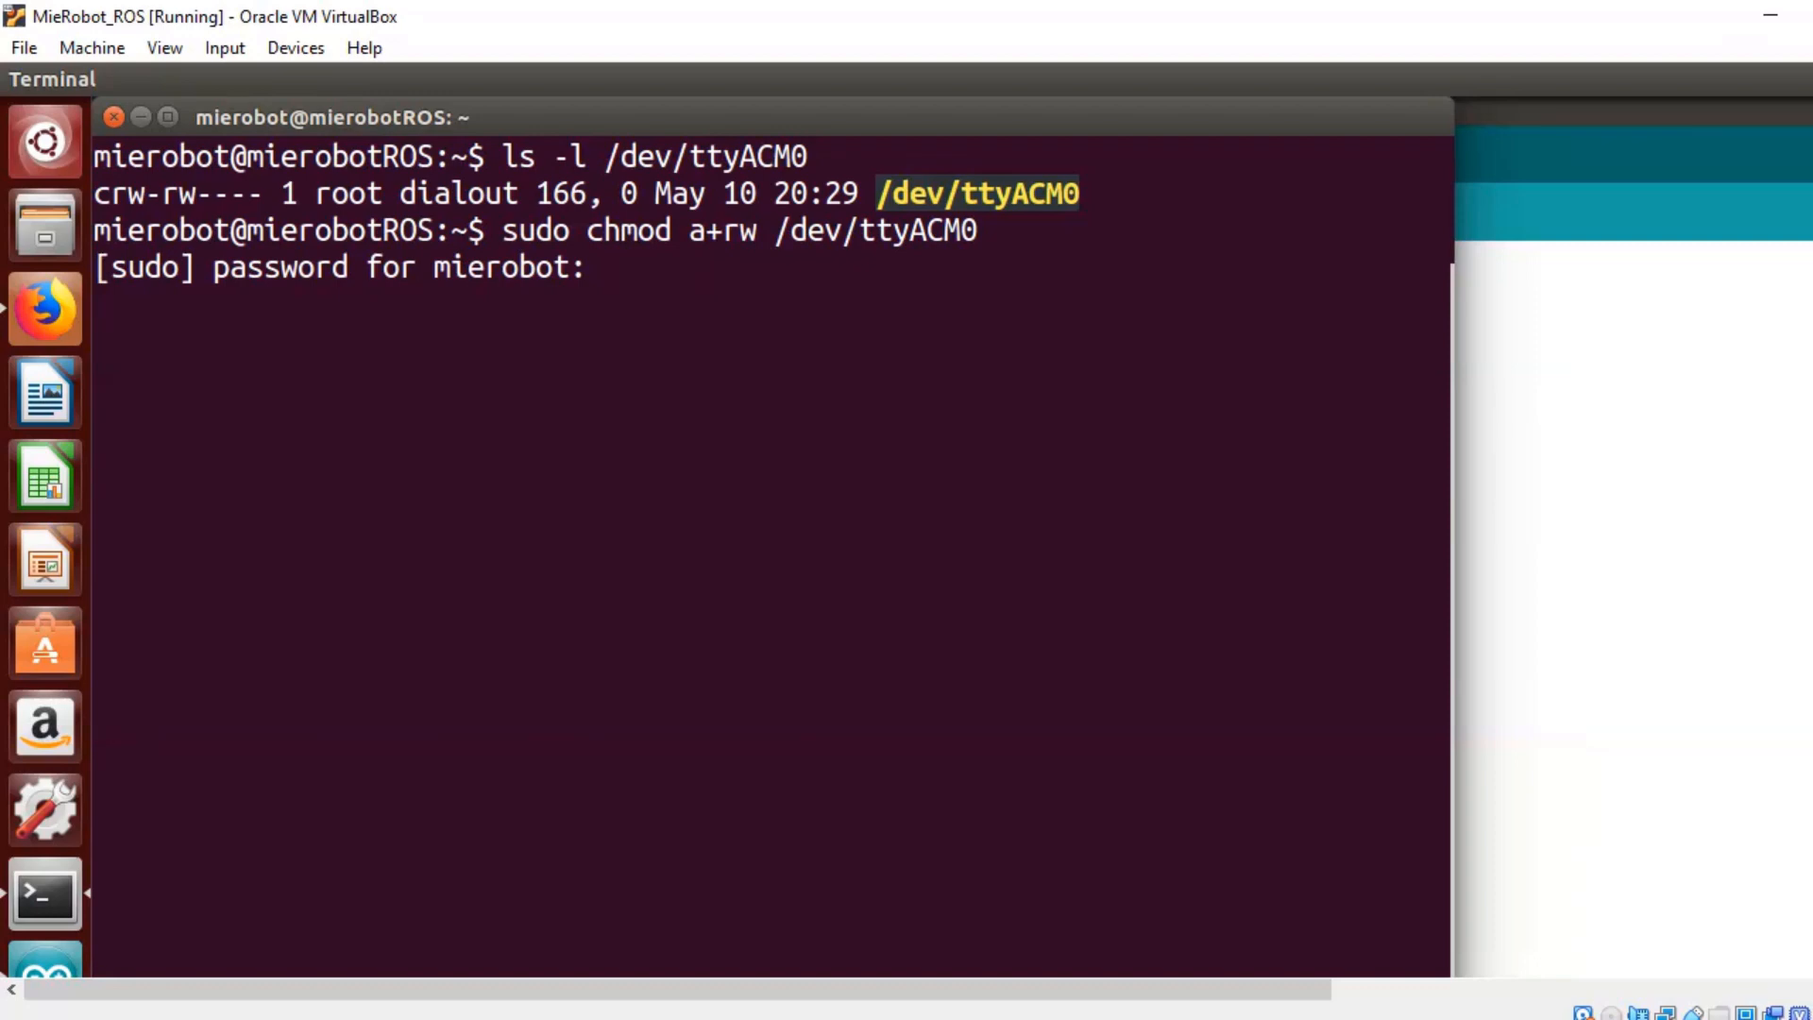
pyautogui.write('ls -l /dev/ttyACM0')
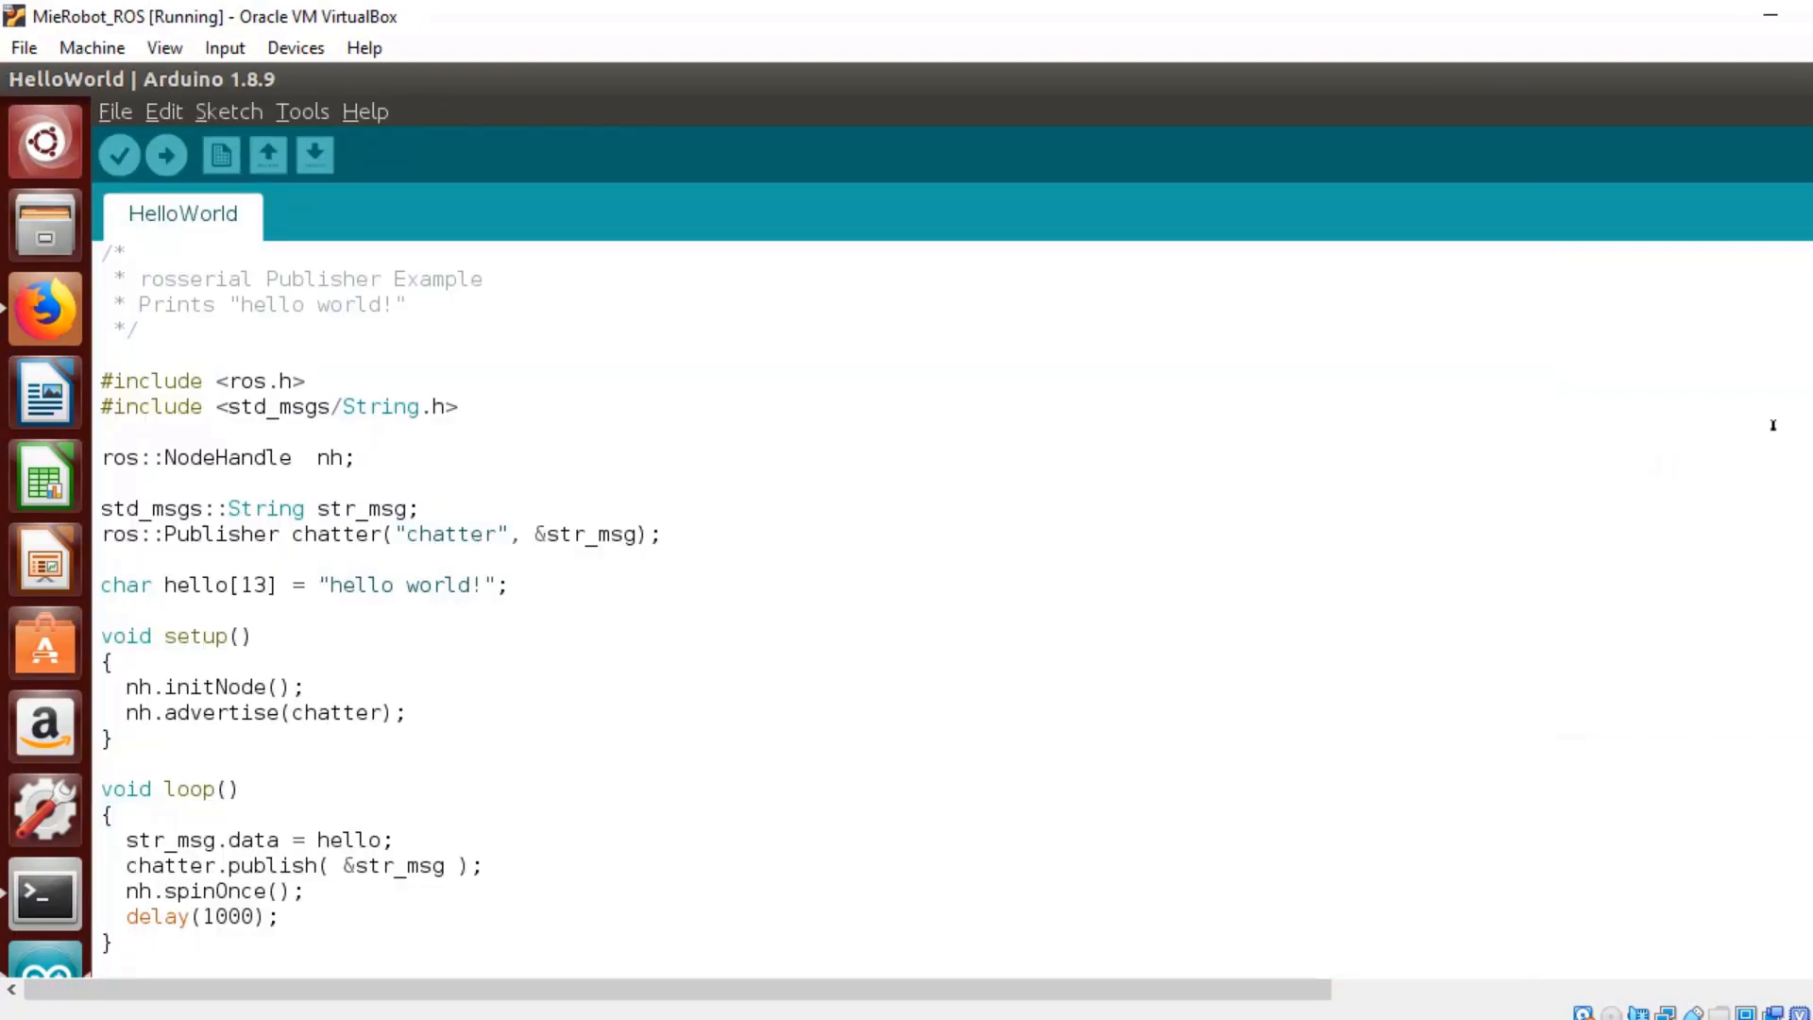
pyautogui.moveTo(165, 156)
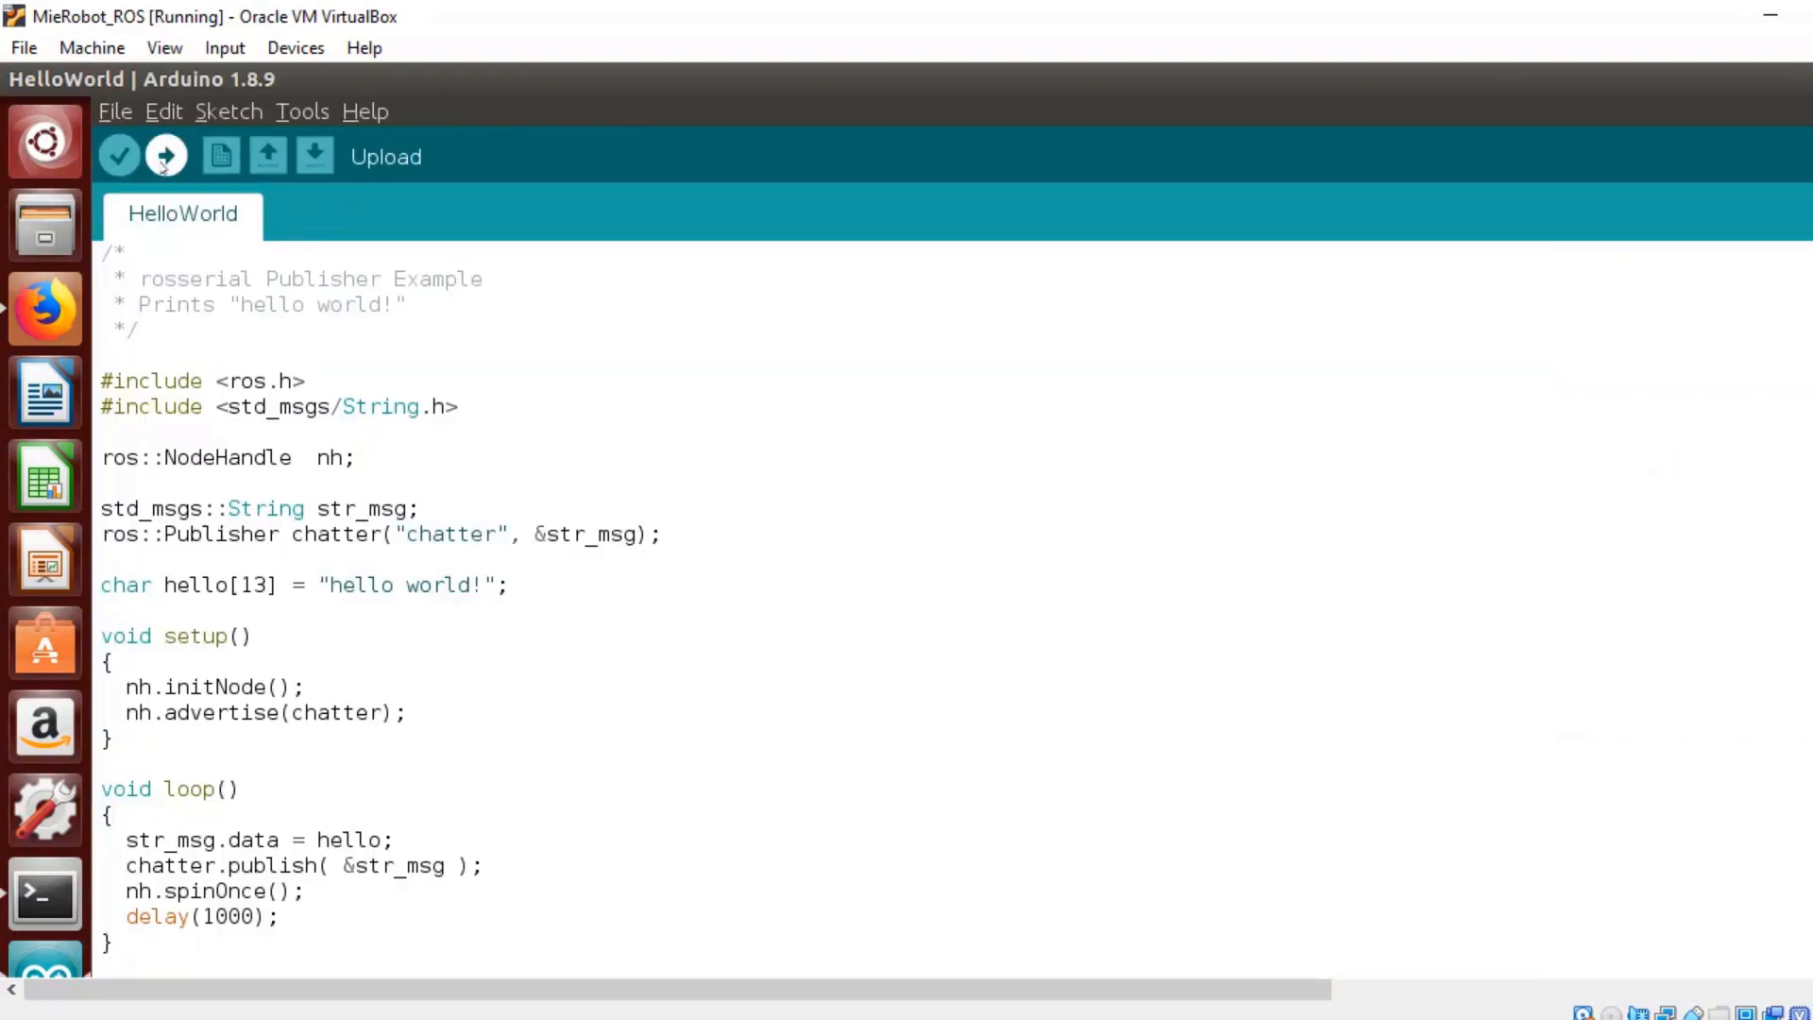
# Upload the HelloWorld rosserial publisher sketch to the Uno board.
pyautogui.click(166, 155)
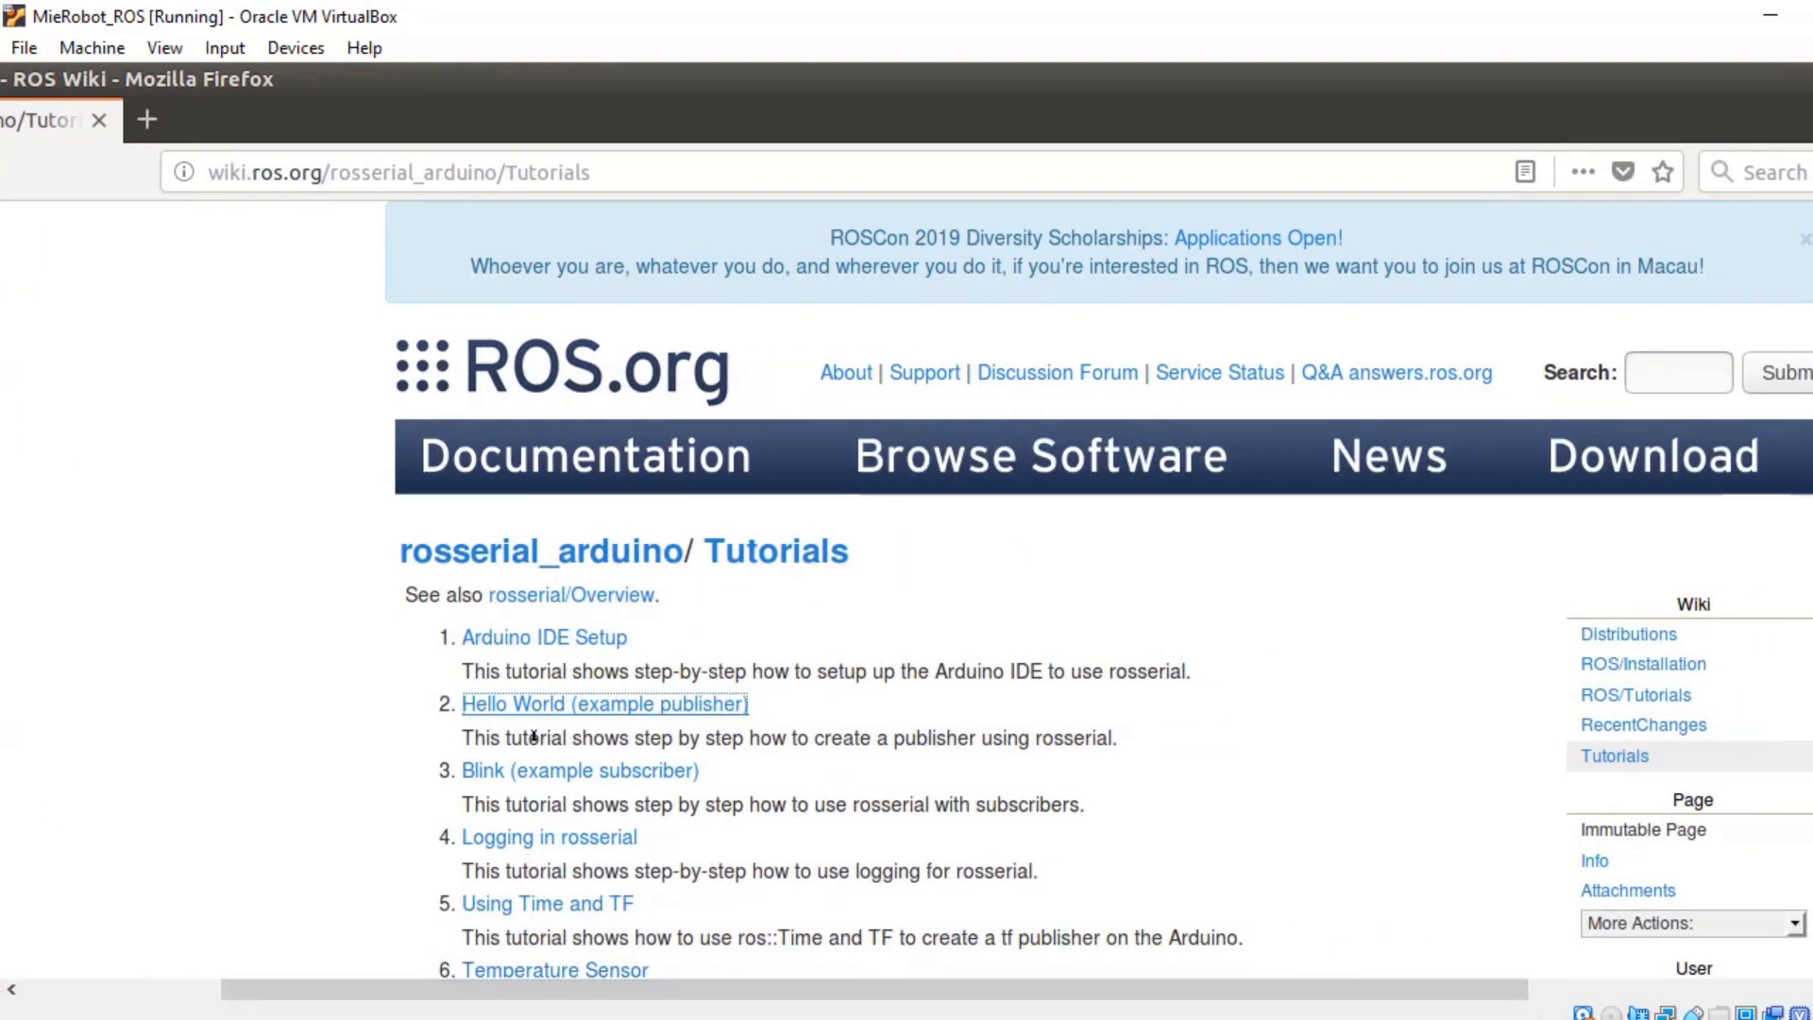
# Open the Hello World (example publisher) tutorial and select its indigo distro tab.
pyautogui.click(603, 702)
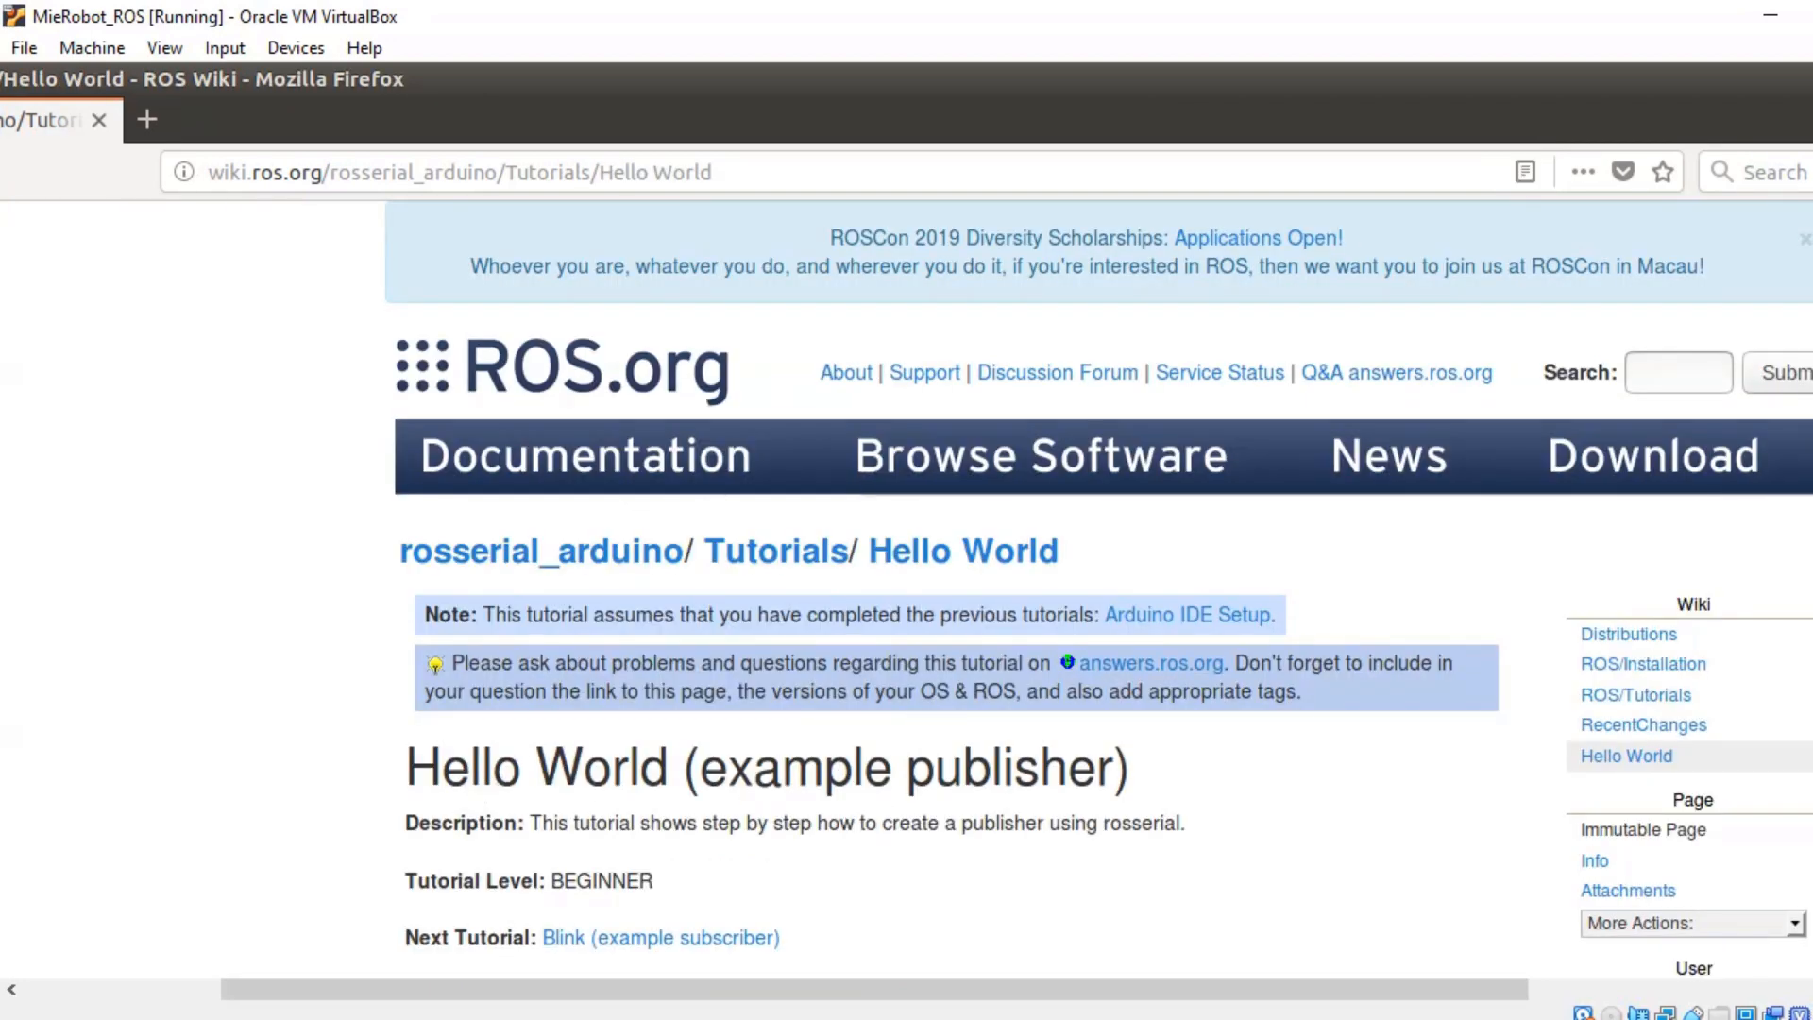
pyautogui.scroll(-3)
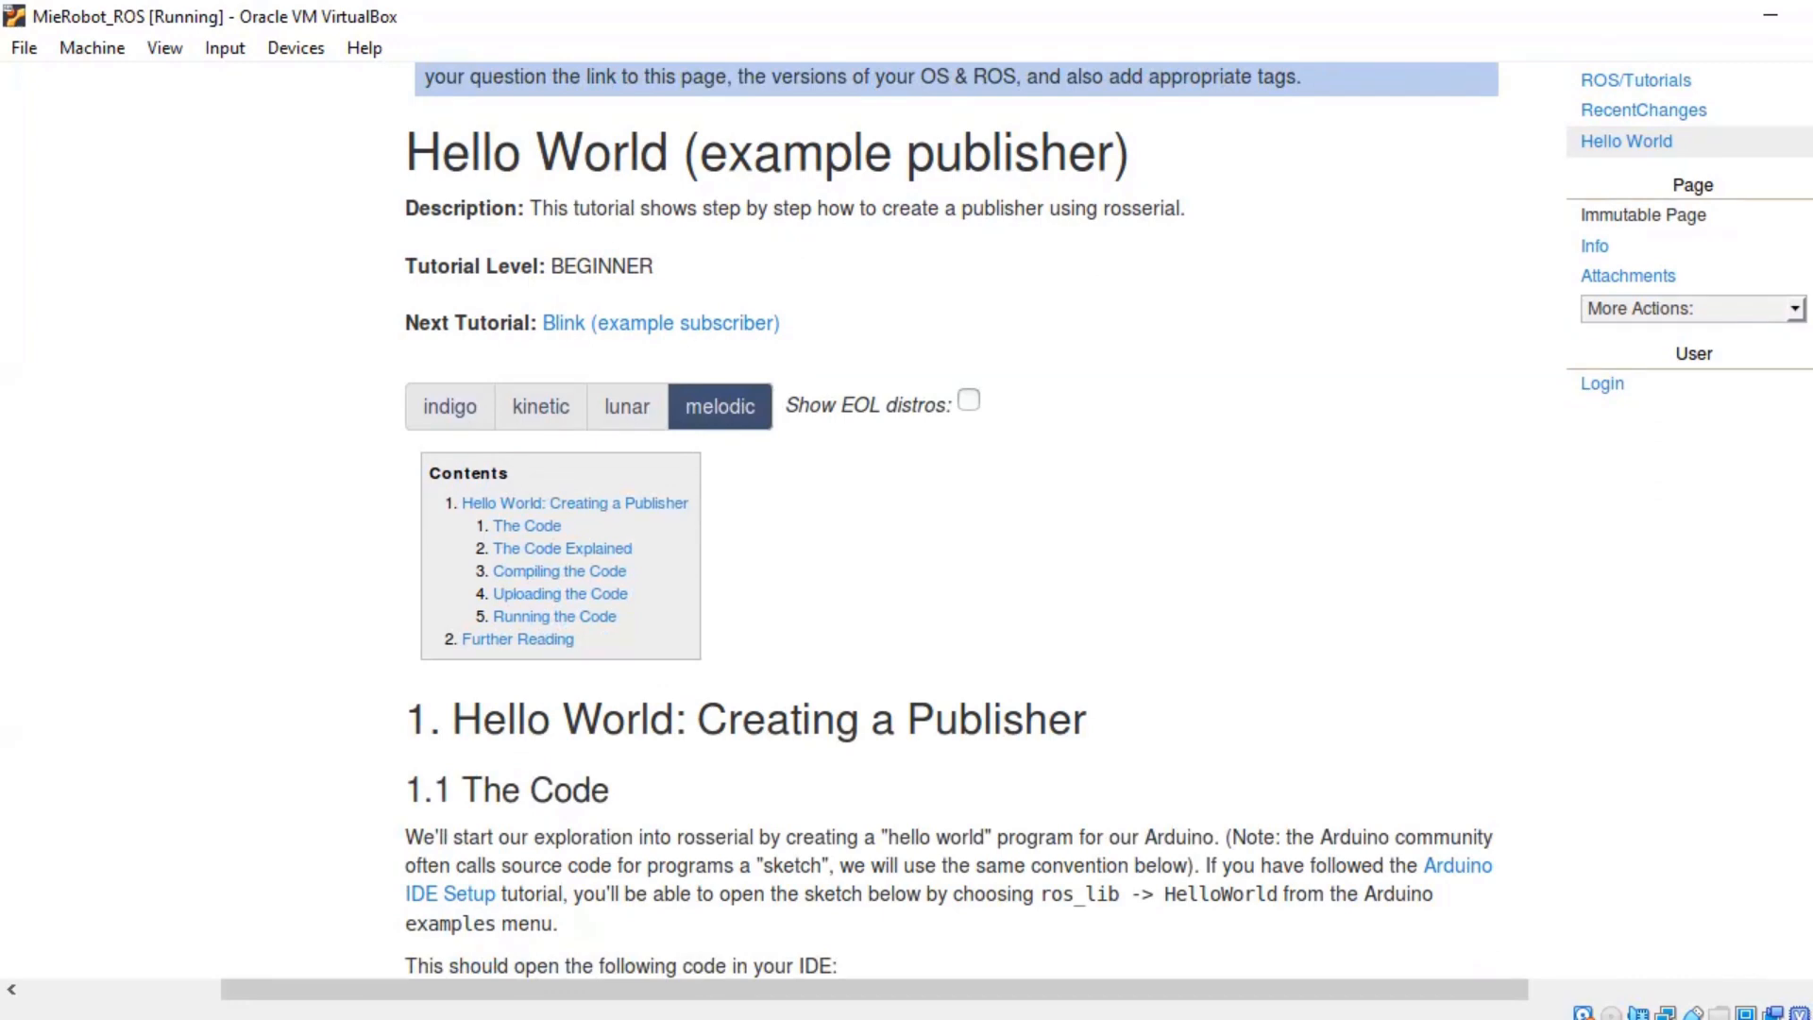
pyautogui.click(449, 406)
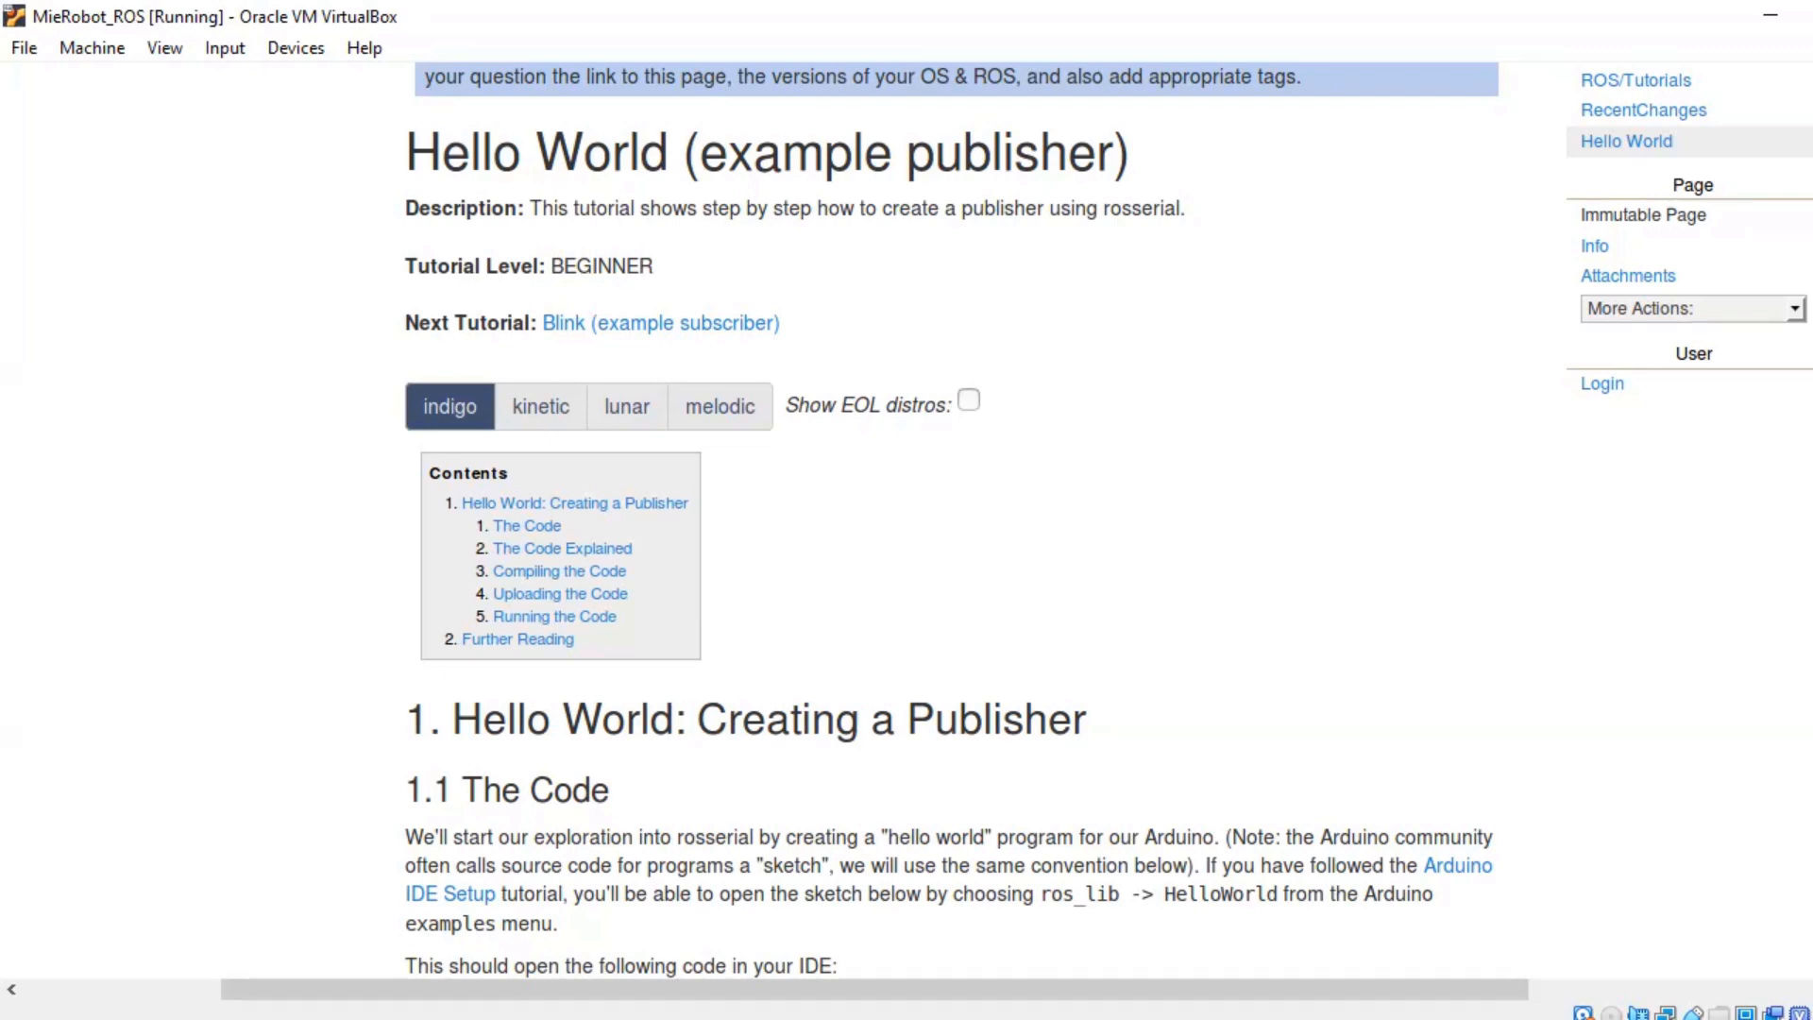
pyautogui.scroll(-3)
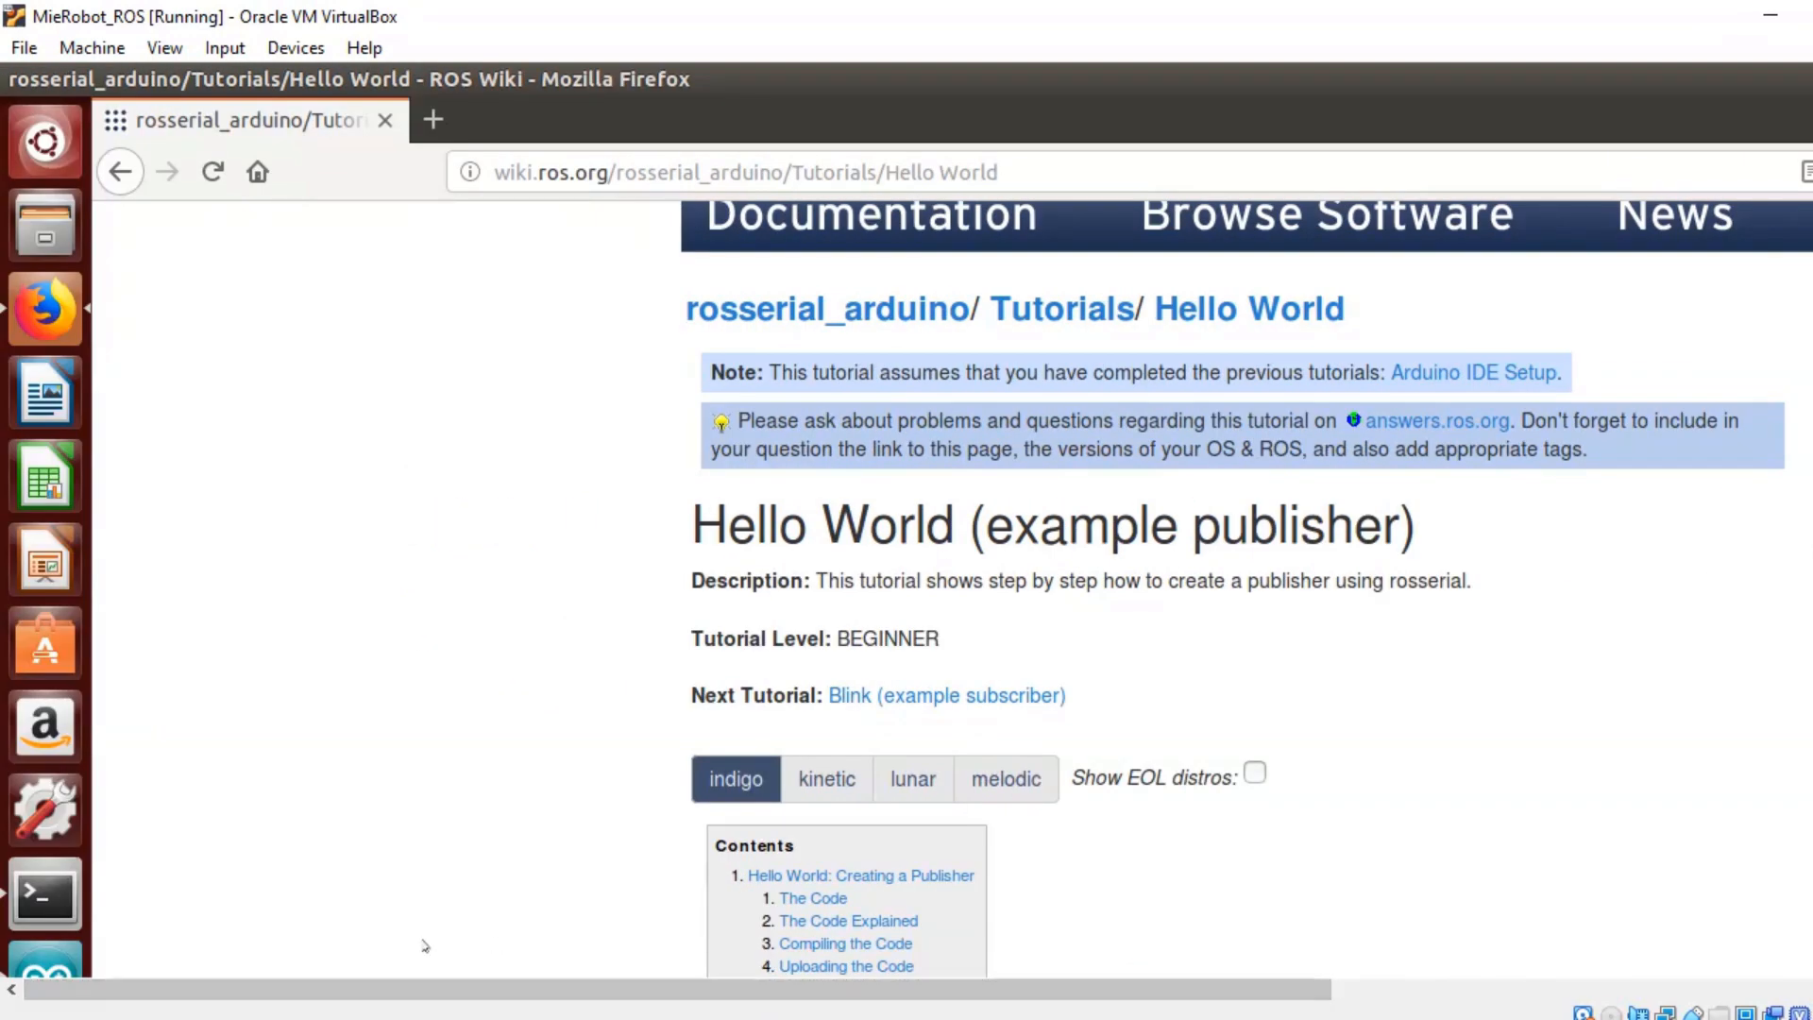
# Start roscore in the terminal and open a second terminal window.
pyautogui.click(45, 895)
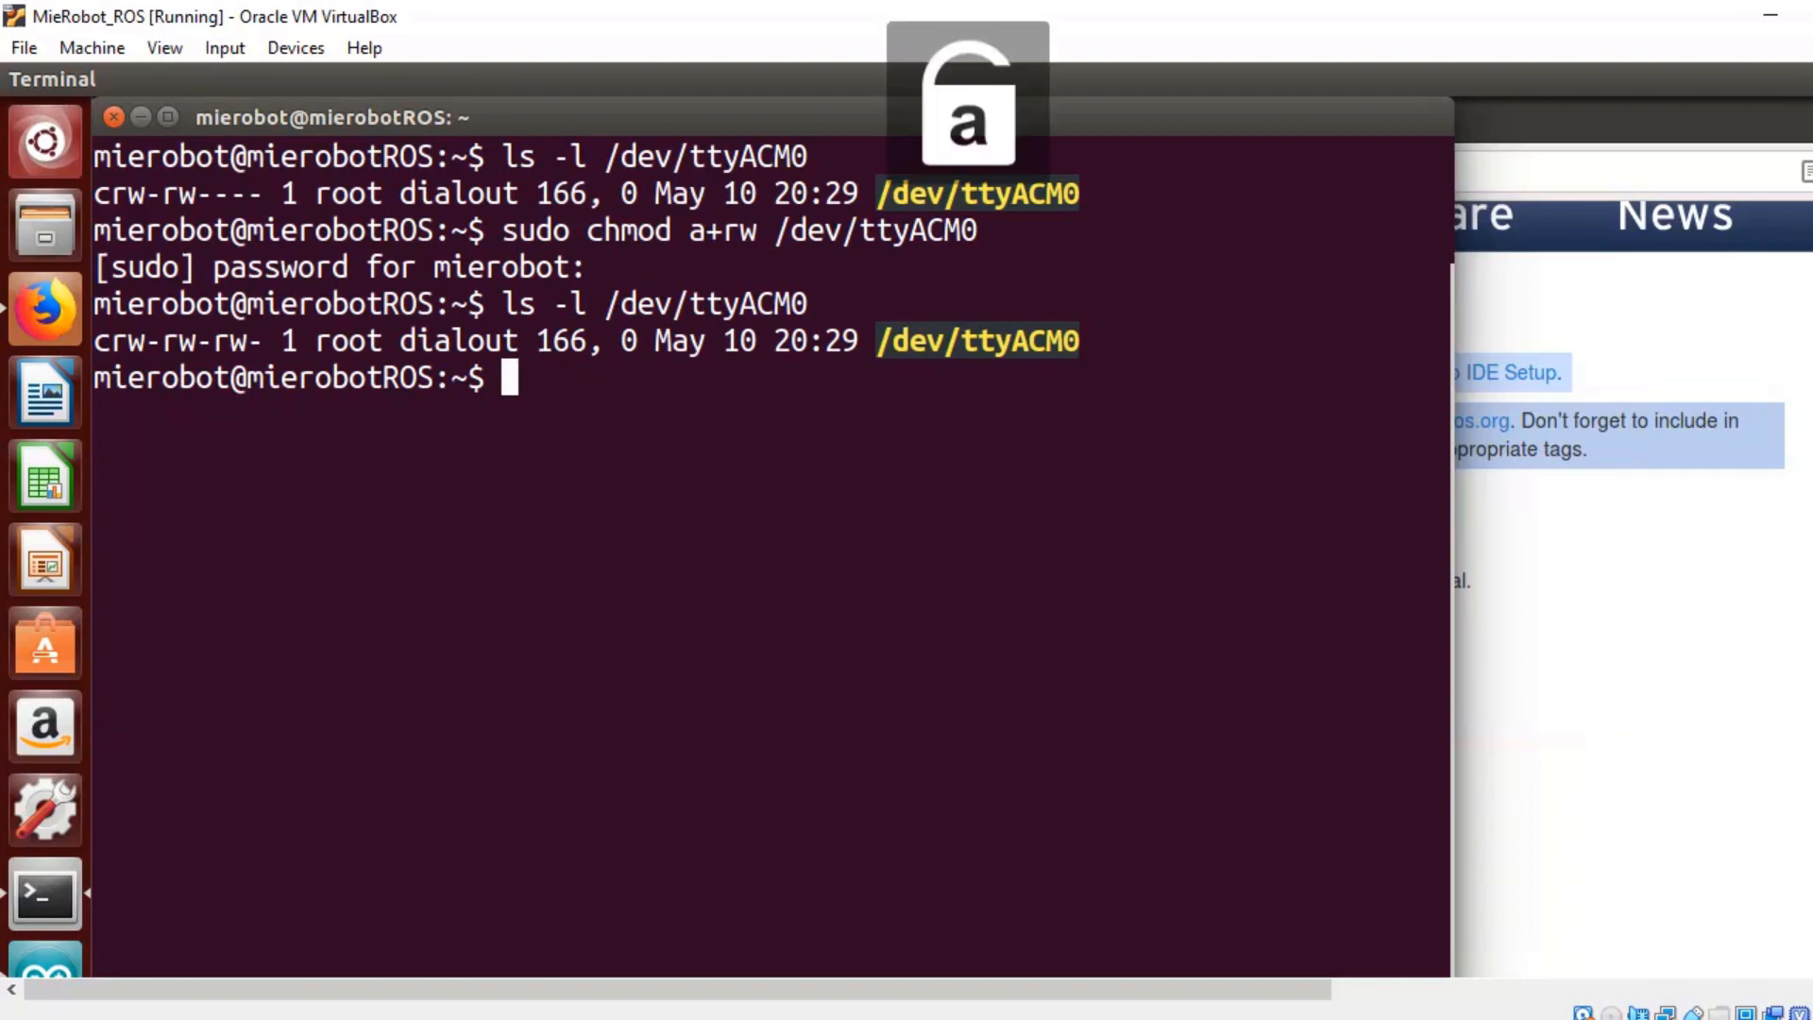
pyautogui.write('rosco')
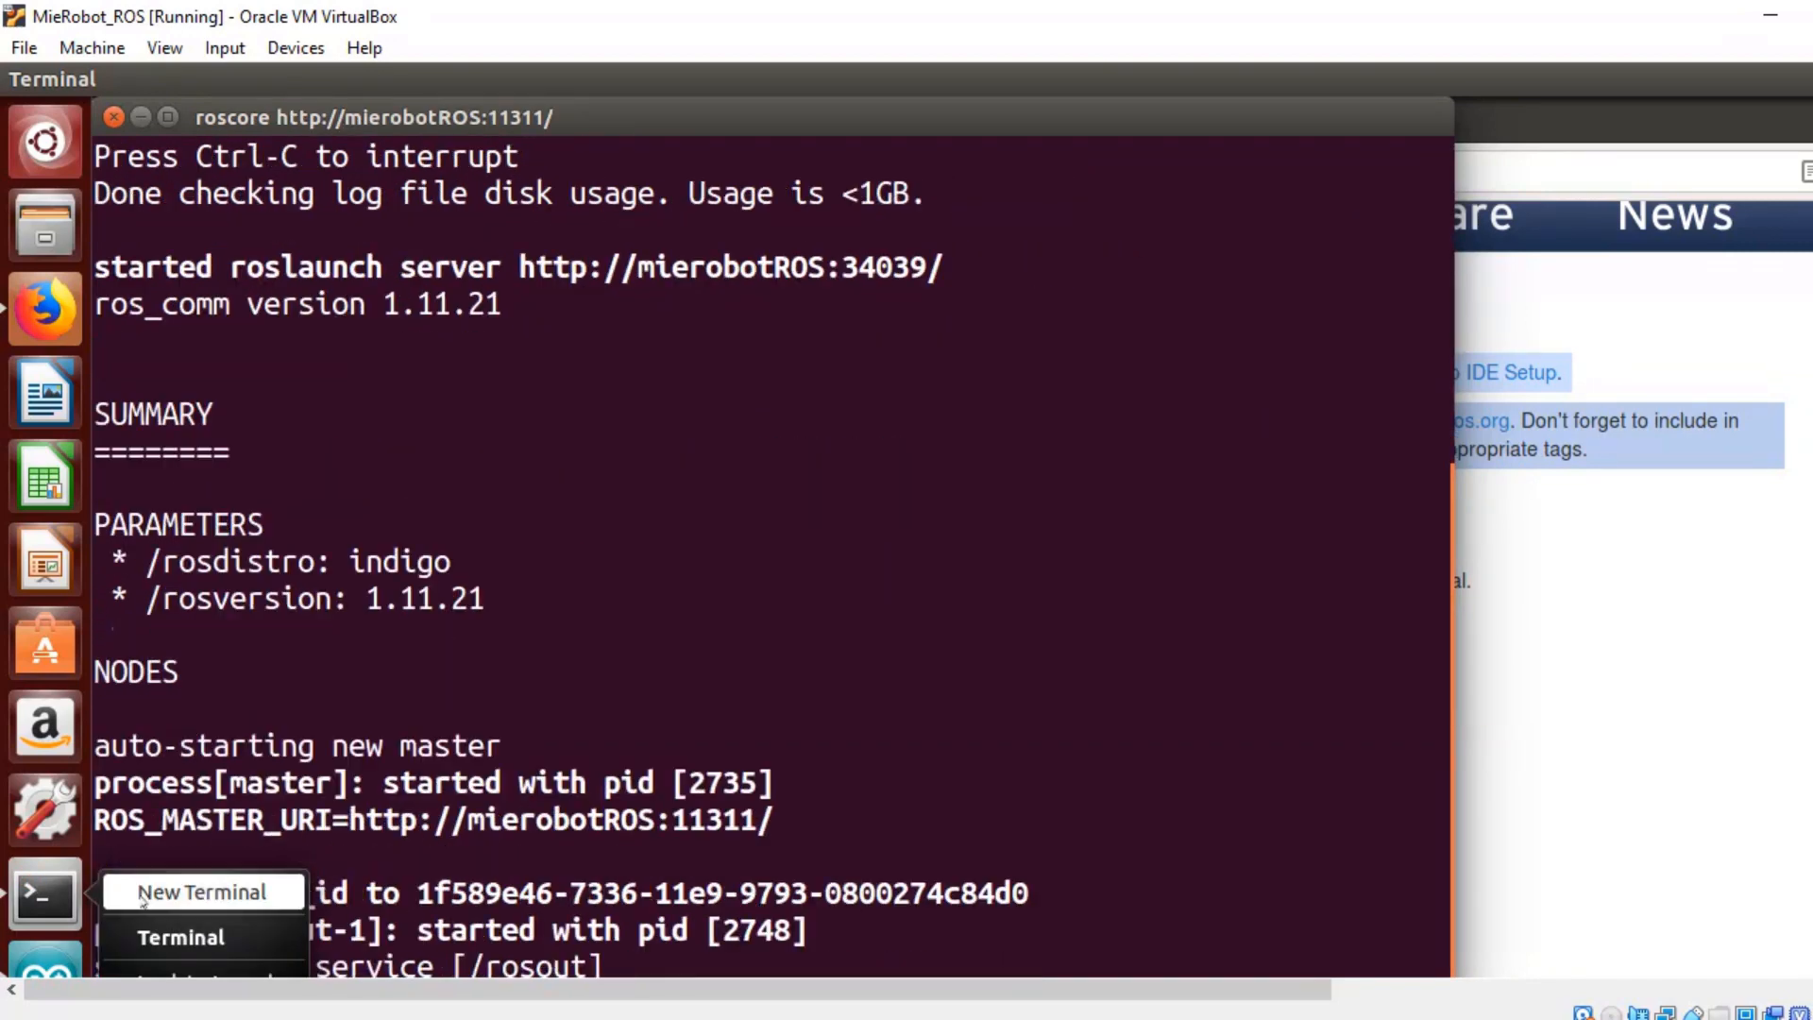
pyautogui.click(201, 892)
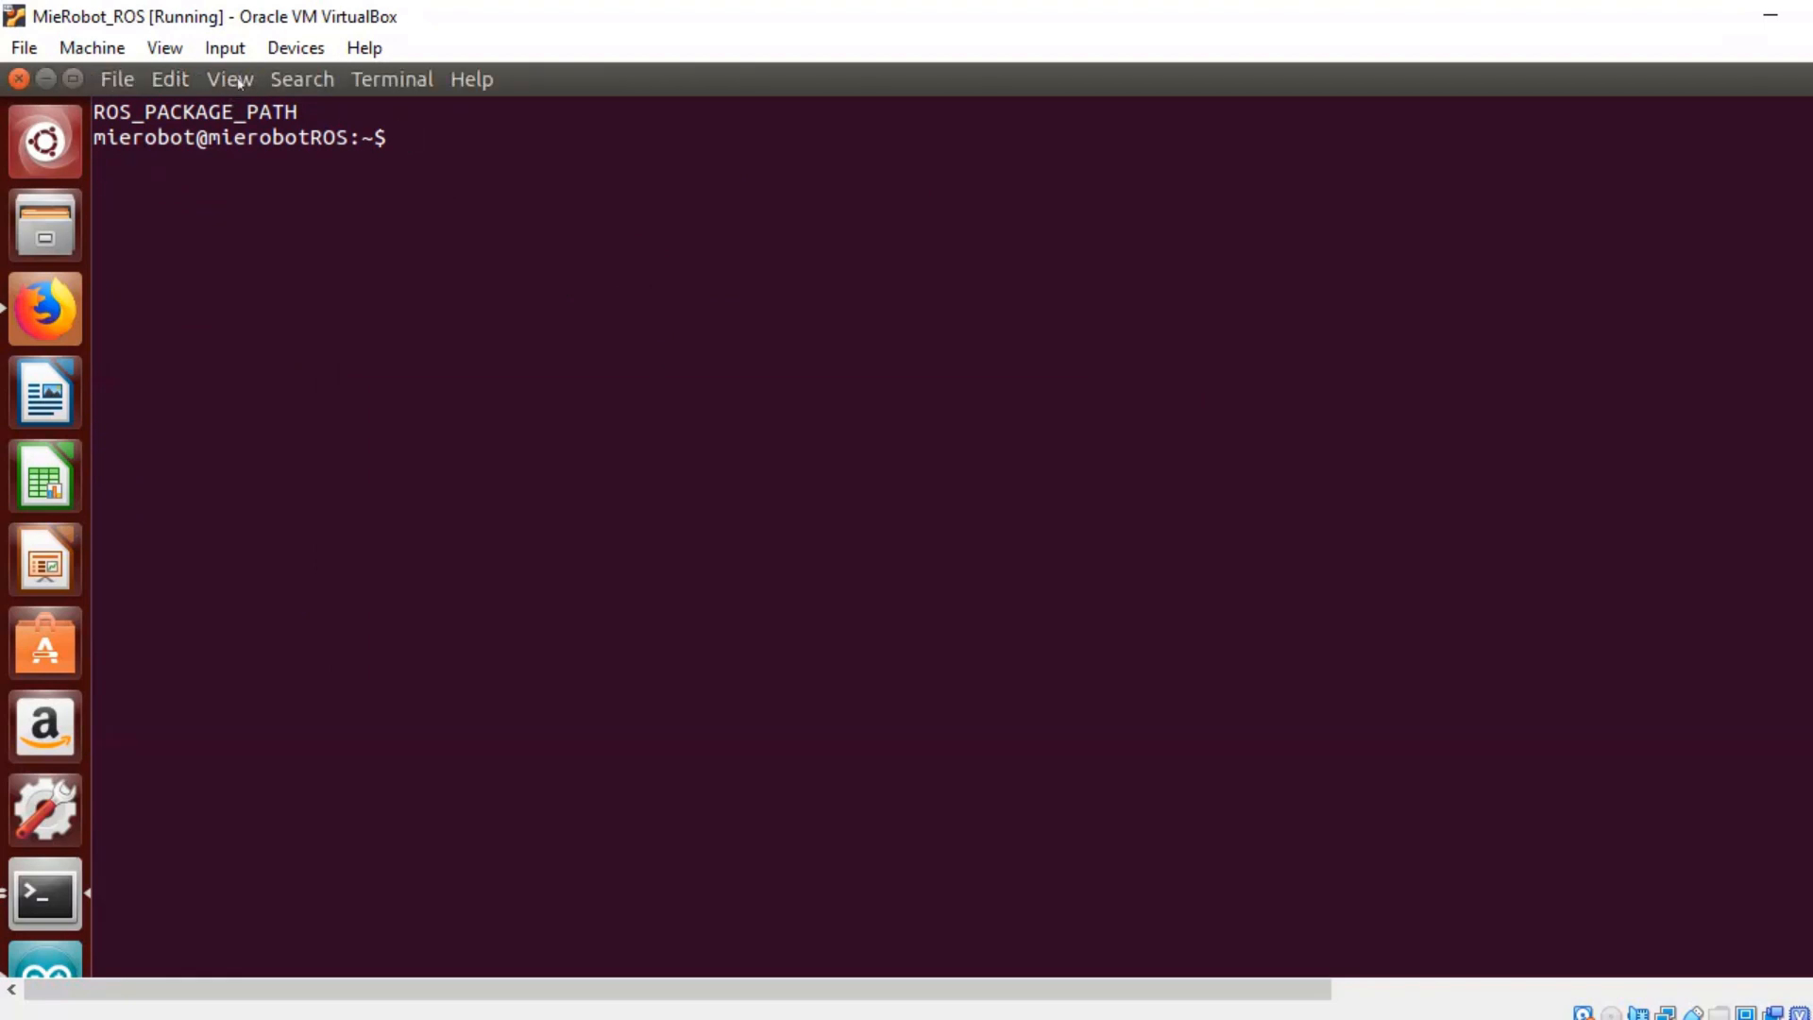
# Zoom in the new terminal's text and enter rostopic list.
pyautogui.click(229, 79)
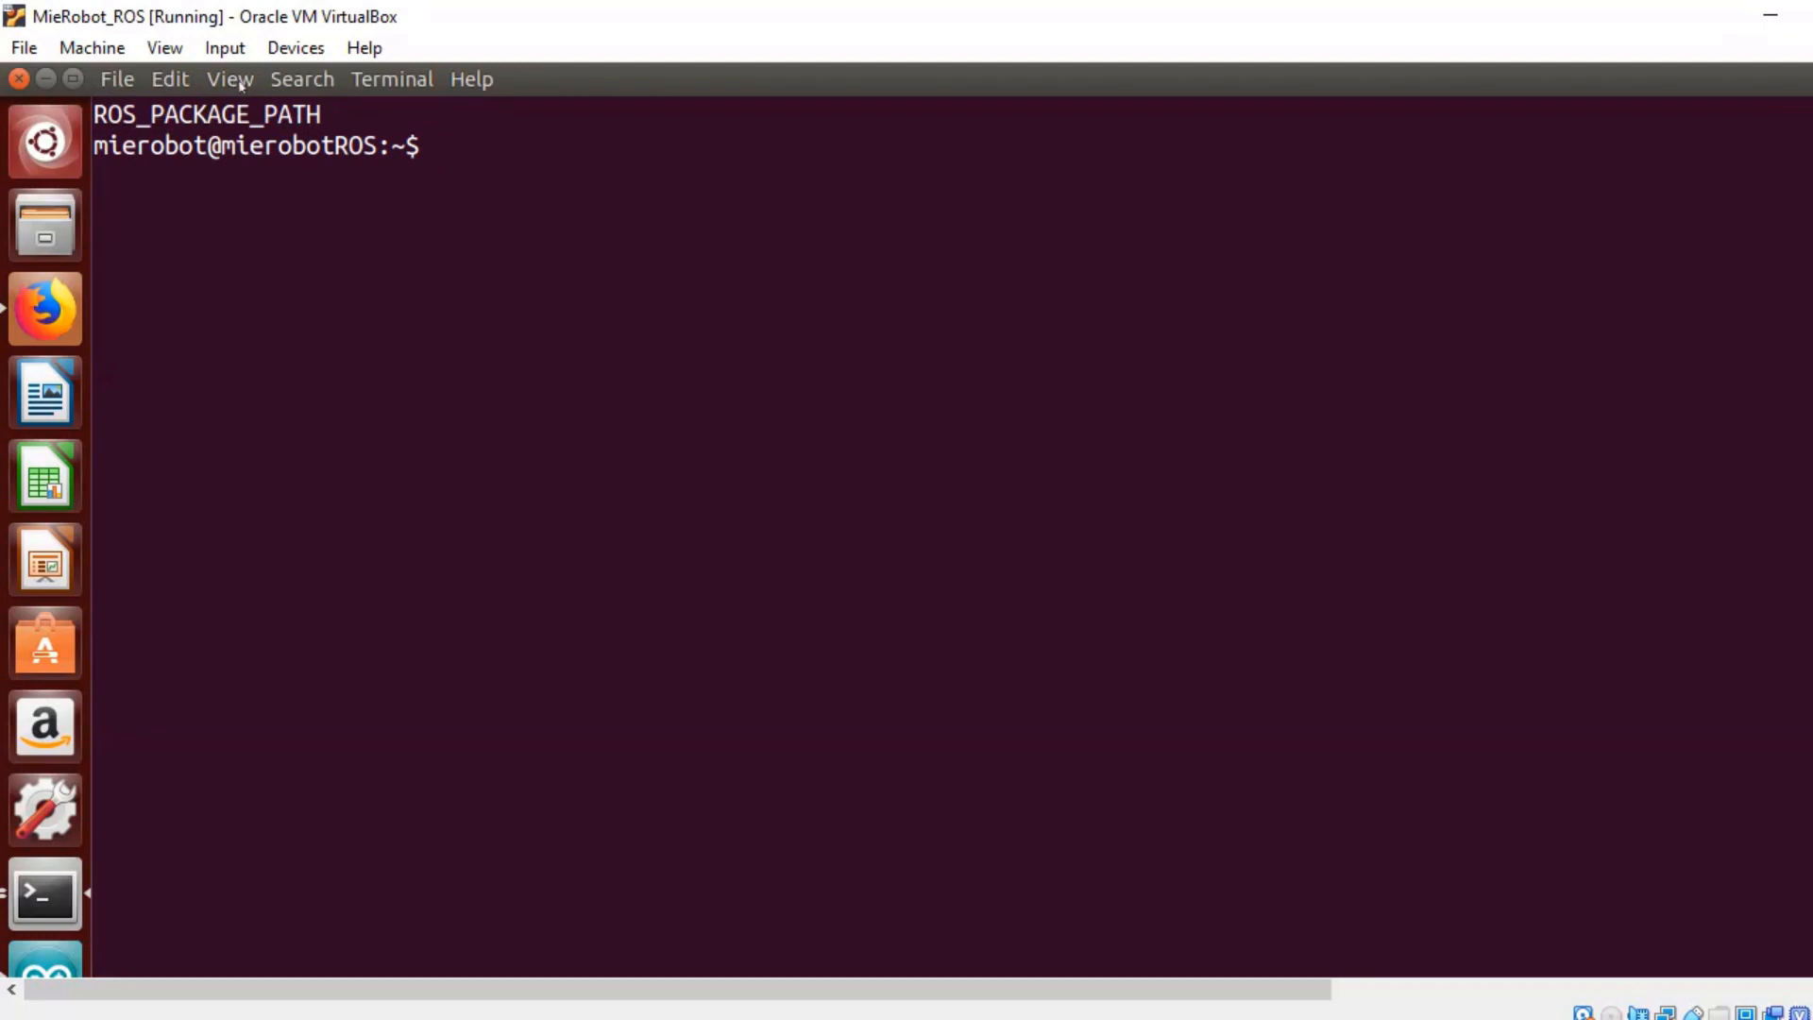
pyautogui.click(228, 78)
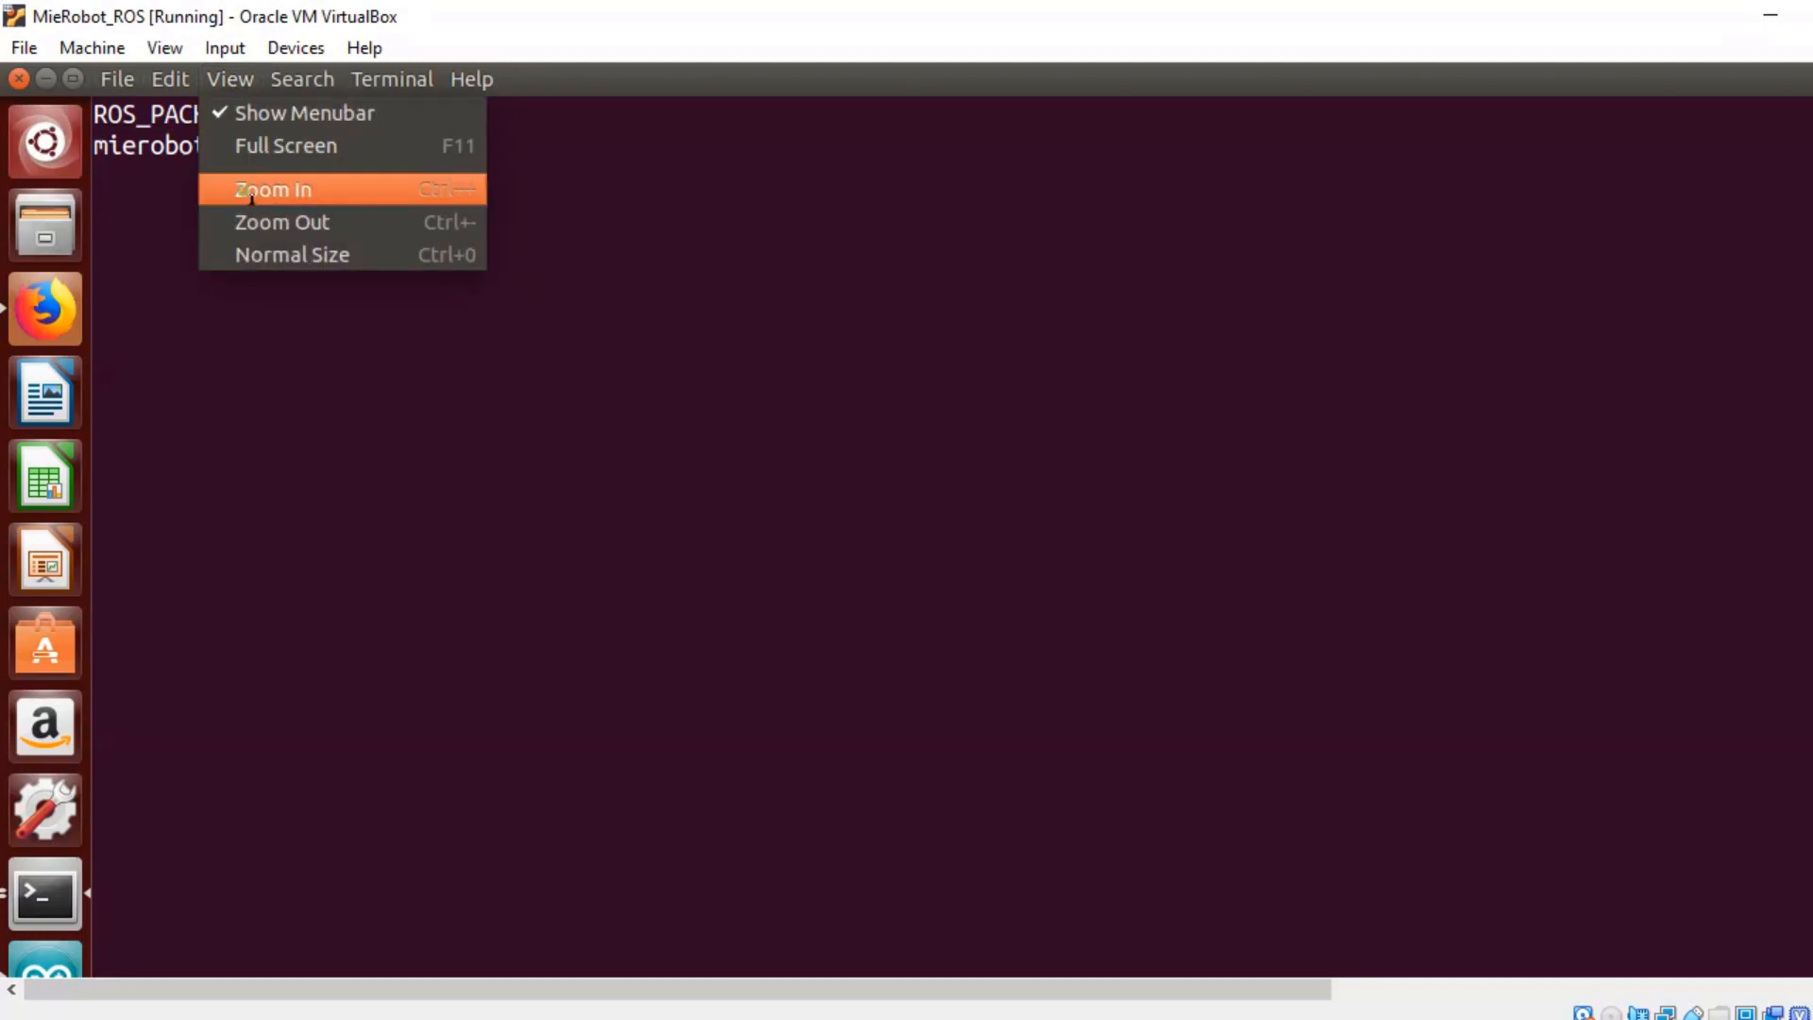
pyautogui.click(272, 190)
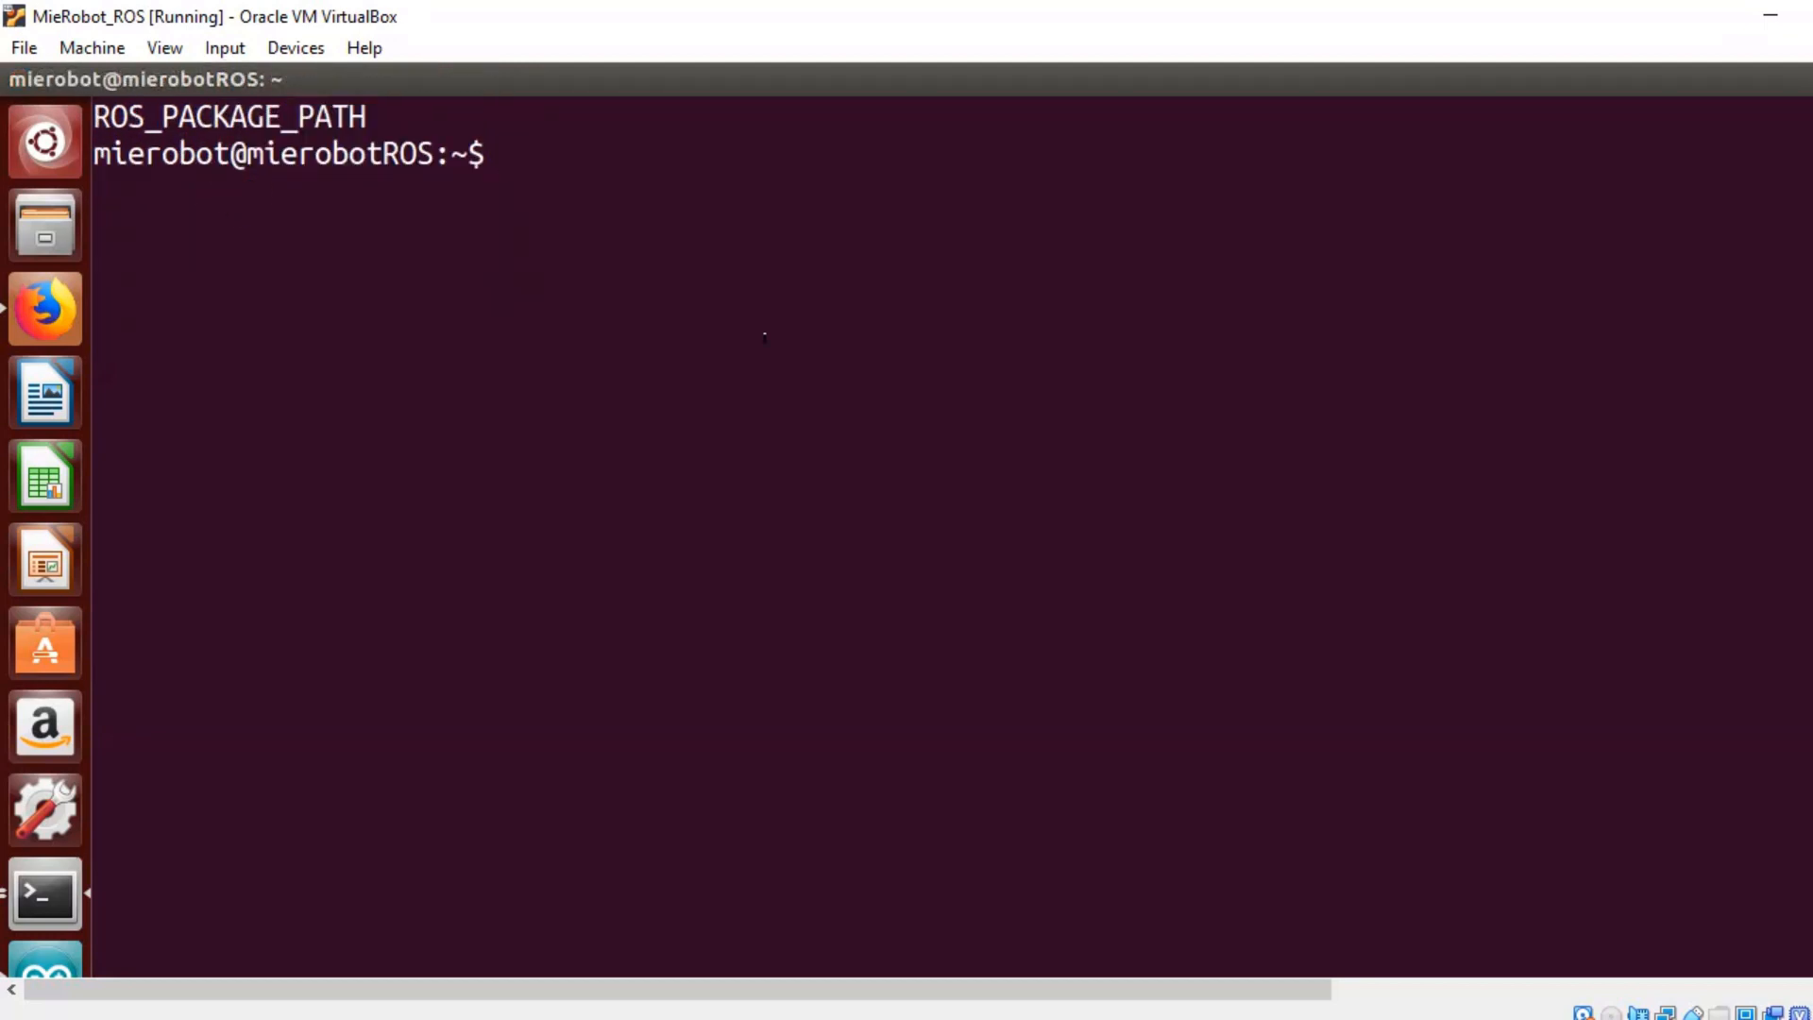
pyautogui.write('rostopi')
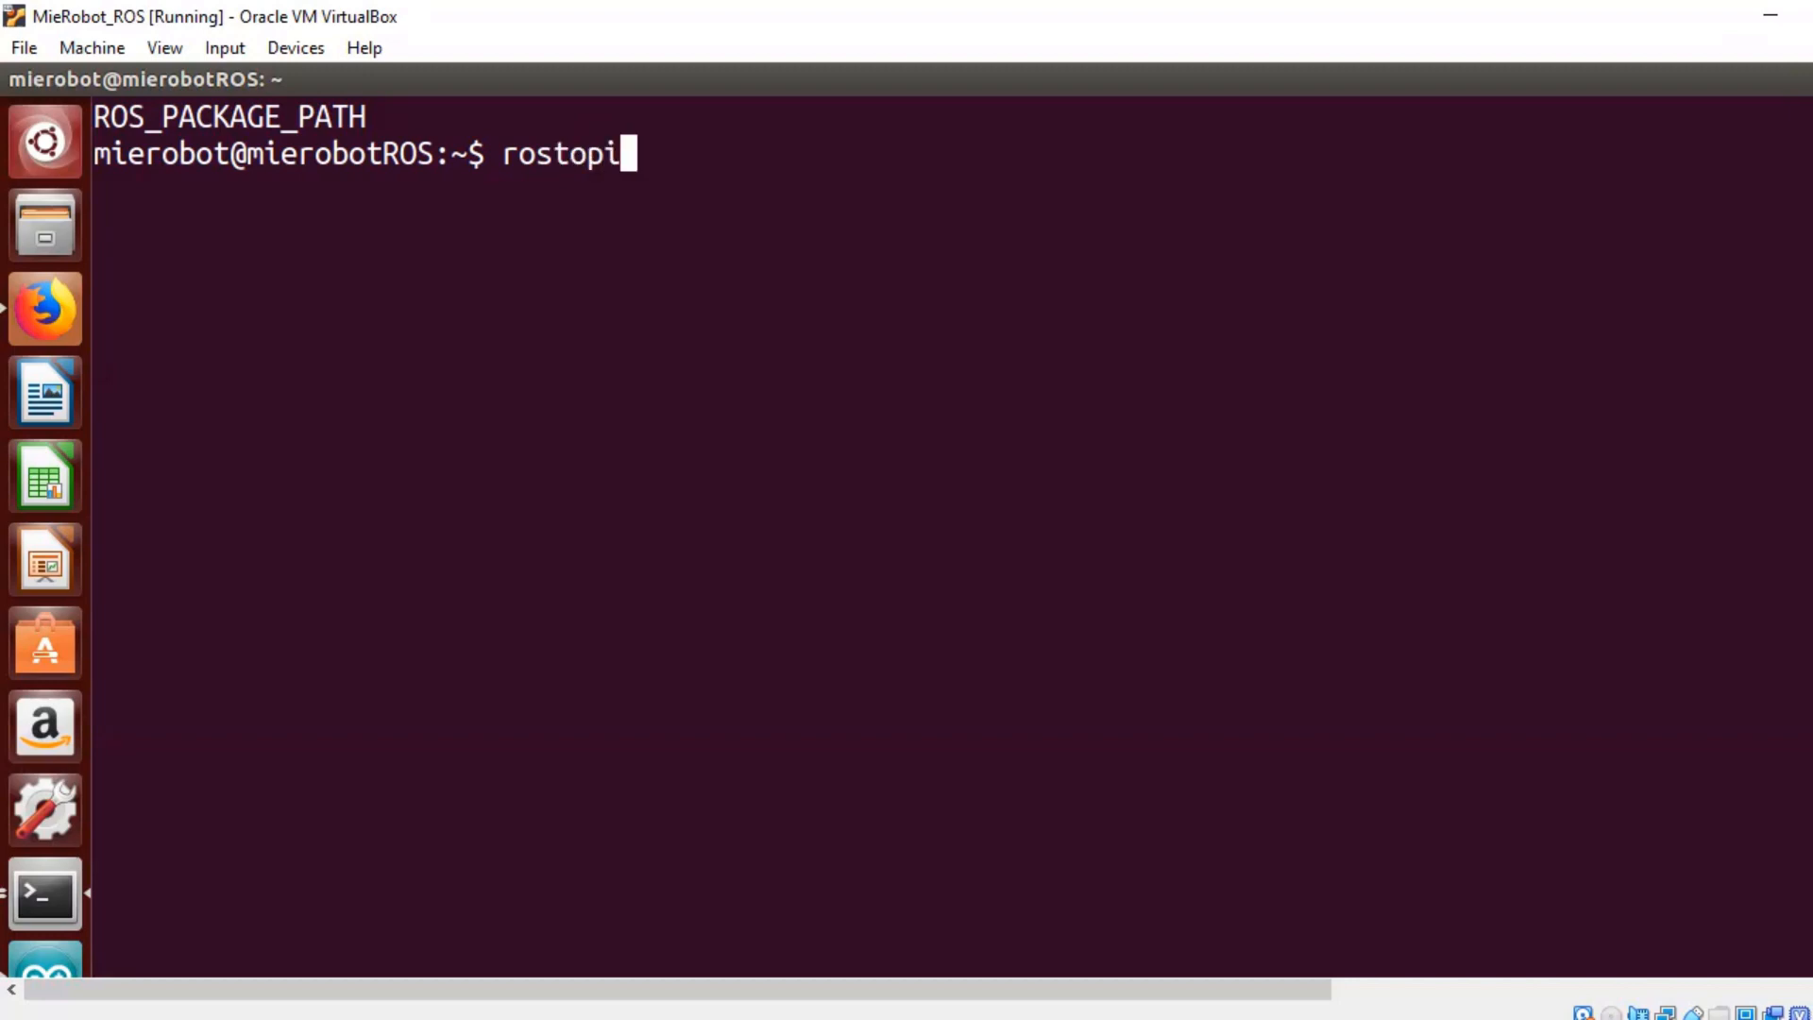
pyautogui.write('c list')
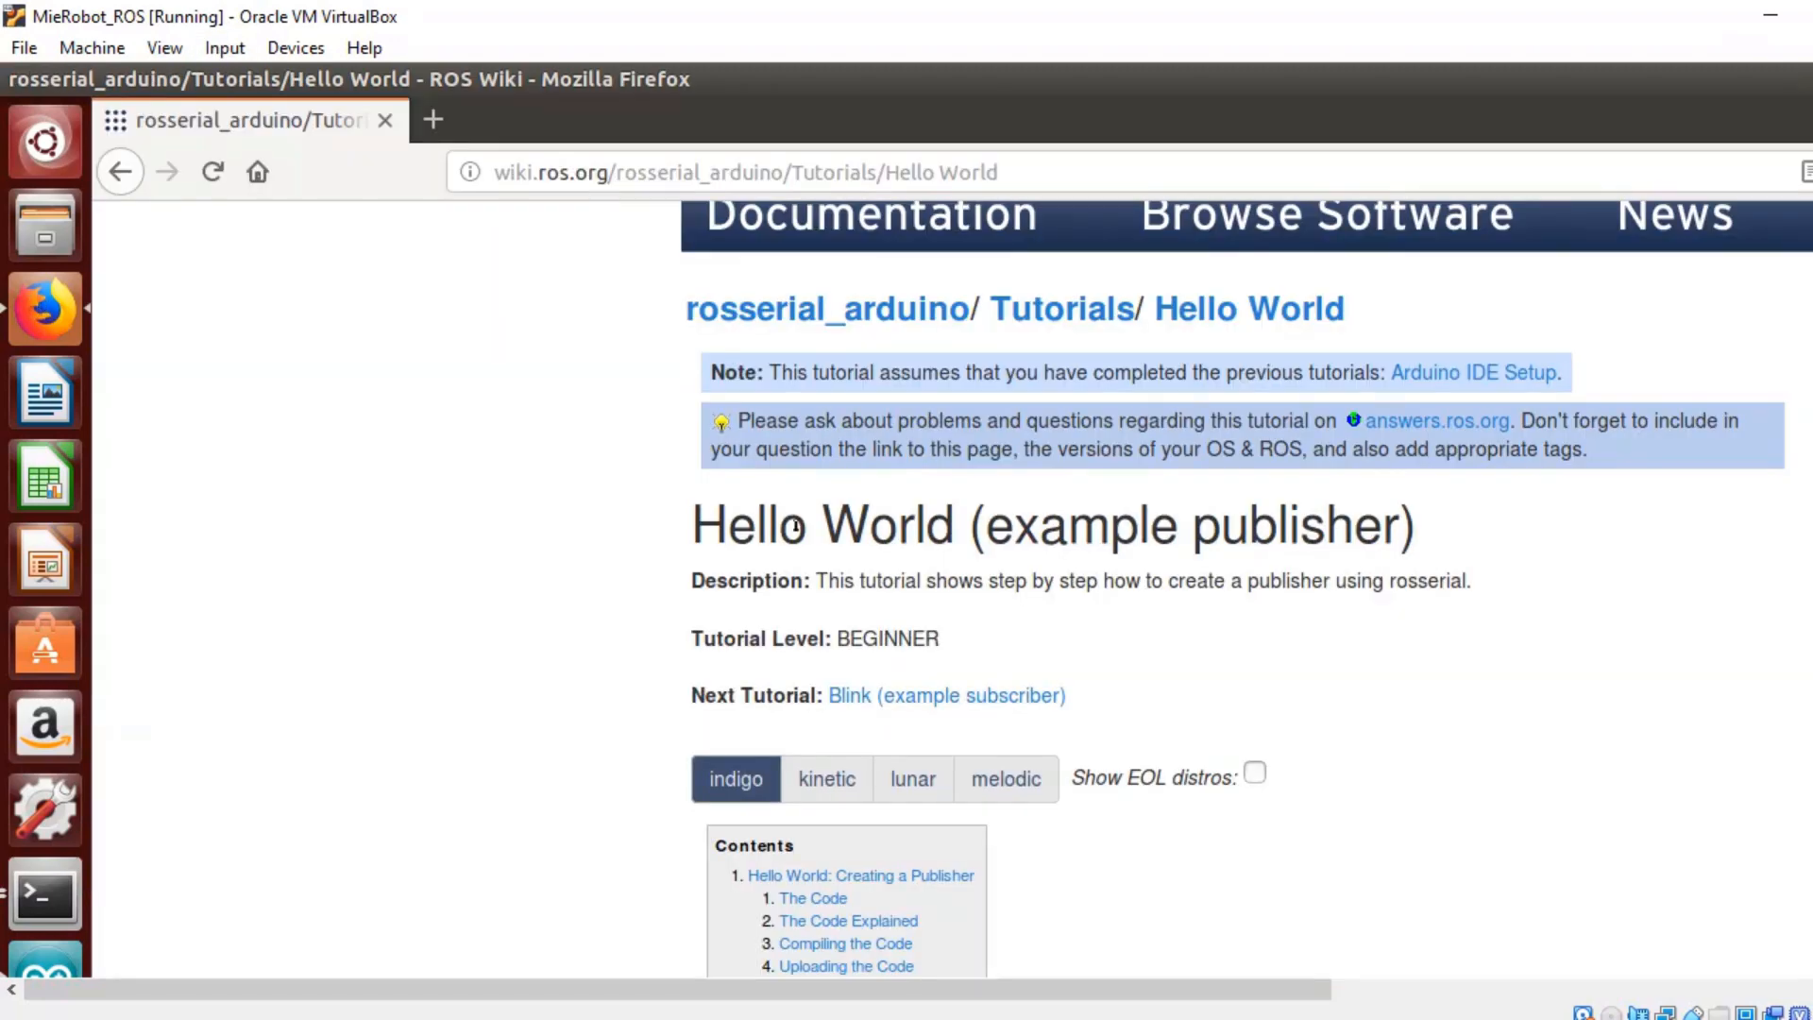
# Scroll to Running the Code and highlight roscore, rosserial_python, serial_node.py and /dev/ttyUSB0.
pyautogui.scroll(-3)
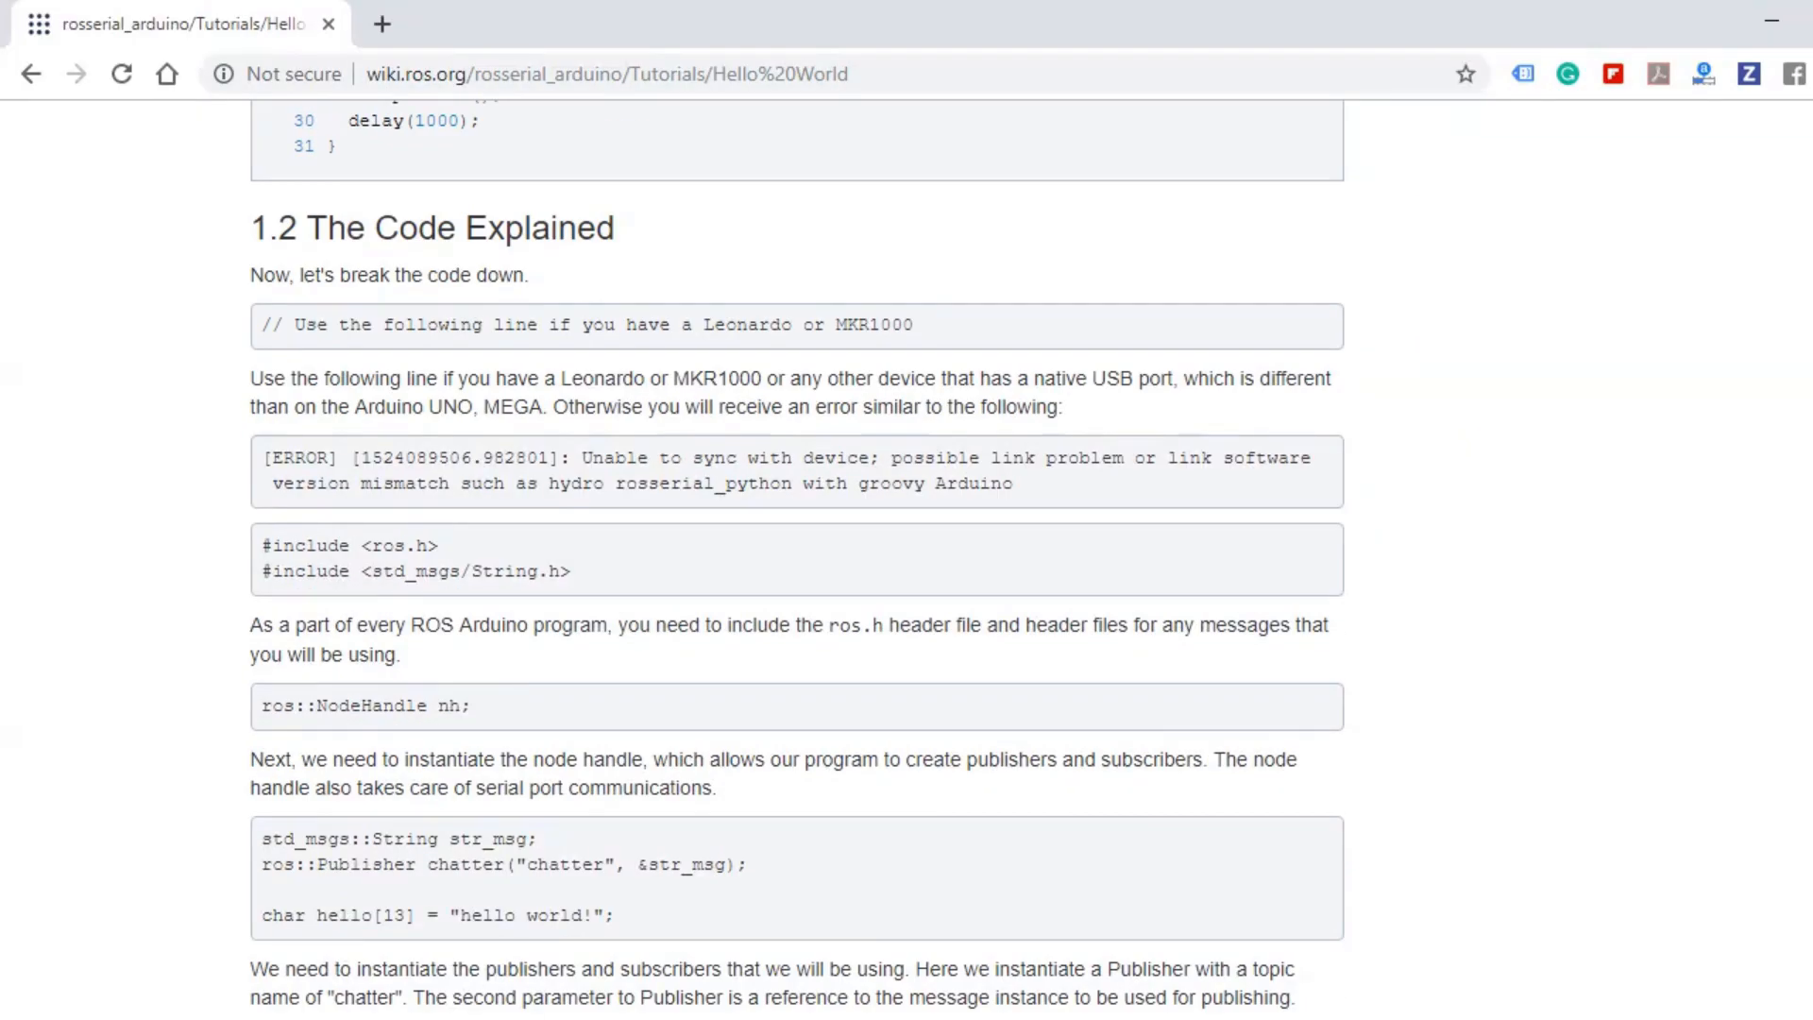
pyautogui.scroll(-3)
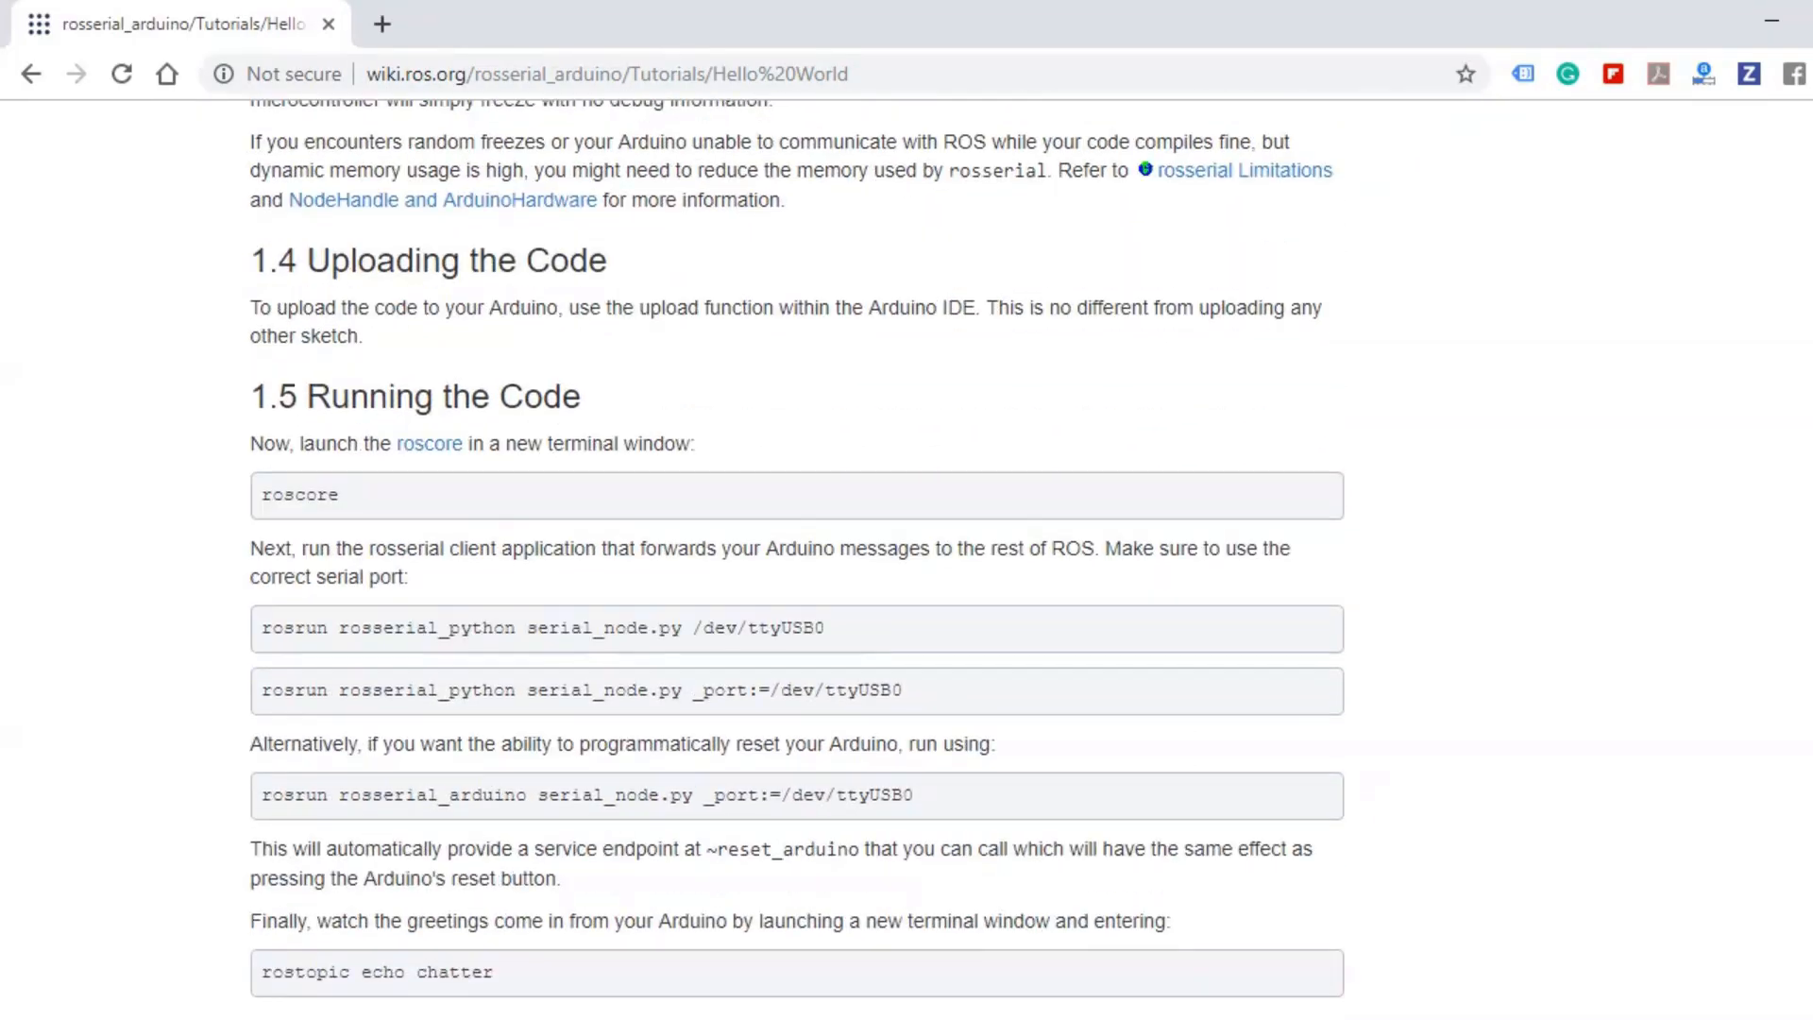
pyautogui.scroll(-3)
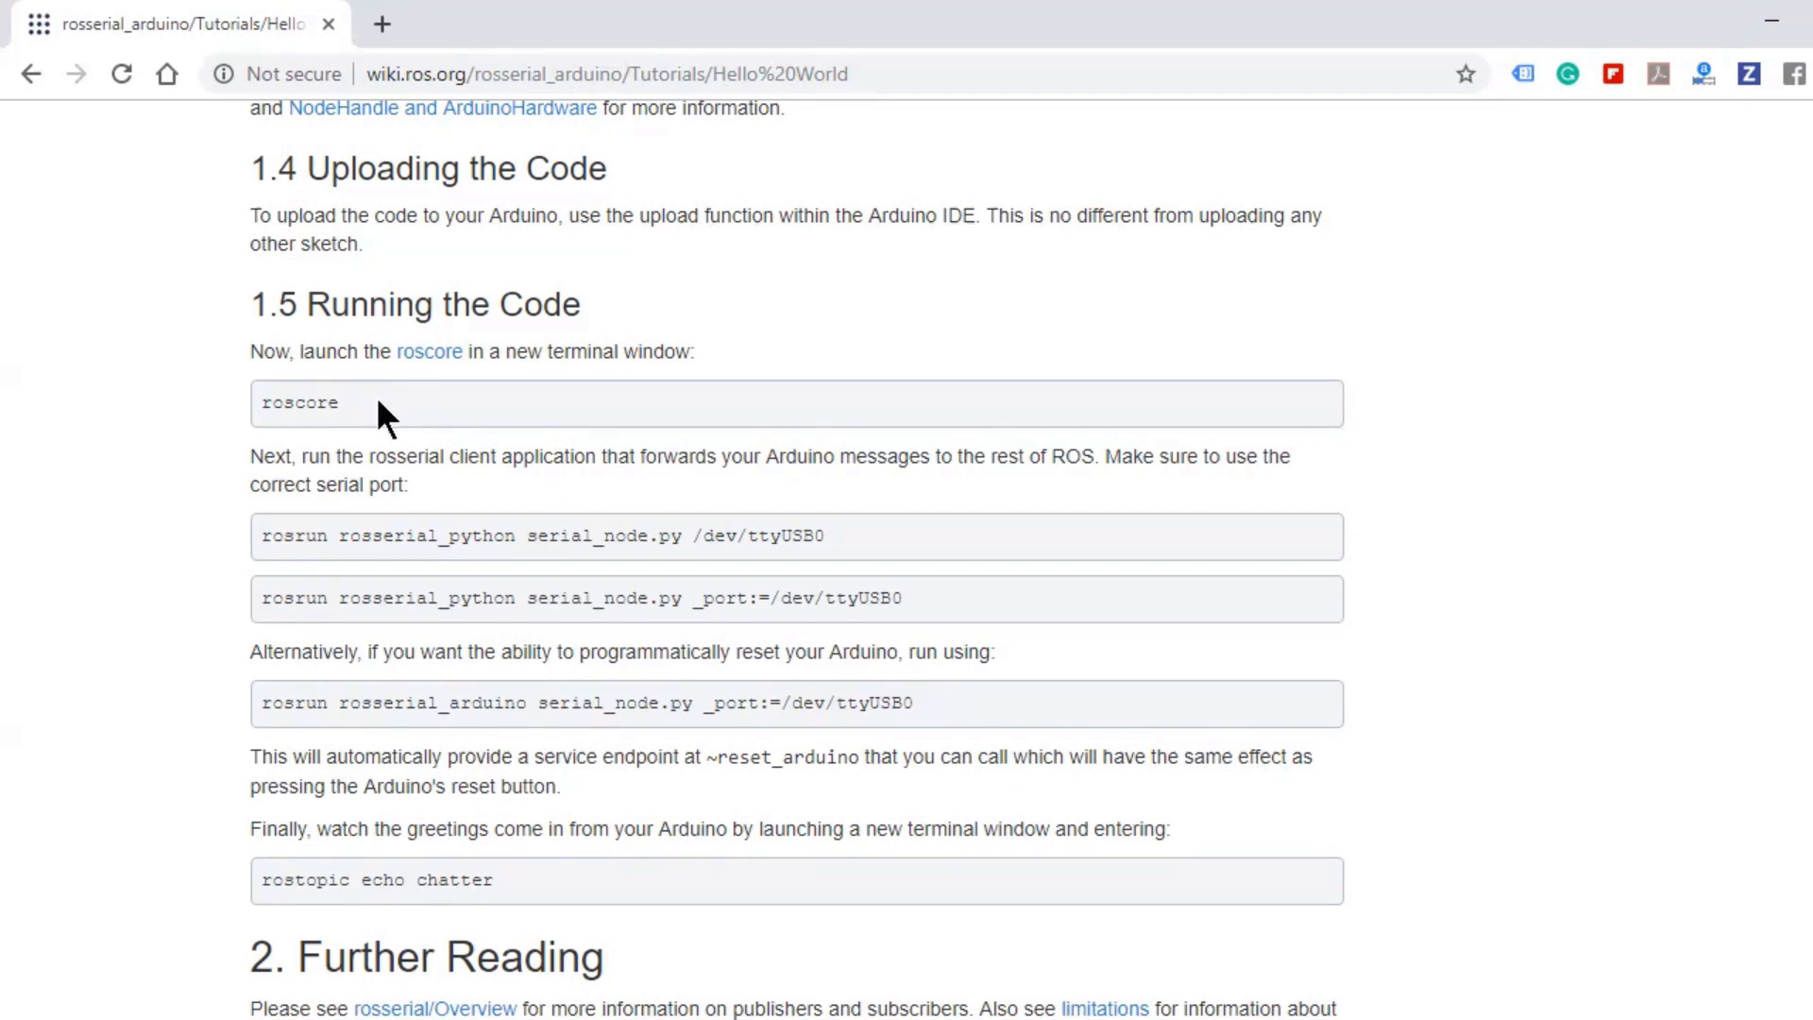
pyautogui.doubleClick(299, 402)
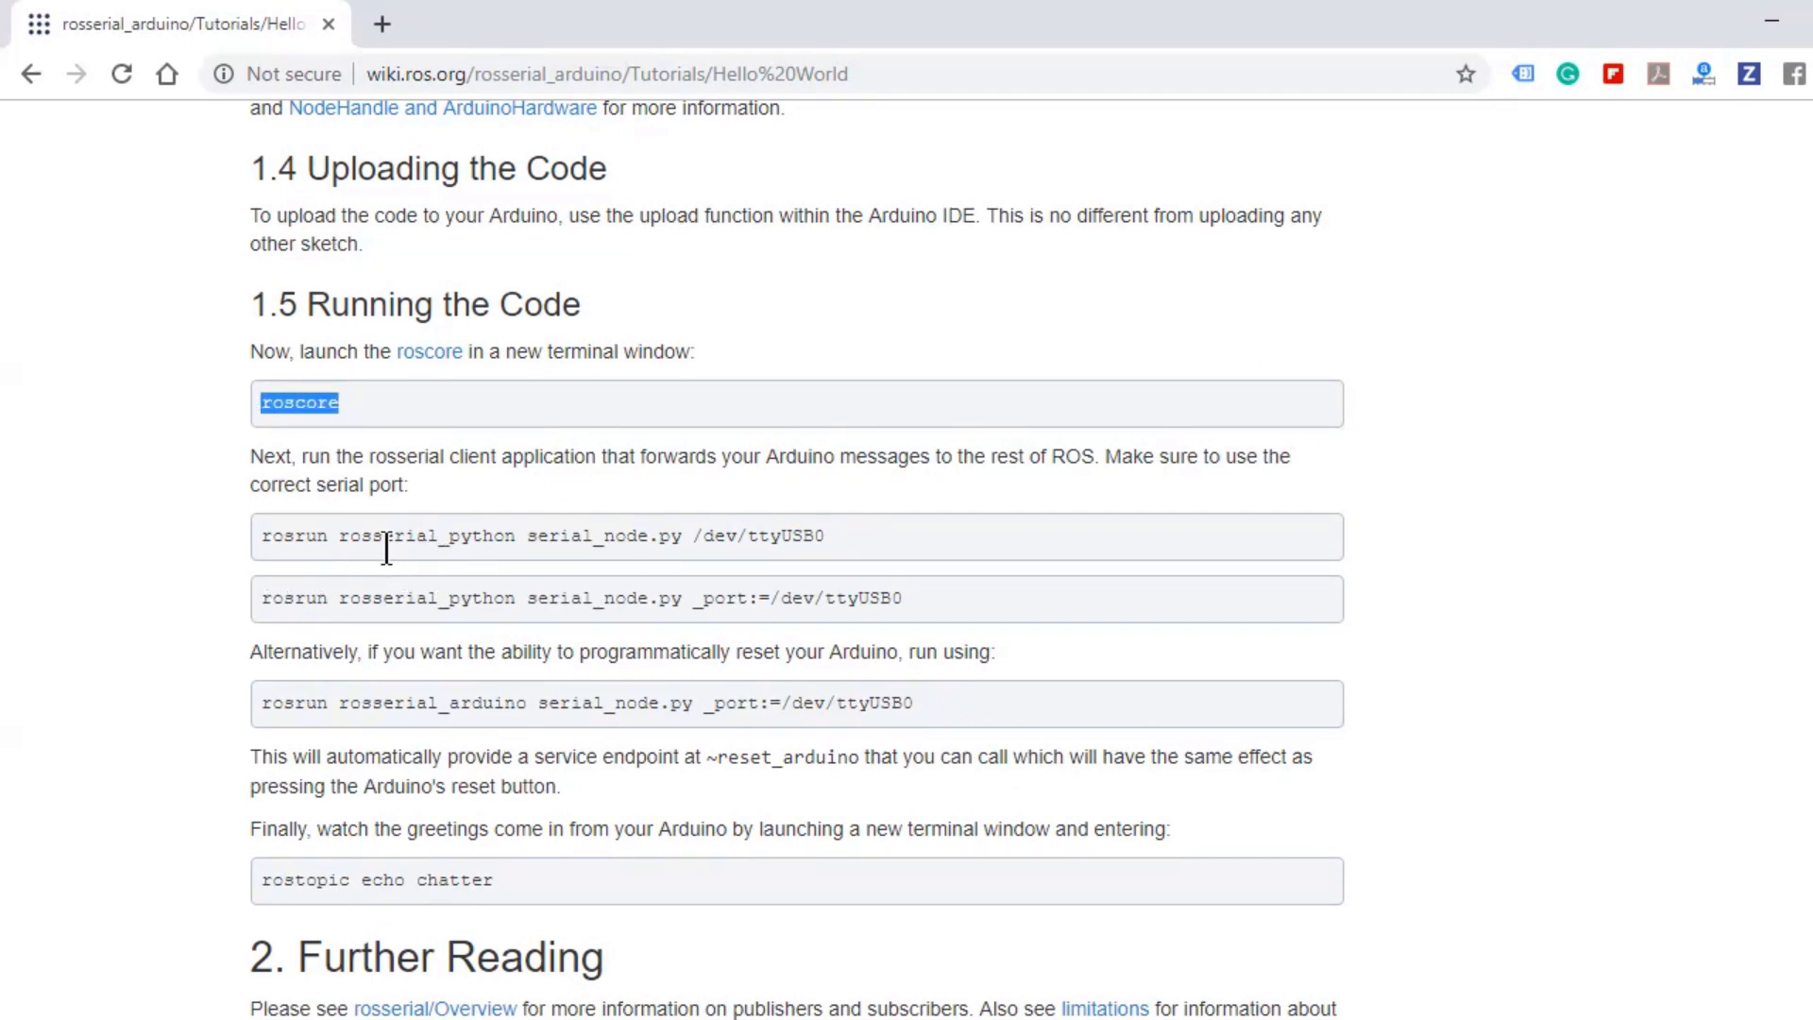
pyautogui.doubleClick(413, 535)
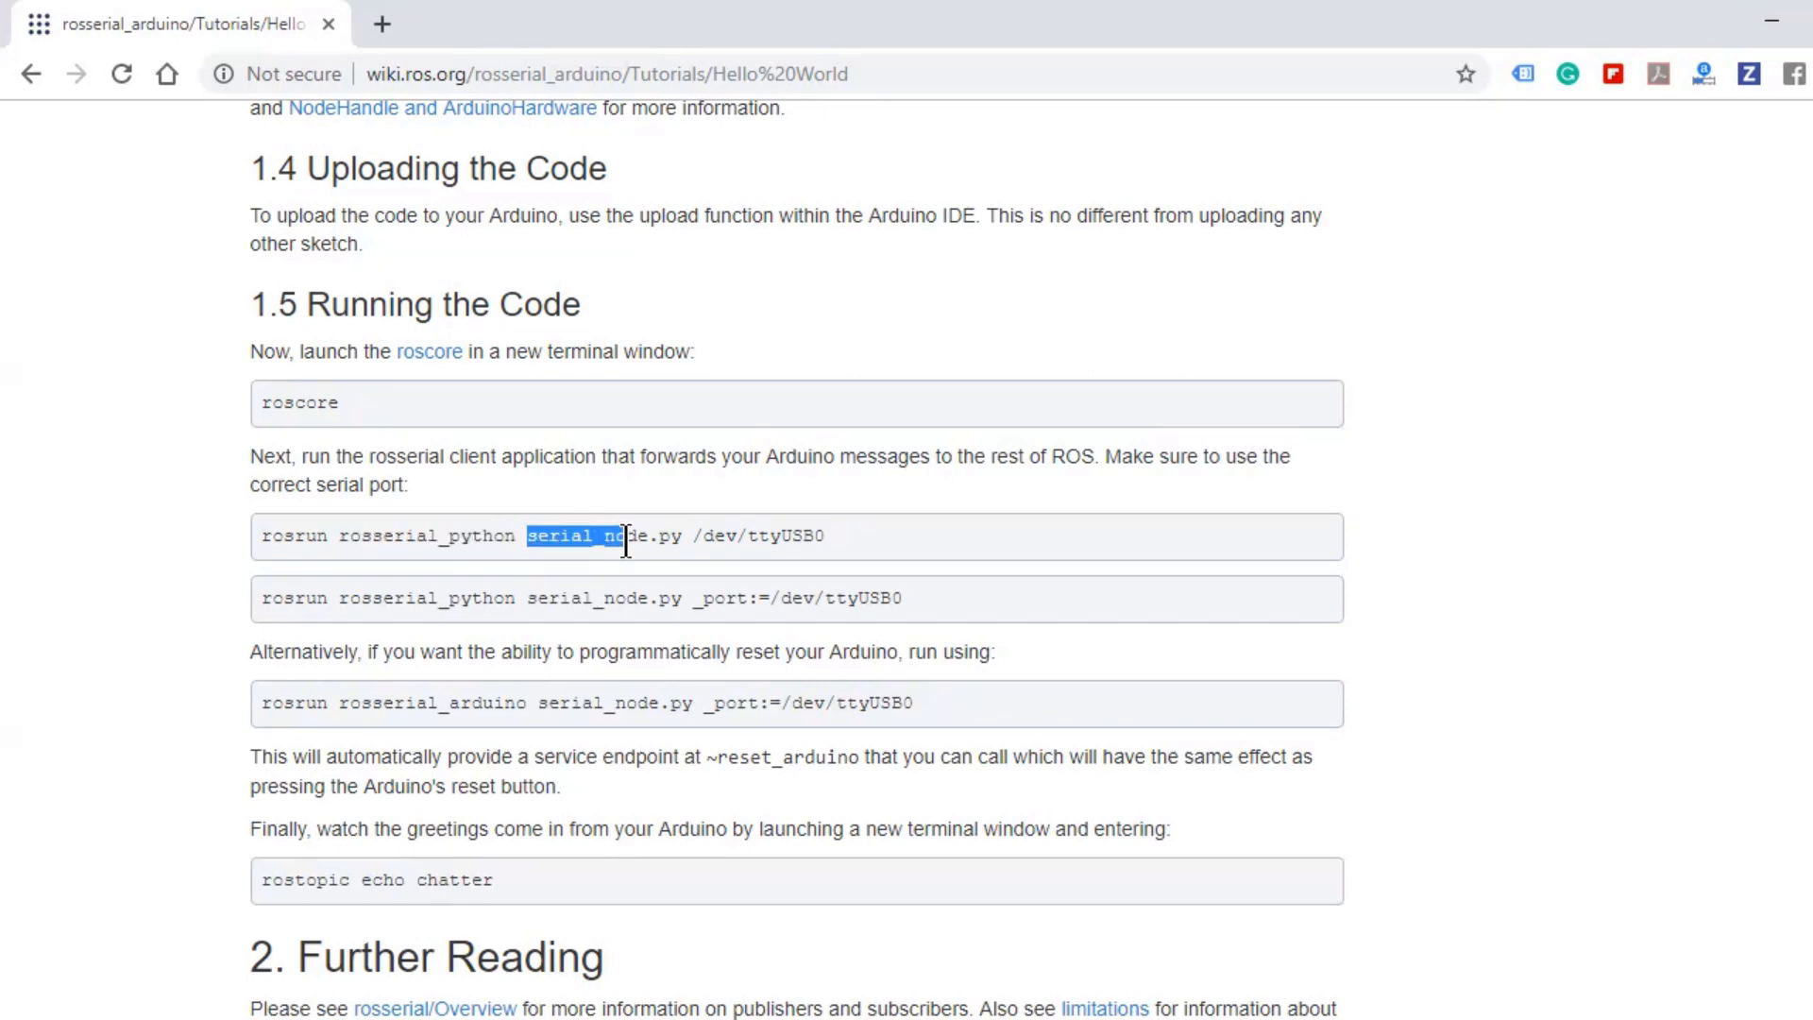
pyautogui.moveTo(621, 535); pyautogui.dragTo(674, 535)
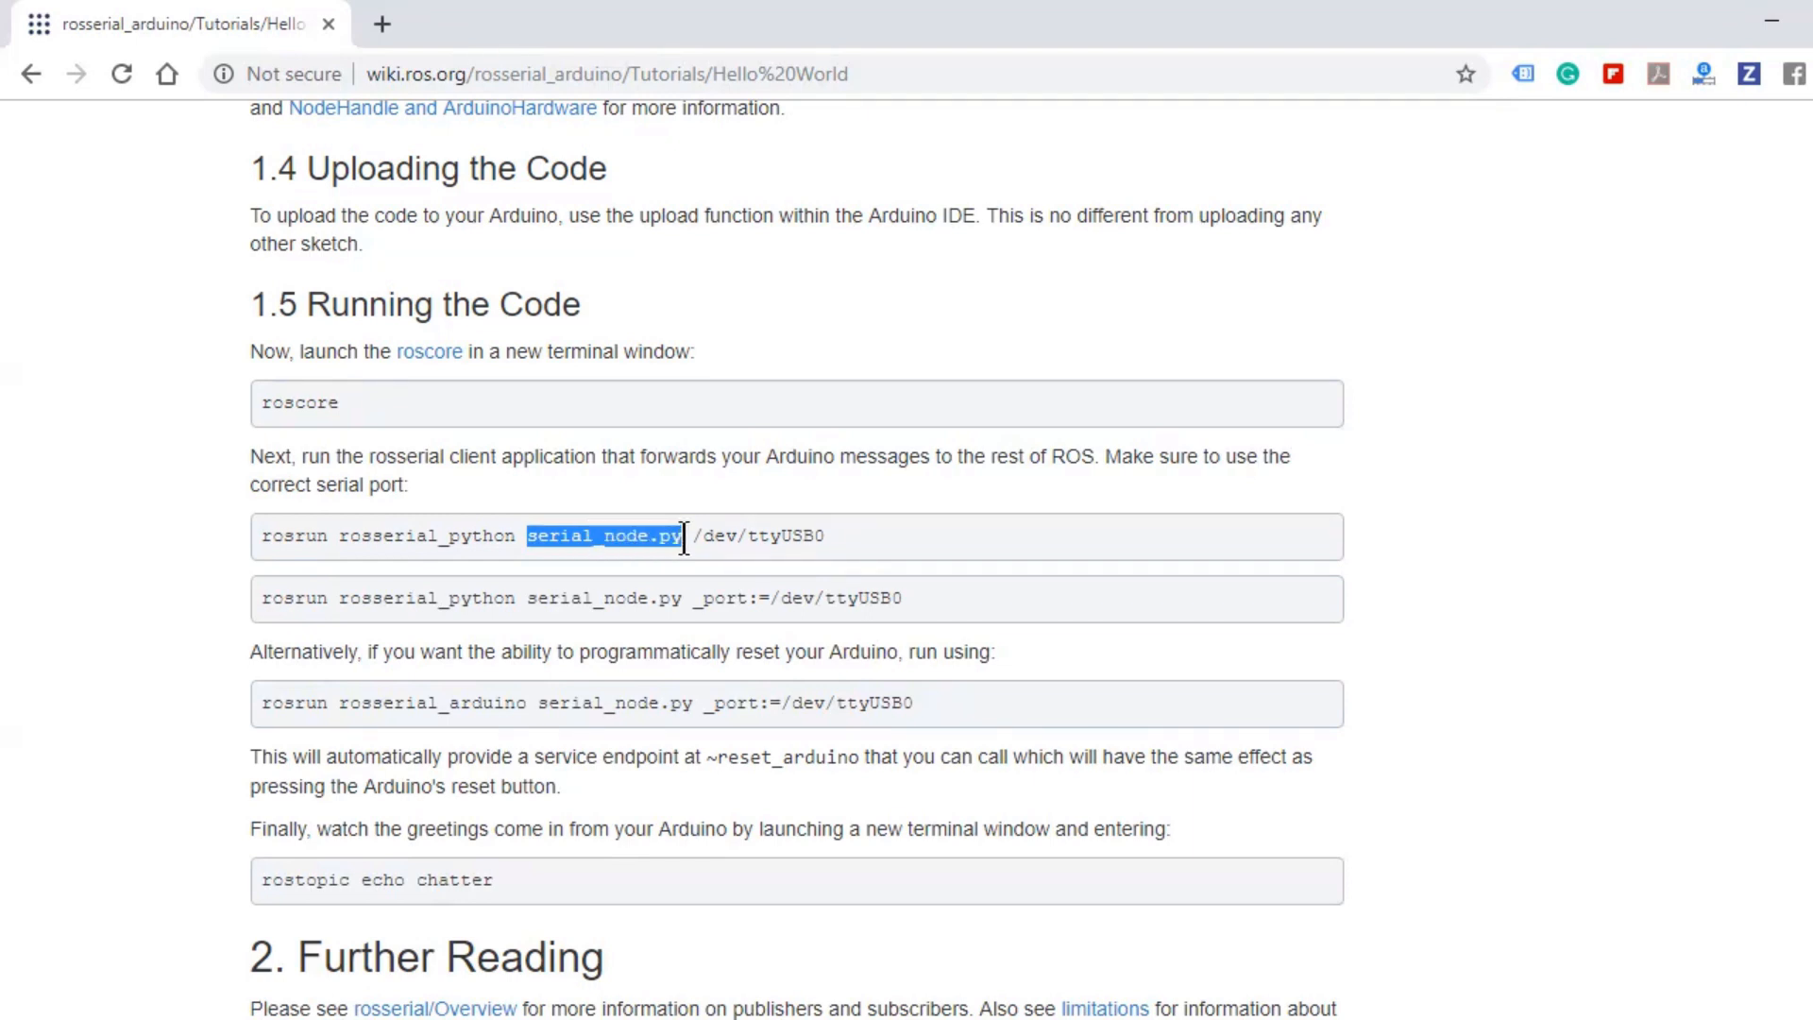
pyautogui.moveTo(707, 572)
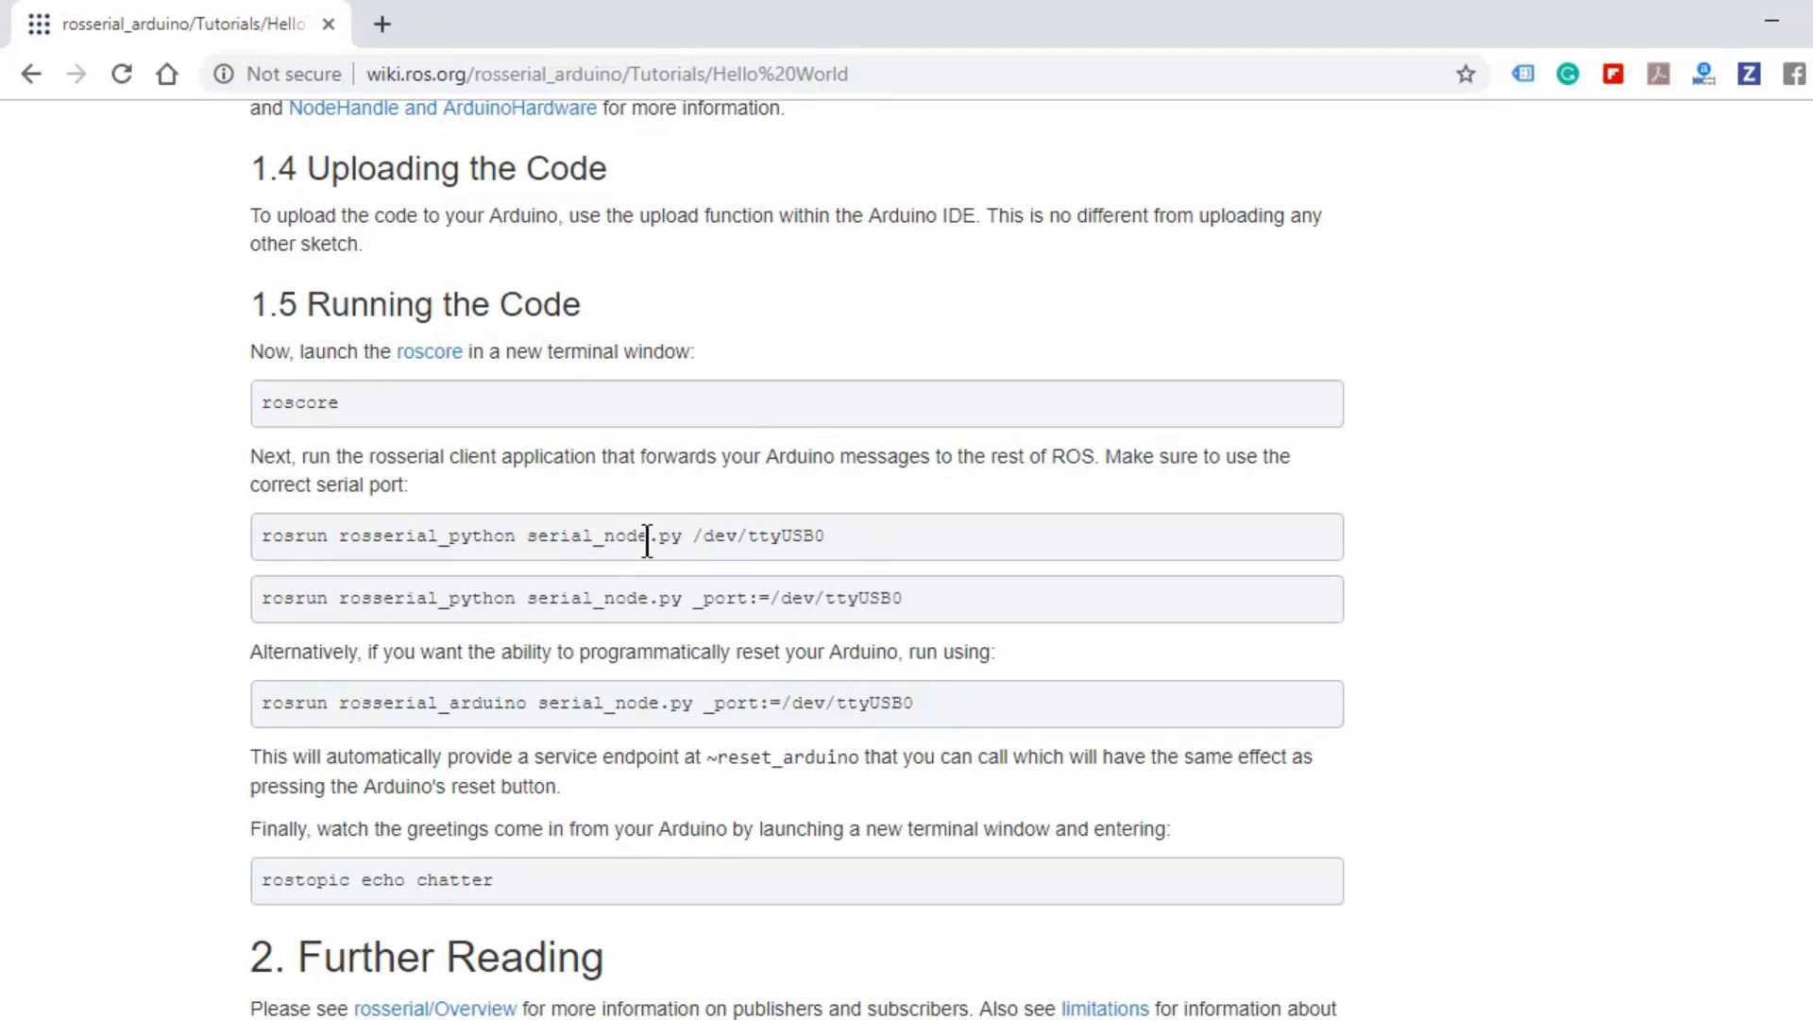
pyautogui.moveTo(699, 536)
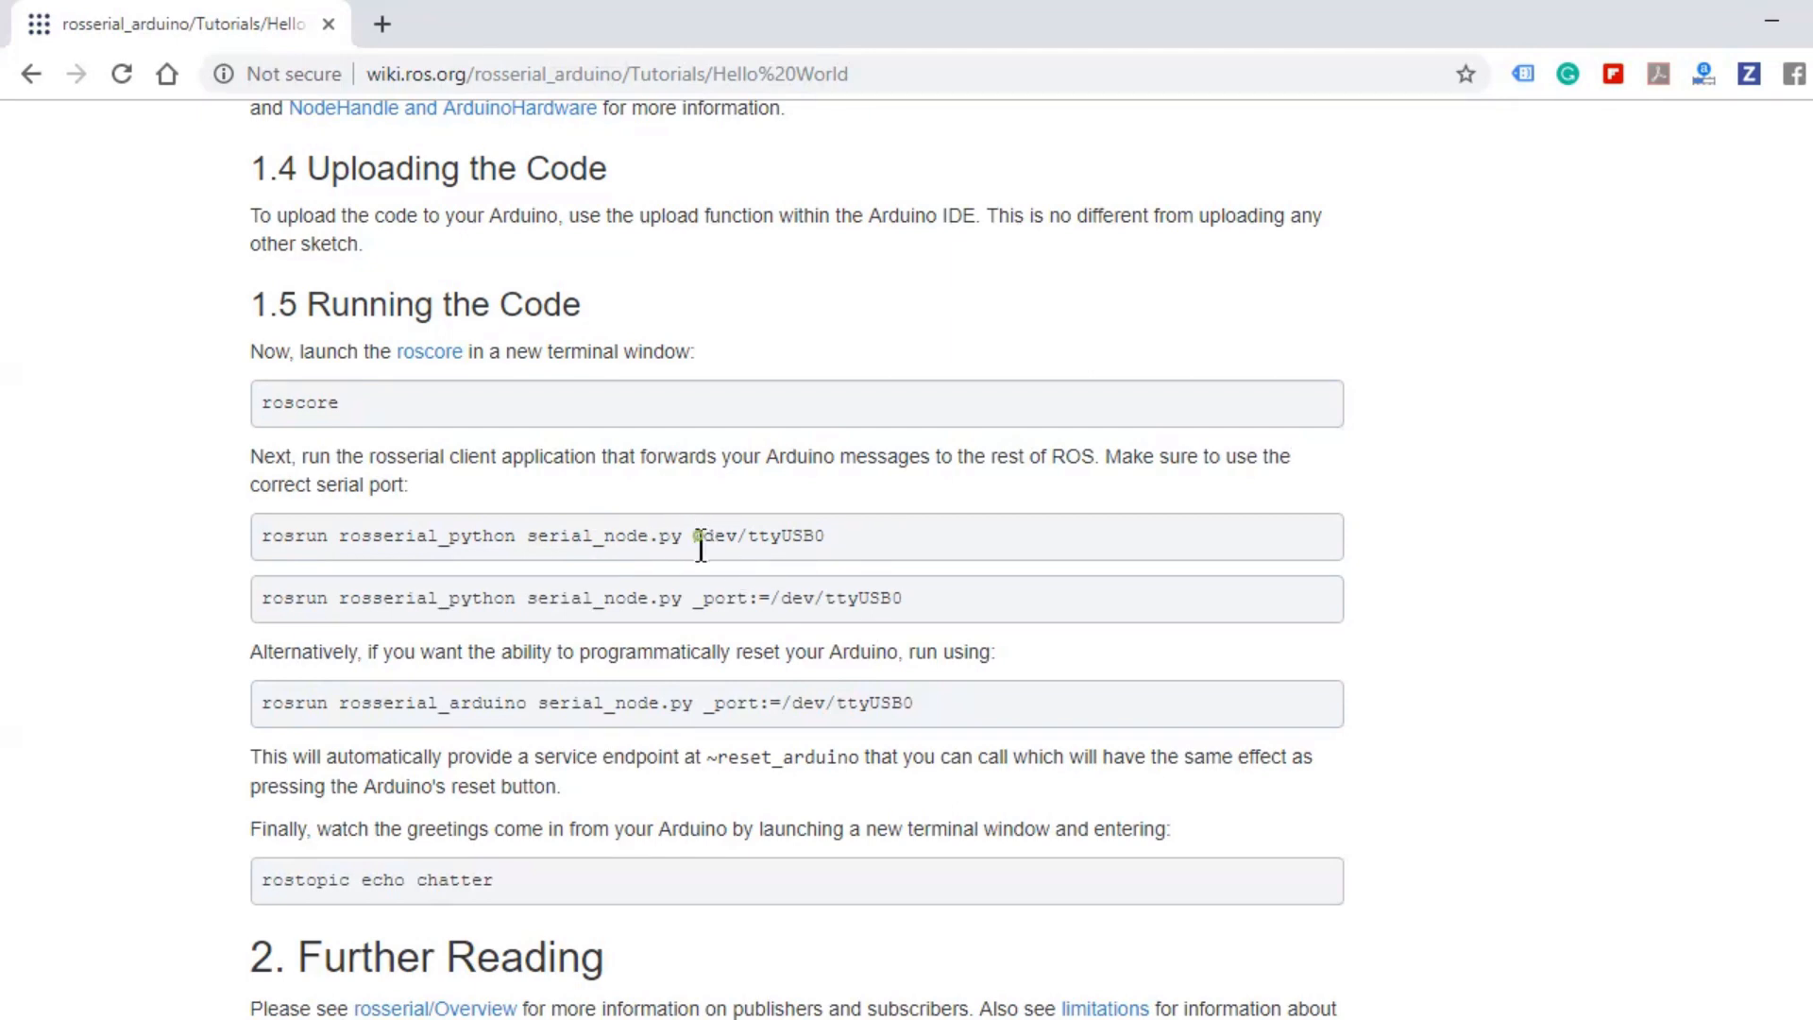
pyautogui.doubleClick(763, 536)
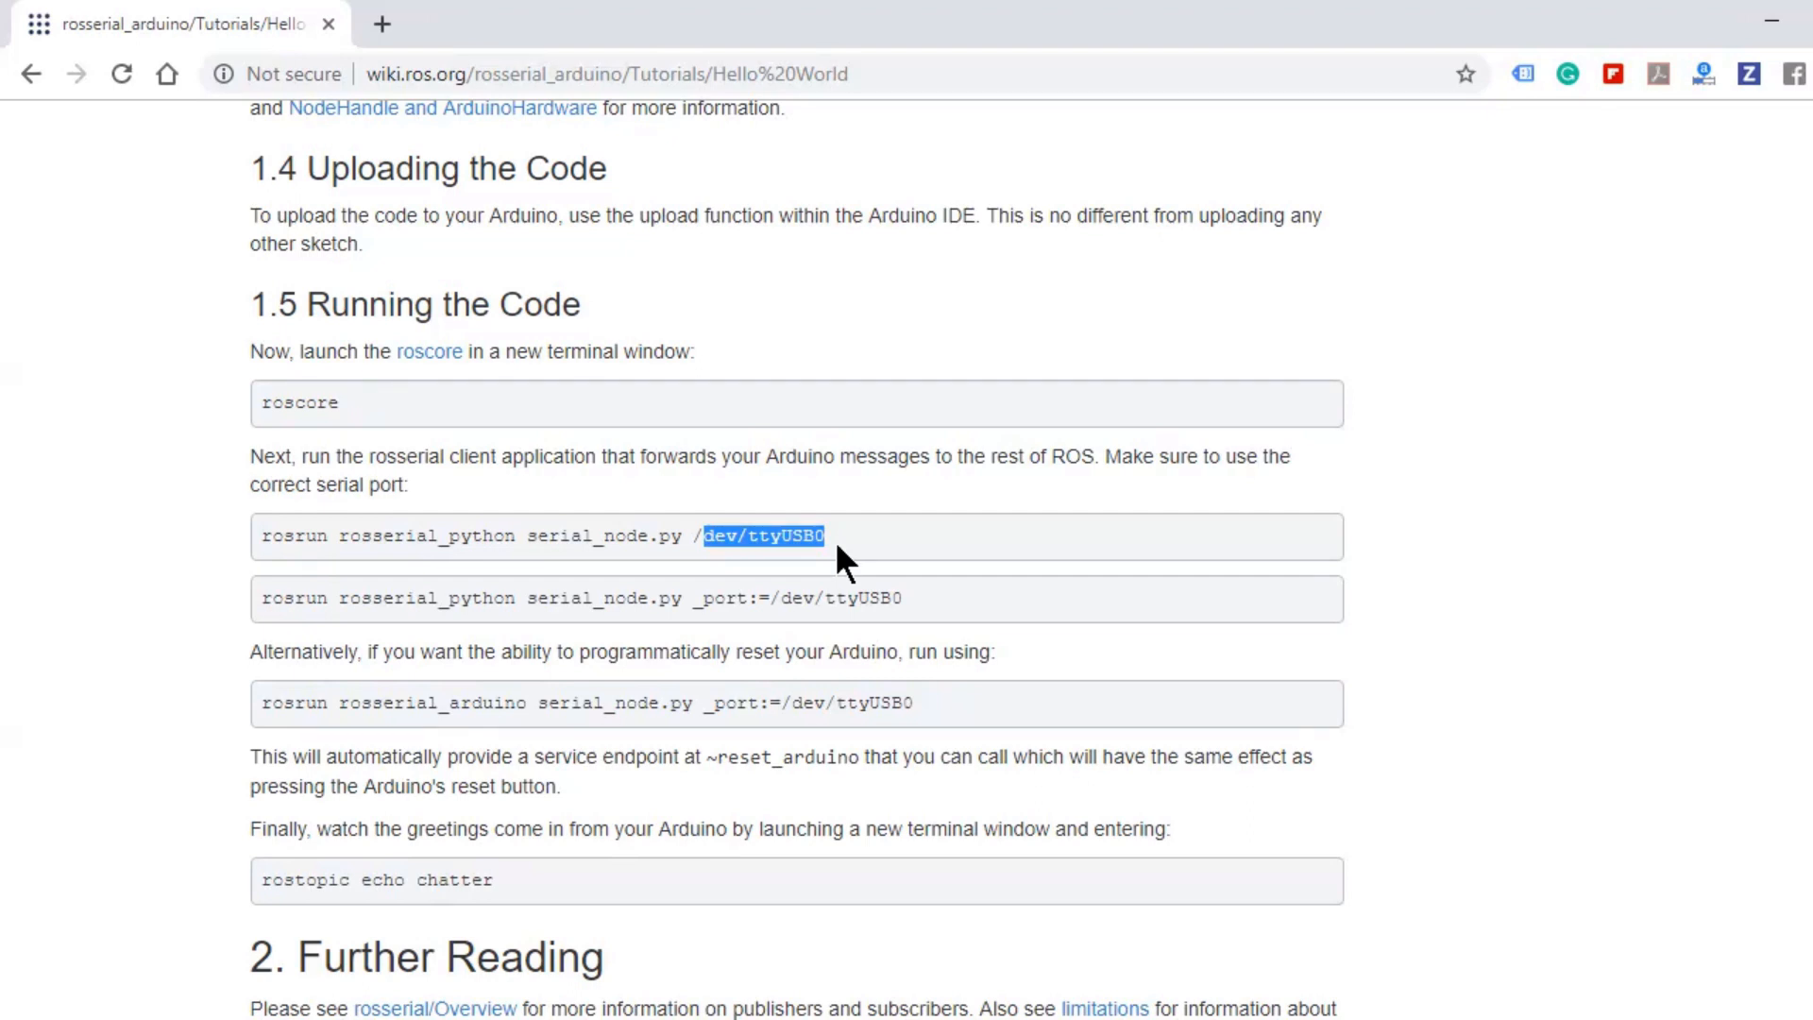
pyautogui.moveTo(1227, 699)
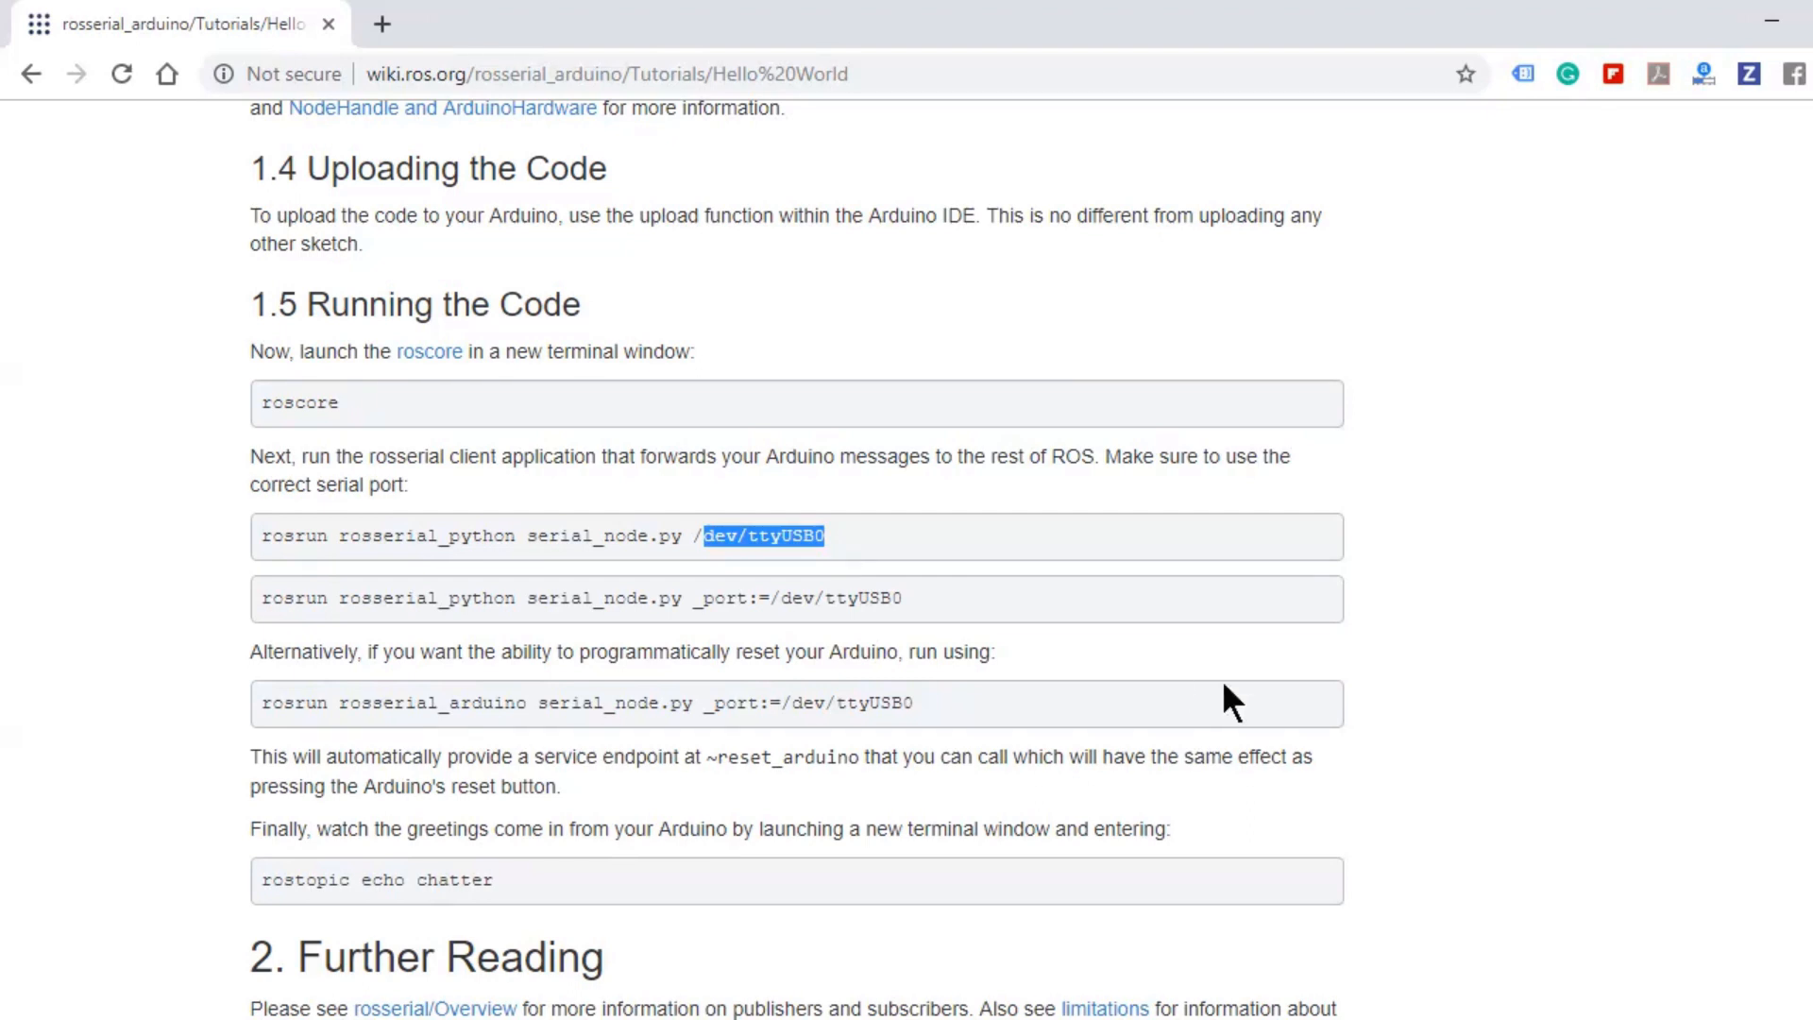
pyautogui.moveTo(1237, 926)
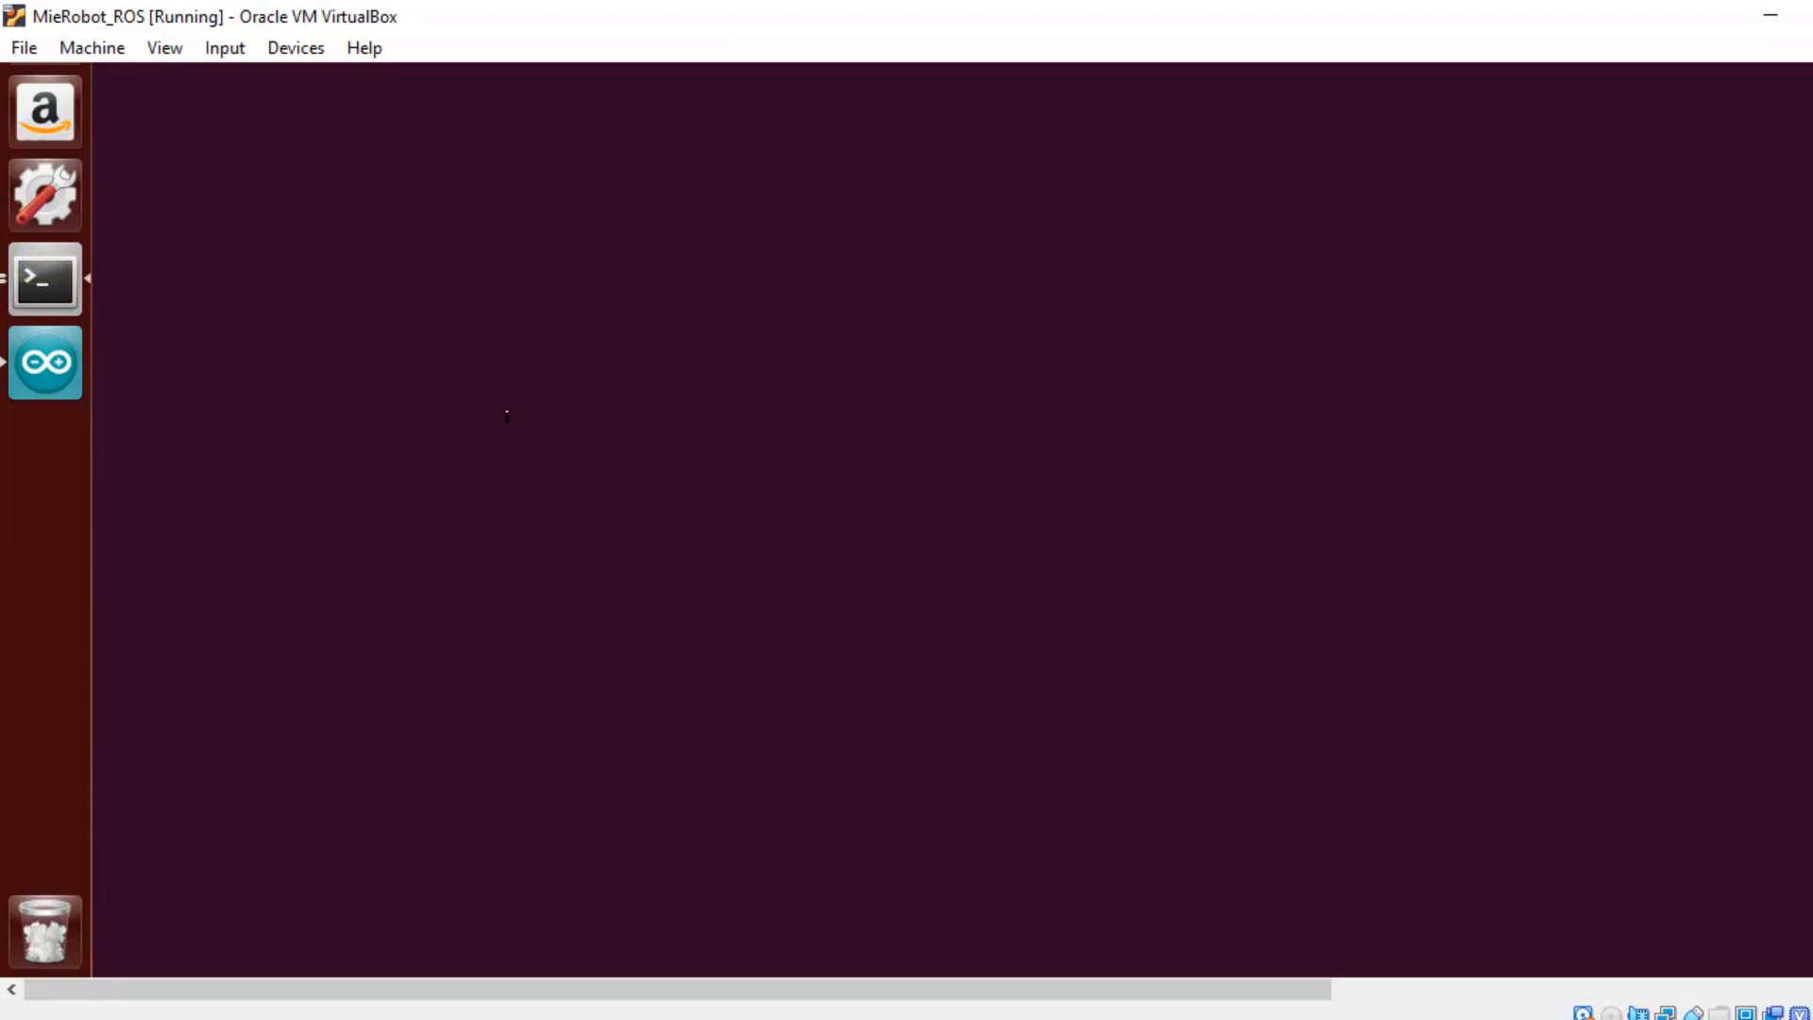
pyautogui.moveTo(1453, 875)
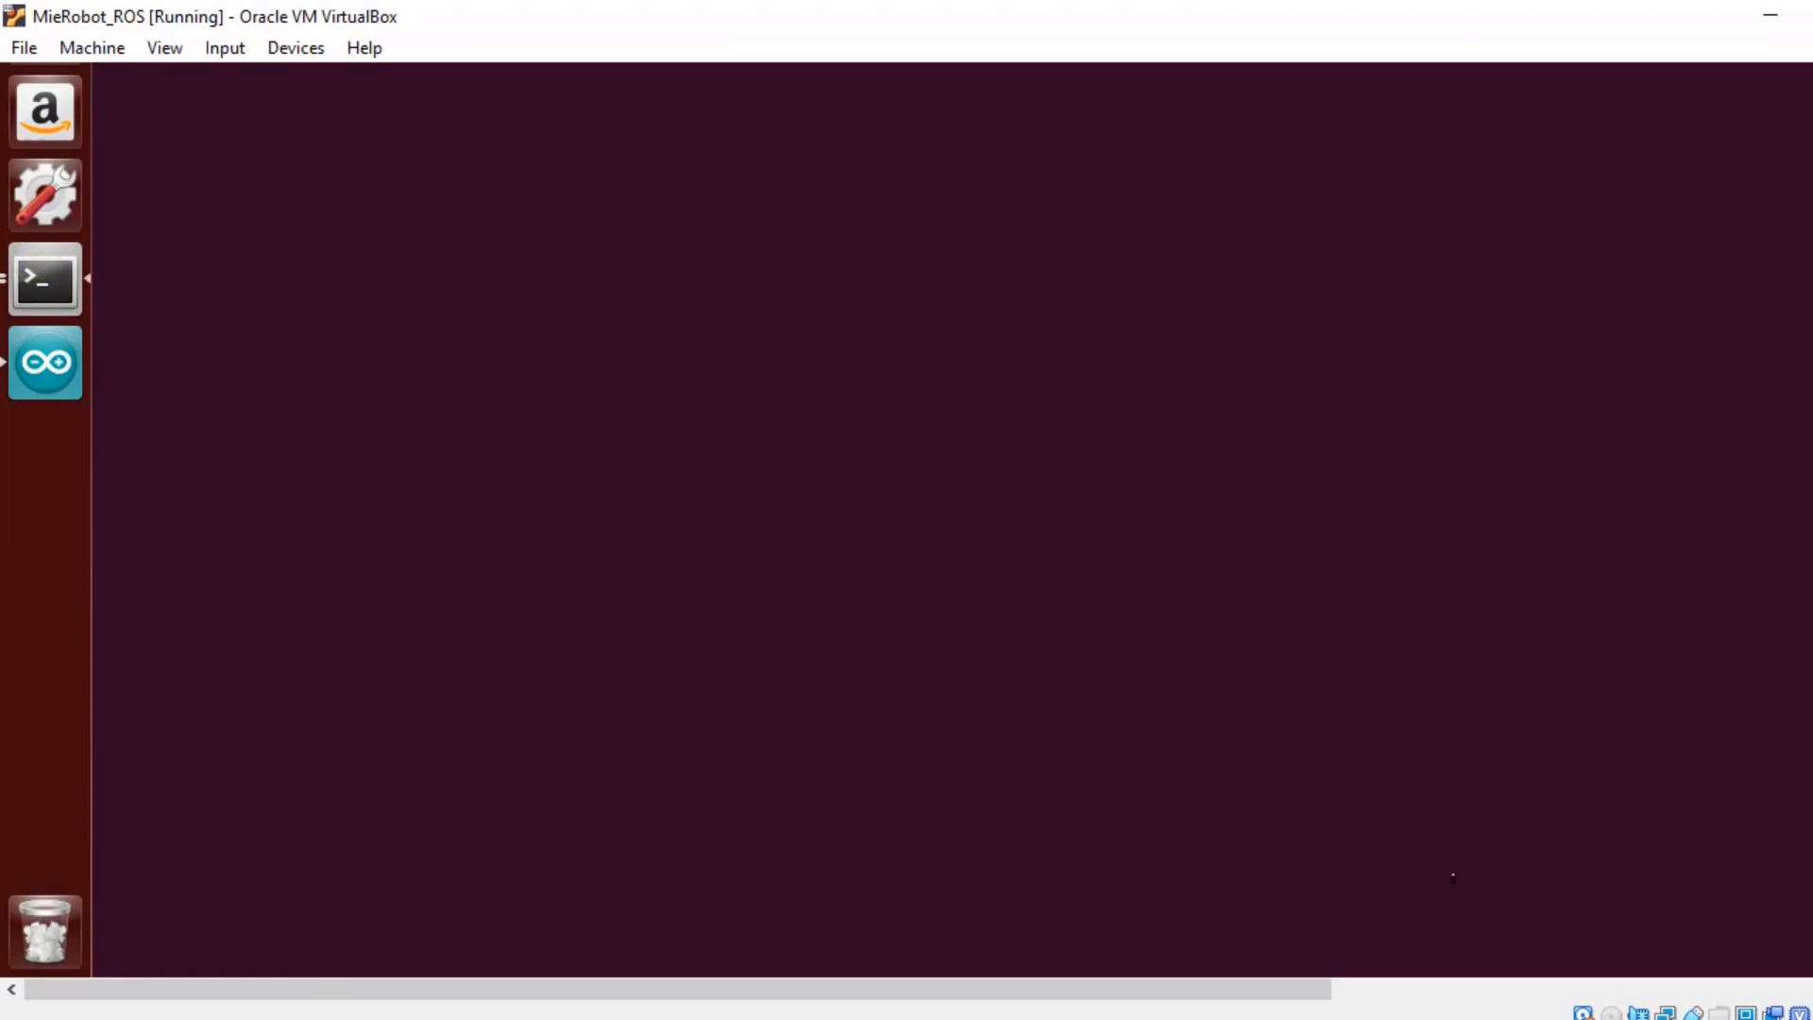
# Run 'rosrun rosserial_python serial_node.py /dev/ttyACM0' in the second terminal.
pyautogui.click(44, 279)
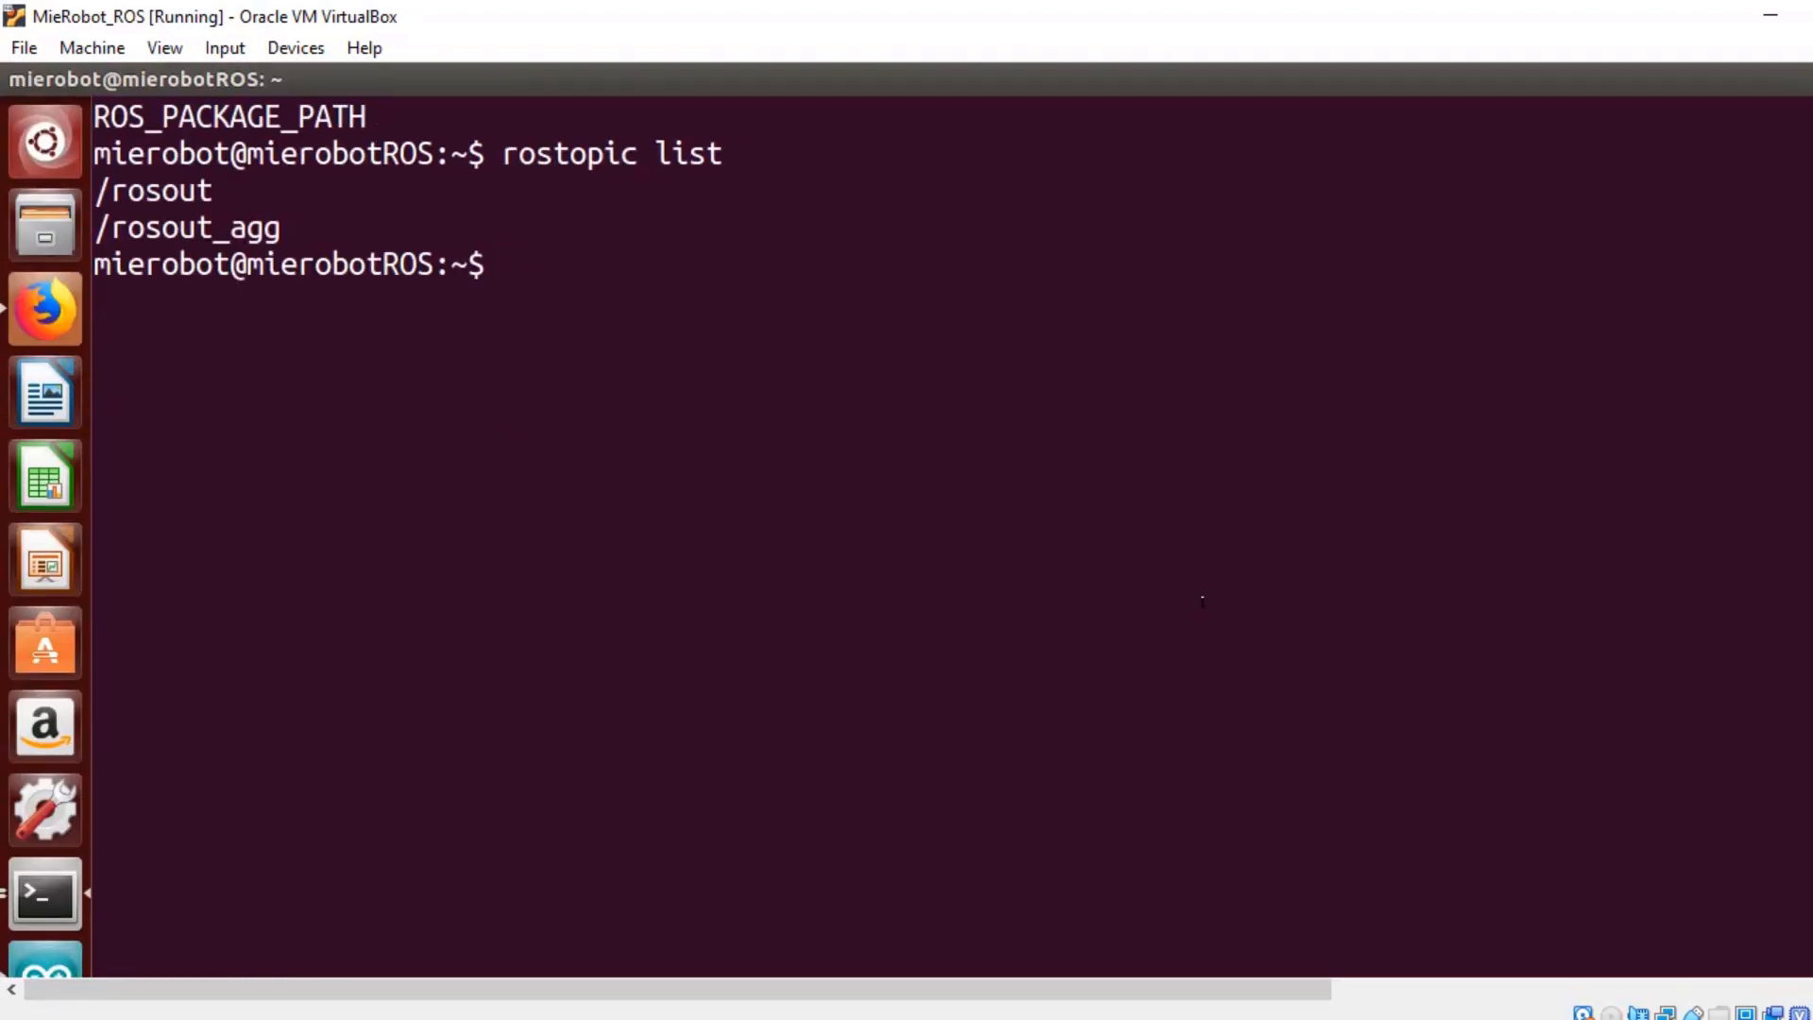
pyautogui.write('rosr')
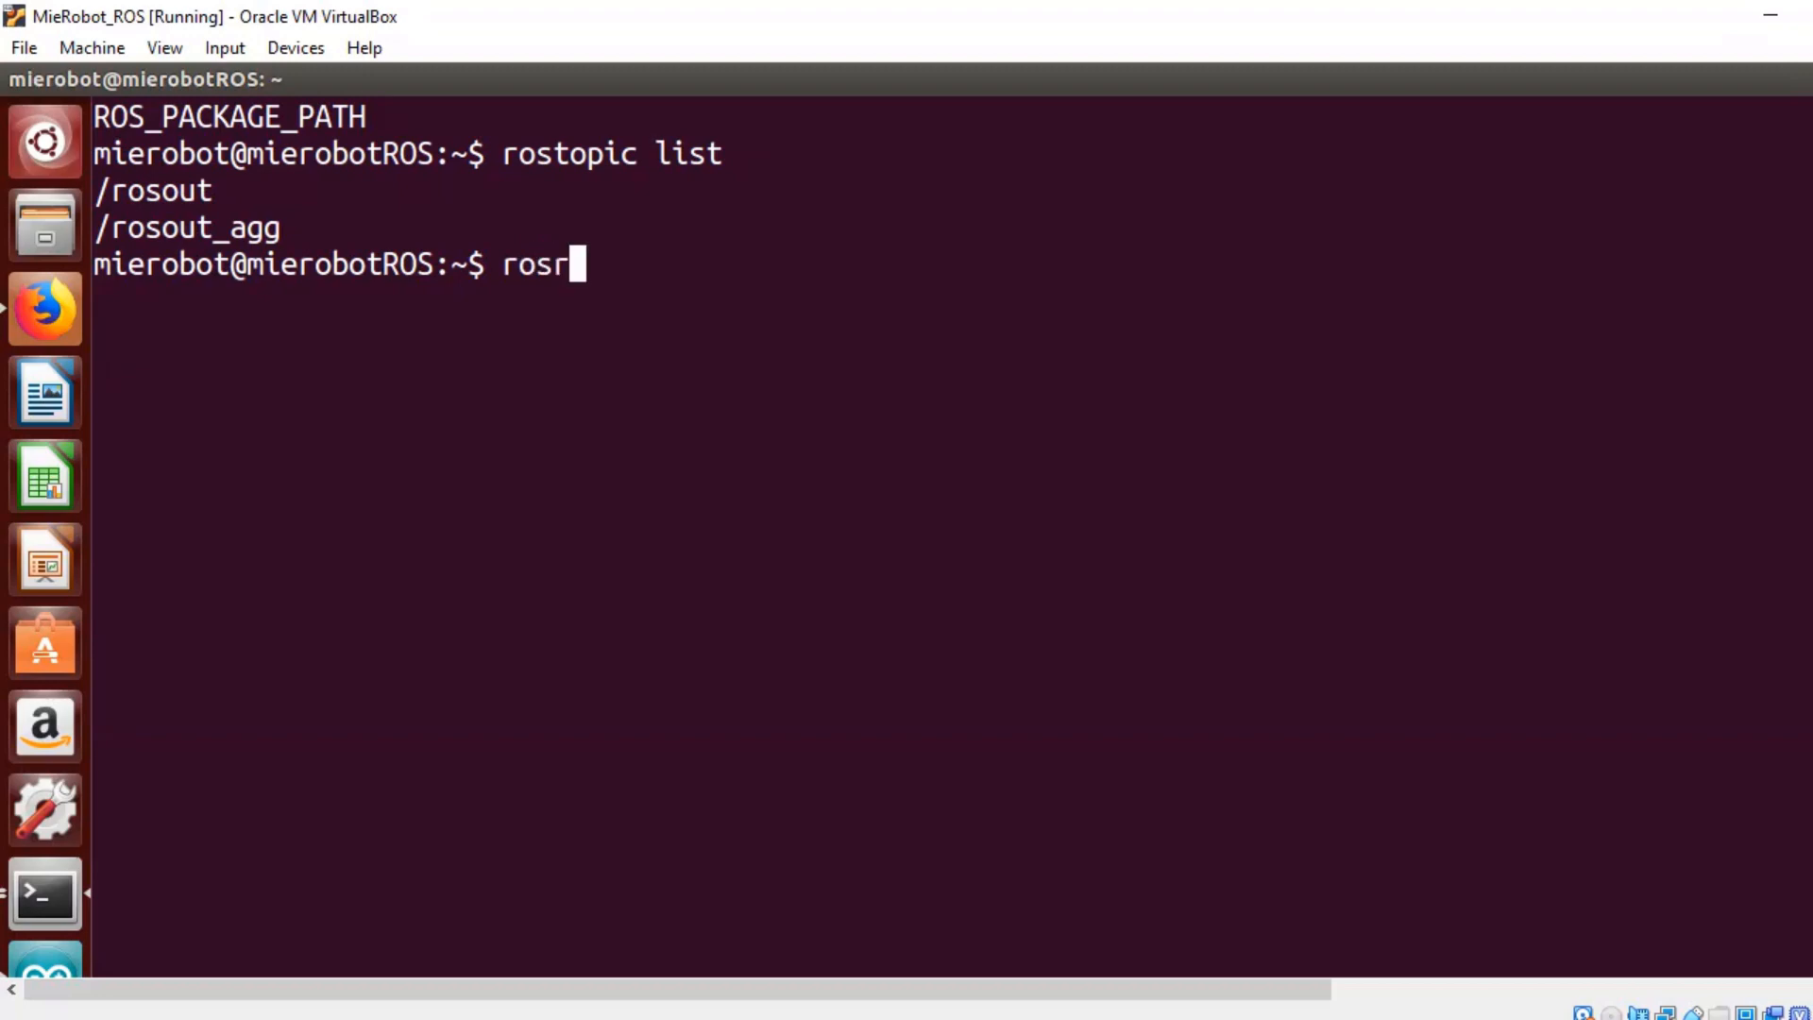
pyautogui.write('un ross')
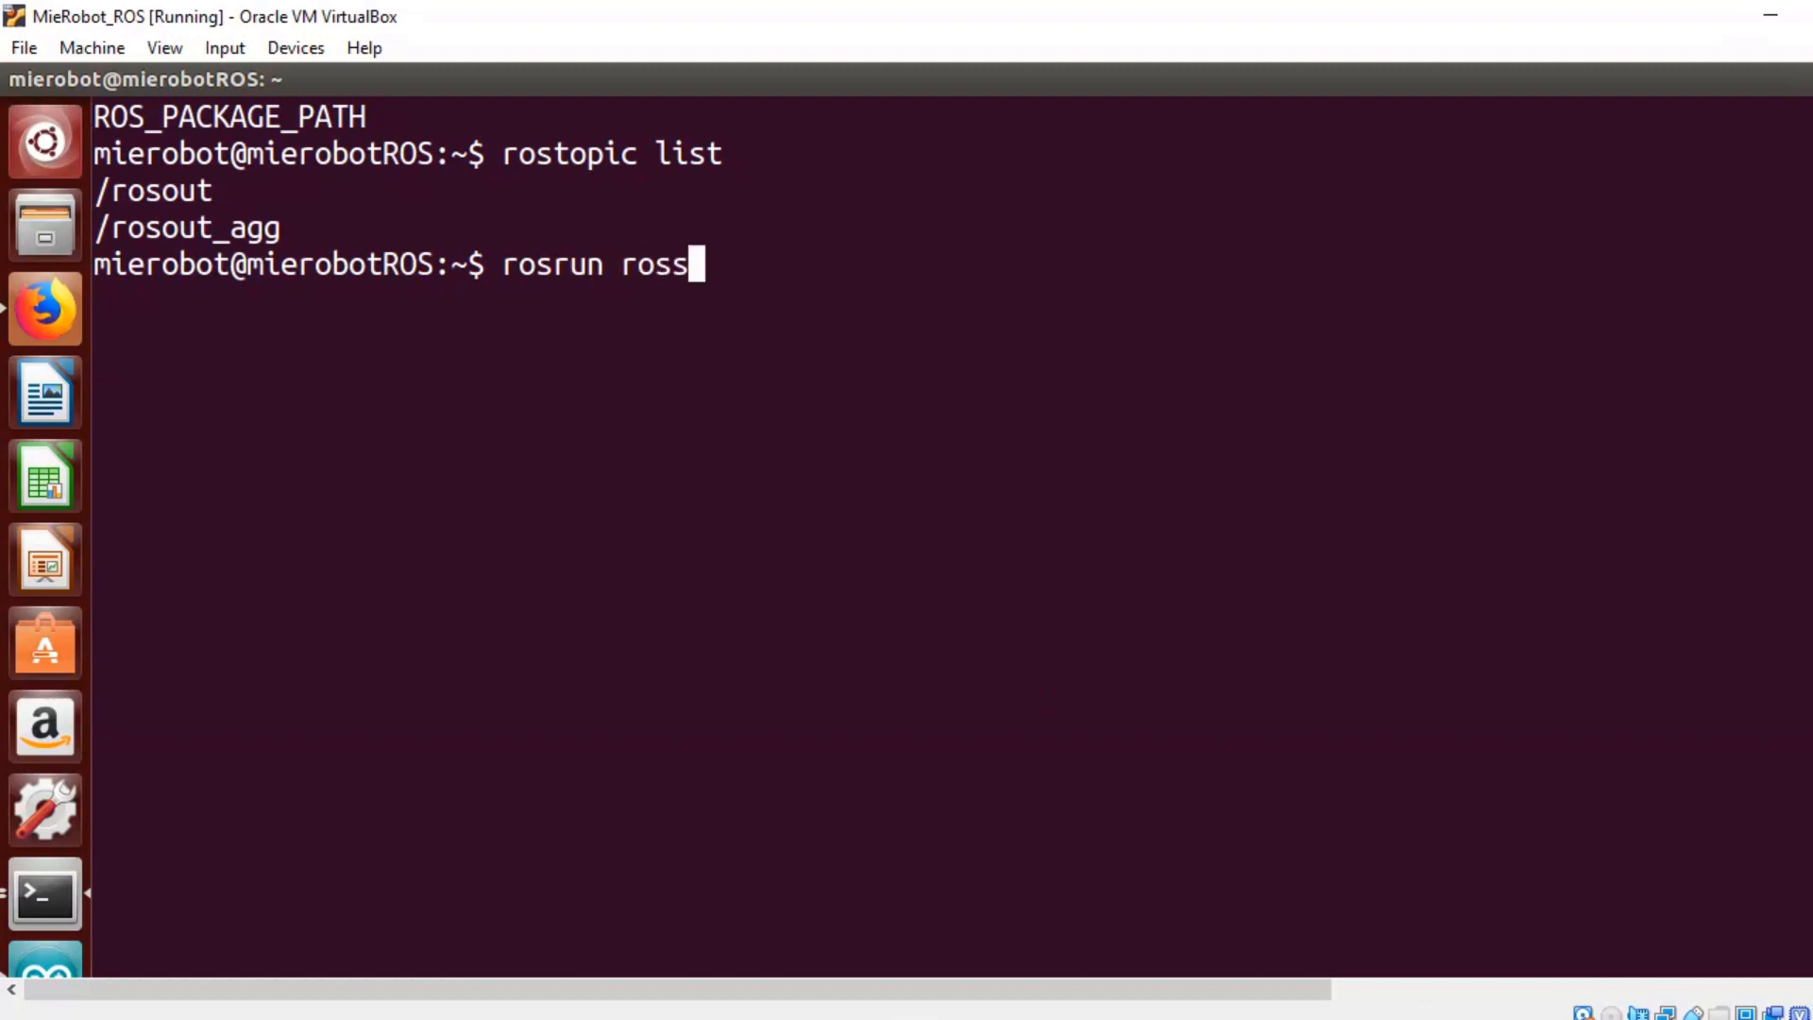
pyautogui.write('erial_pyt')
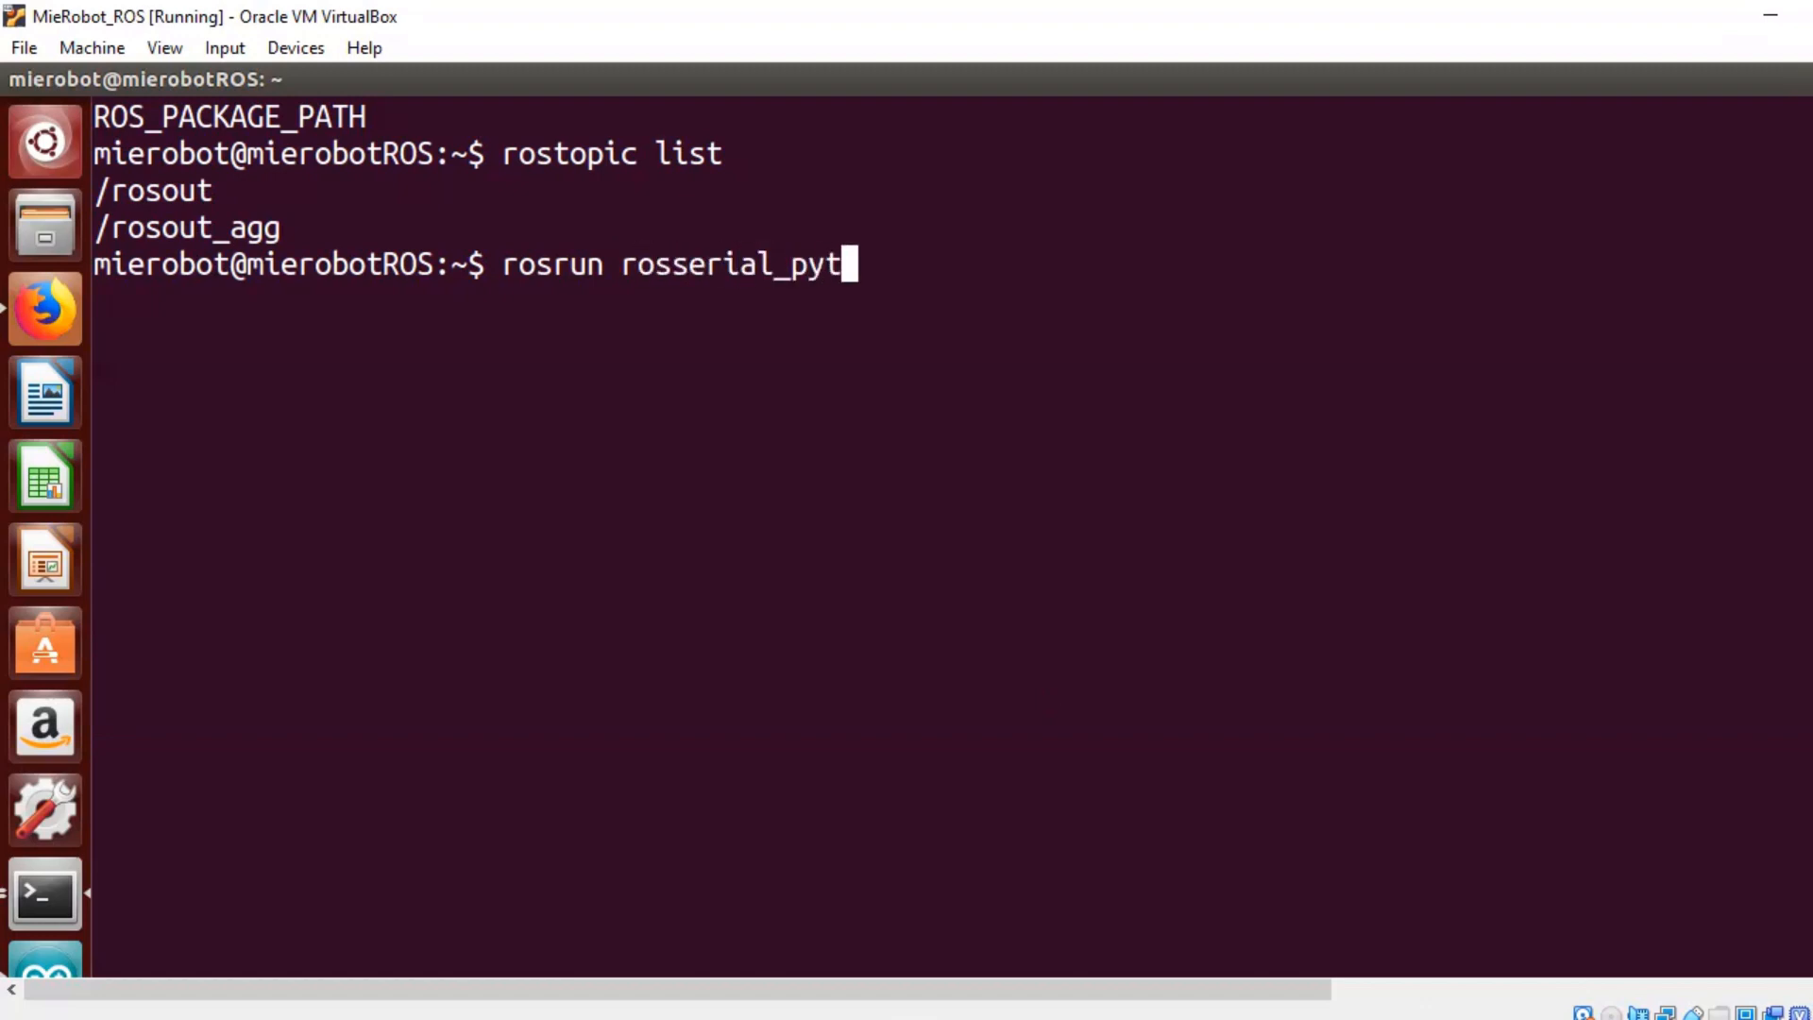
pyautogui.write('hon se')
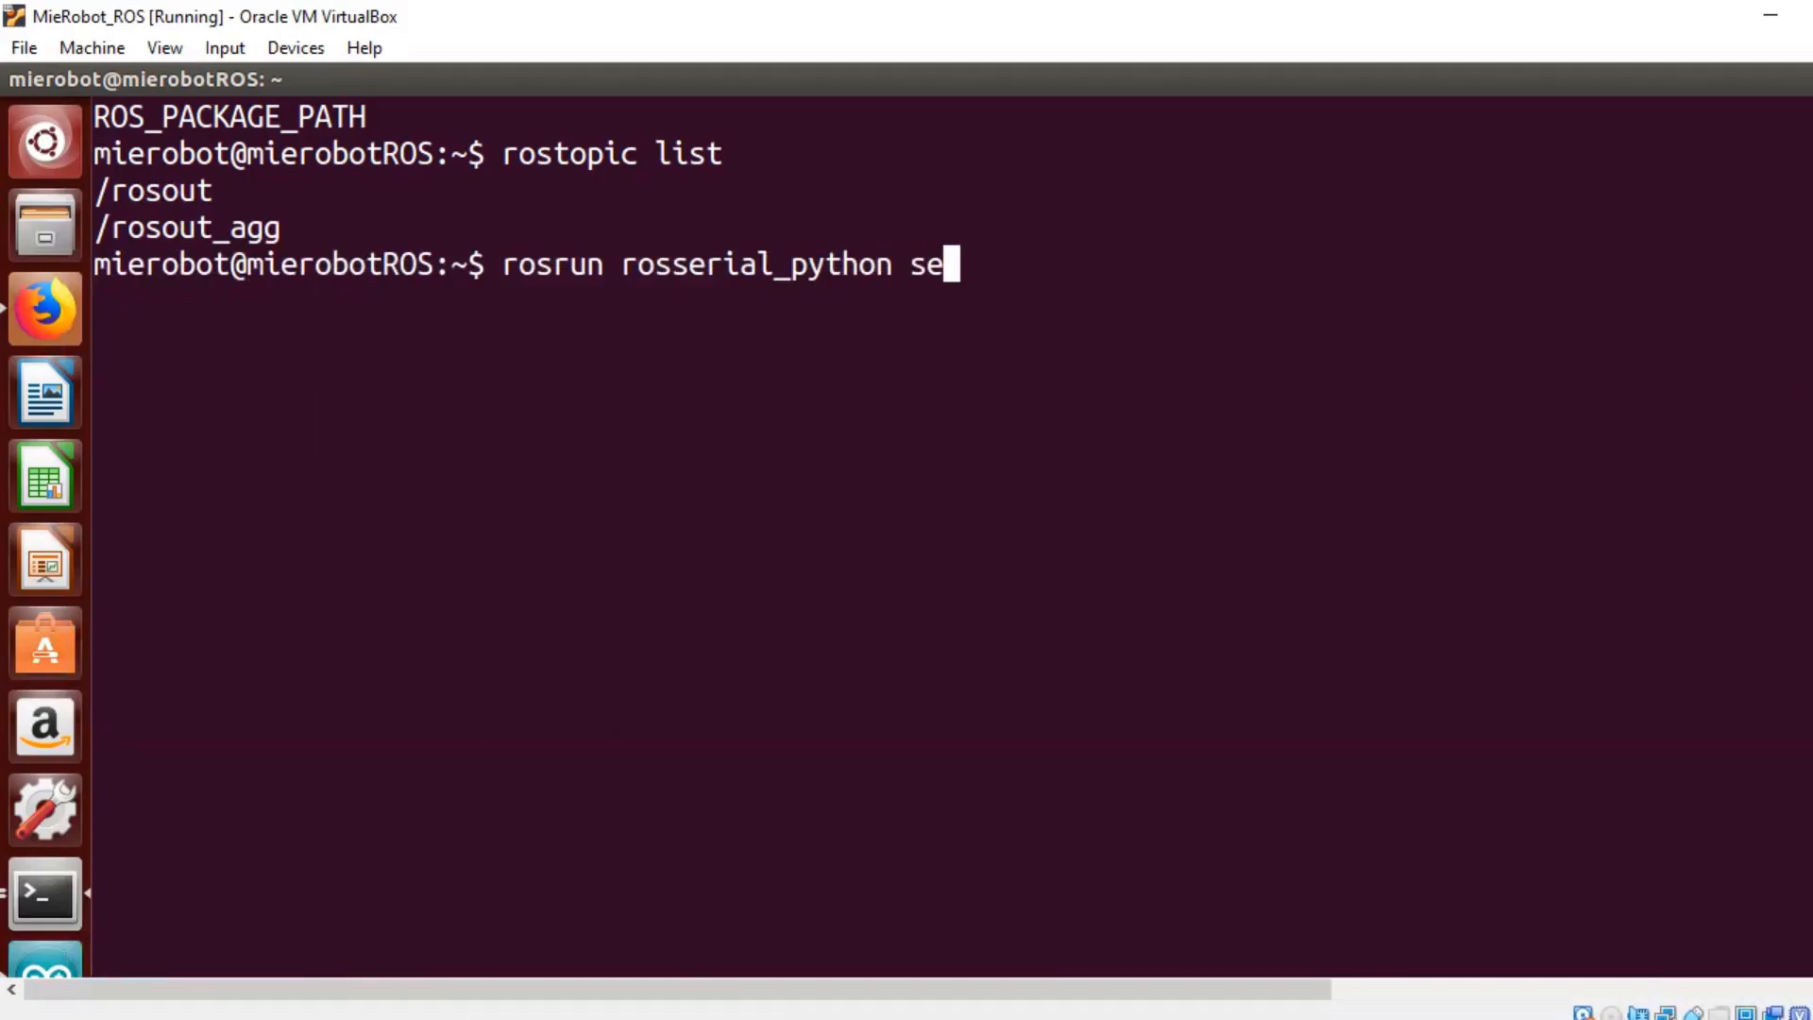
pyautogui.write('rial_')
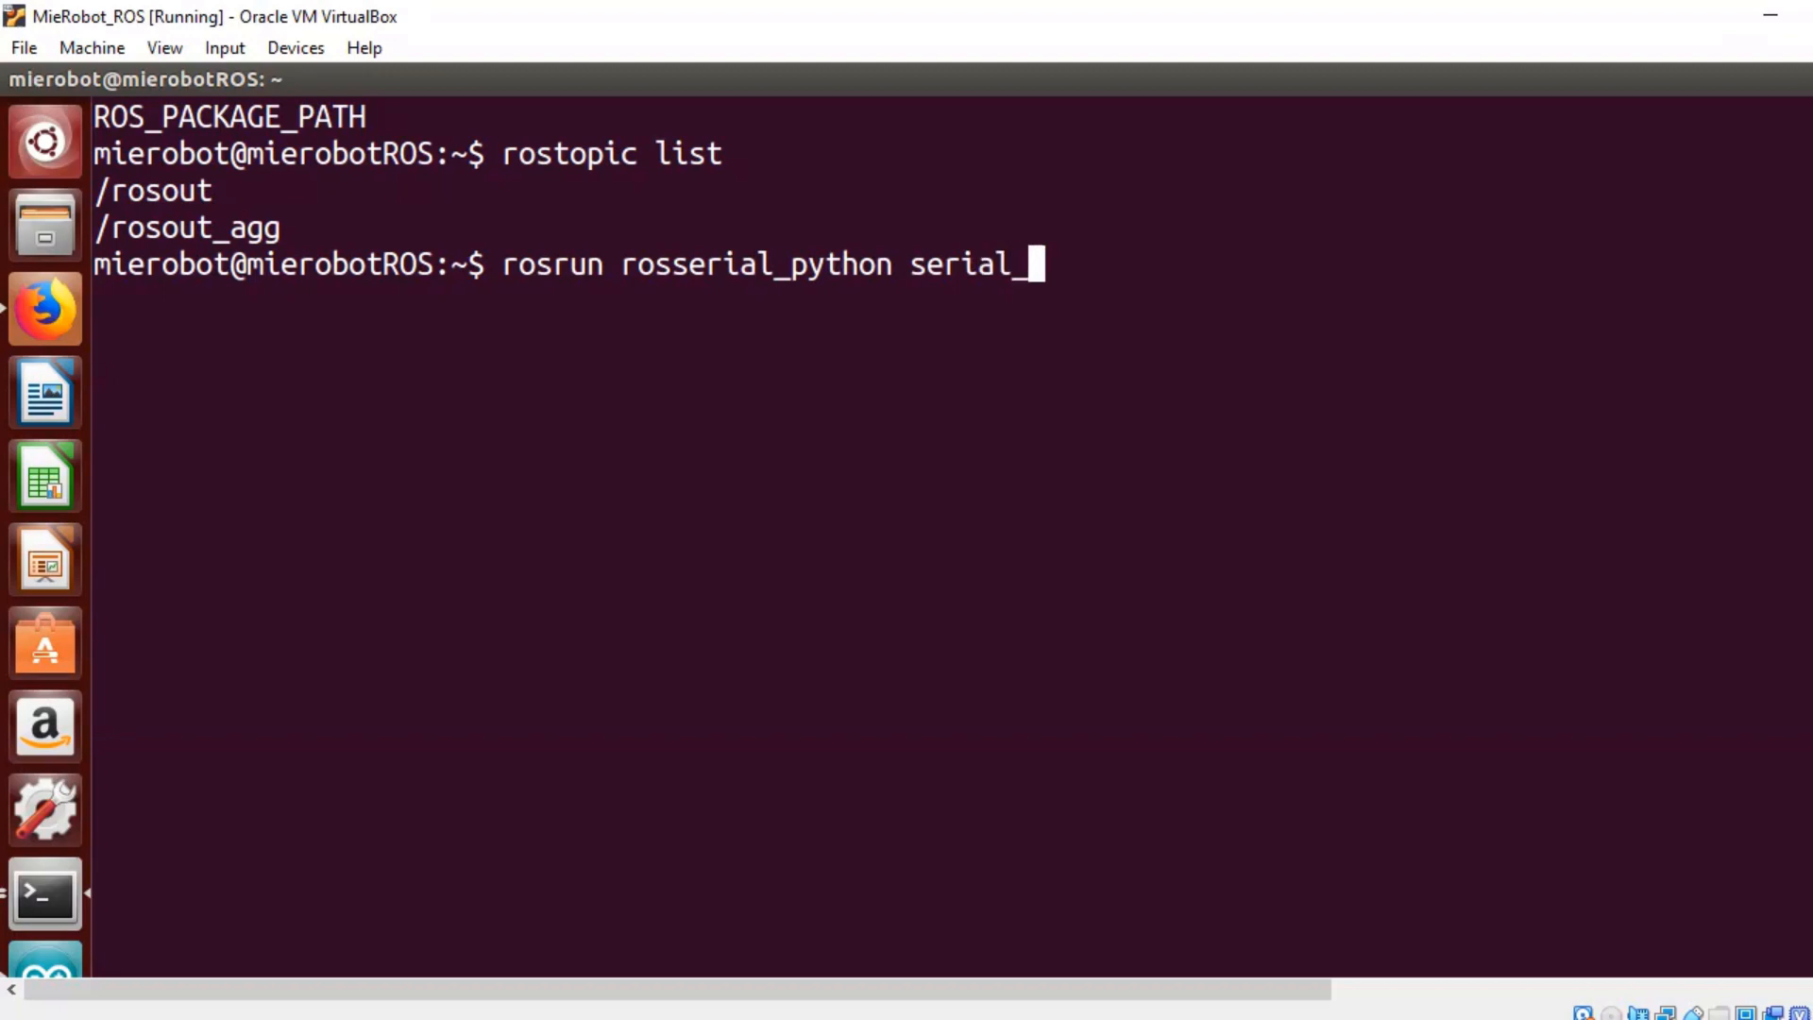
pyautogui.write('node.py')
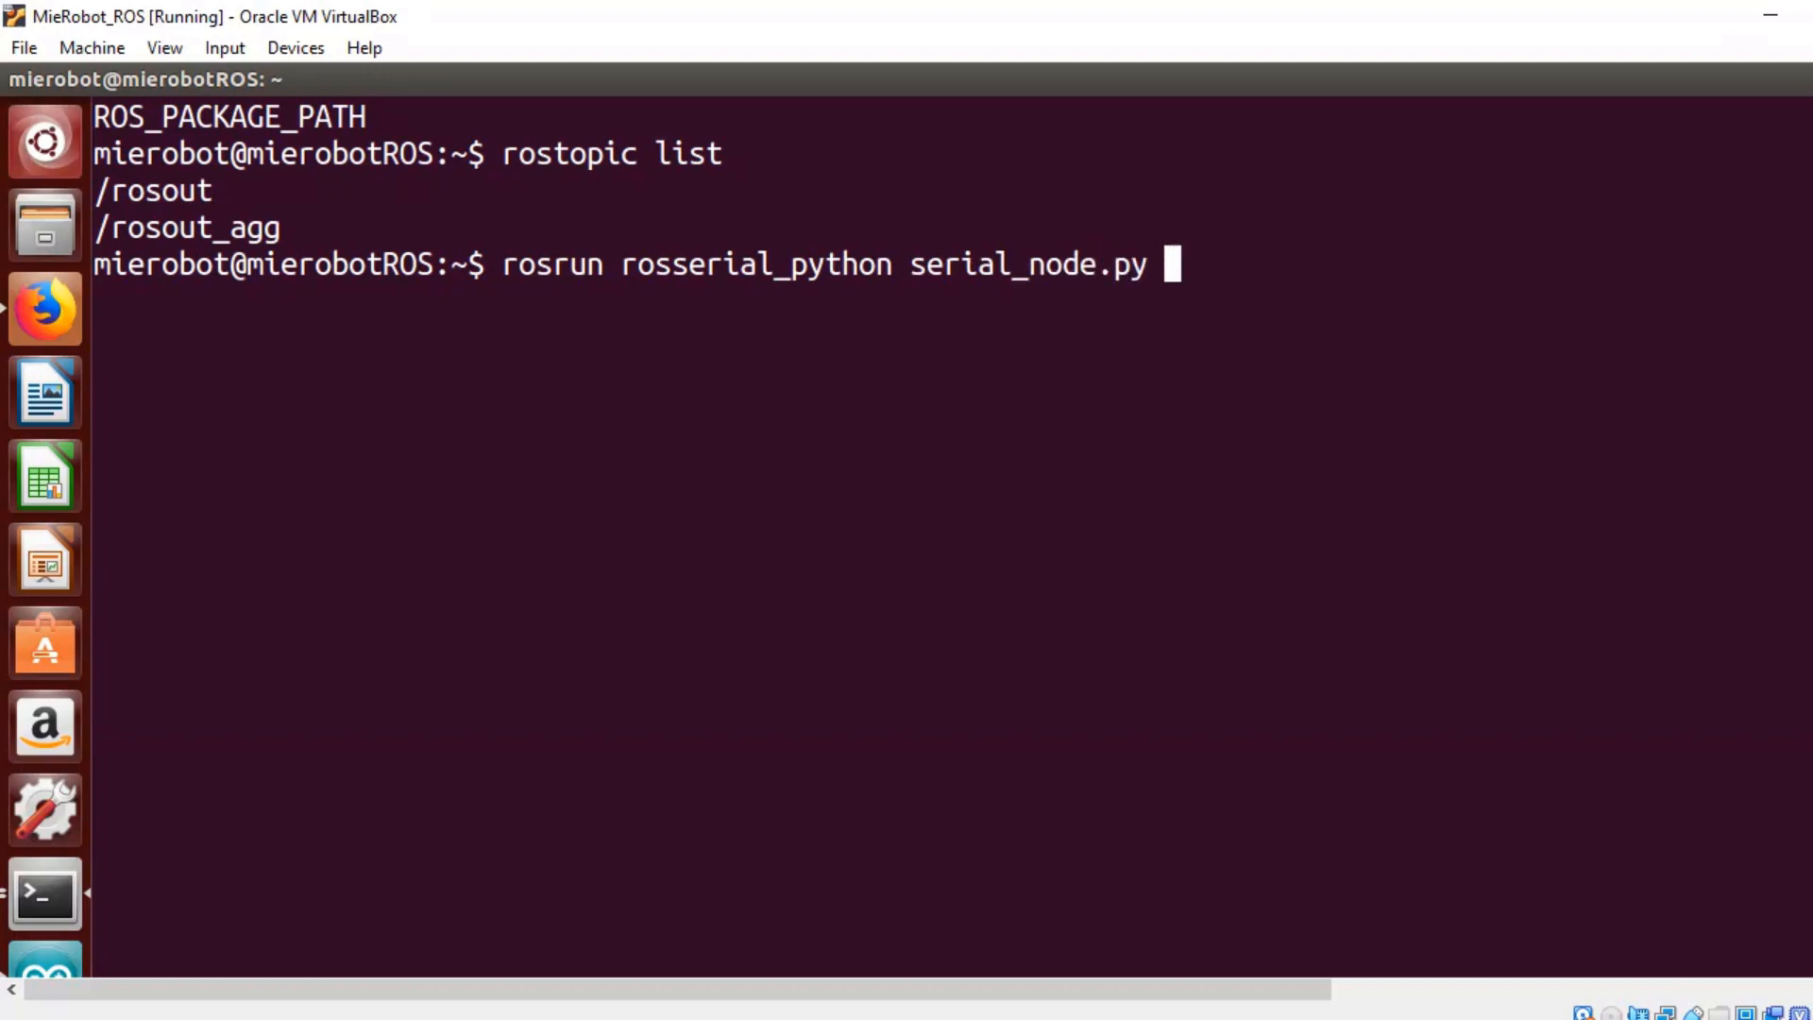
pyautogui.write('/d')
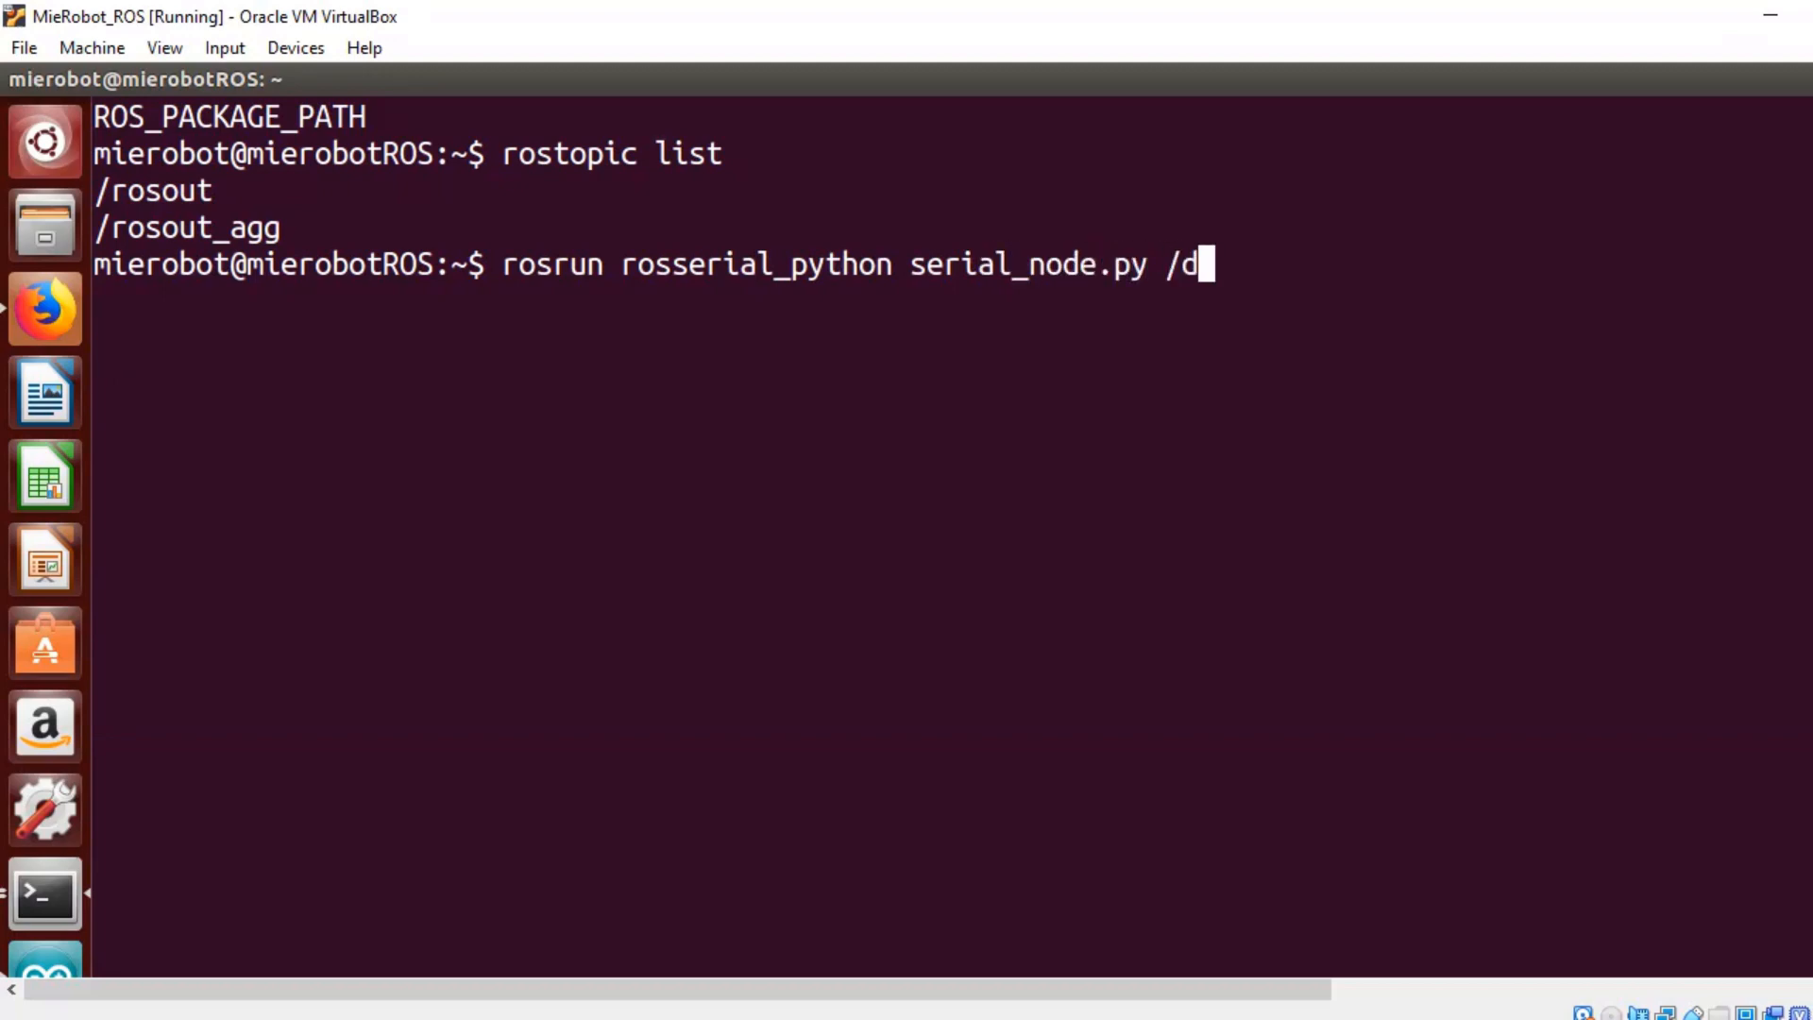
pyautogui.write('ev/')
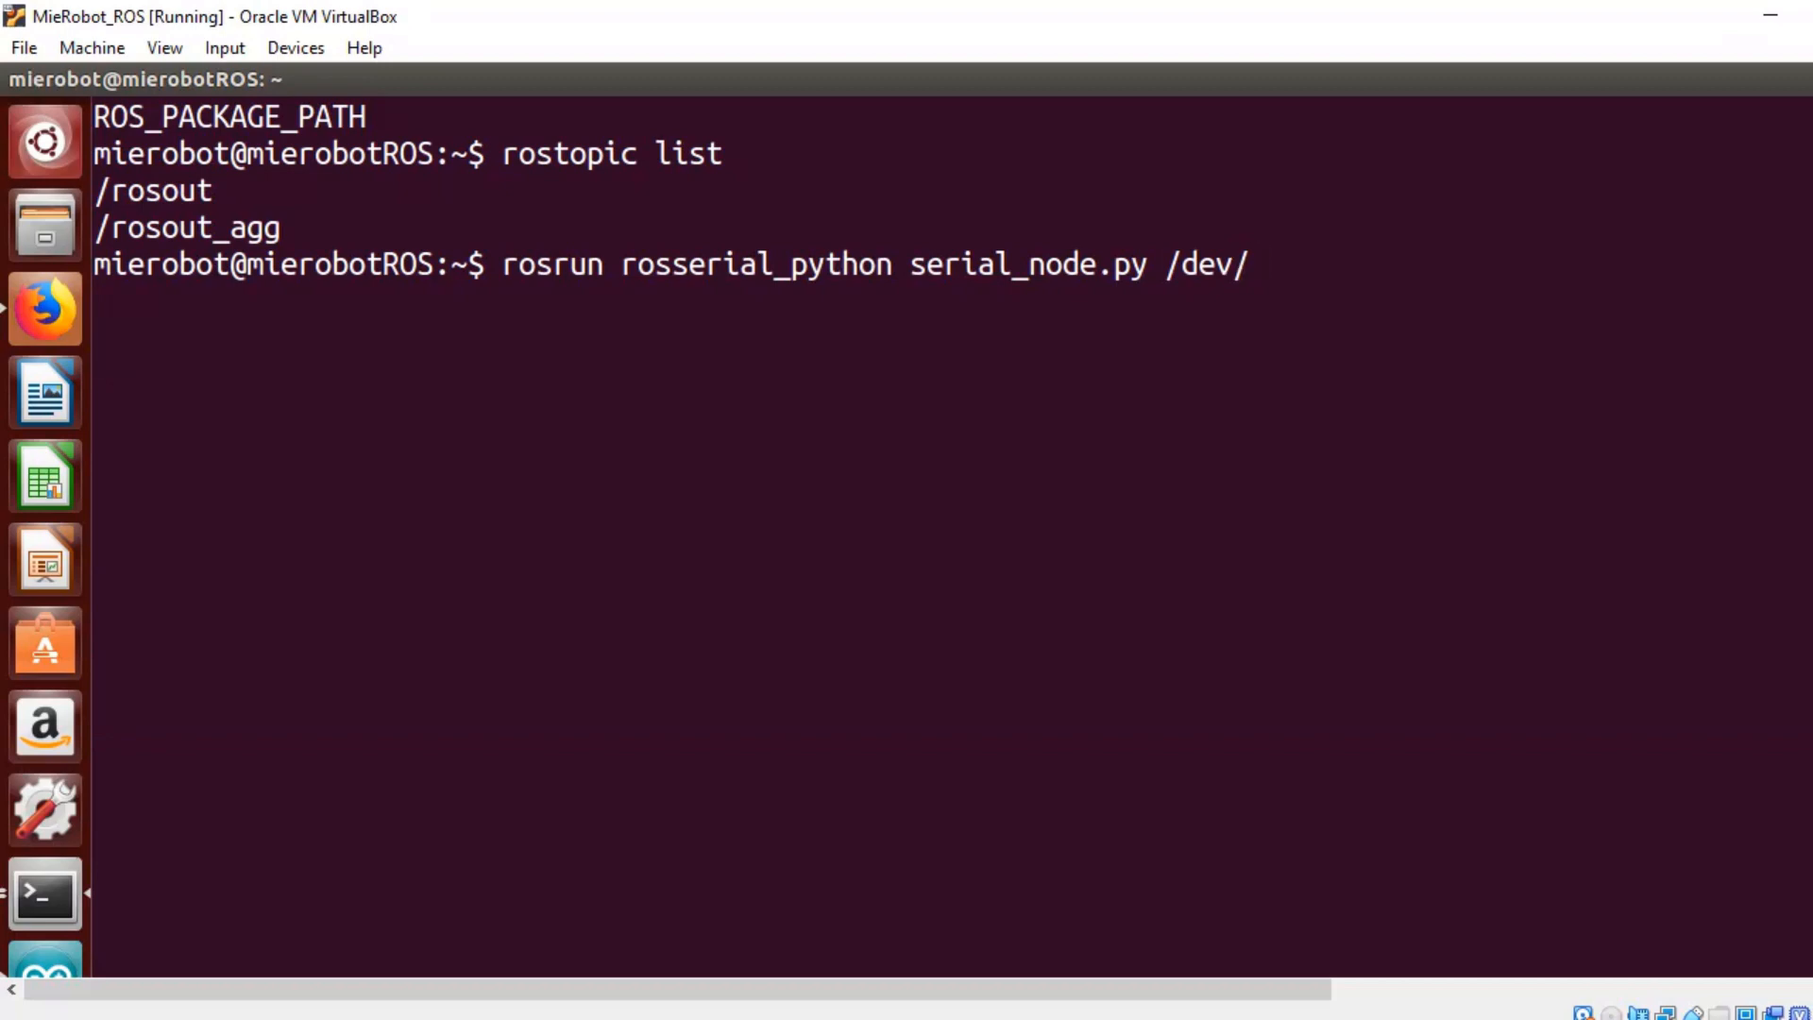
pyautogui.write('ttya')
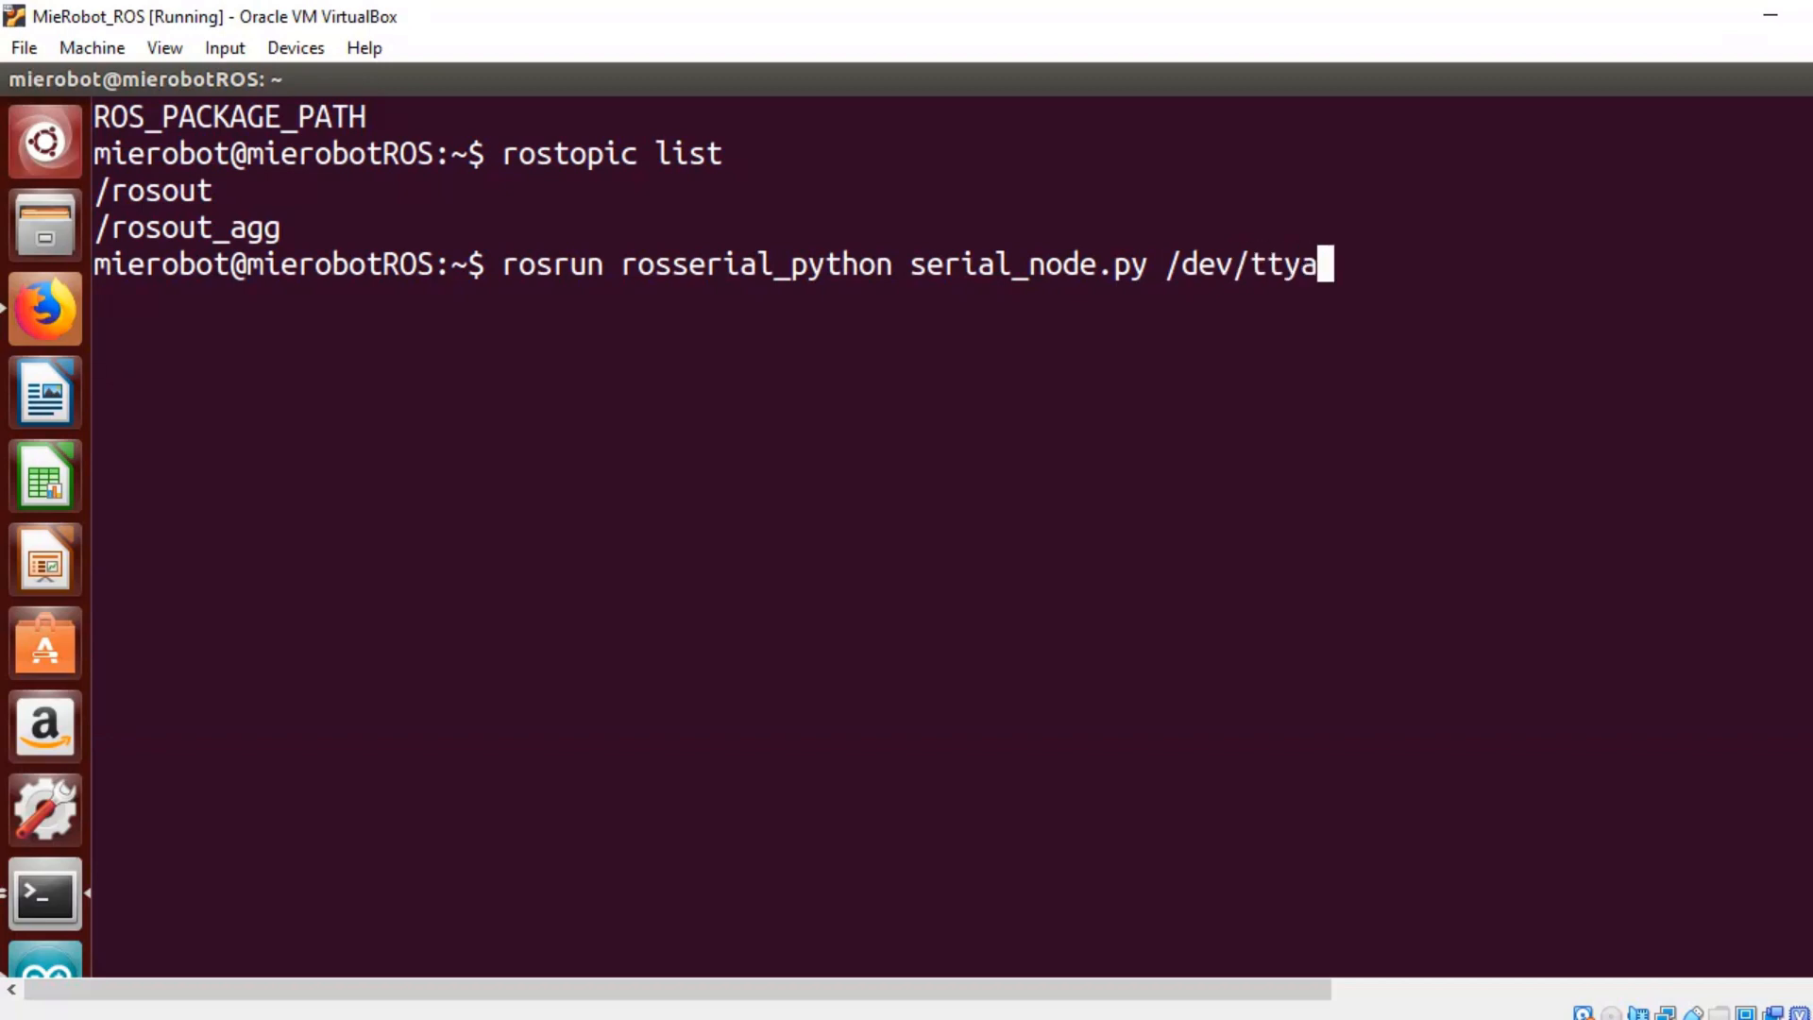
pyautogui.write('CM')
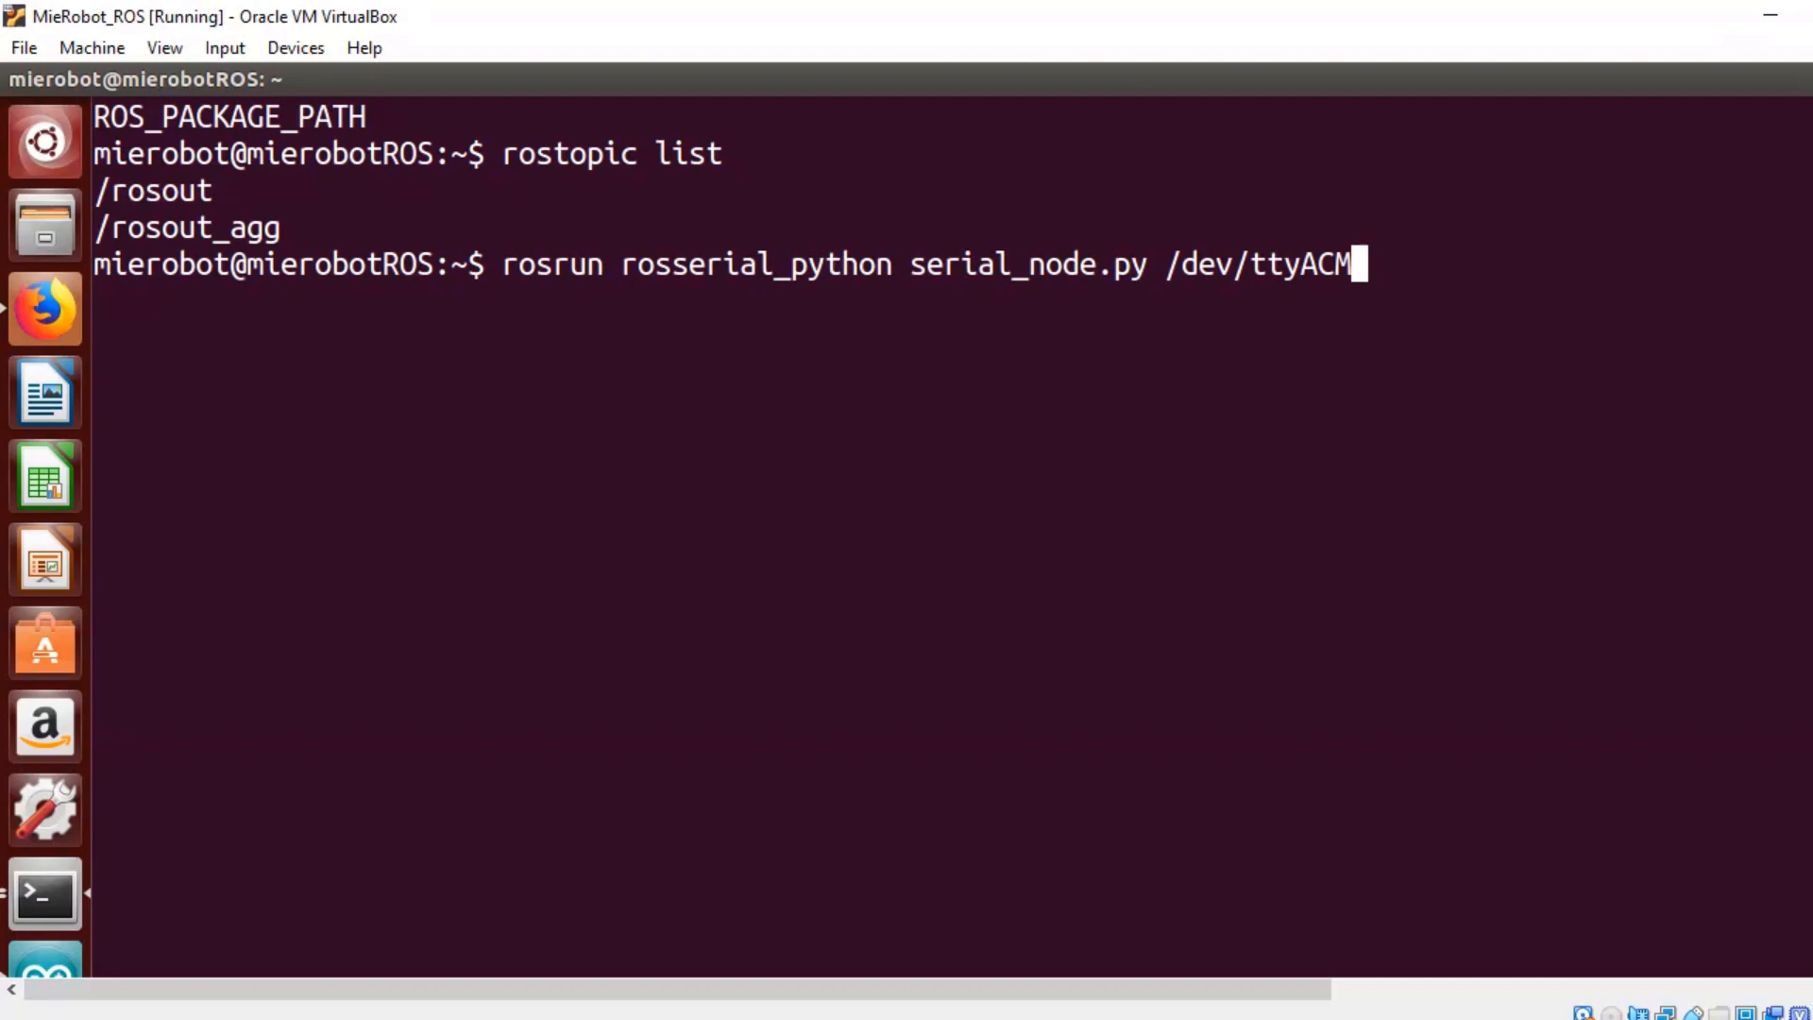
pyautogui.write('0')
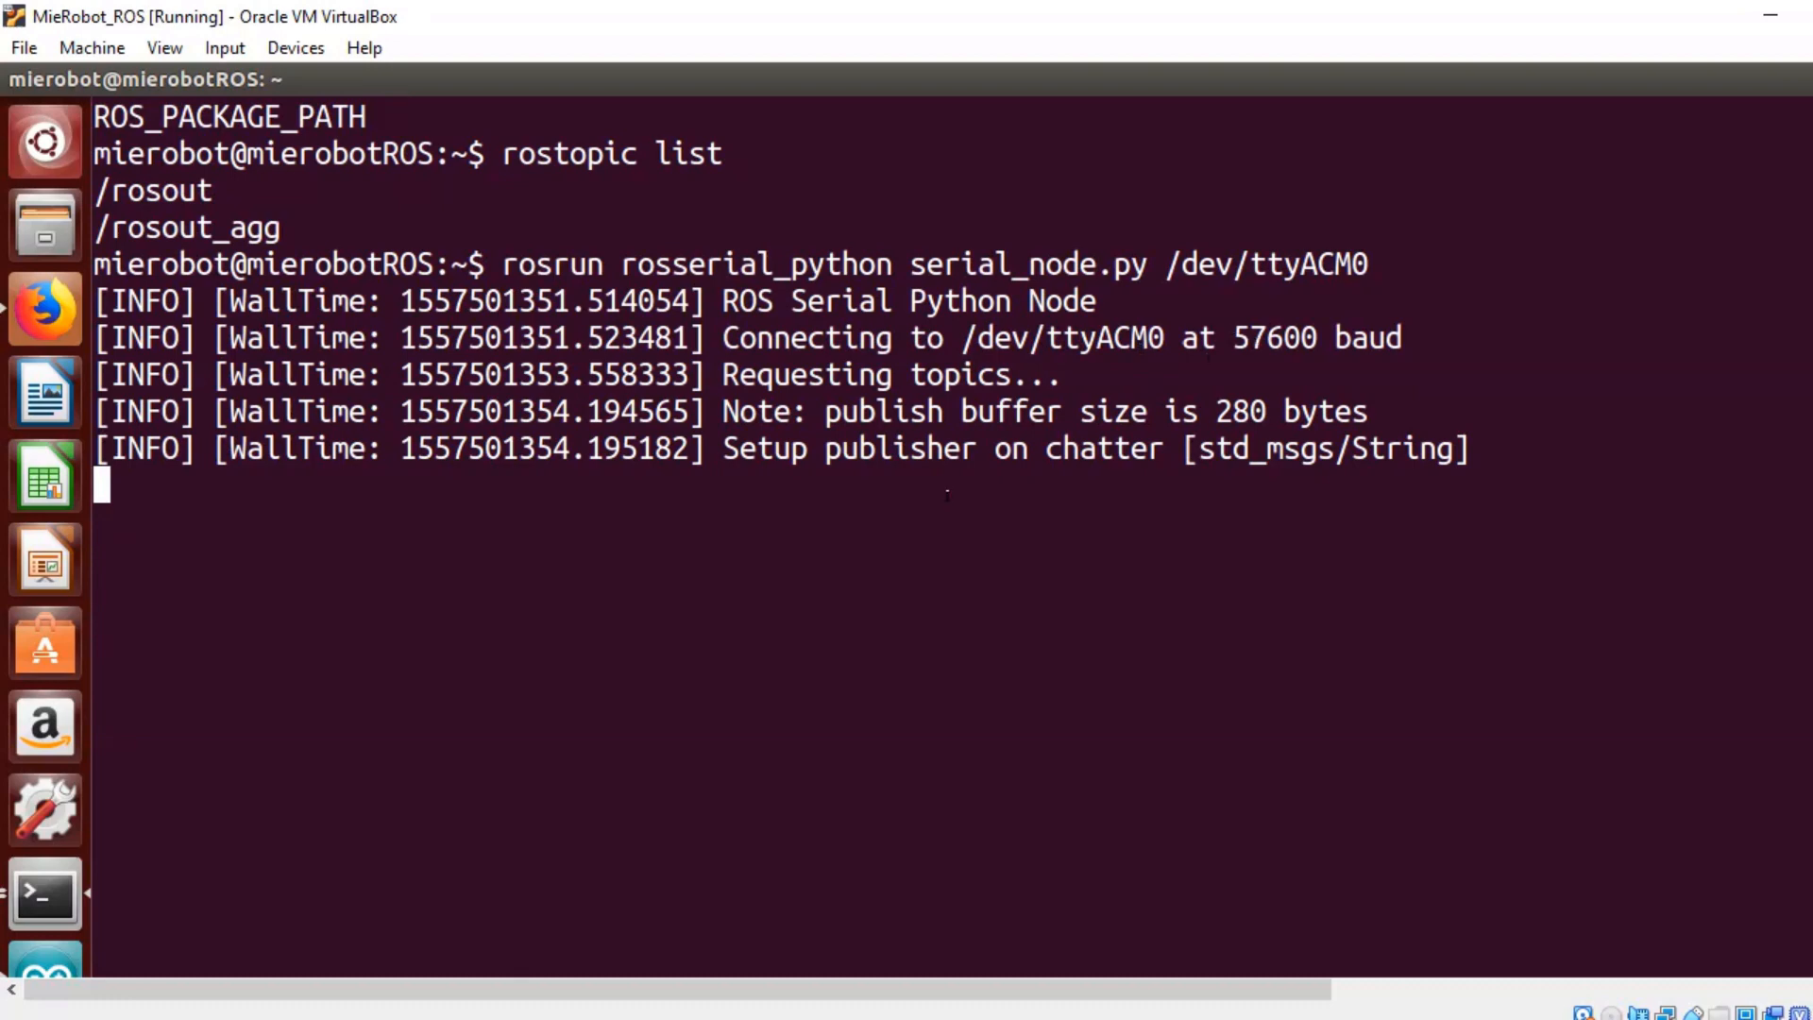
# Open a second terminal from the launcher and begin typing 'rostopic list'.
pyautogui.rightClick(44, 892)
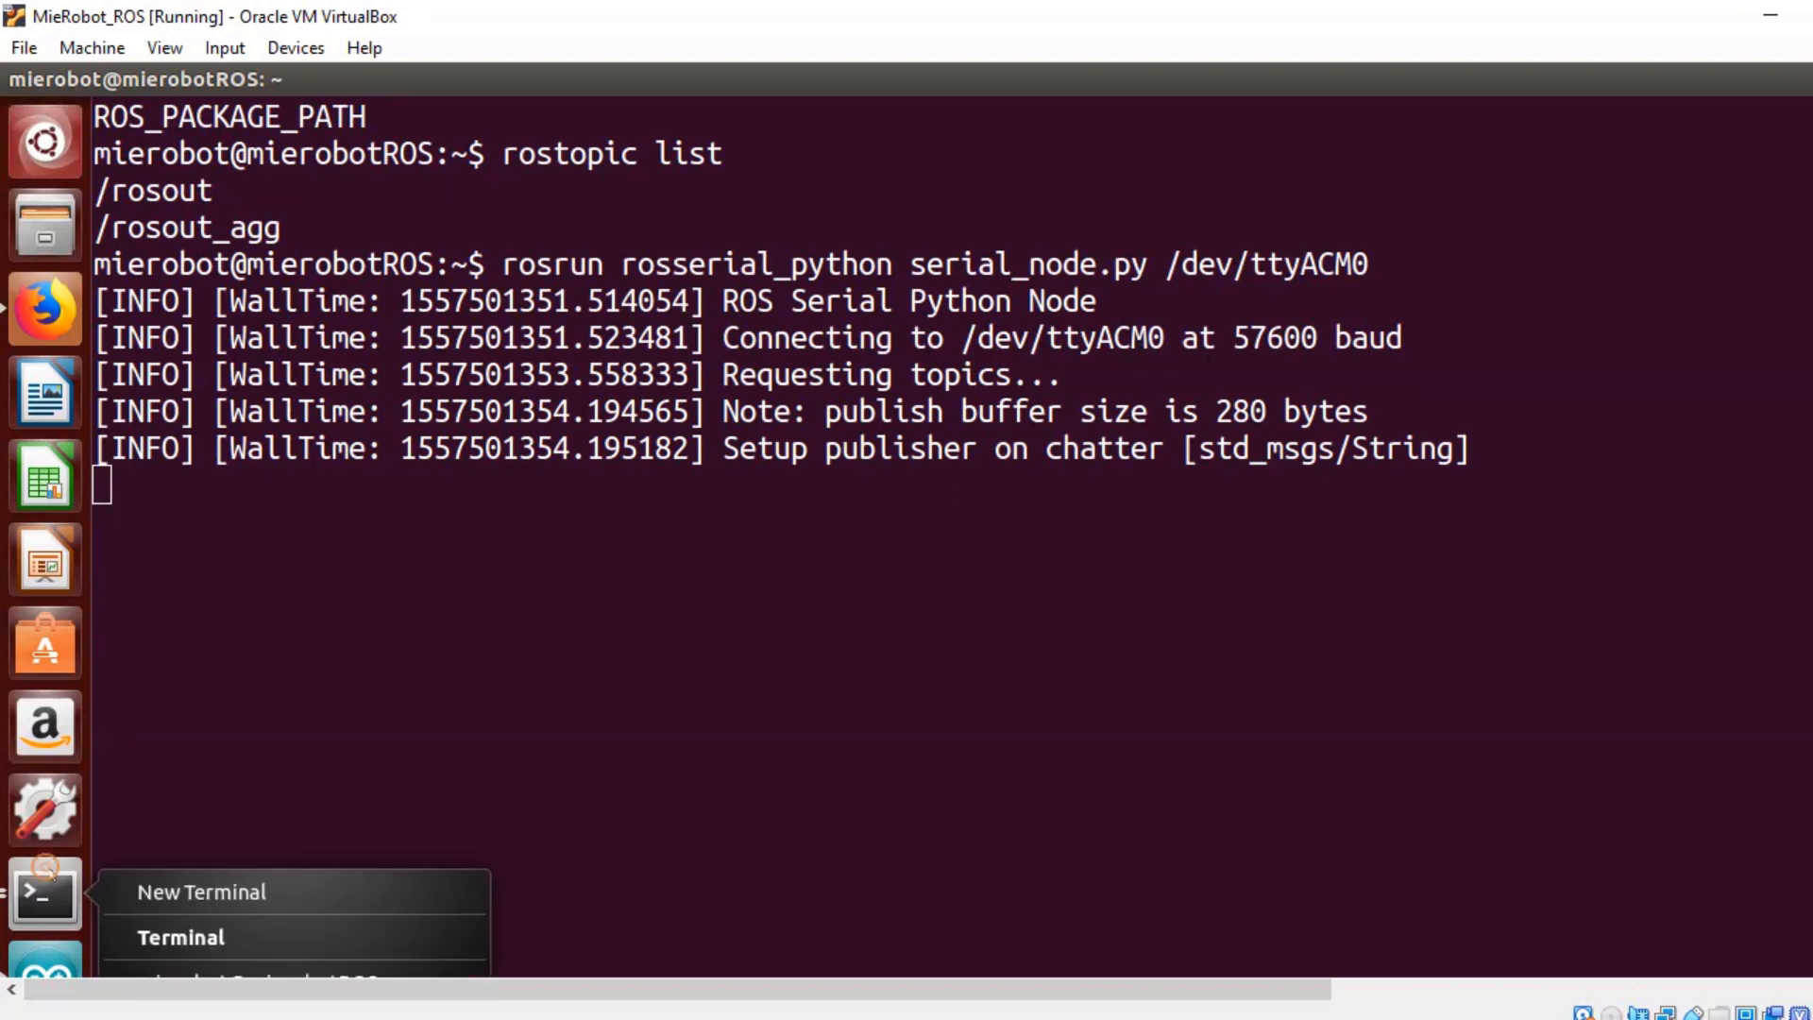
pyautogui.click(839, 700)
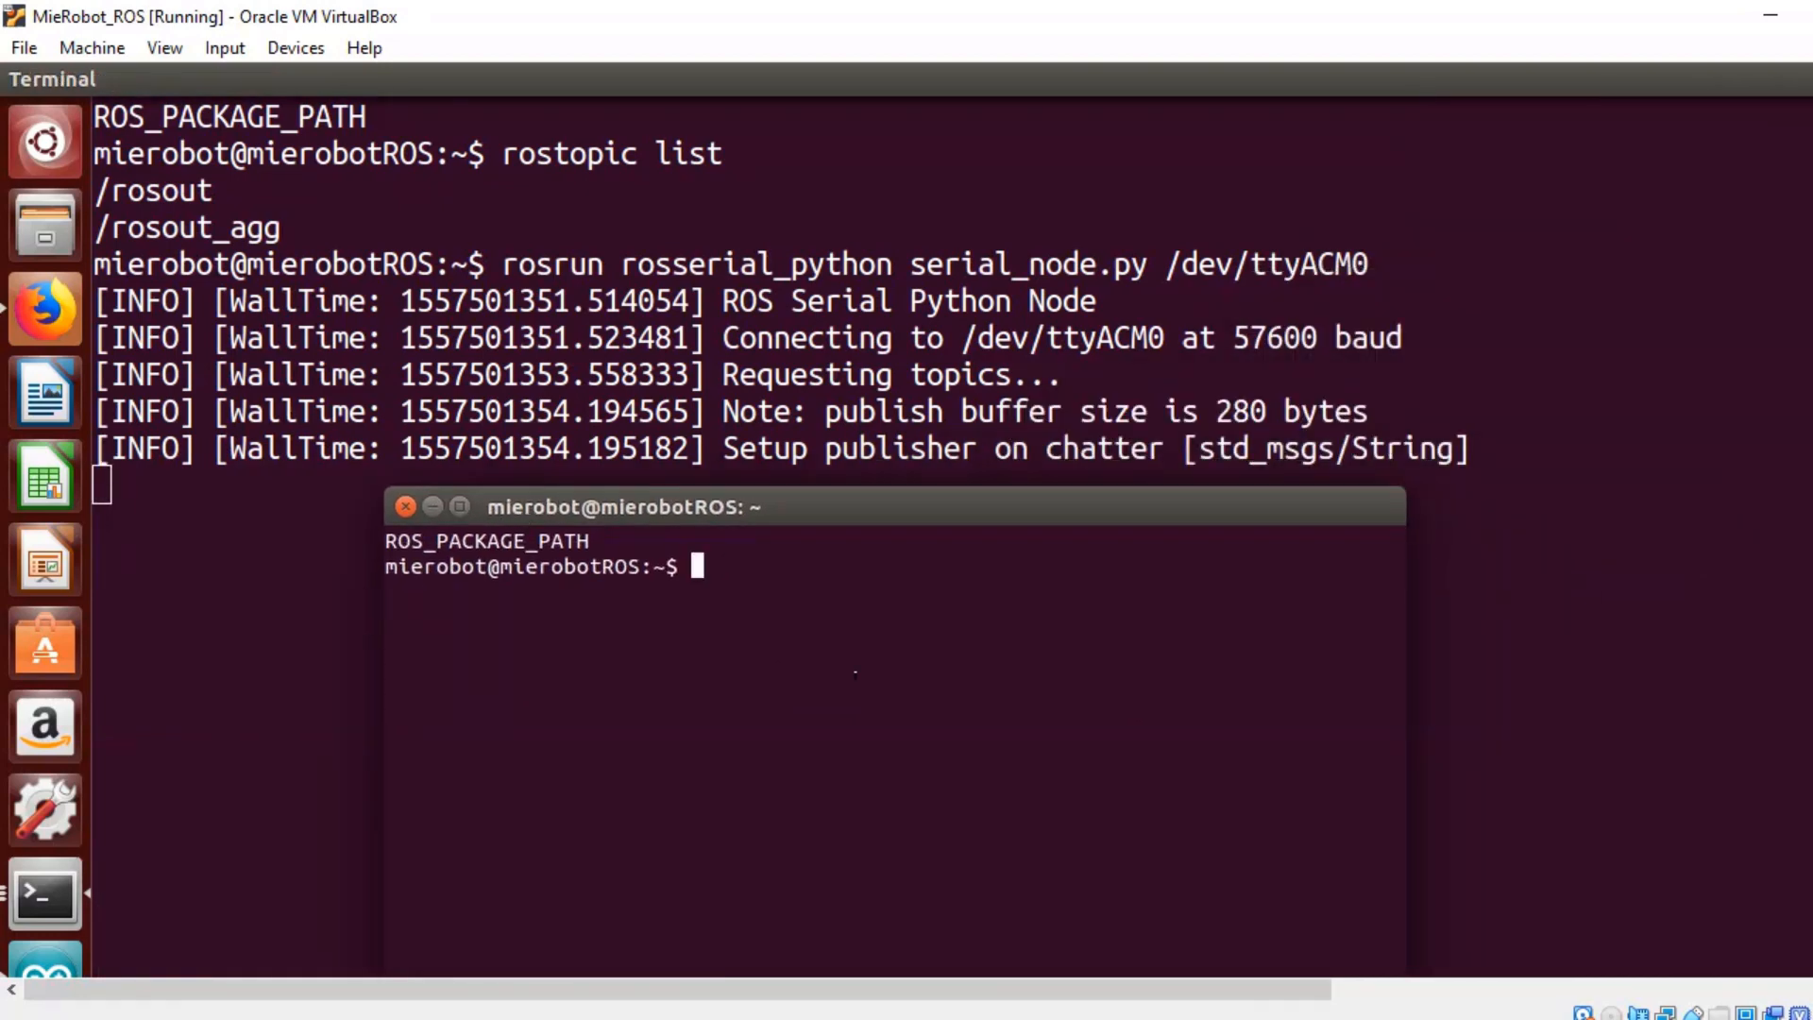
pyautogui.write('ROSTOP')
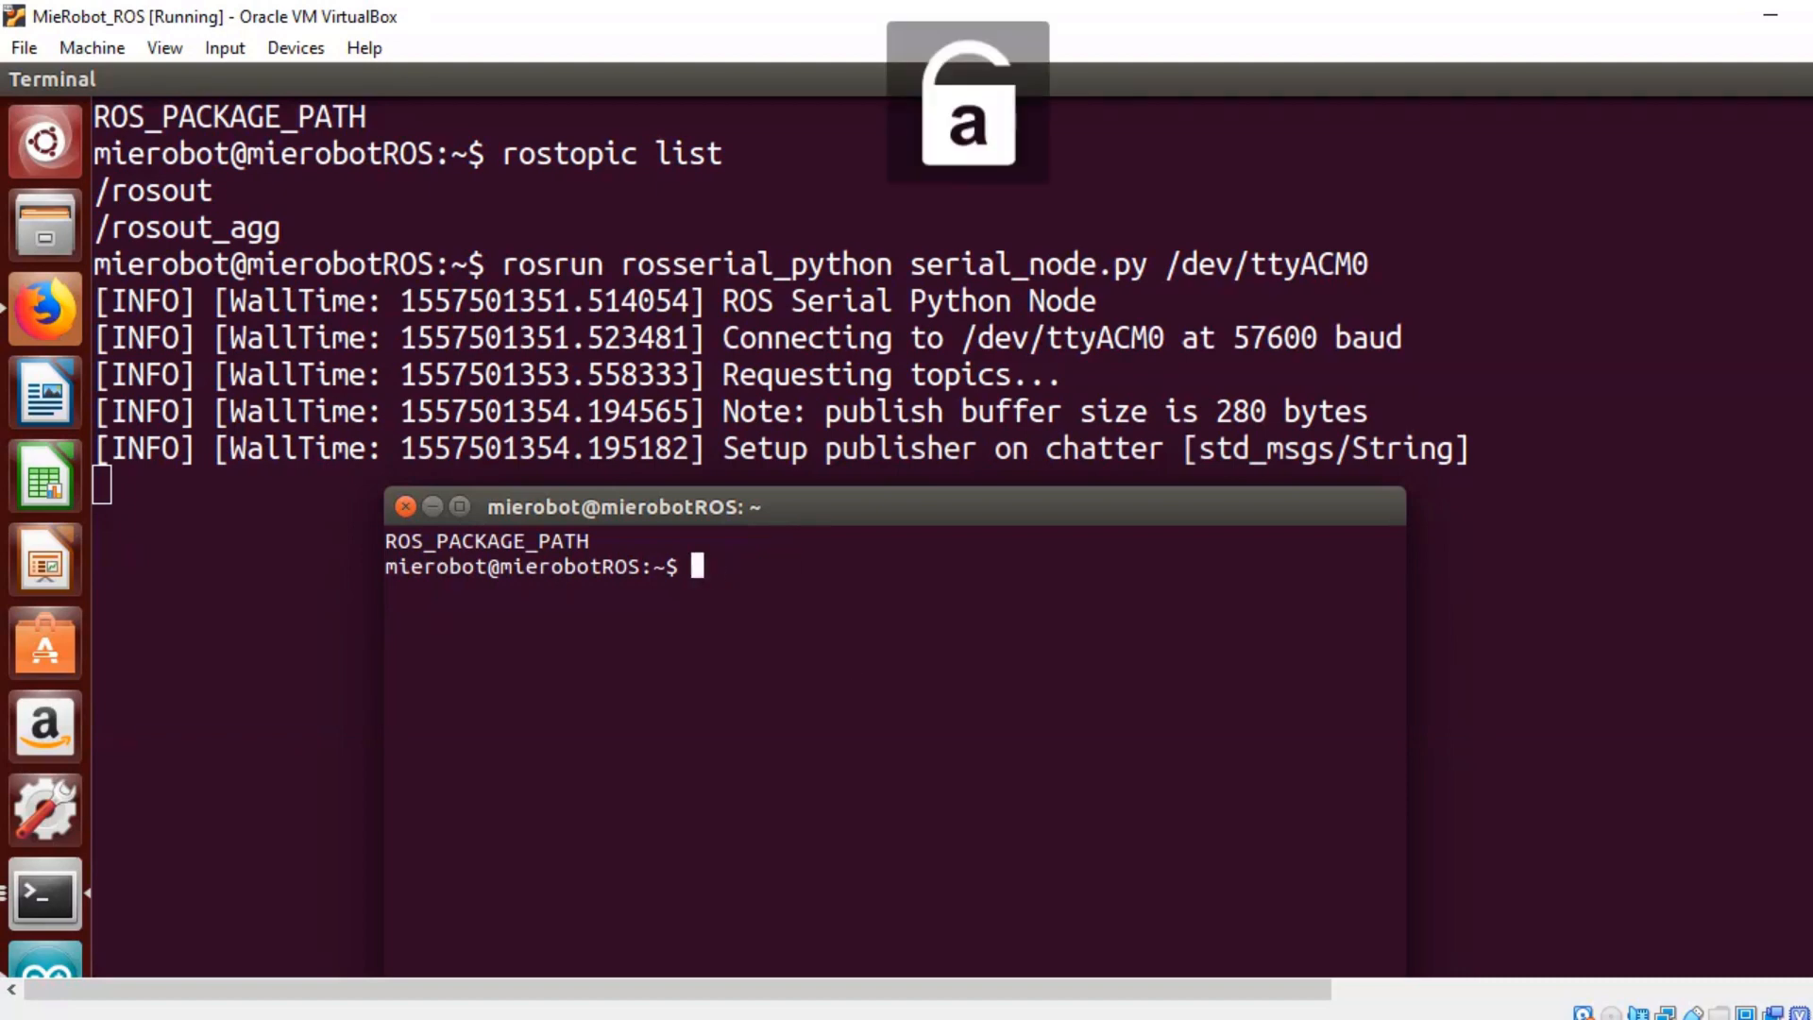
pyautogui.write('rostopic l')
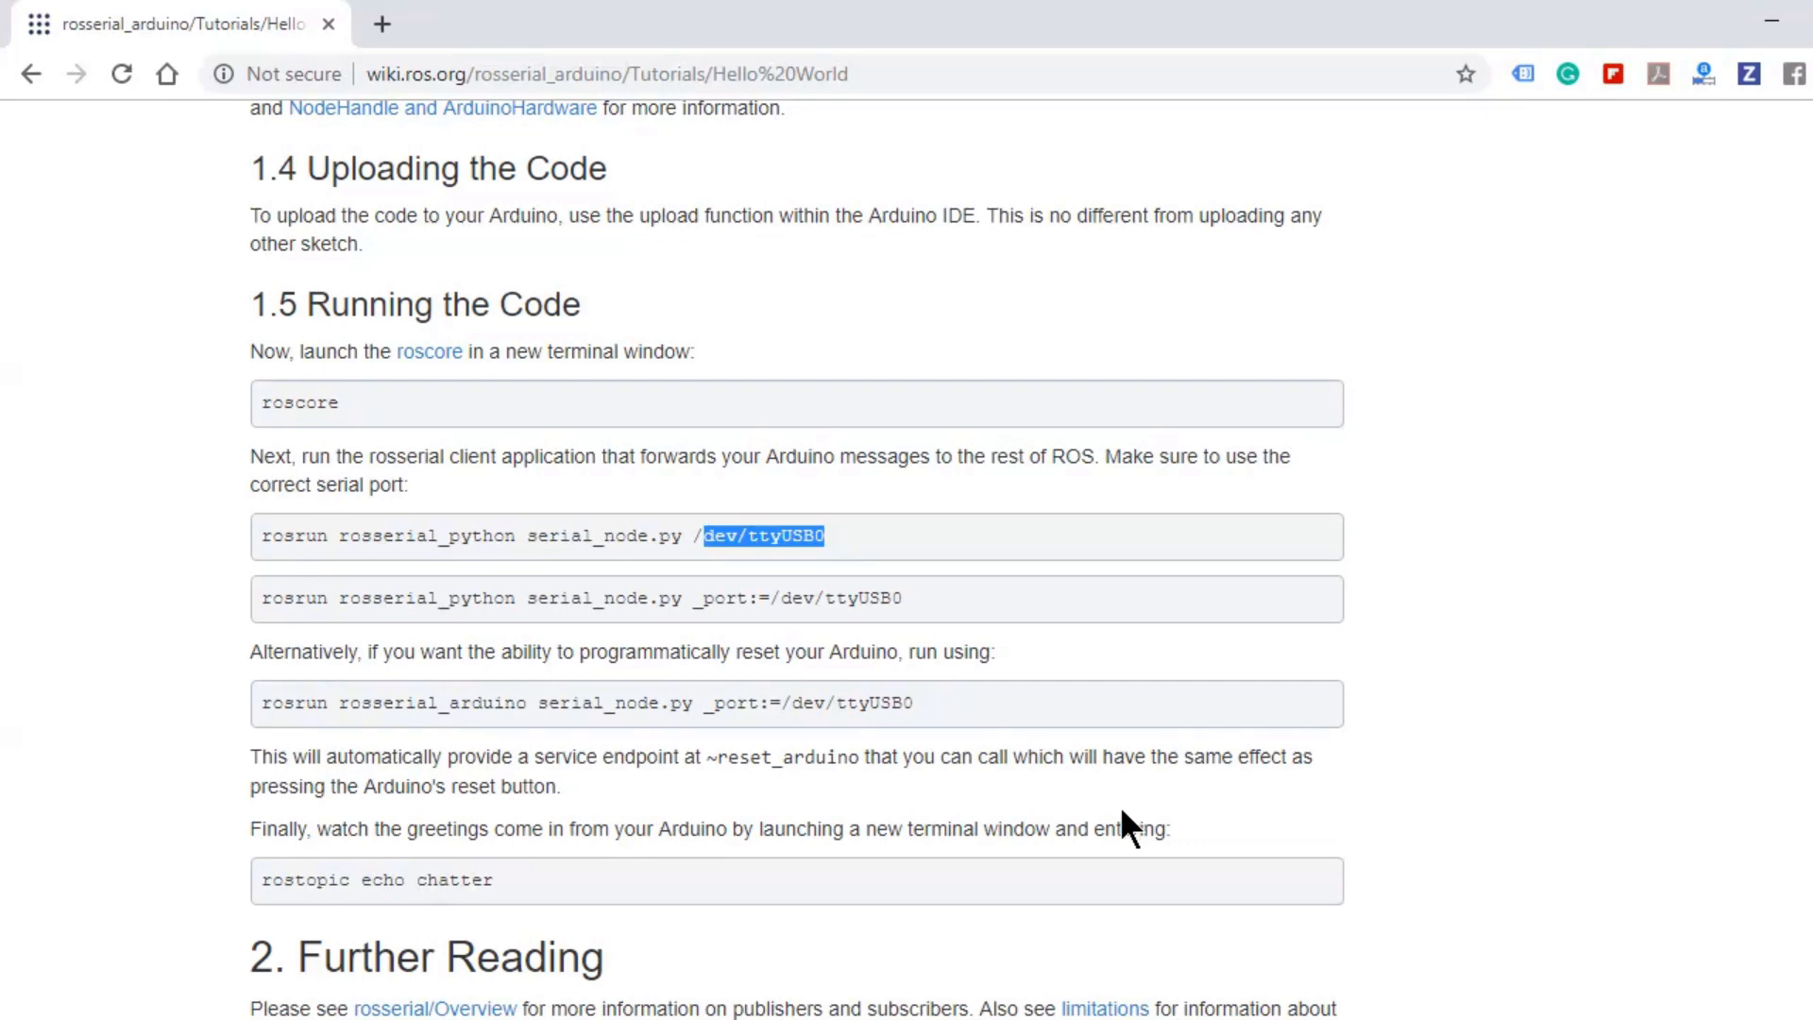
# Scroll the Hello World tutorial down to section 1.5 Running the Code.
pyautogui.scroll(-3)
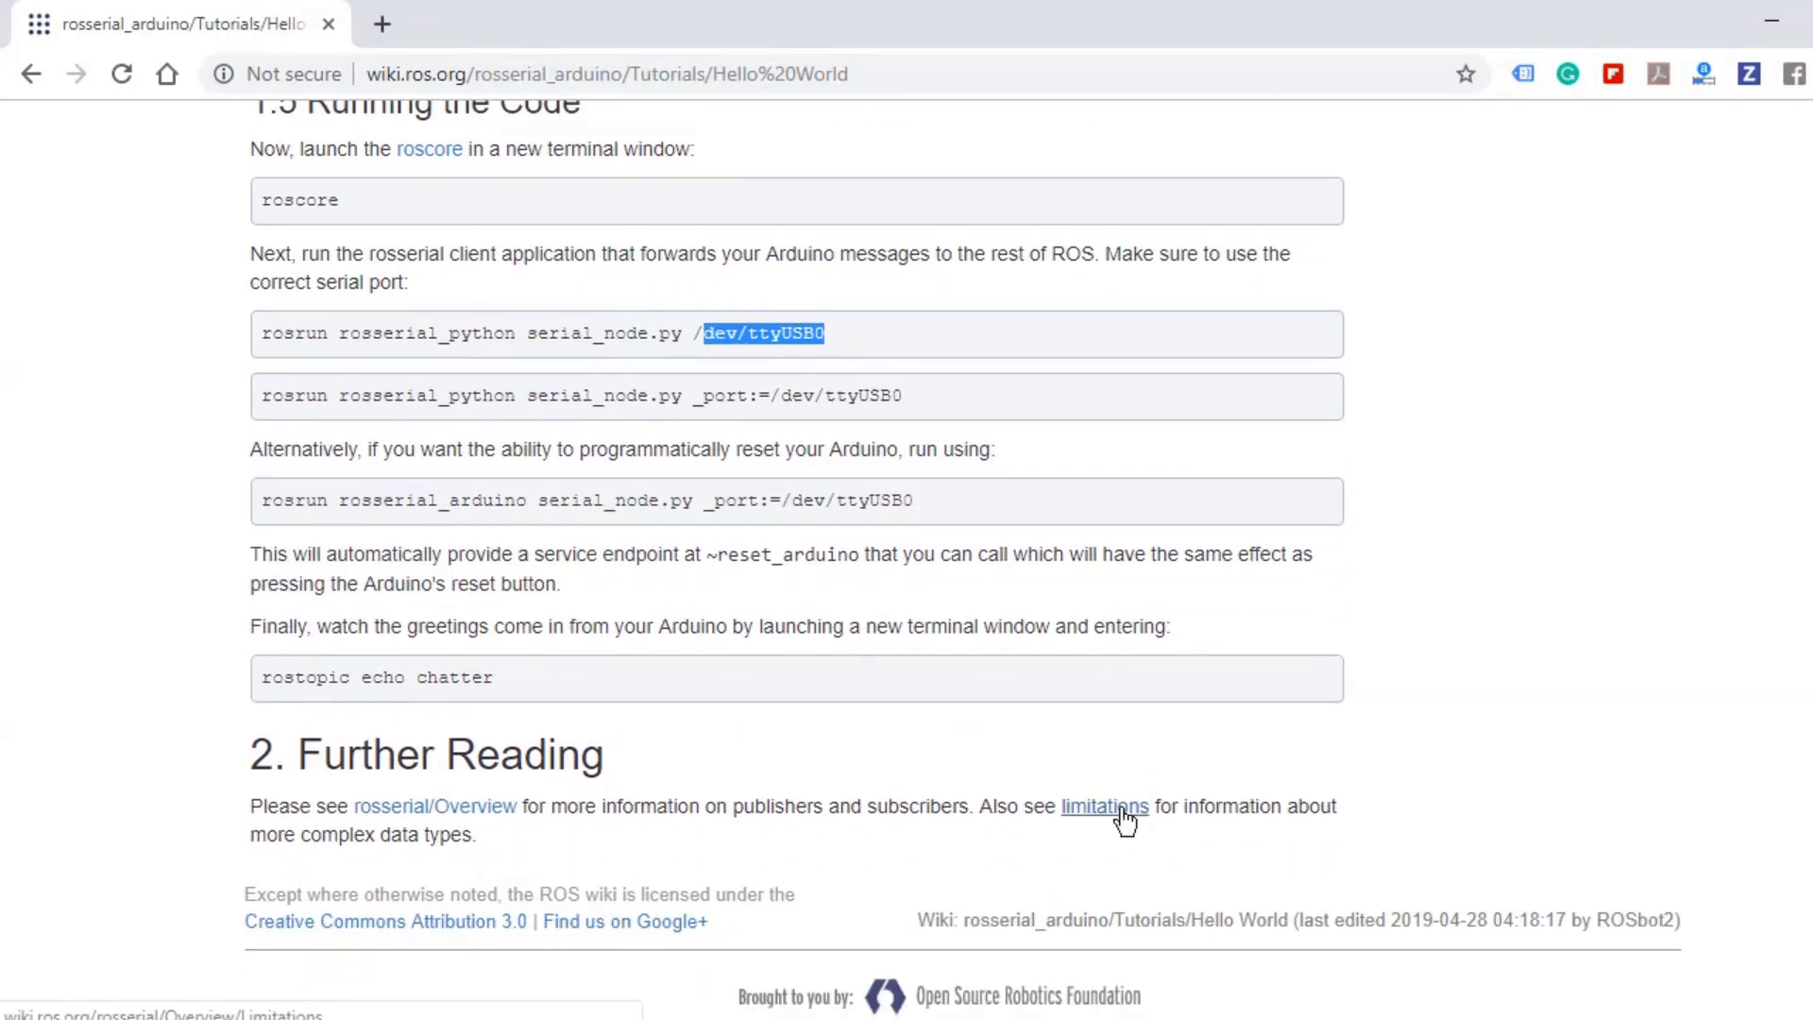
pyautogui.moveTo(774, 763)
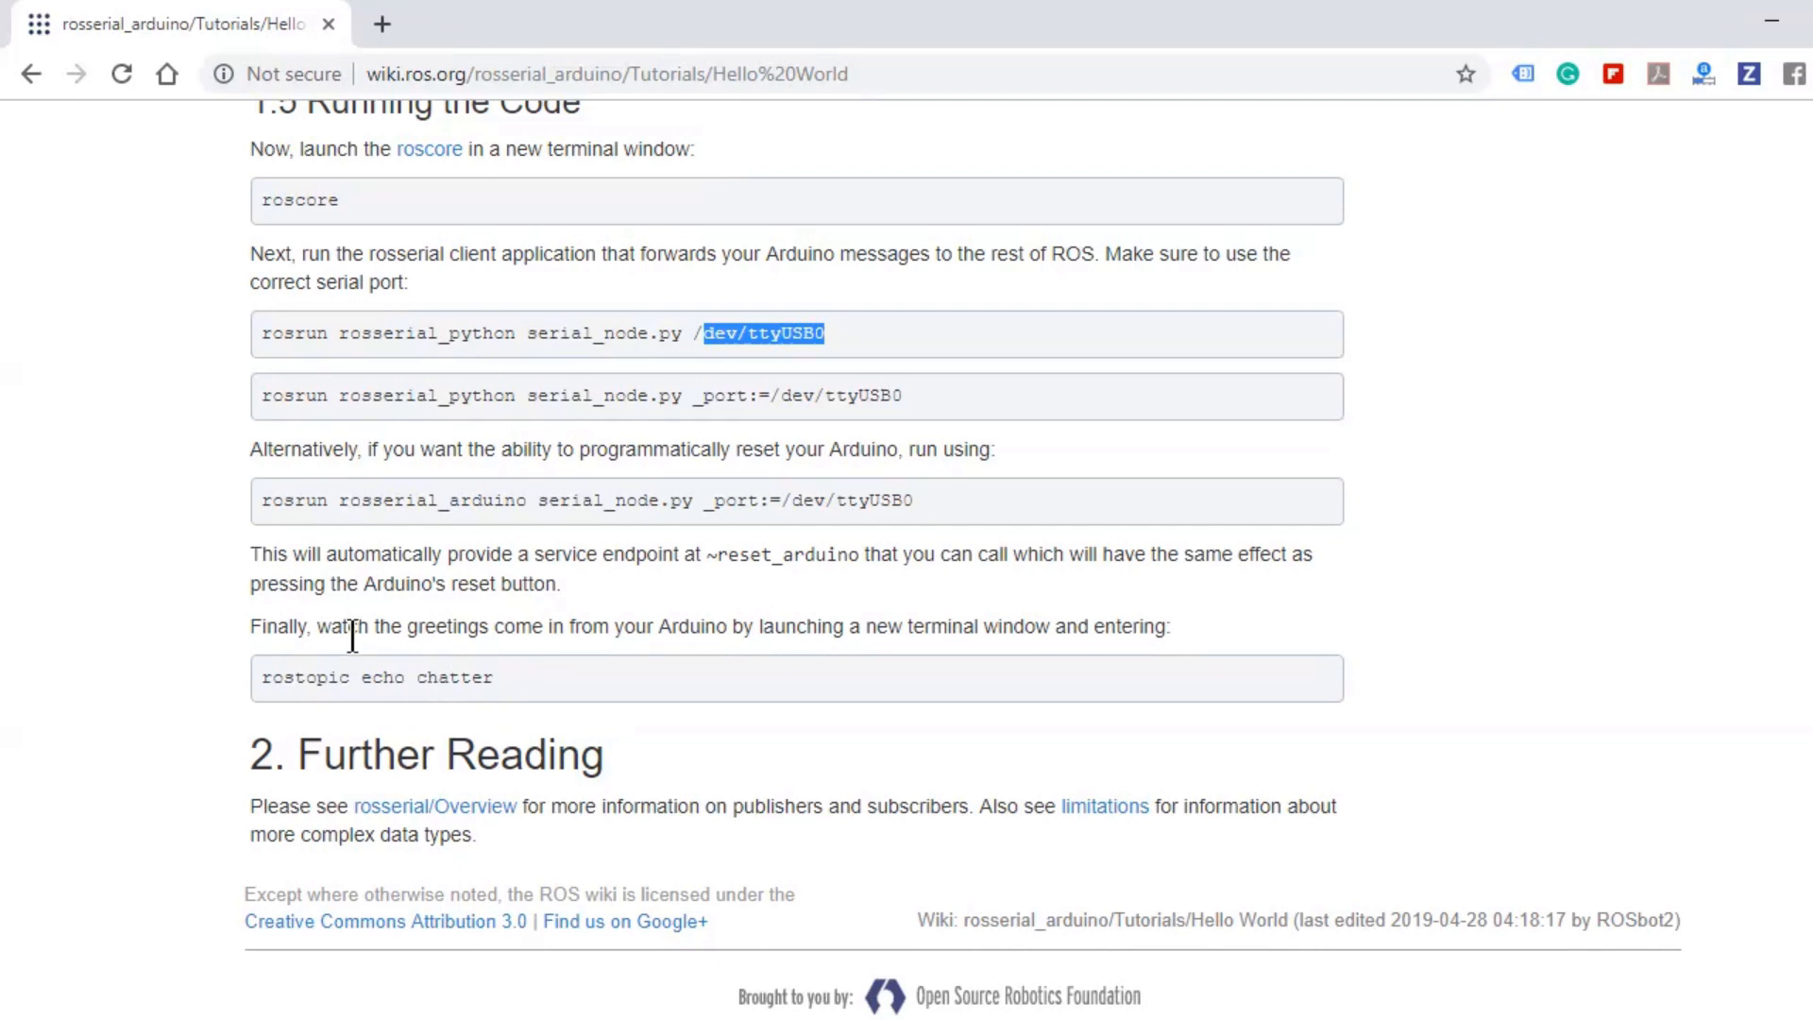
pyautogui.moveTo(359, 625); pyautogui.dragTo(682, 625)
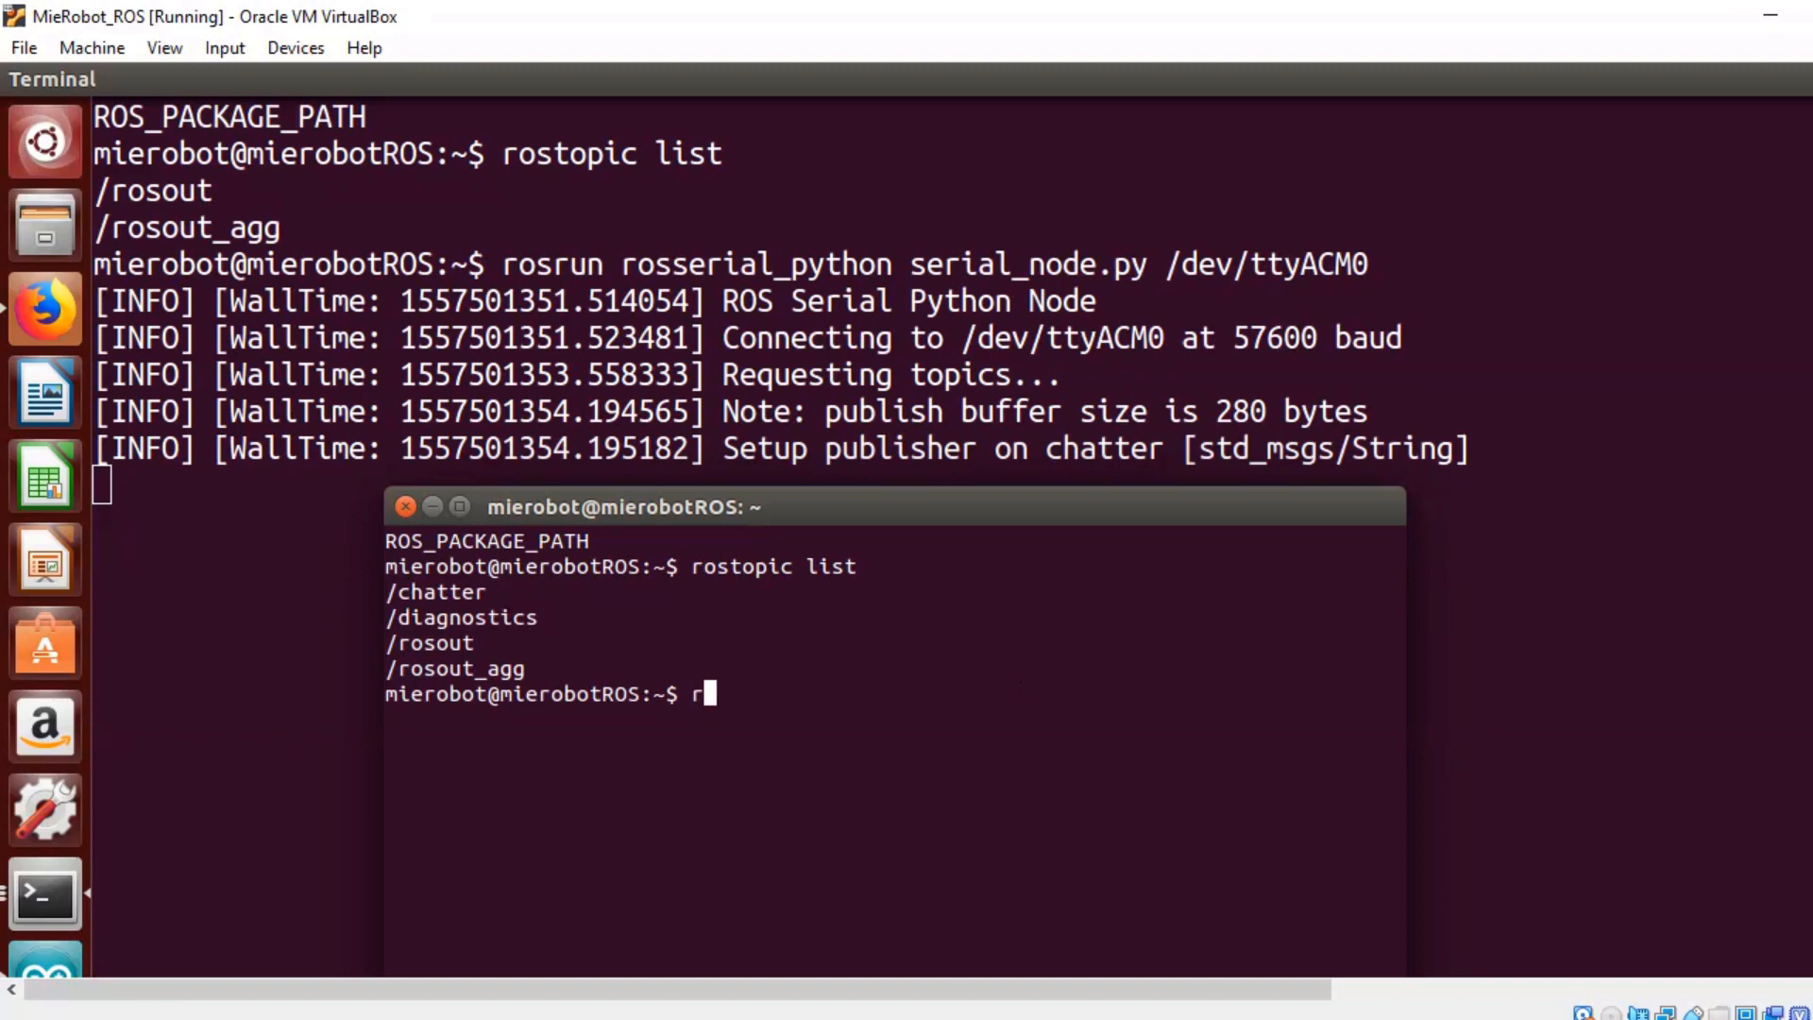
# Run 'rostopic list', then enter 'rostopic echo chatter' in the second terminal.
pyautogui.write('ostopic e')
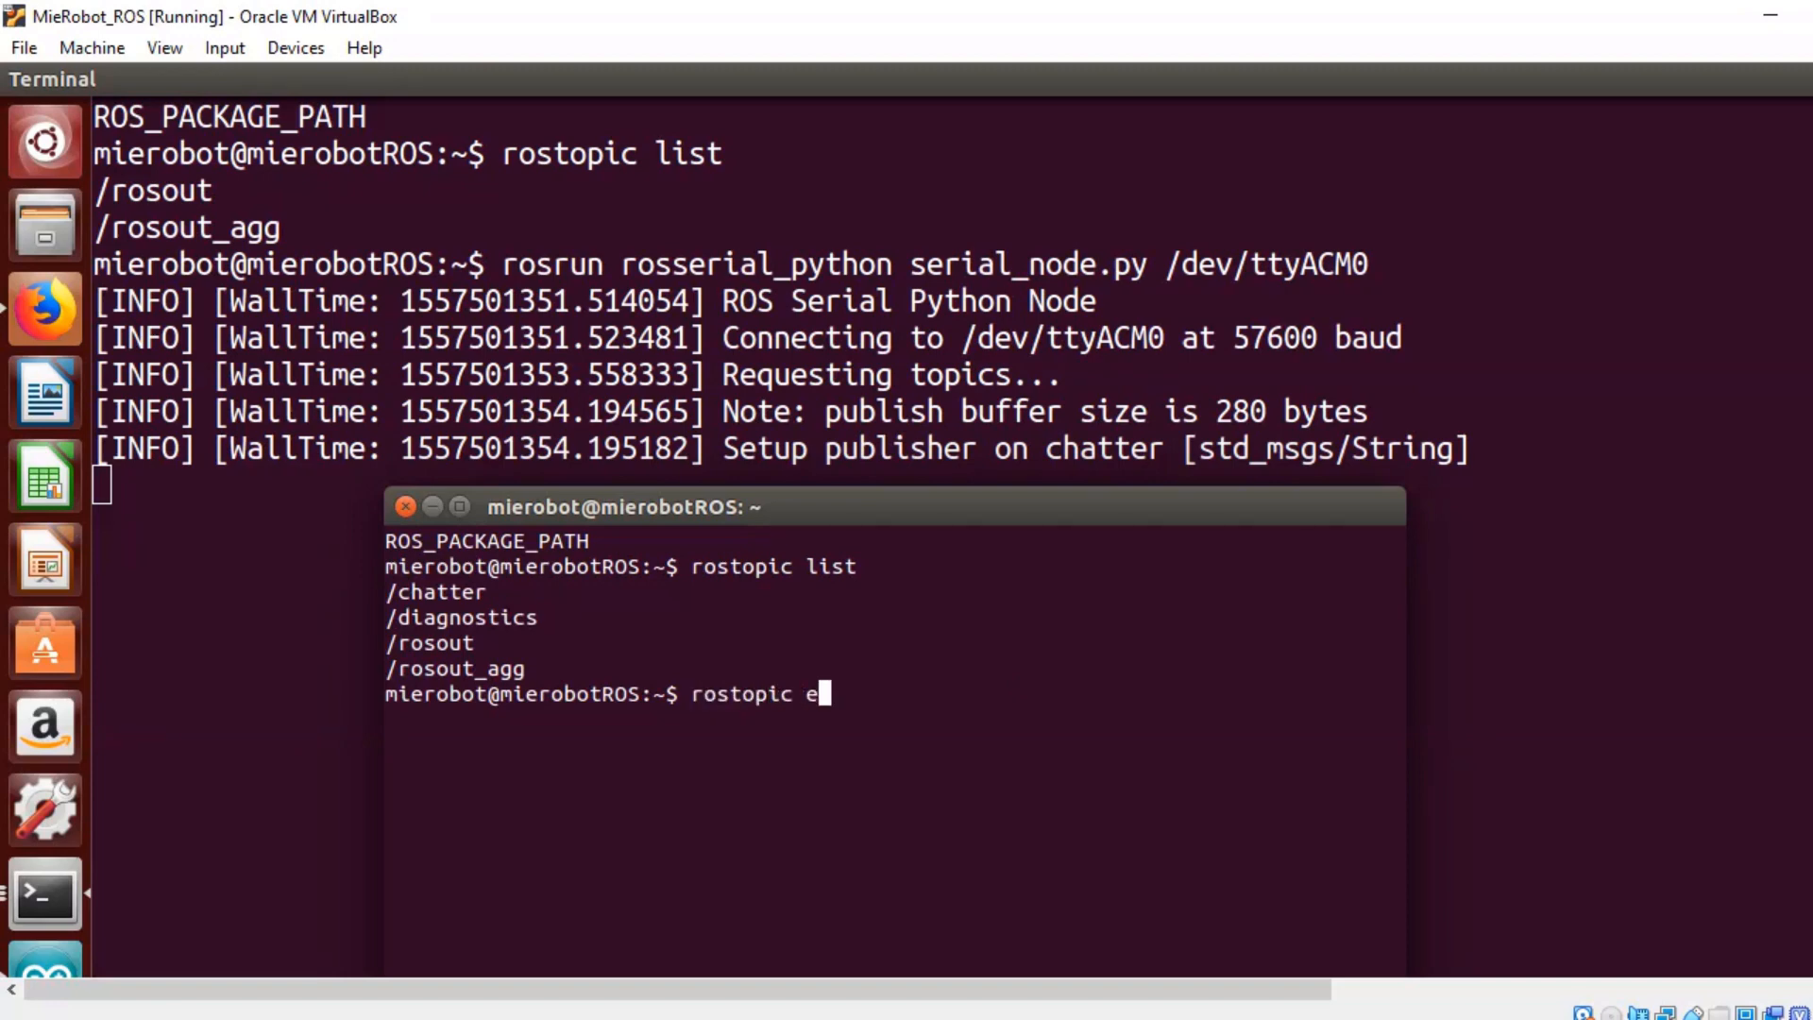
pyautogui.write('cho chatter')
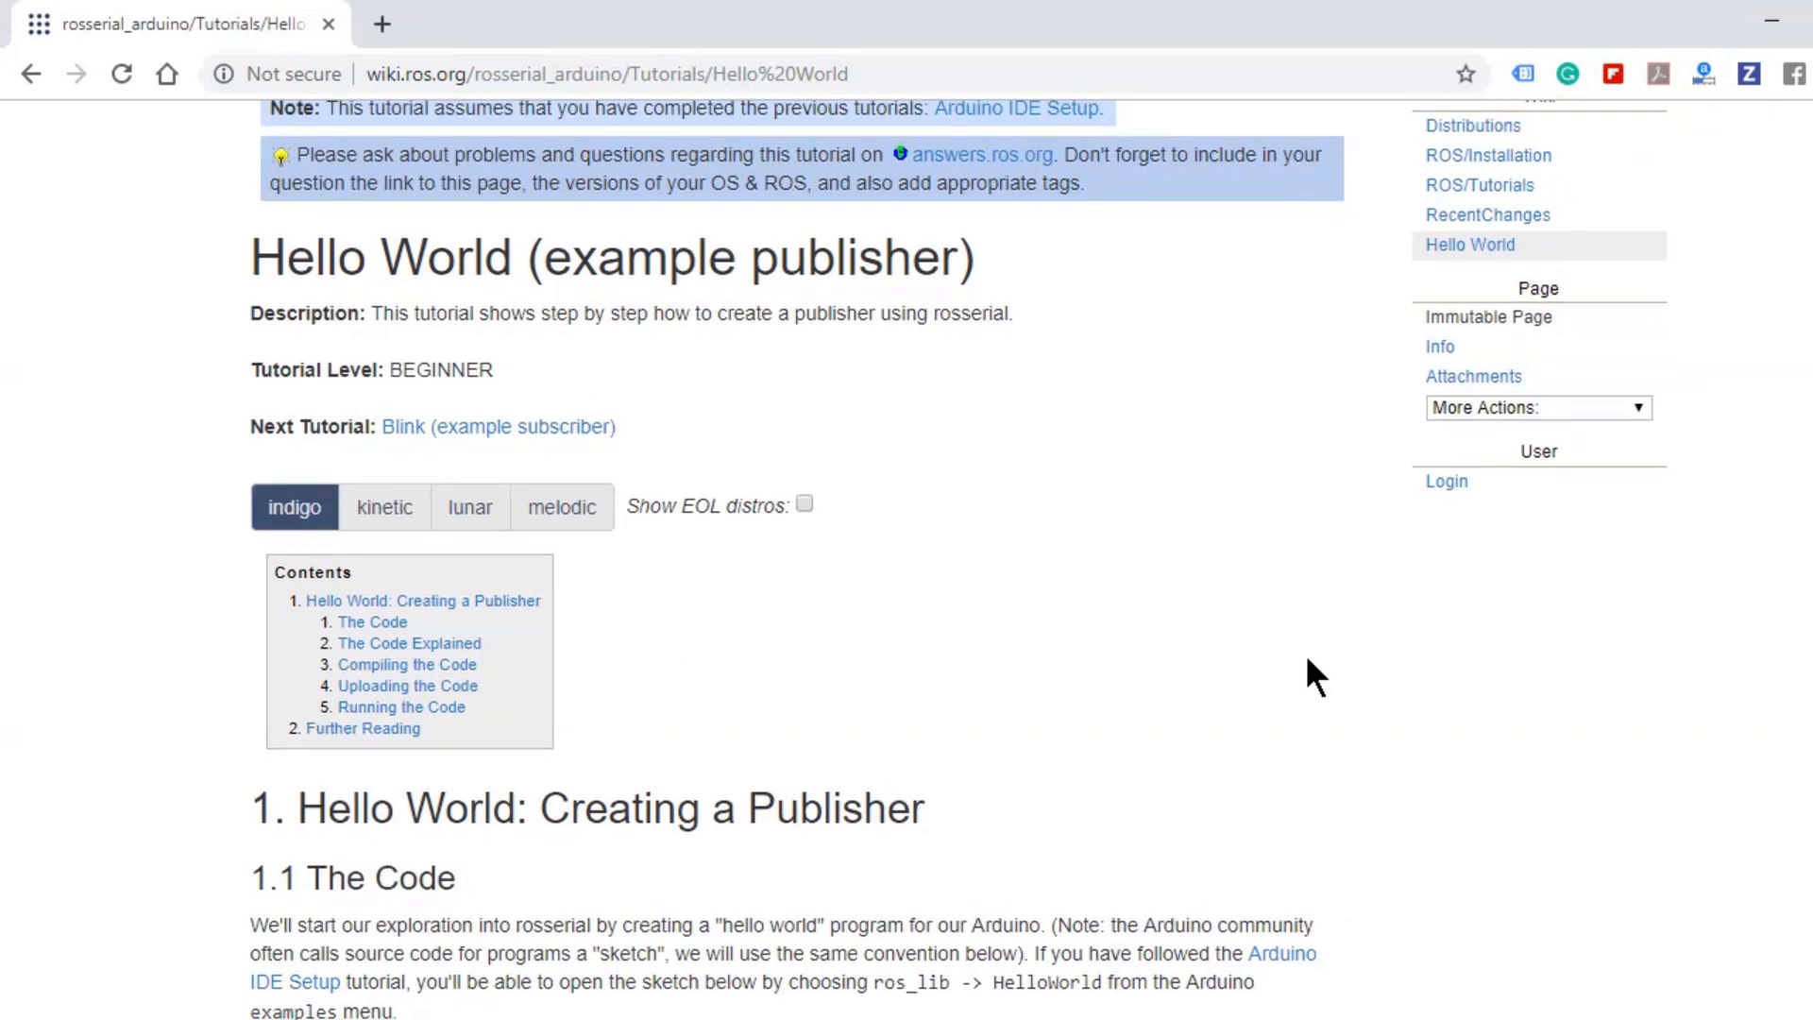
# Scroll through the Hello World tutorial page.
pyautogui.scroll(-3)
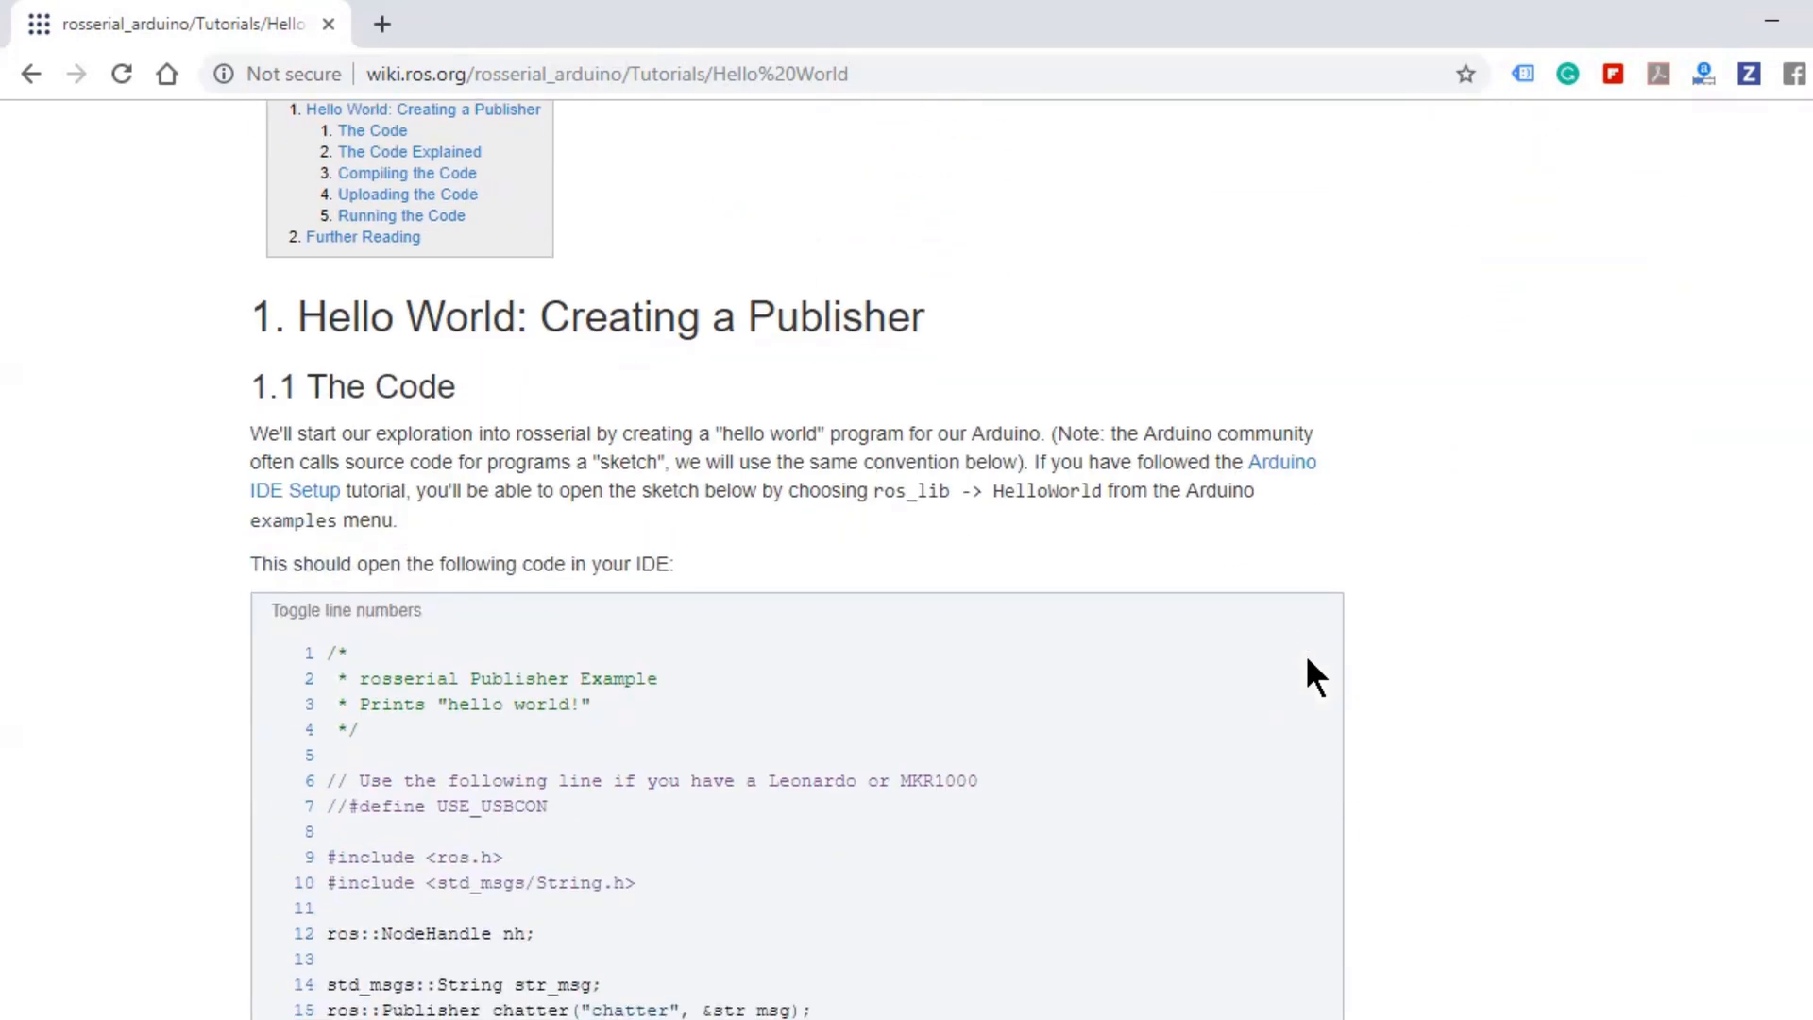
pyautogui.scroll(-3)
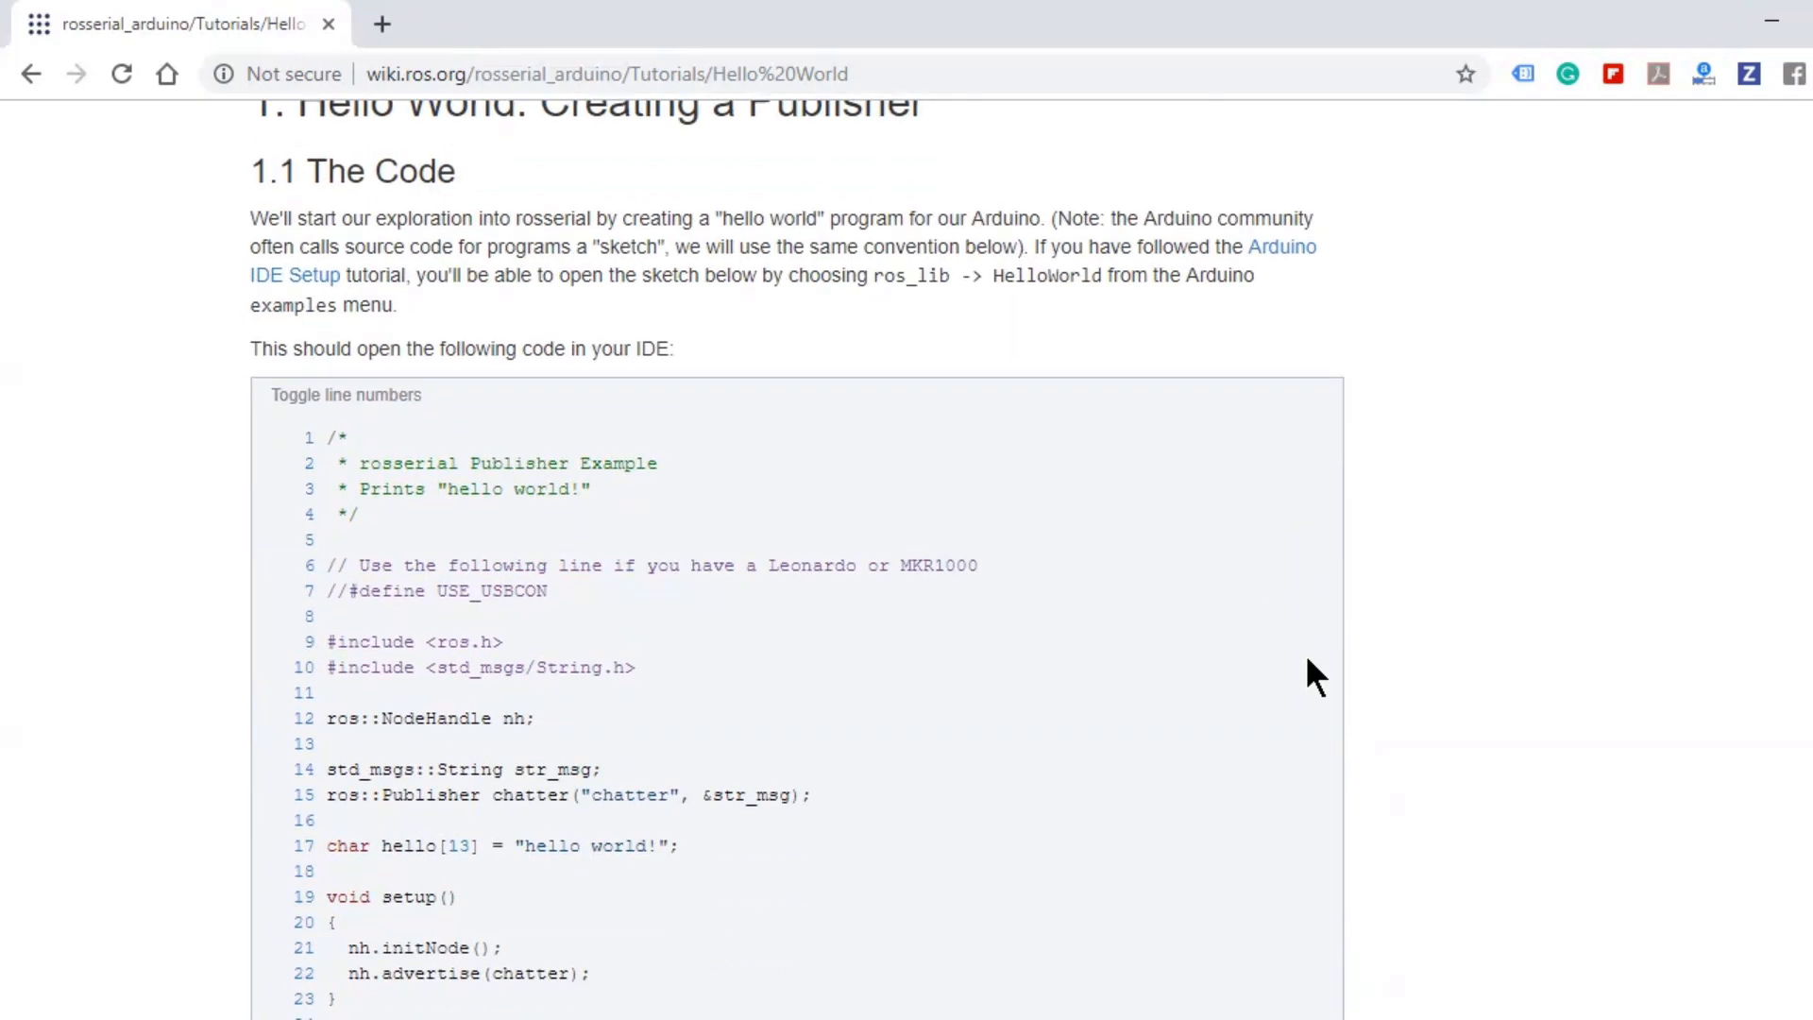
pyautogui.scroll(-3)
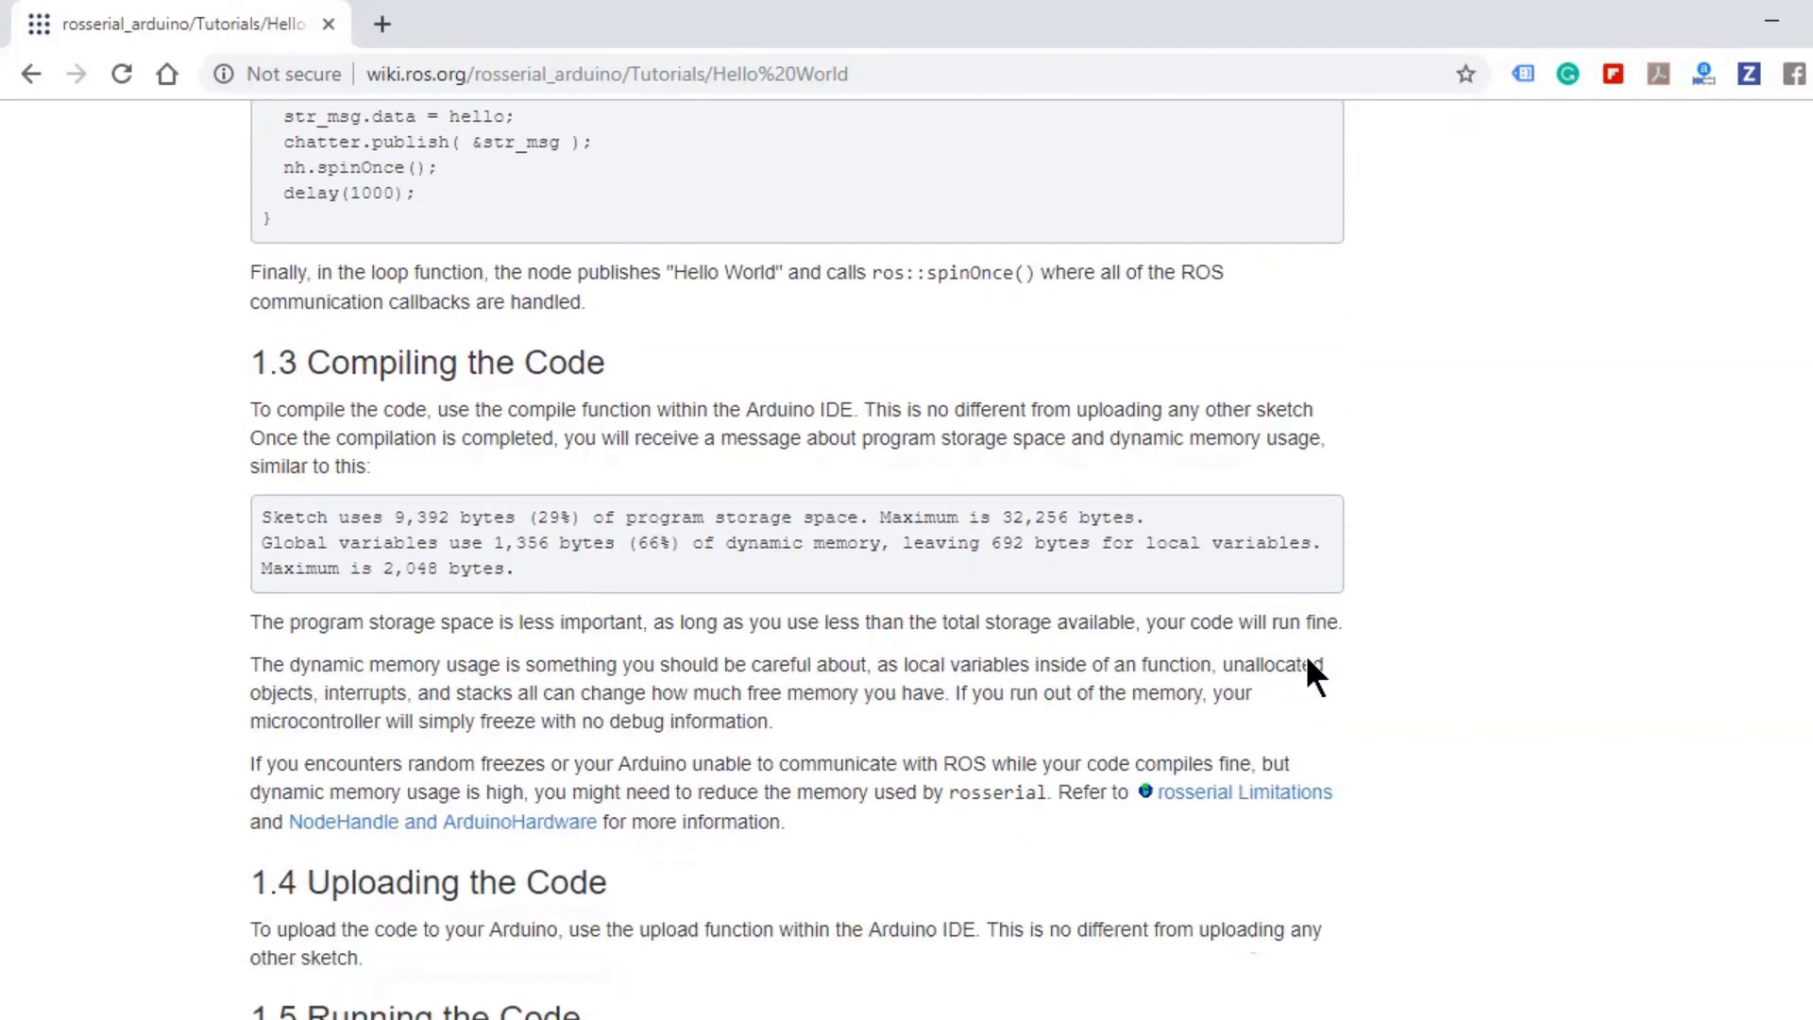
pyautogui.scroll(-3)
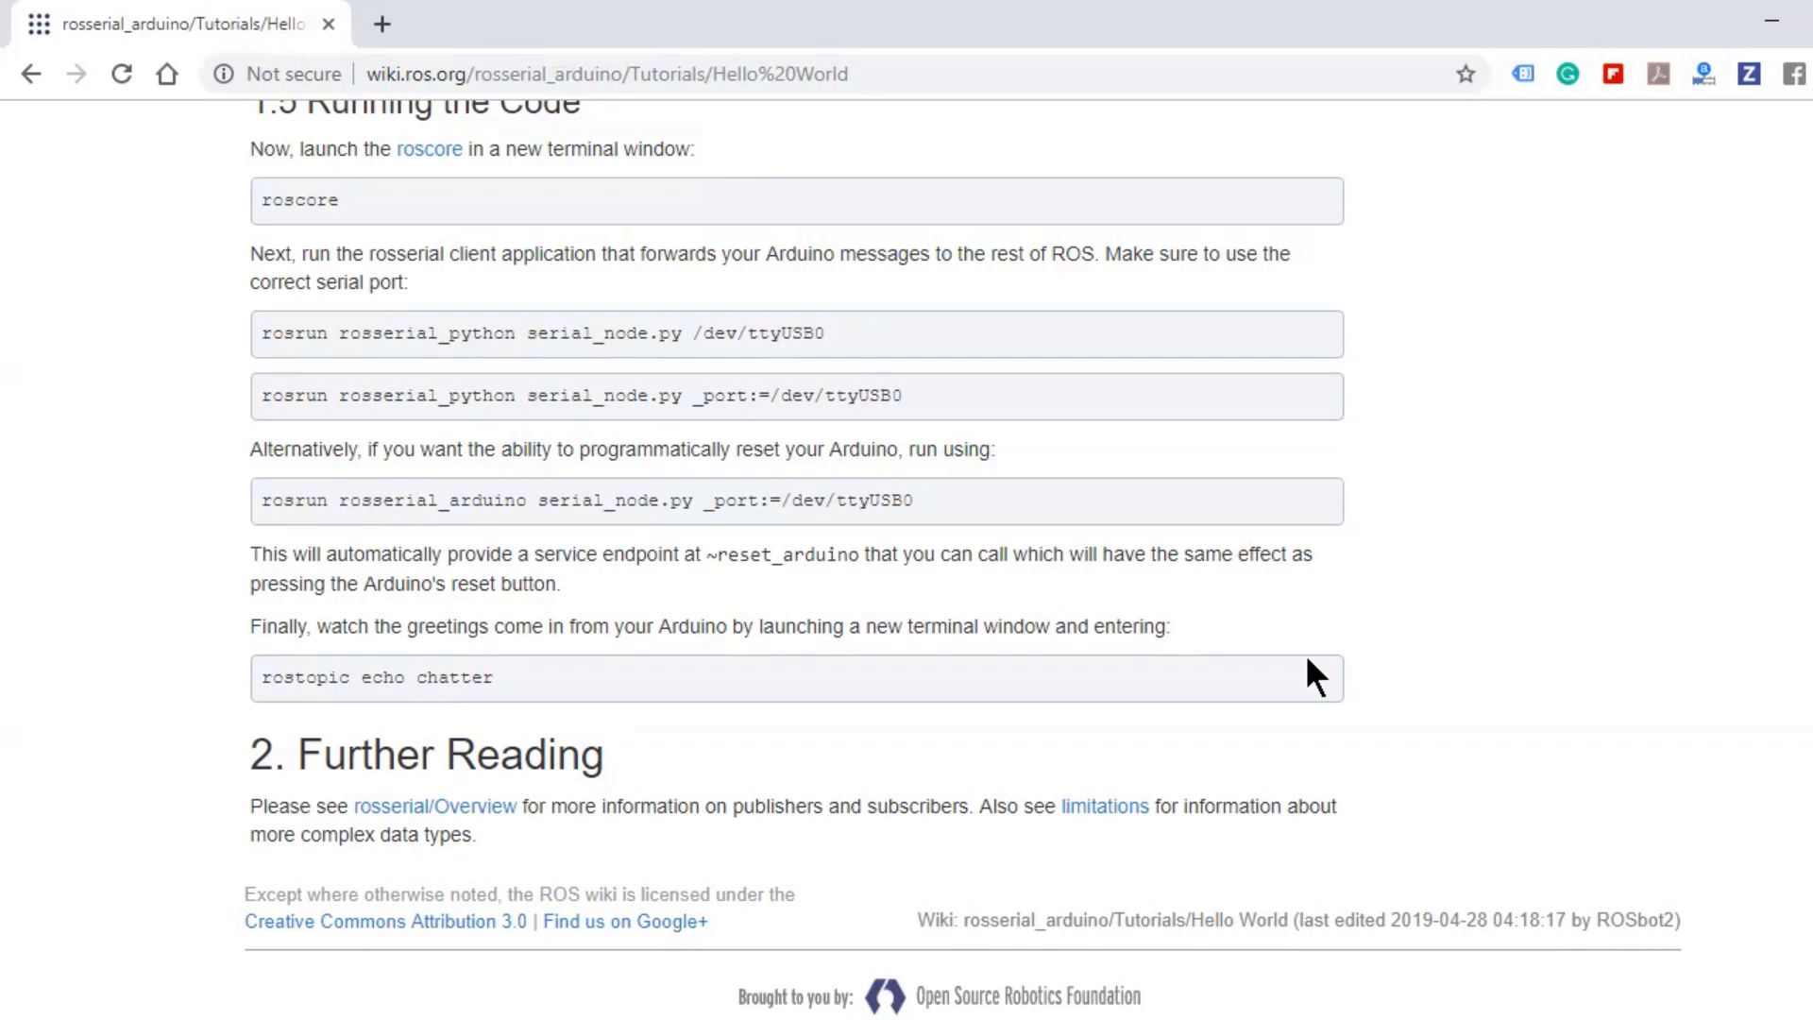
pyautogui.scroll(3)
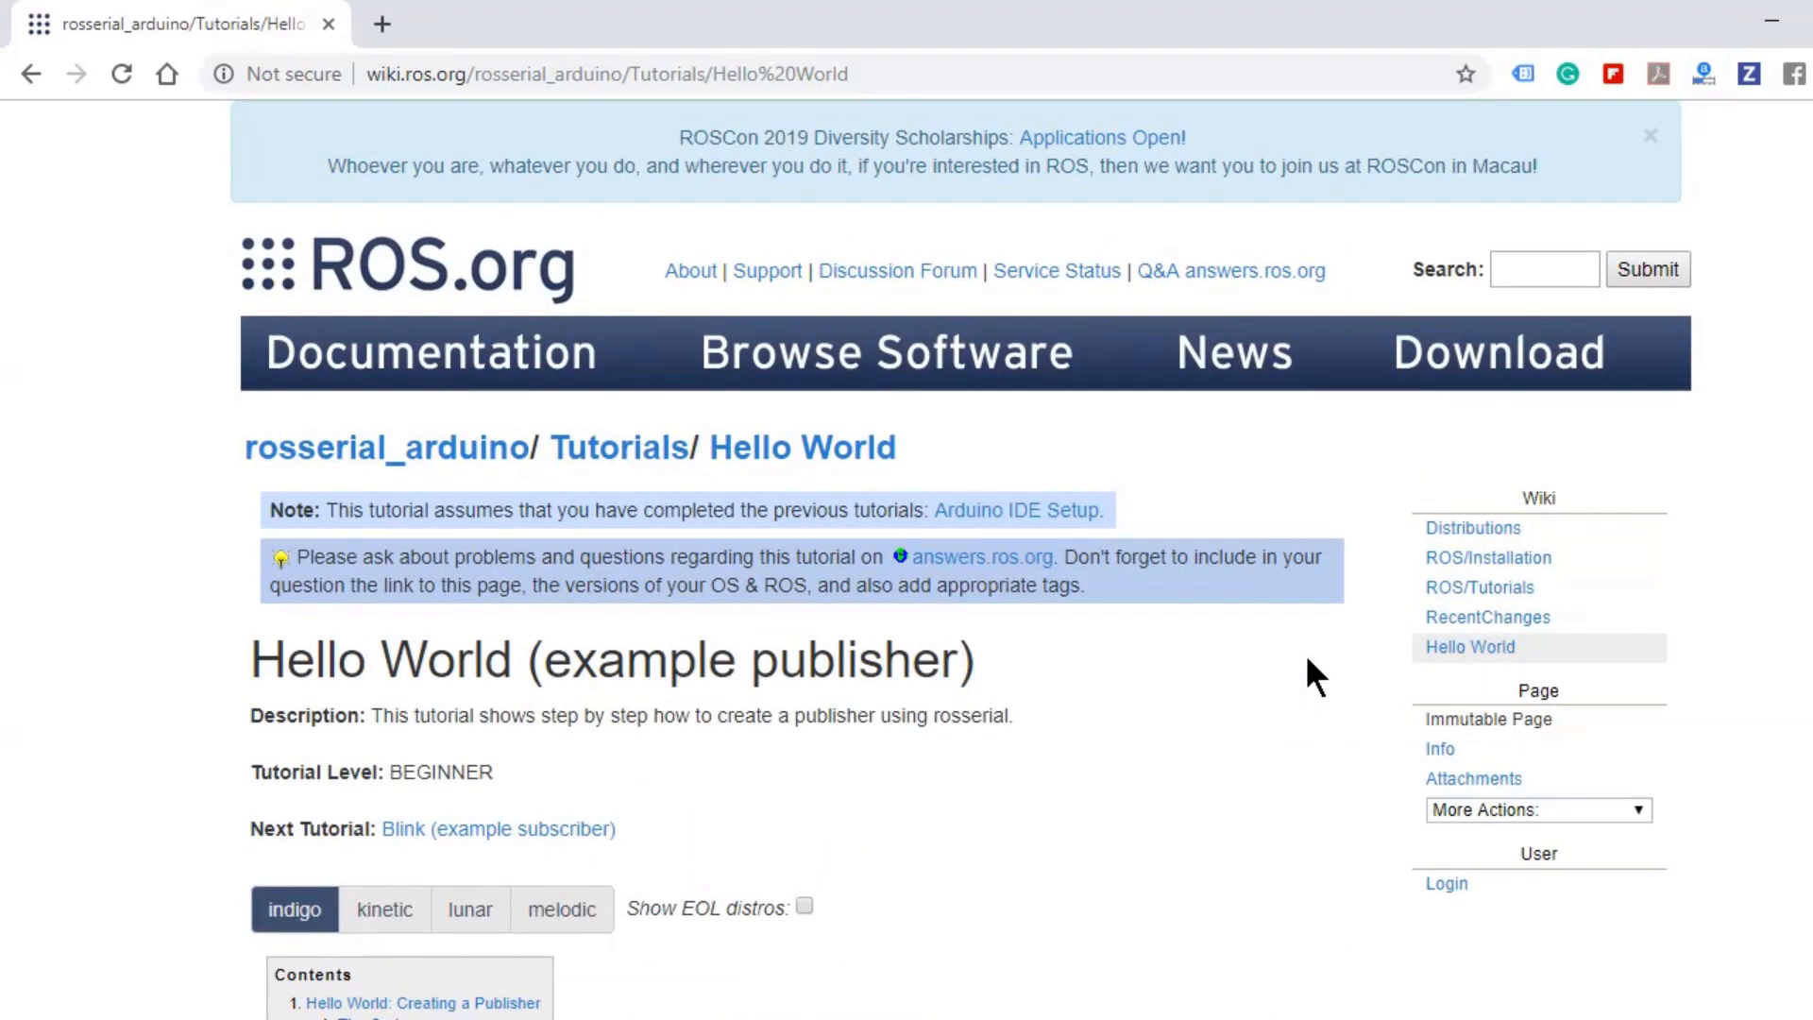
pyautogui.moveTo(630, 459)
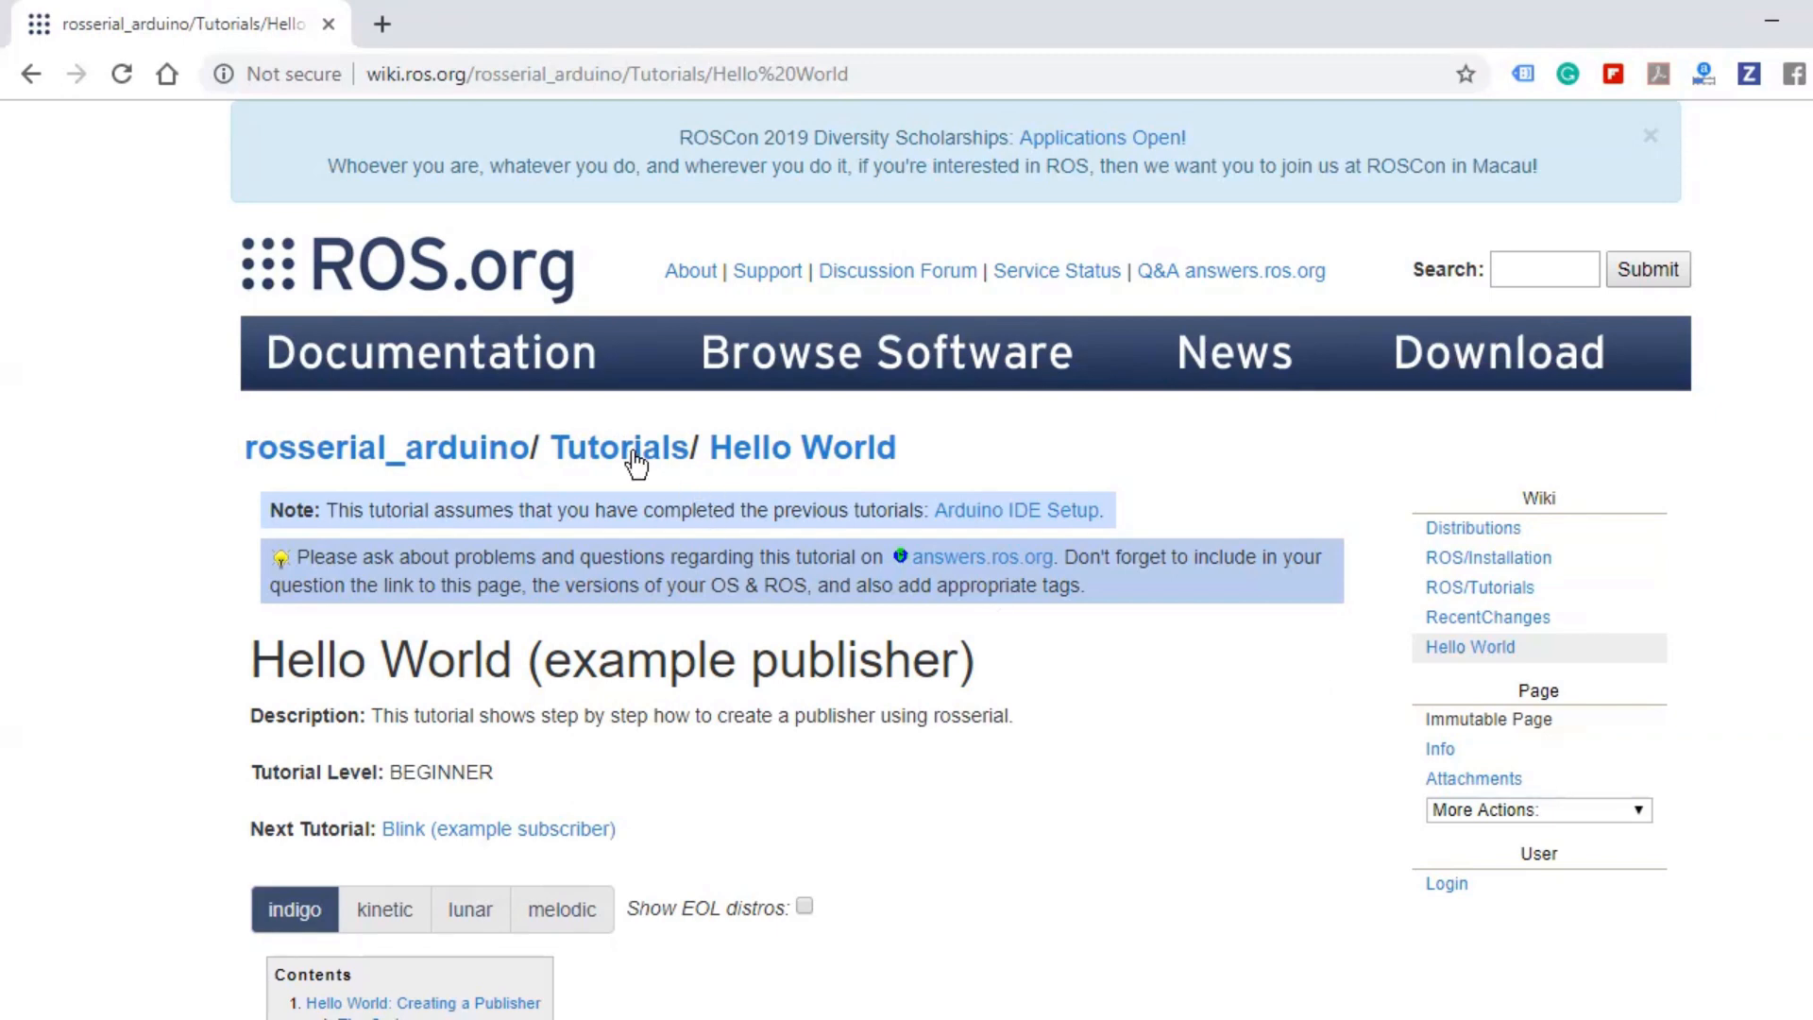
# Open the Blink (example subscriber) tutorial via Tutorials, then return to the echoing terminal.
pyautogui.click(619, 448)
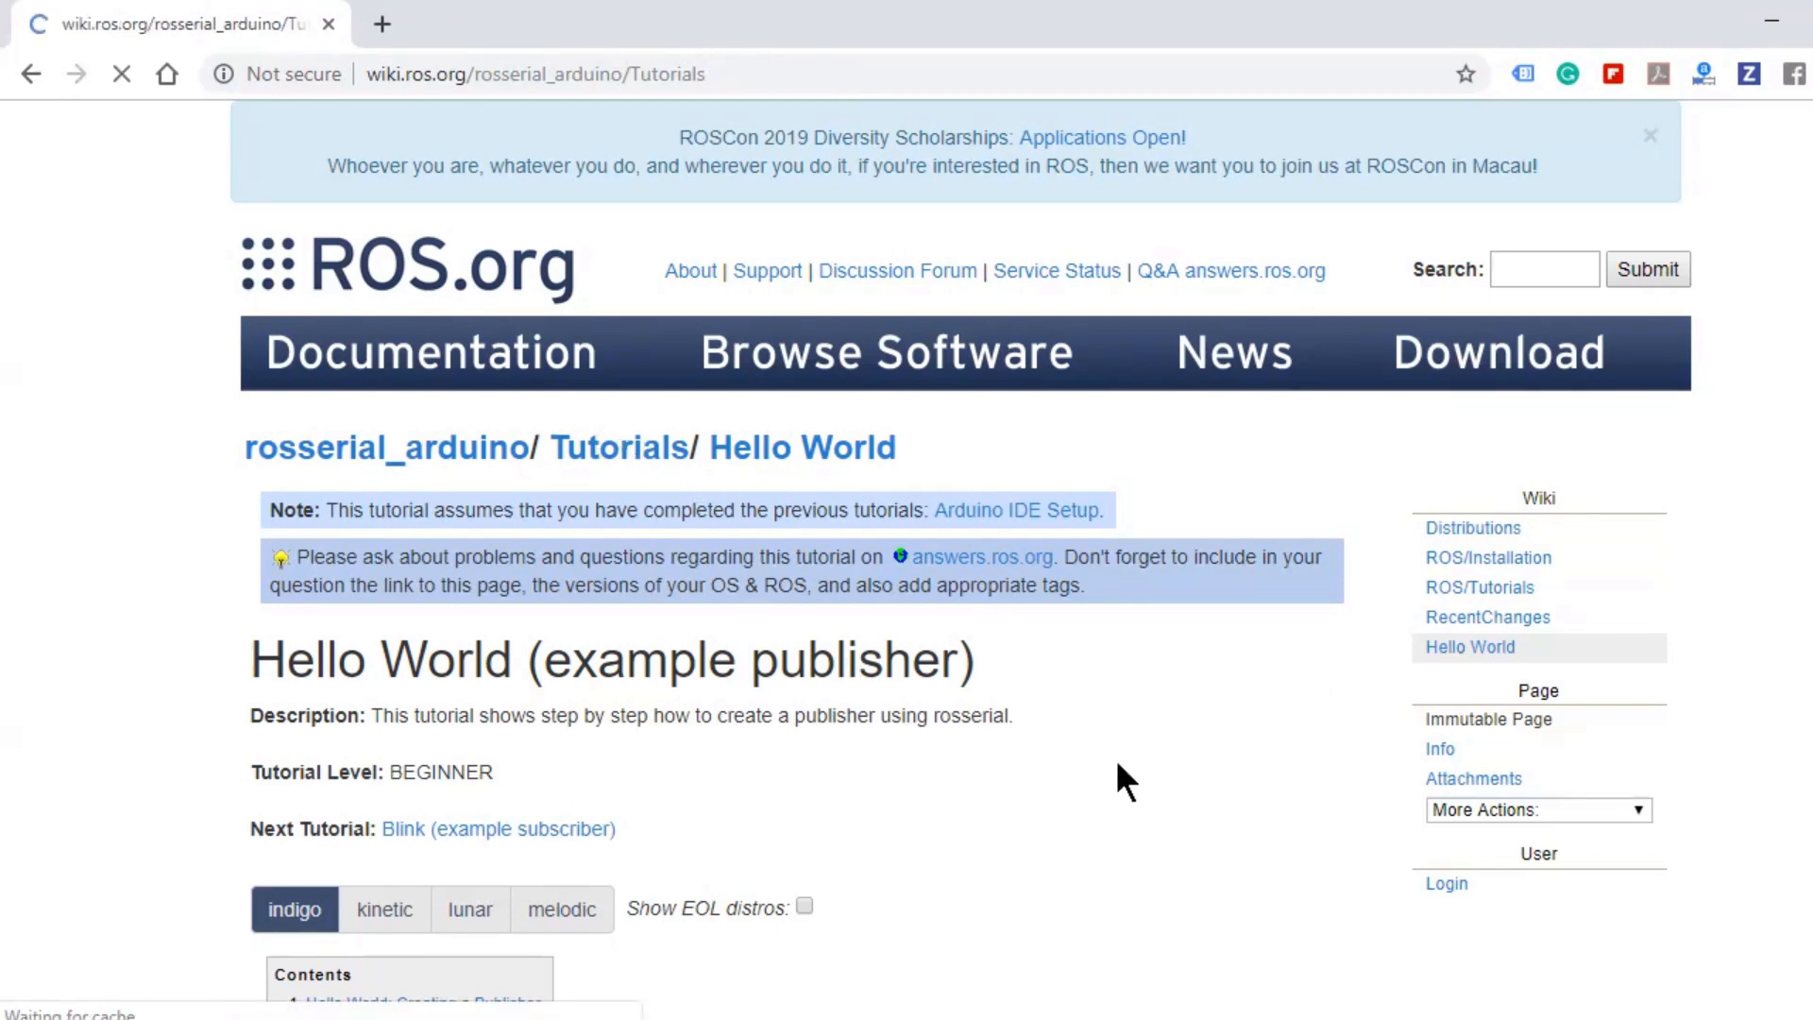
pyautogui.click(617, 448)
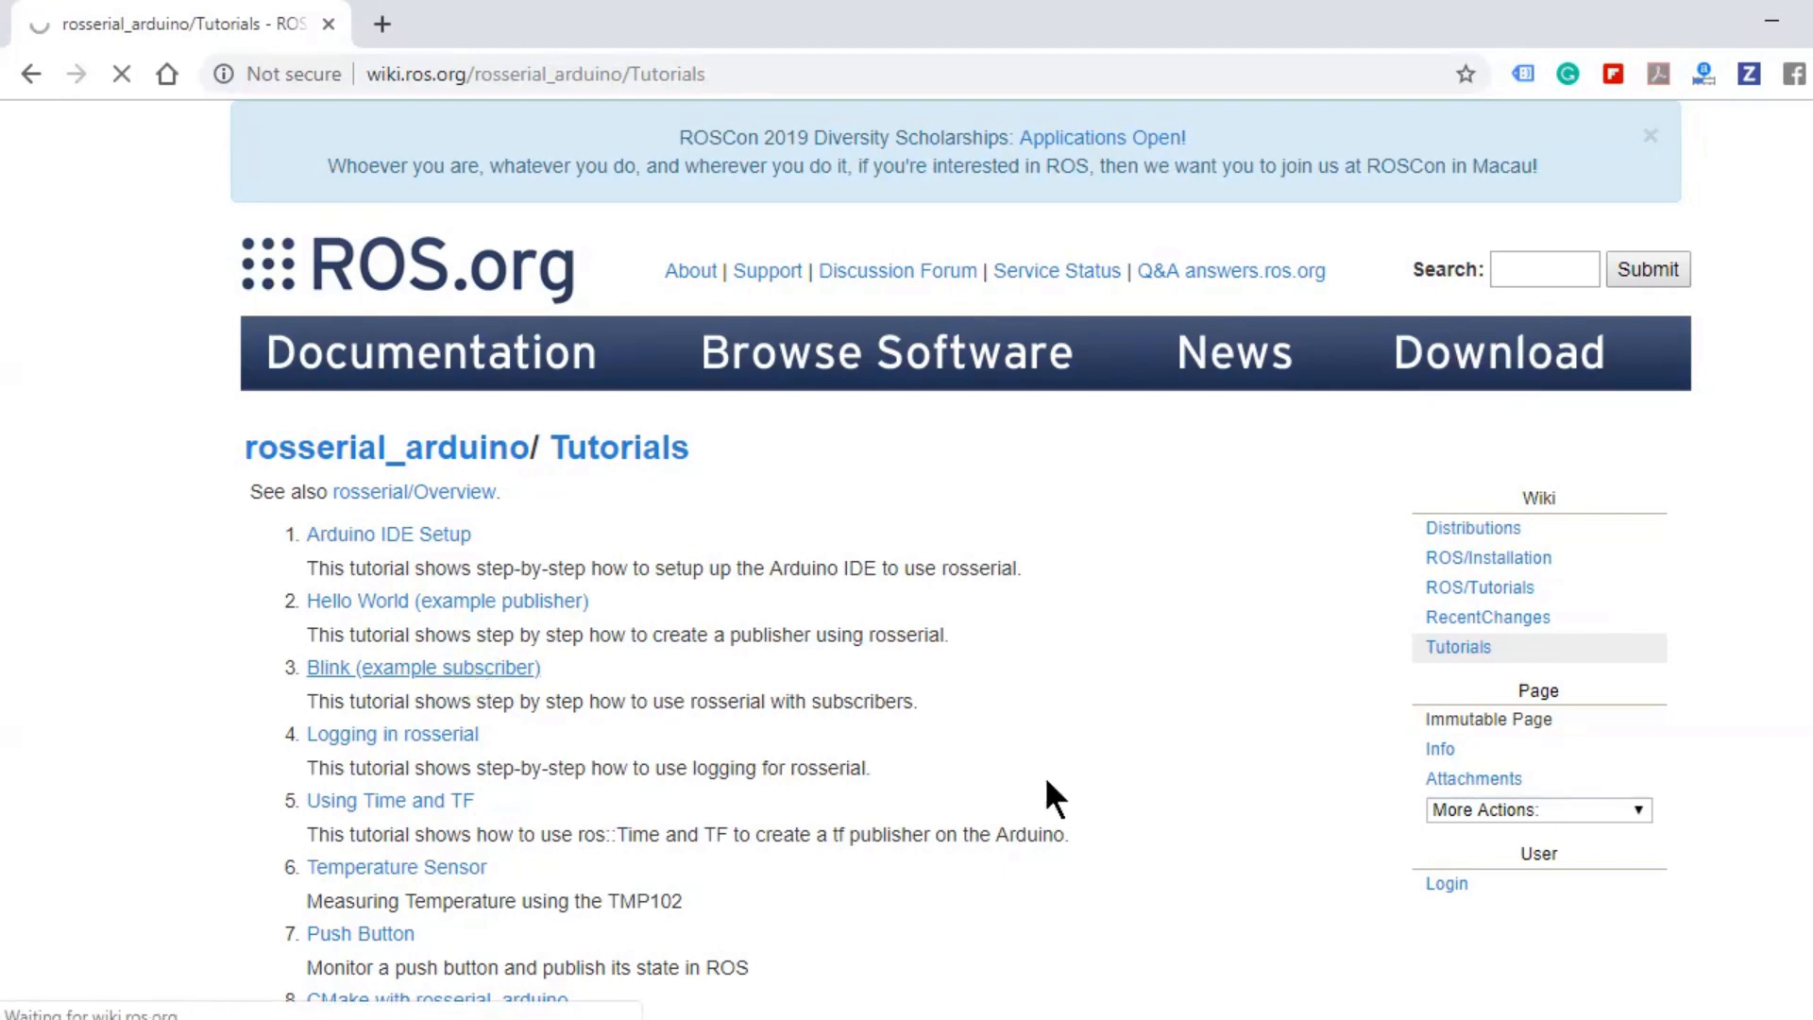
pyautogui.click(422, 668)
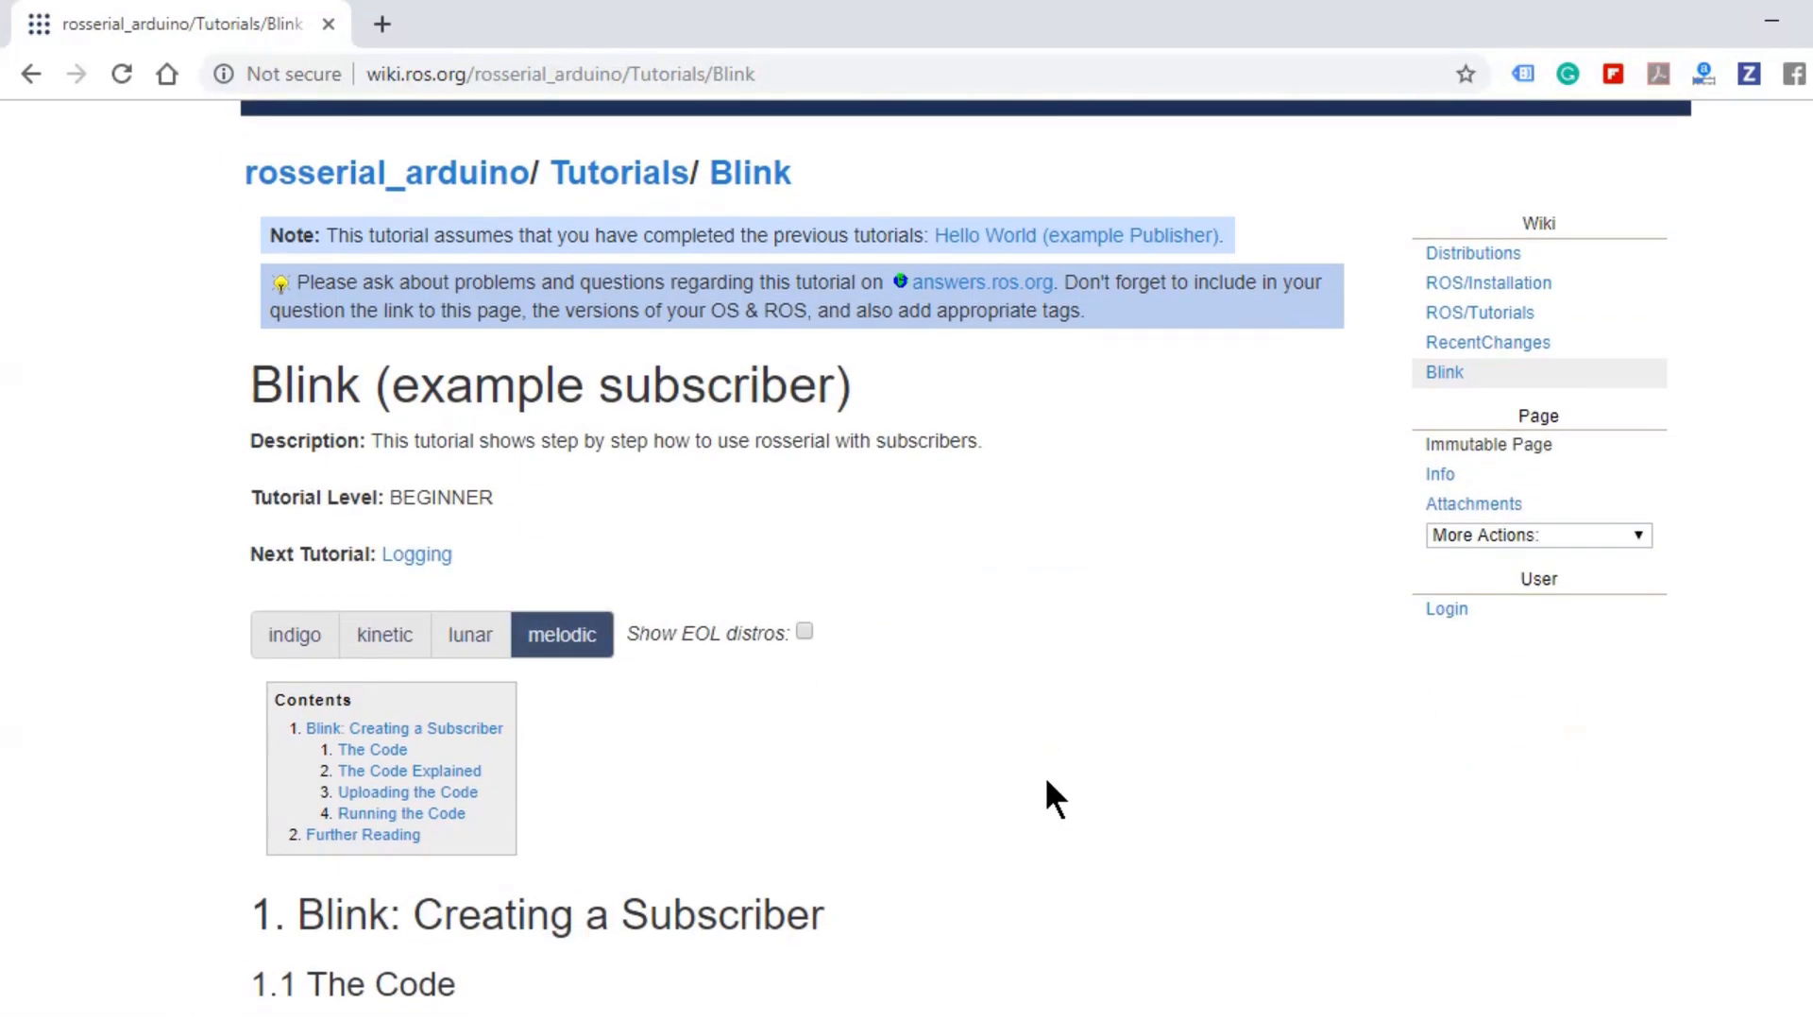
pyautogui.click(294, 632)
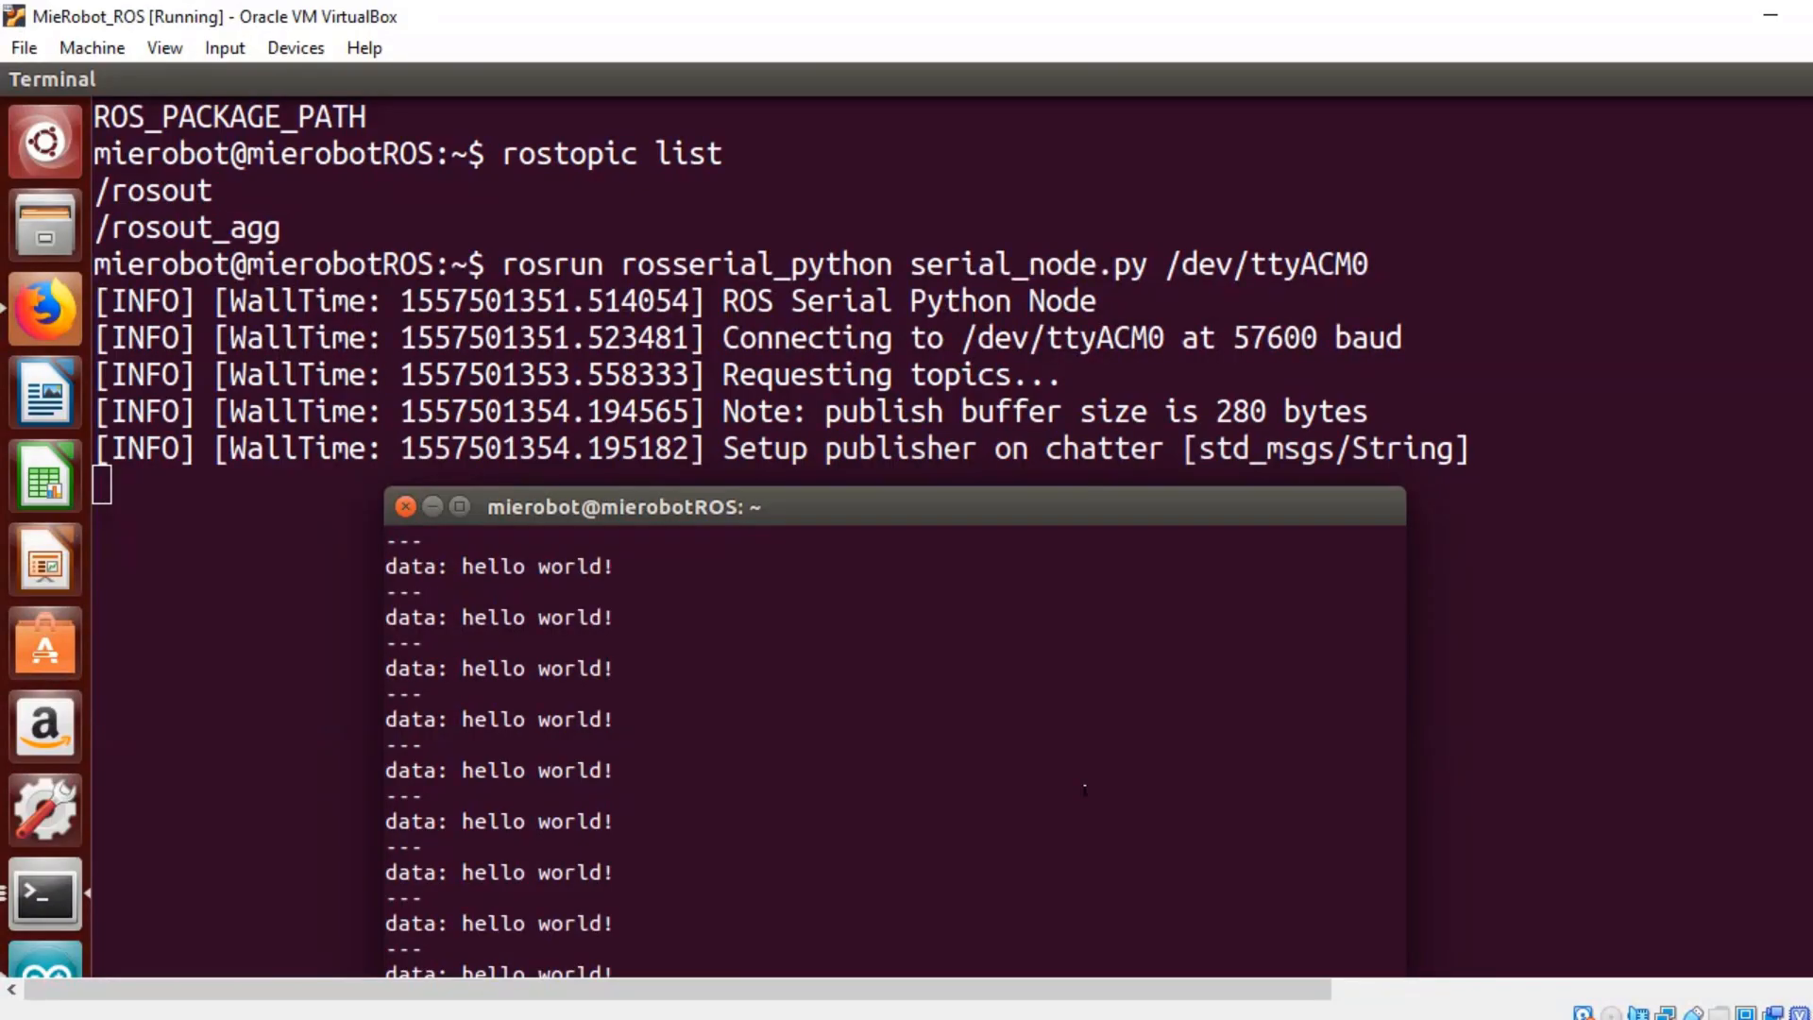
pyautogui.moveTo(1326, 844)
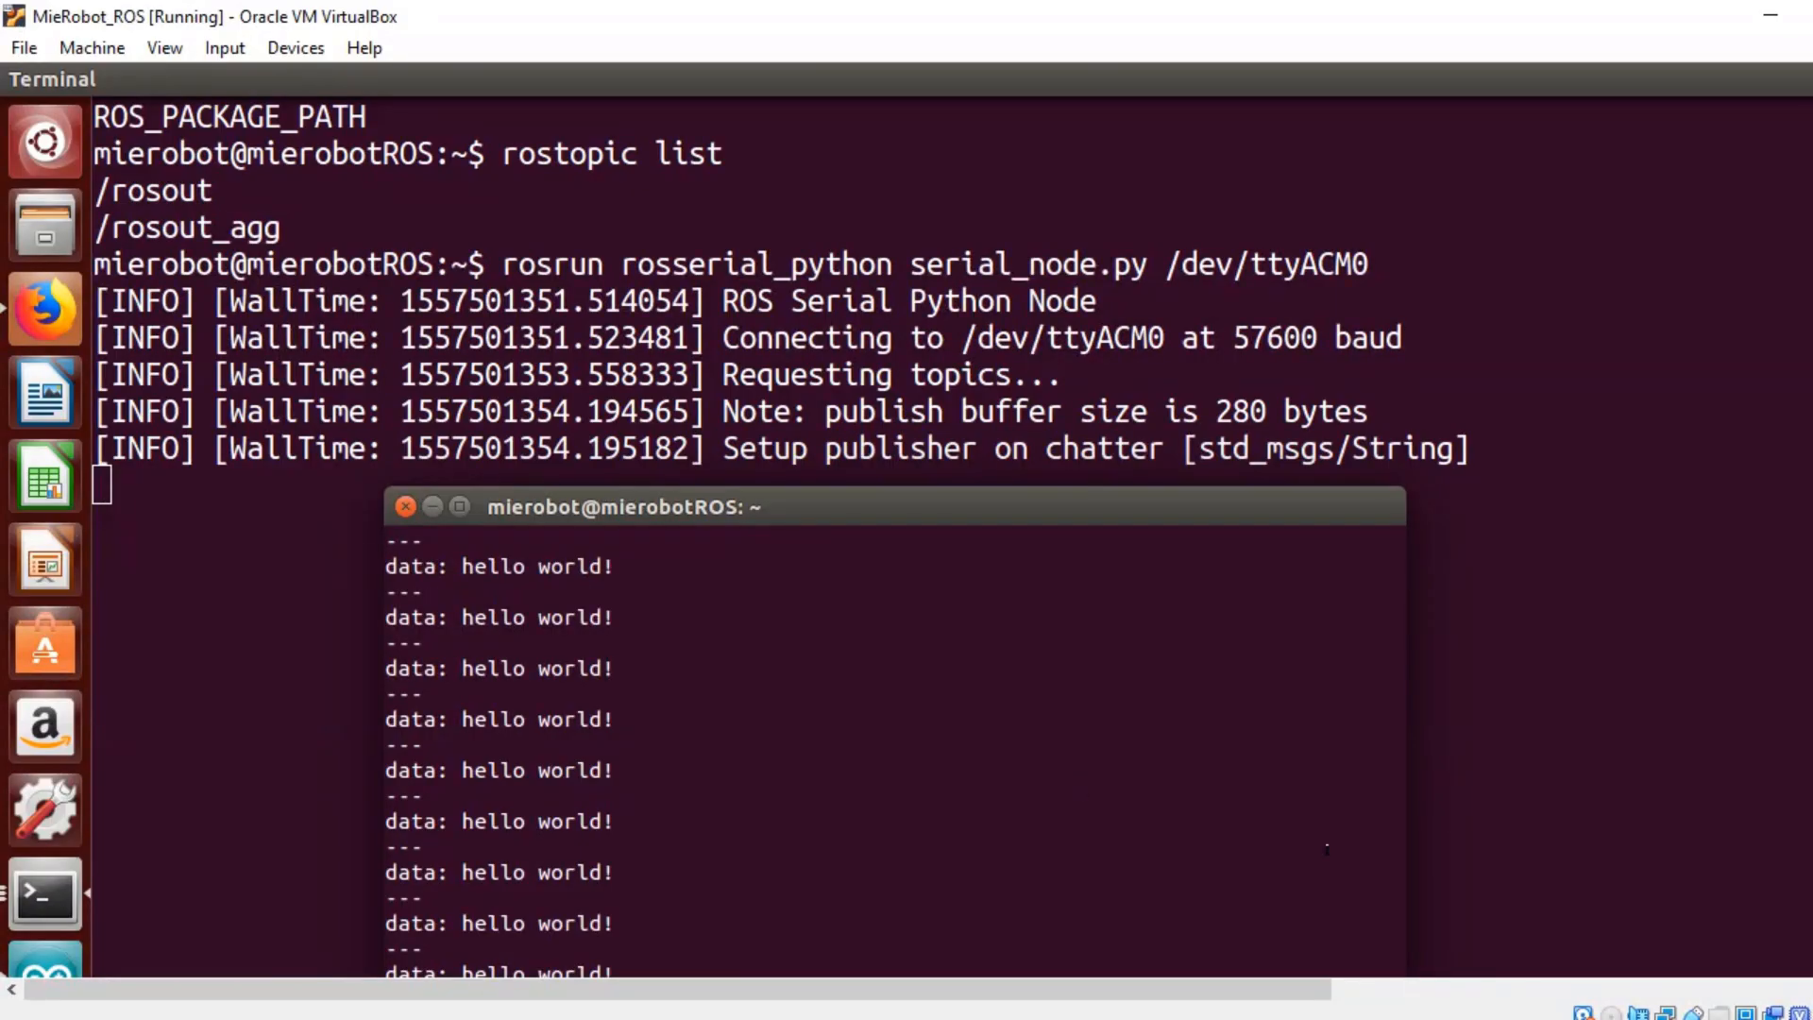